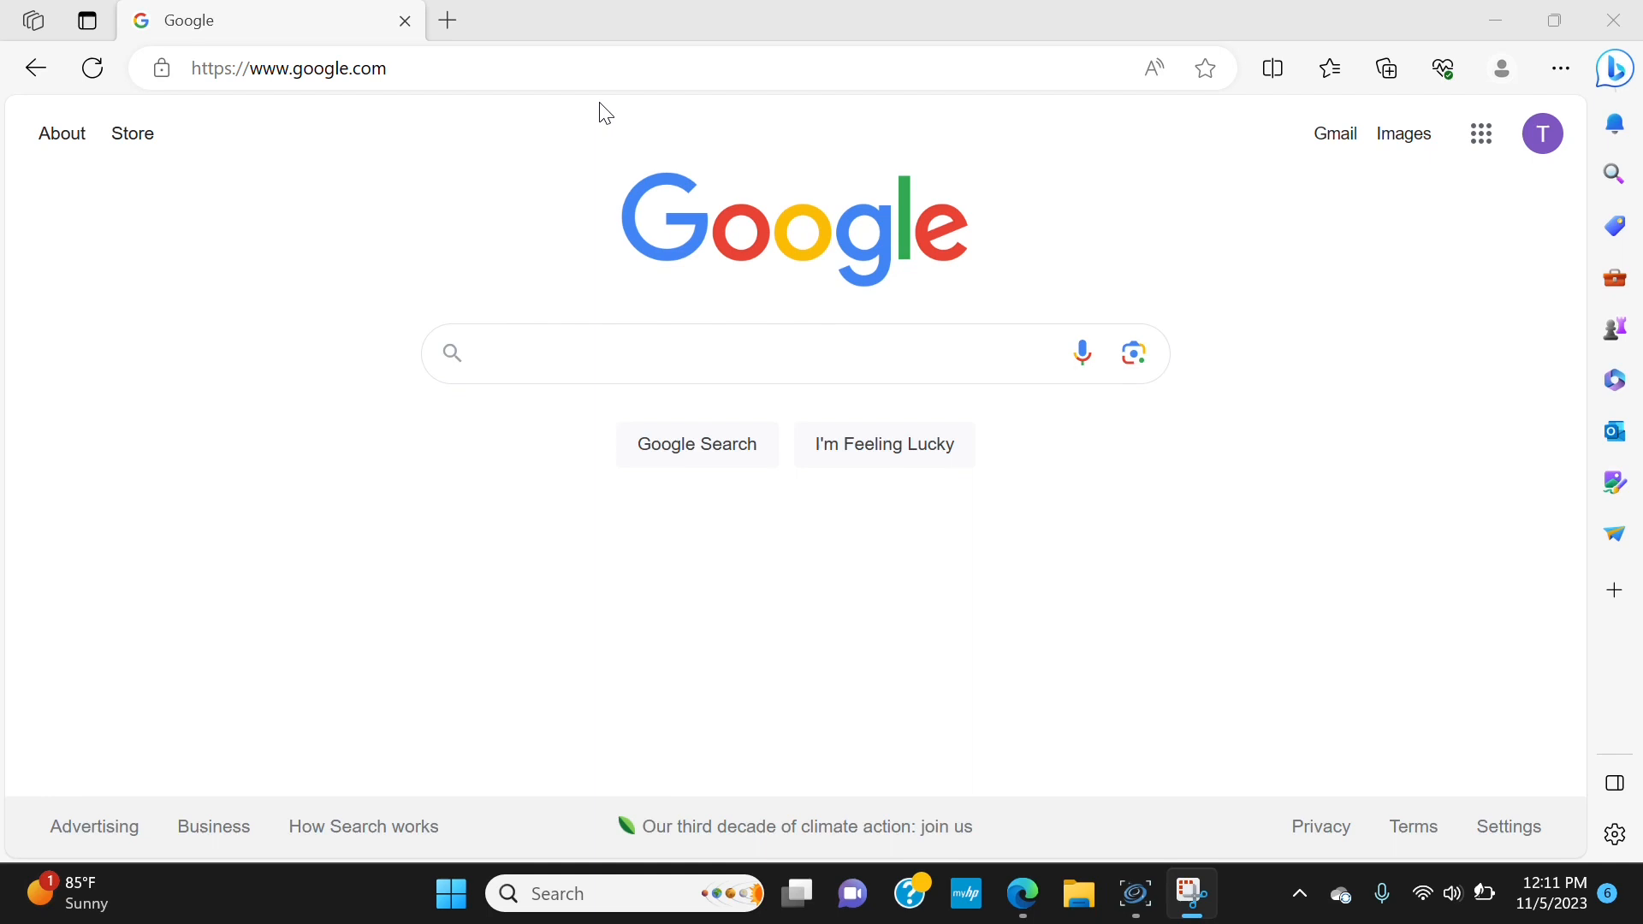
{"action": "mouse_move", "coordinate": [605, 291]}
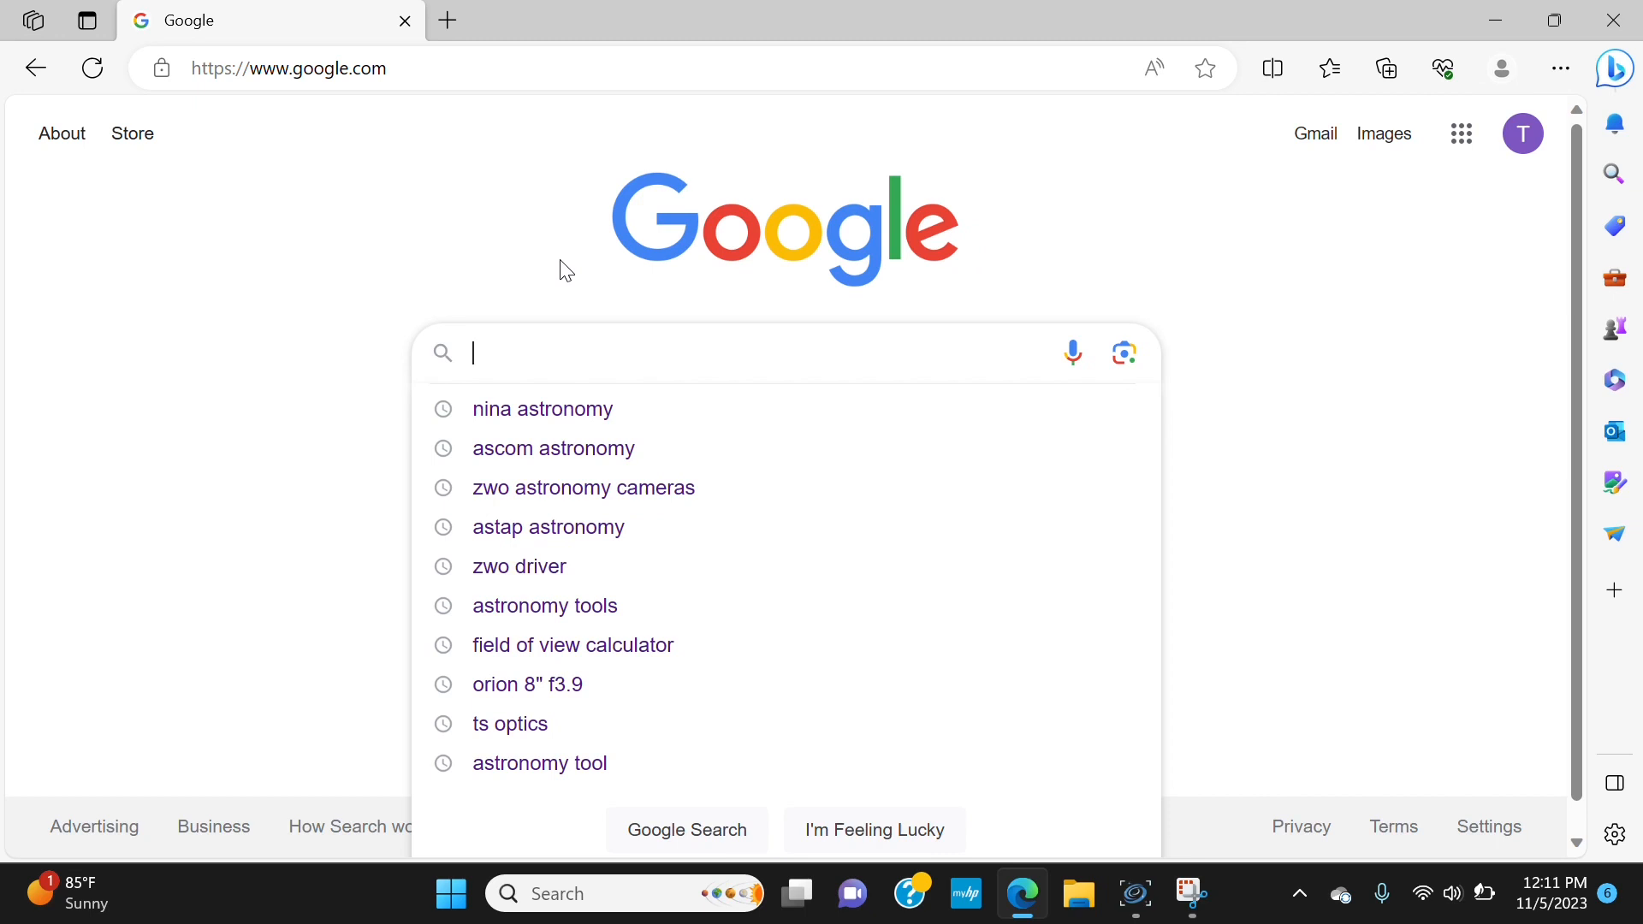
Enter 'zwo' as the Google search query.
{"action": "type", "text": "zwo"}
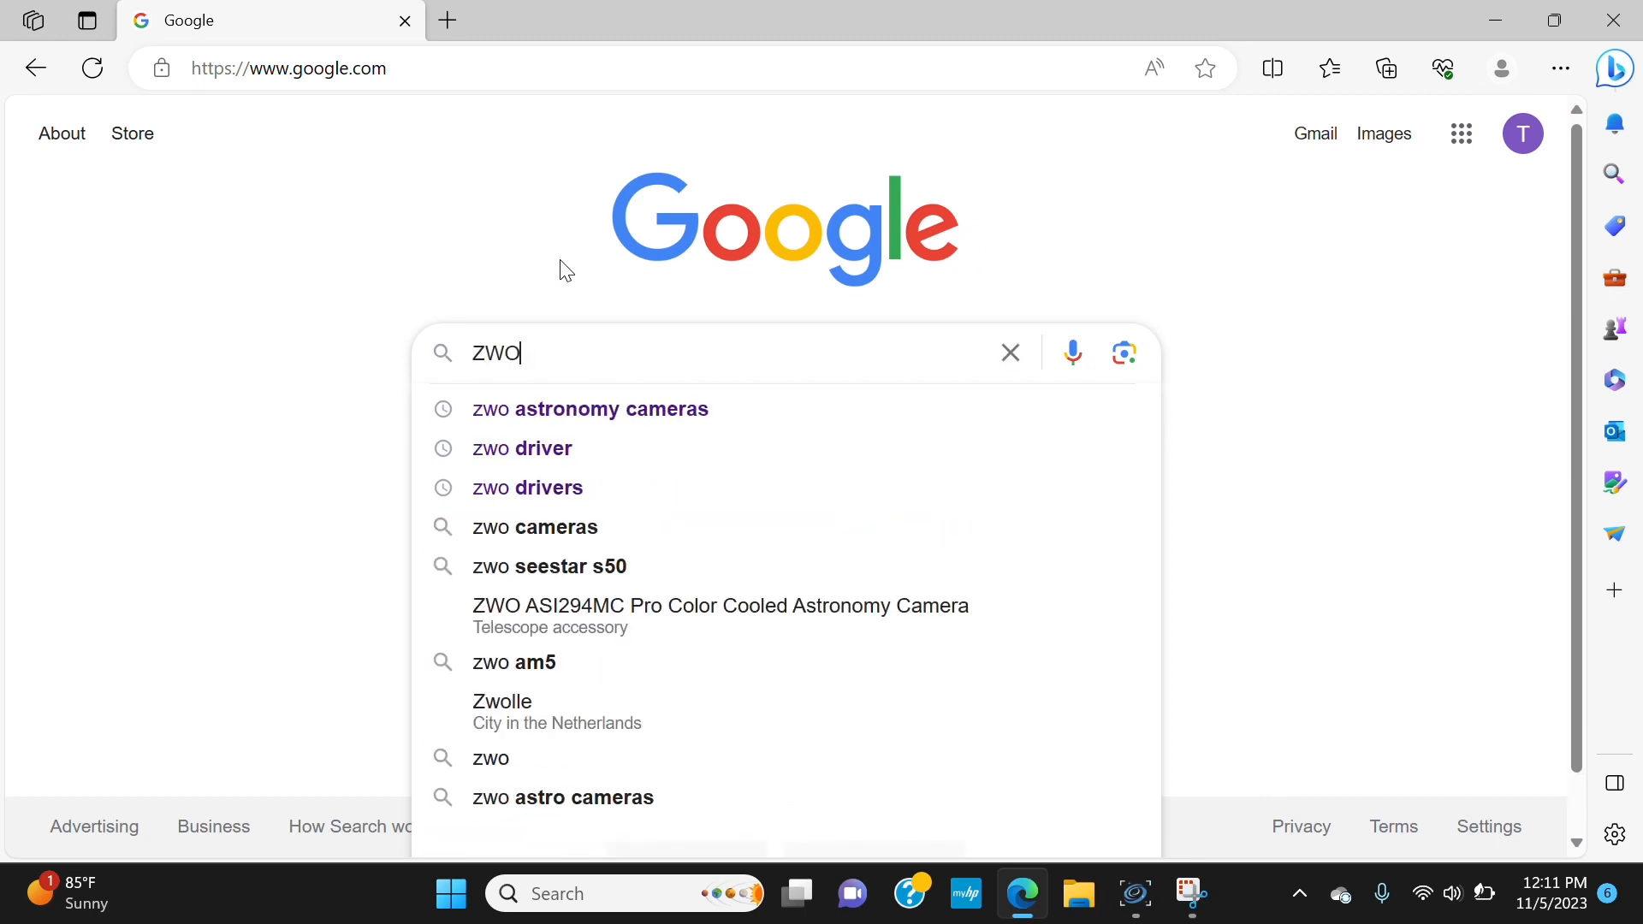
{"action": "mouse_move", "coordinate": [563, 425]}
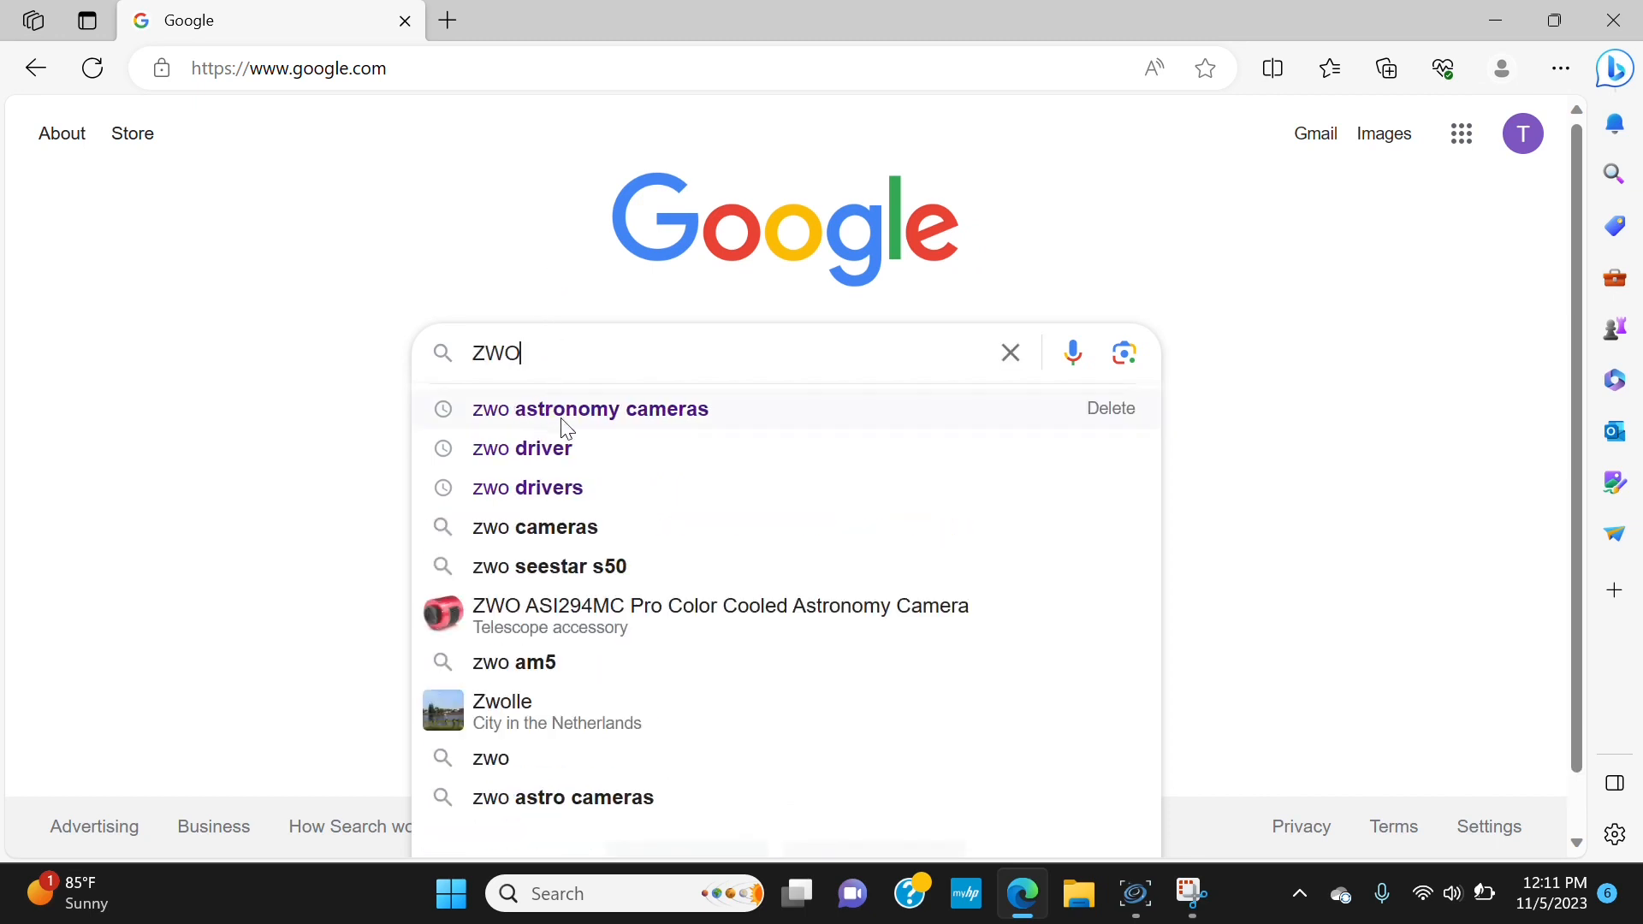
{"action": "mouse_move", "coordinate": [593, 417]}
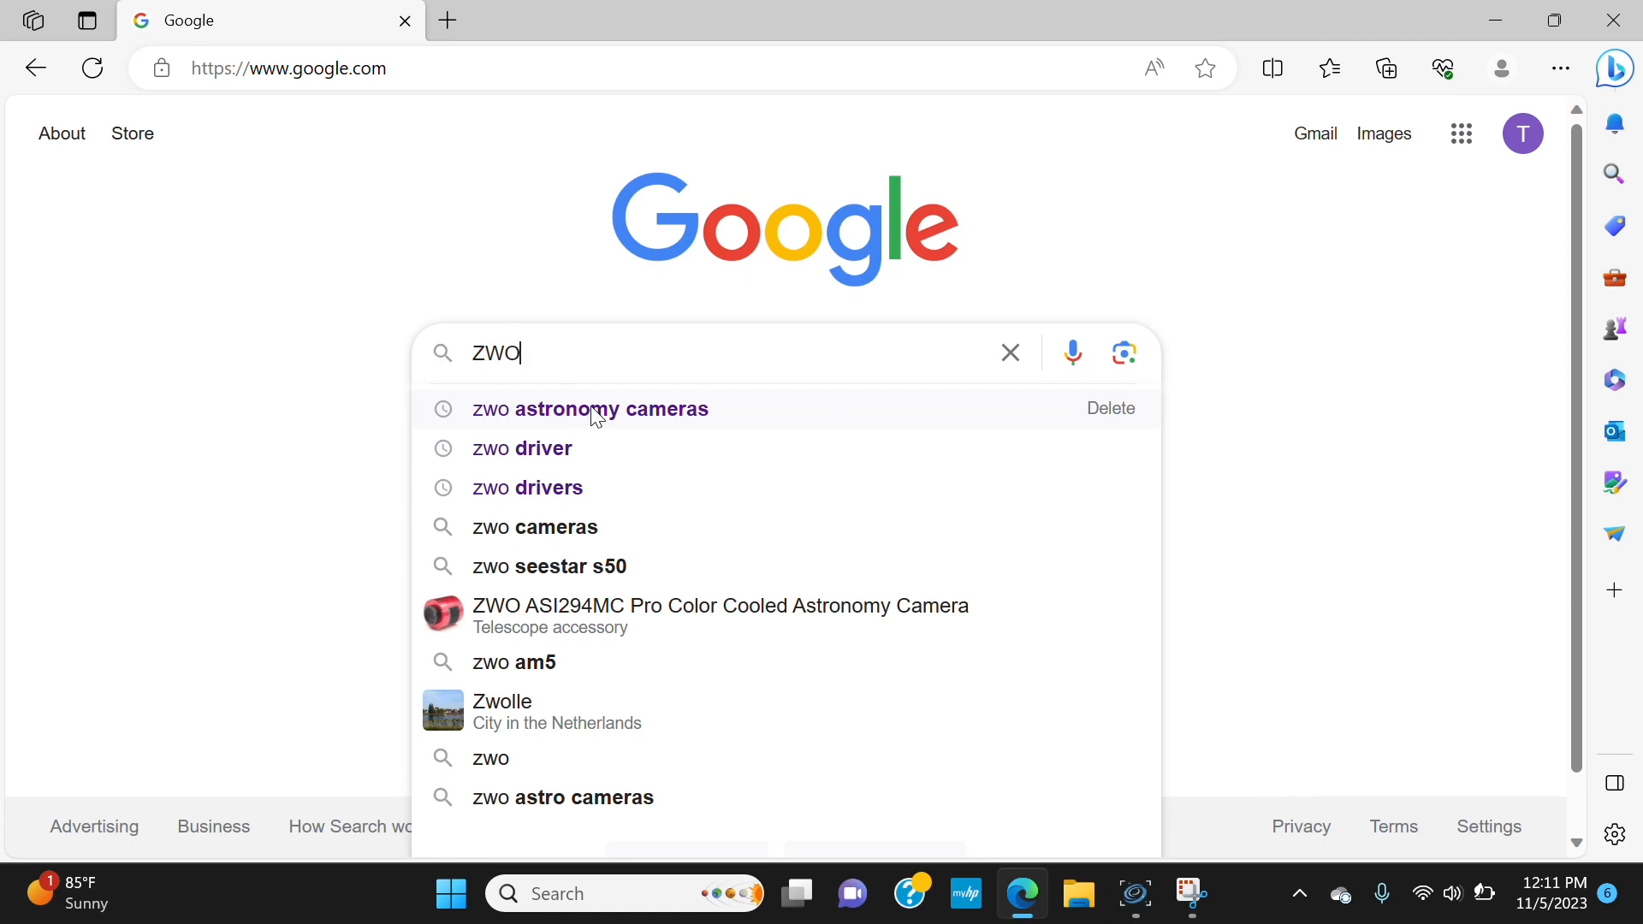
Search 'zwo astronomy cameras' and go to the ZWO ASI – Astronomy Cameras website.
{"action": "left_click", "coordinate": [589, 409]}
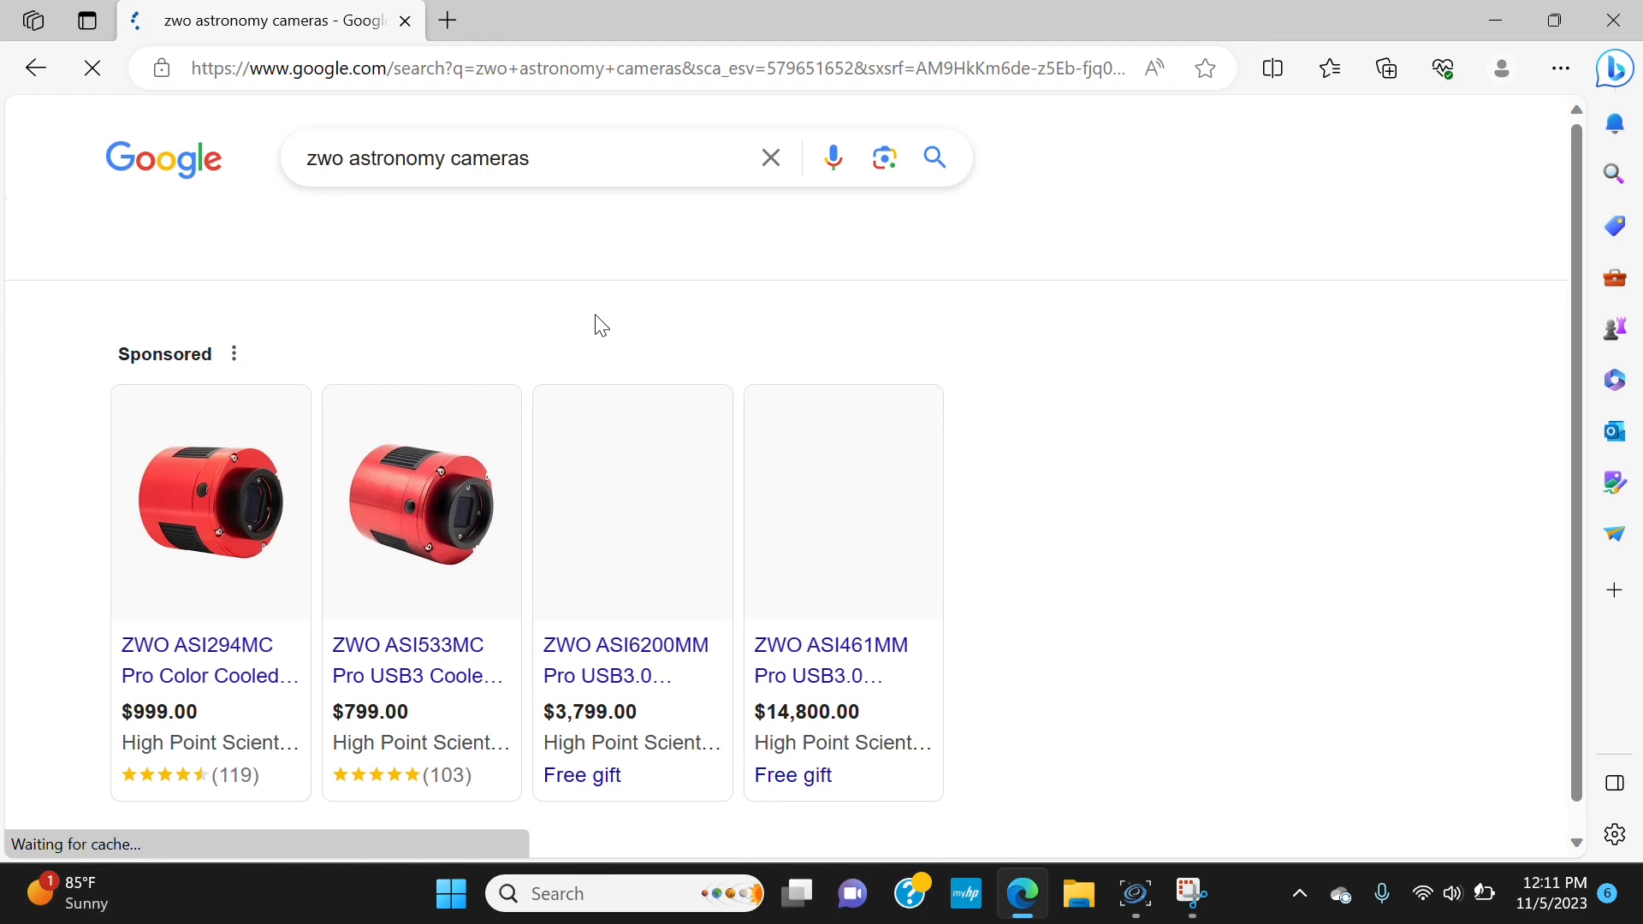
{"action": "scroll", "scroll_direction": "down", "scroll_amount": 3}
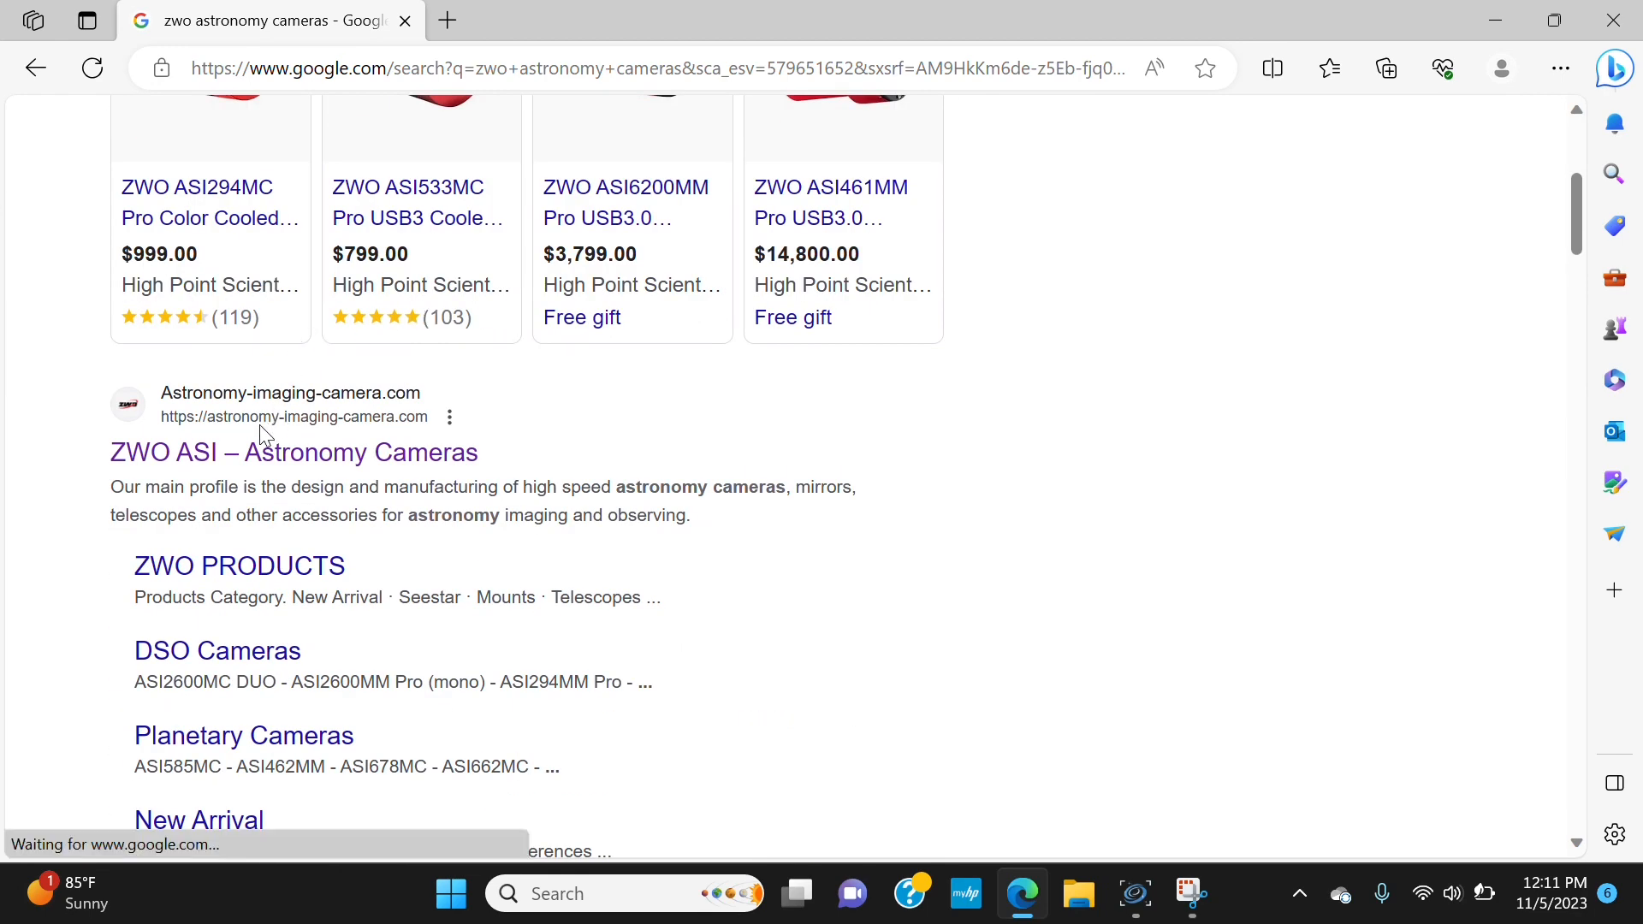
{"action": "mouse_move", "coordinate": [346, 451]}
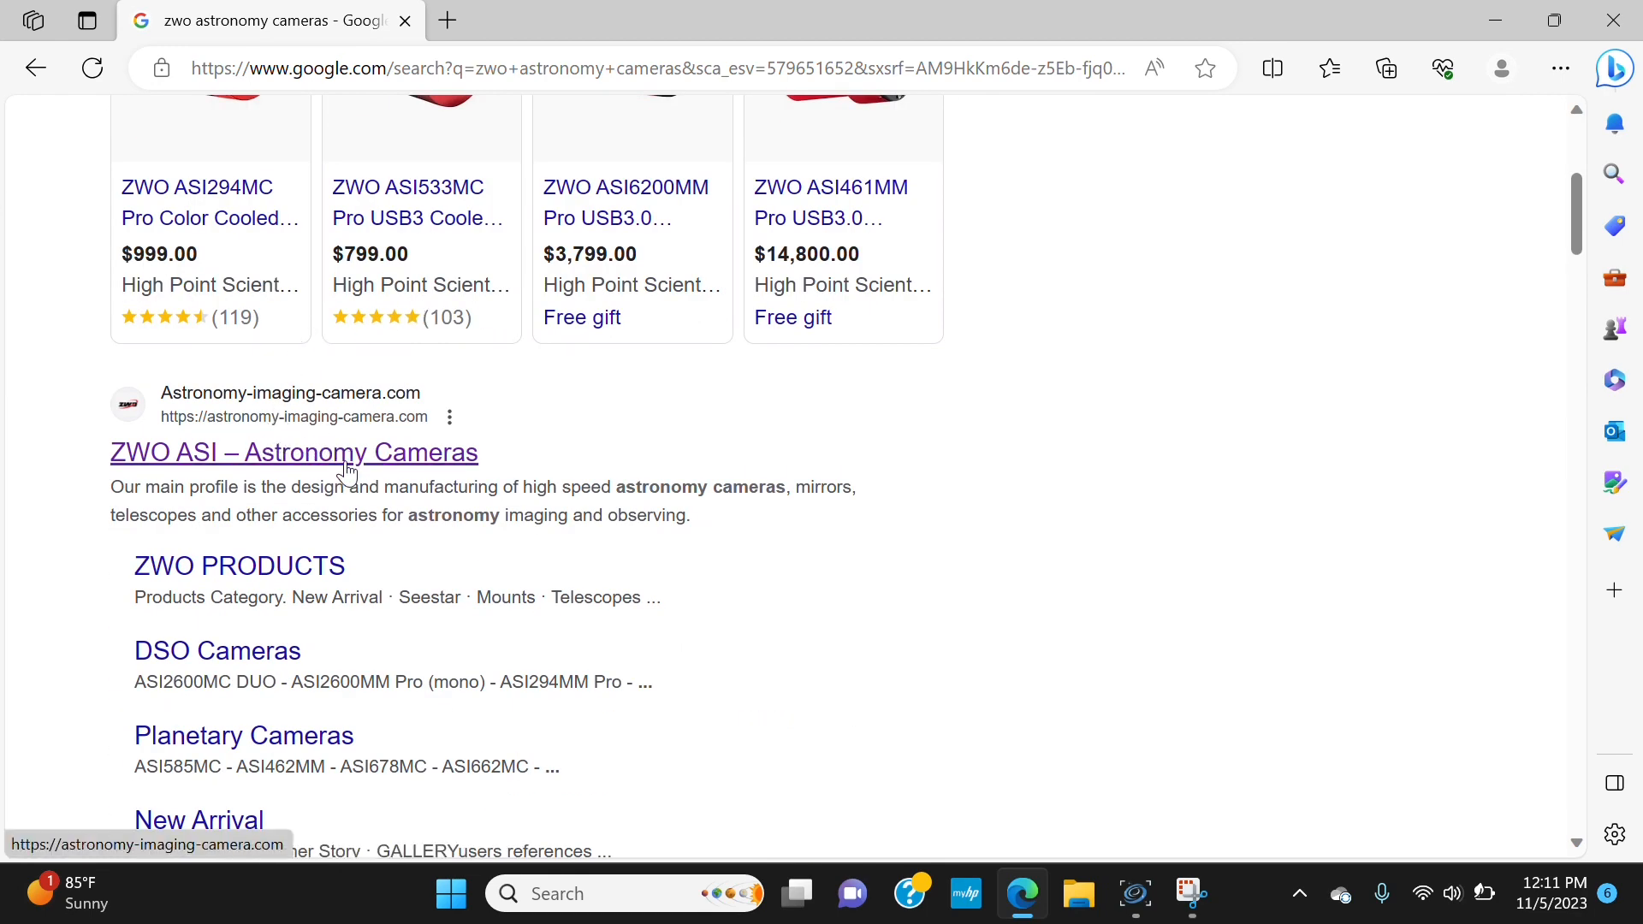
{"action": "left_click", "coordinate": [293, 451]}
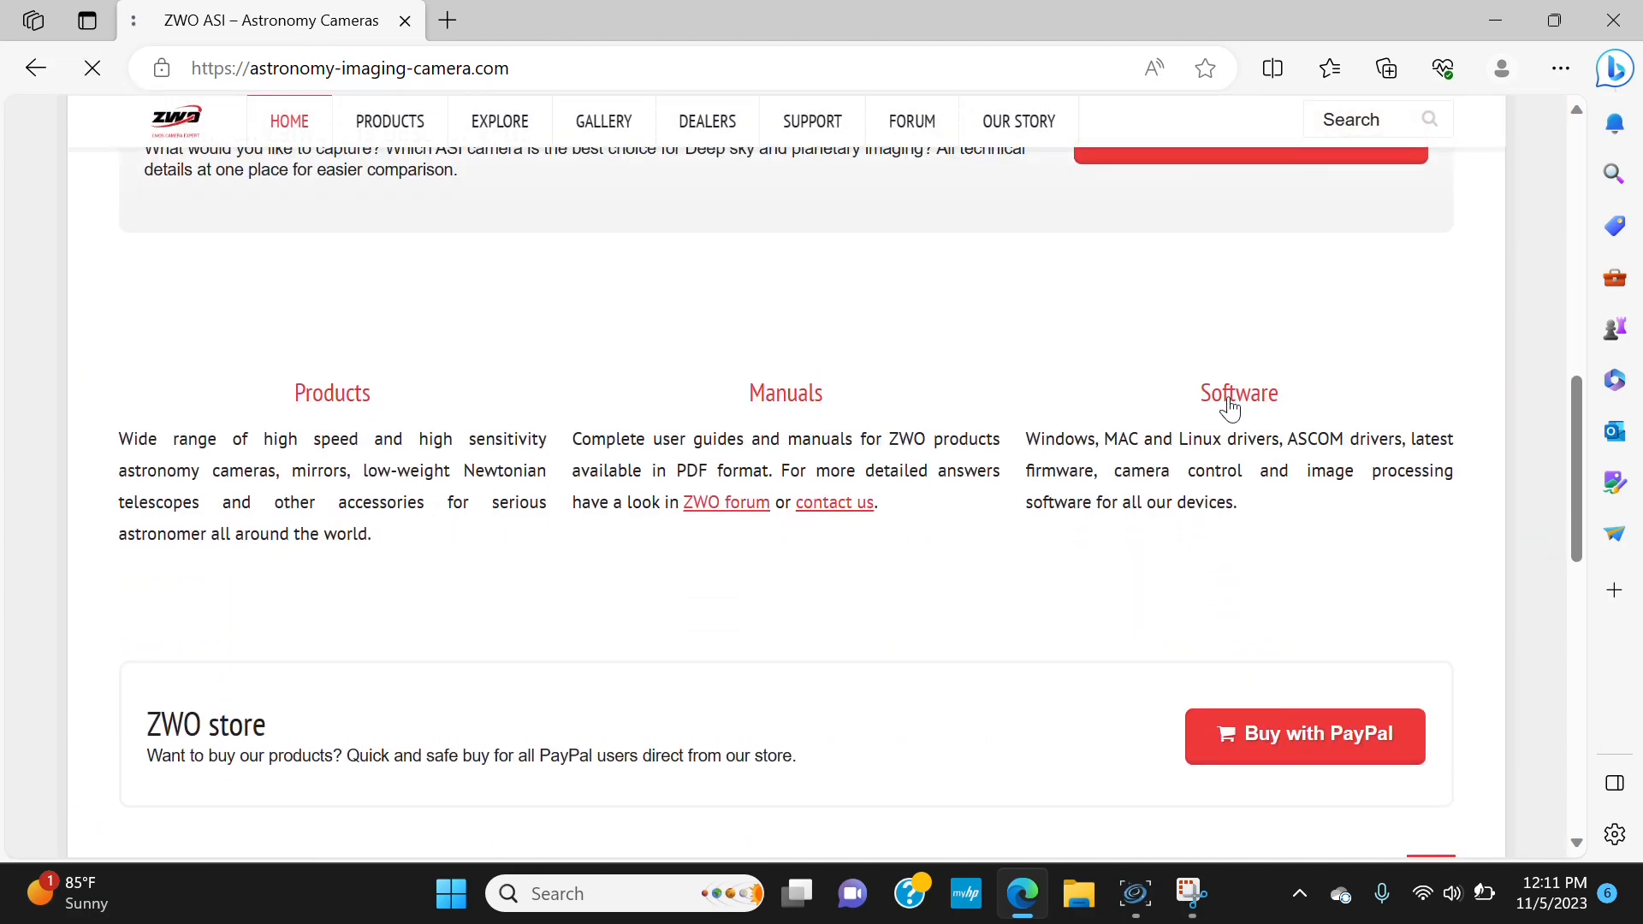
Go to the ZWO Software downloads page and reach the Camera and ASCOM Driver entries.
{"action": "left_click", "coordinate": [1239, 392]}
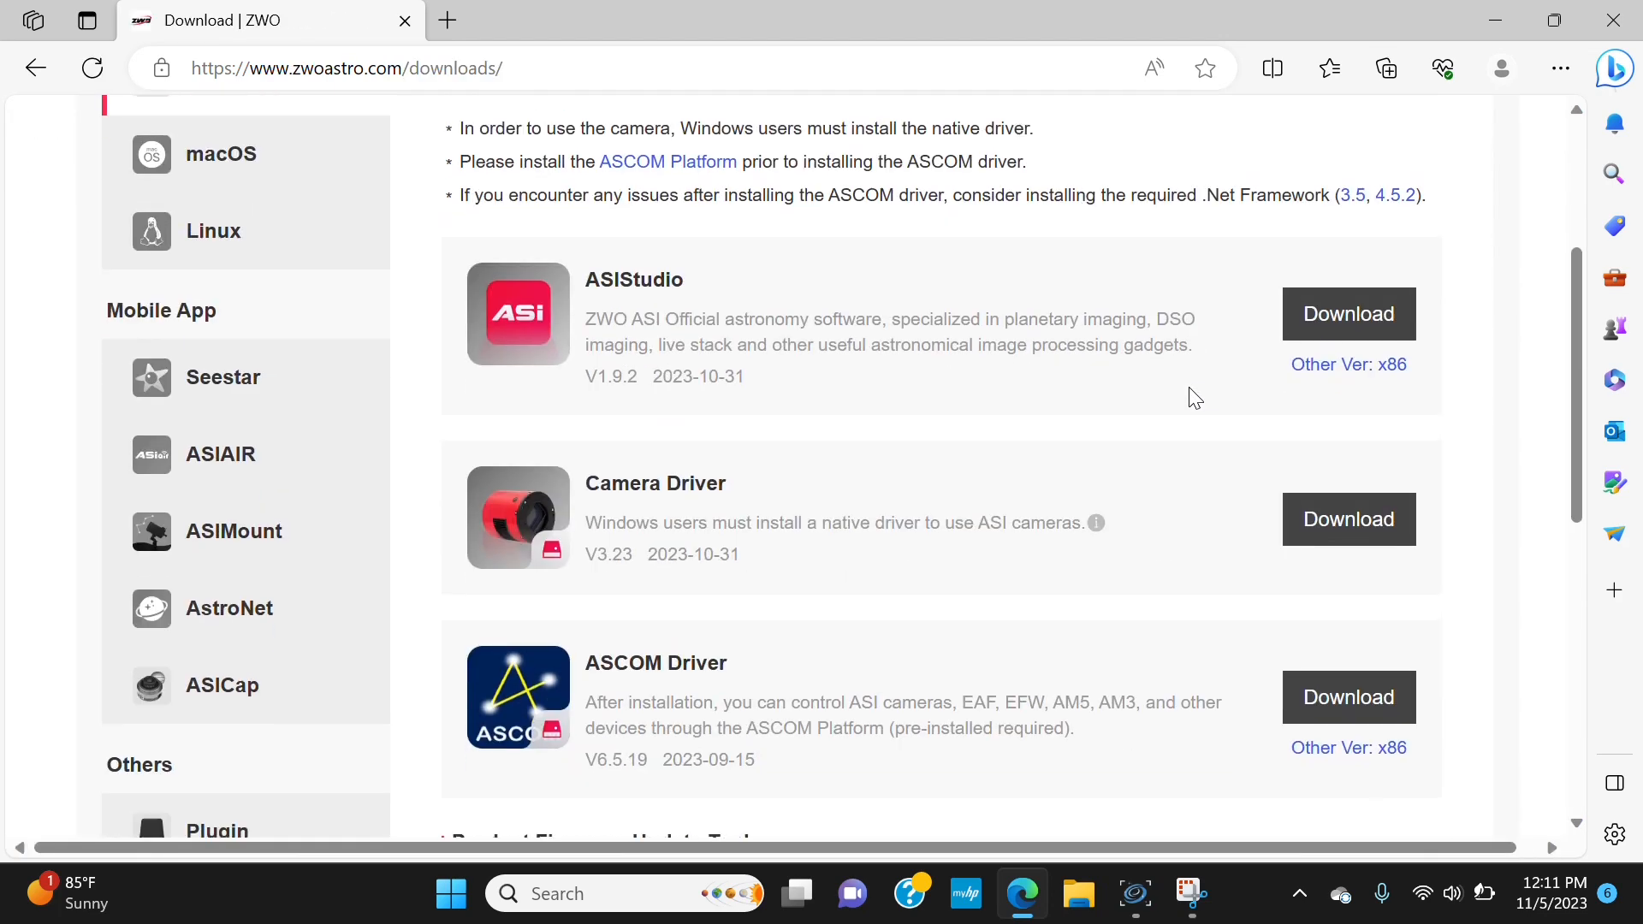
{"action": "scroll", "scroll_direction": "down", "scroll_amount": 3}
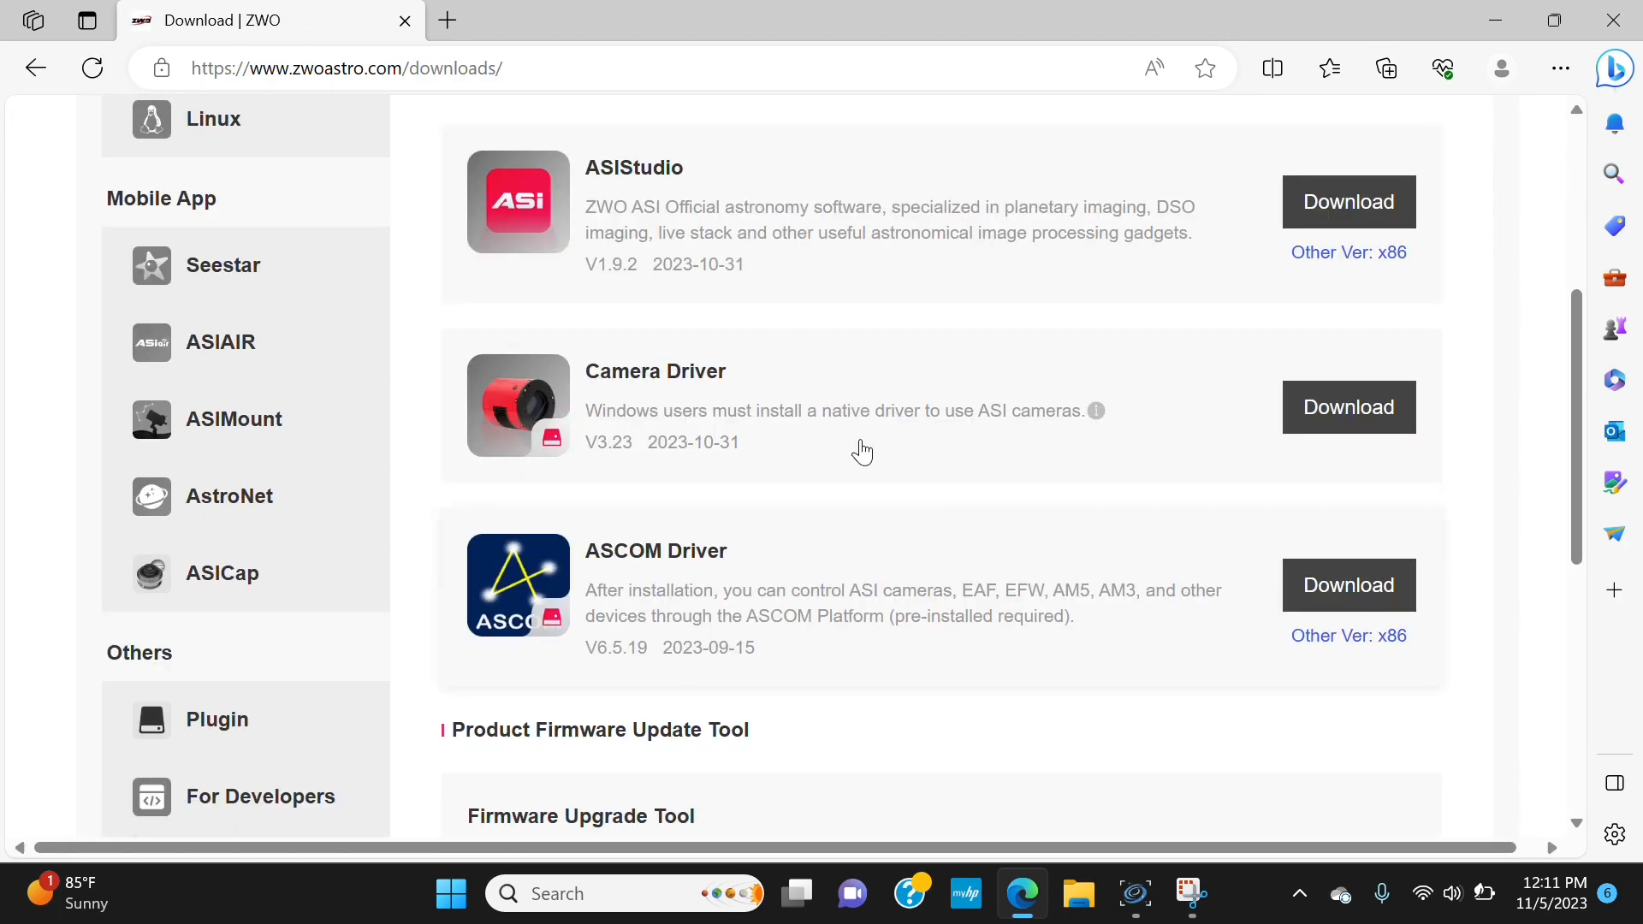
{"action": "mouse_move", "coordinate": [655, 430]}
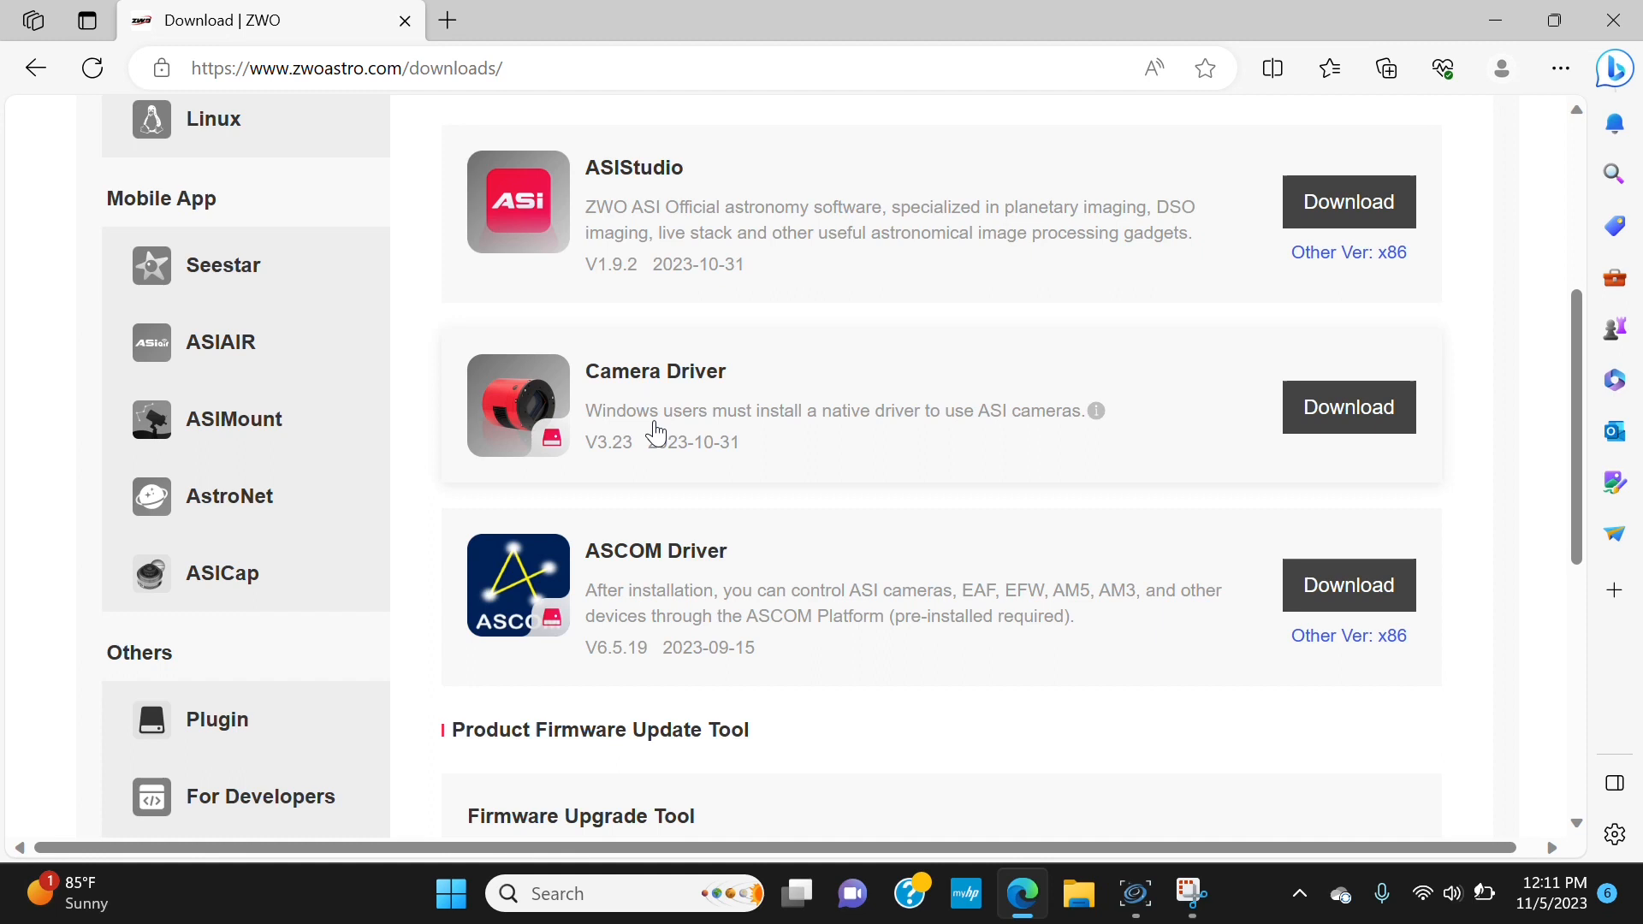
{"action": "mouse_move", "coordinate": [857, 436]}
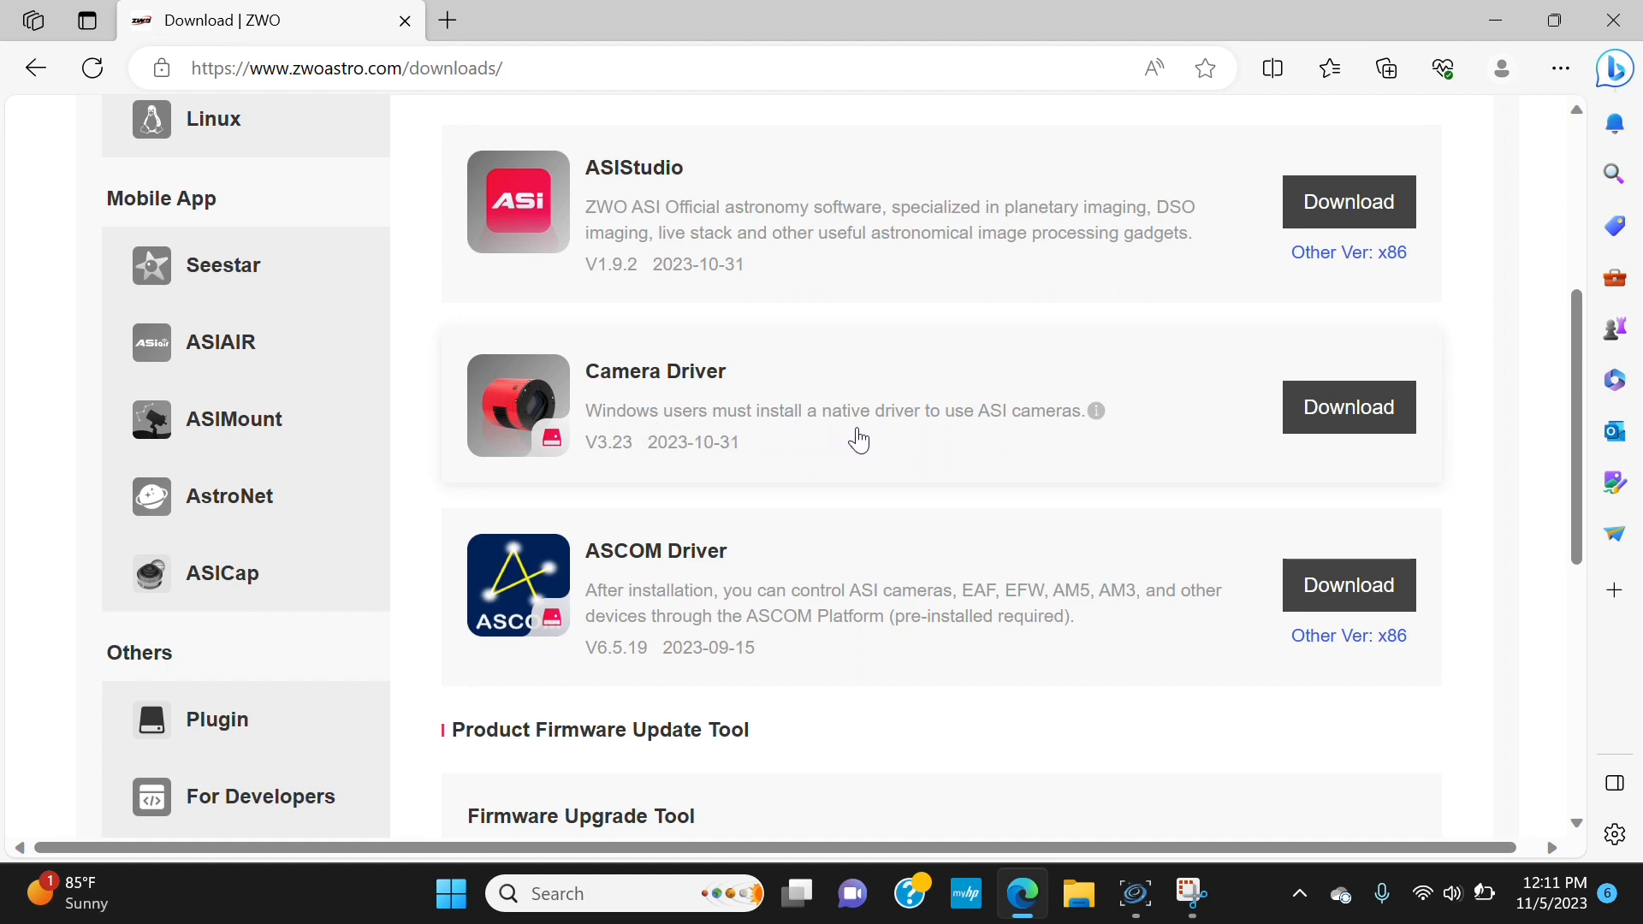
{"action": "mouse_move", "coordinate": [1033, 441]}
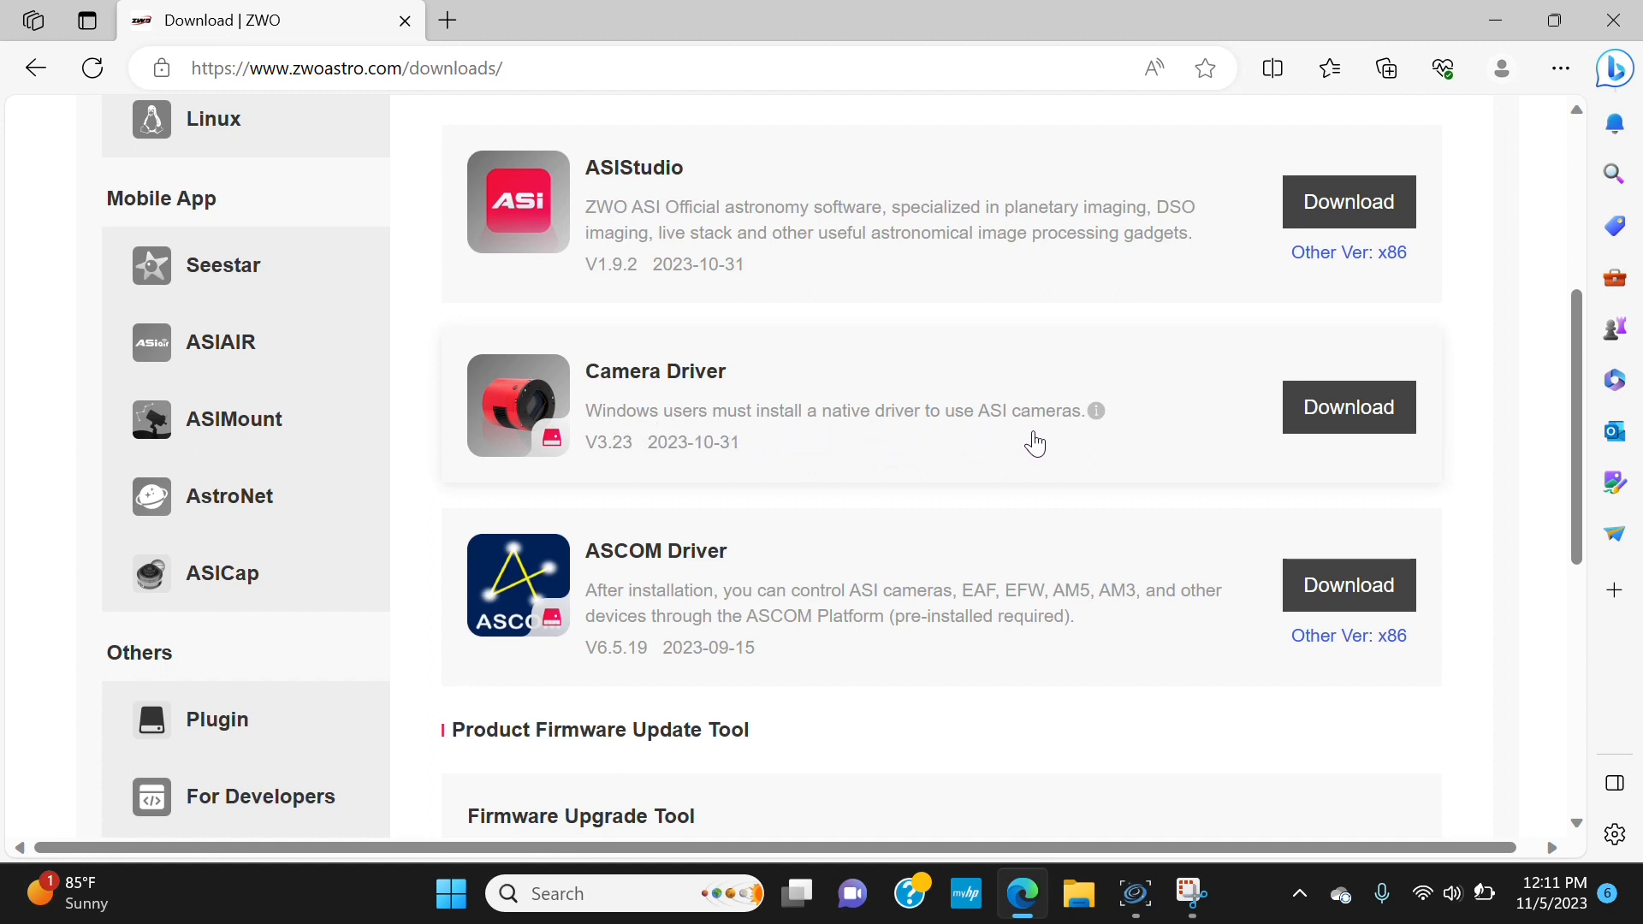
{"action": "mouse_move", "coordinate": [708, 524]}
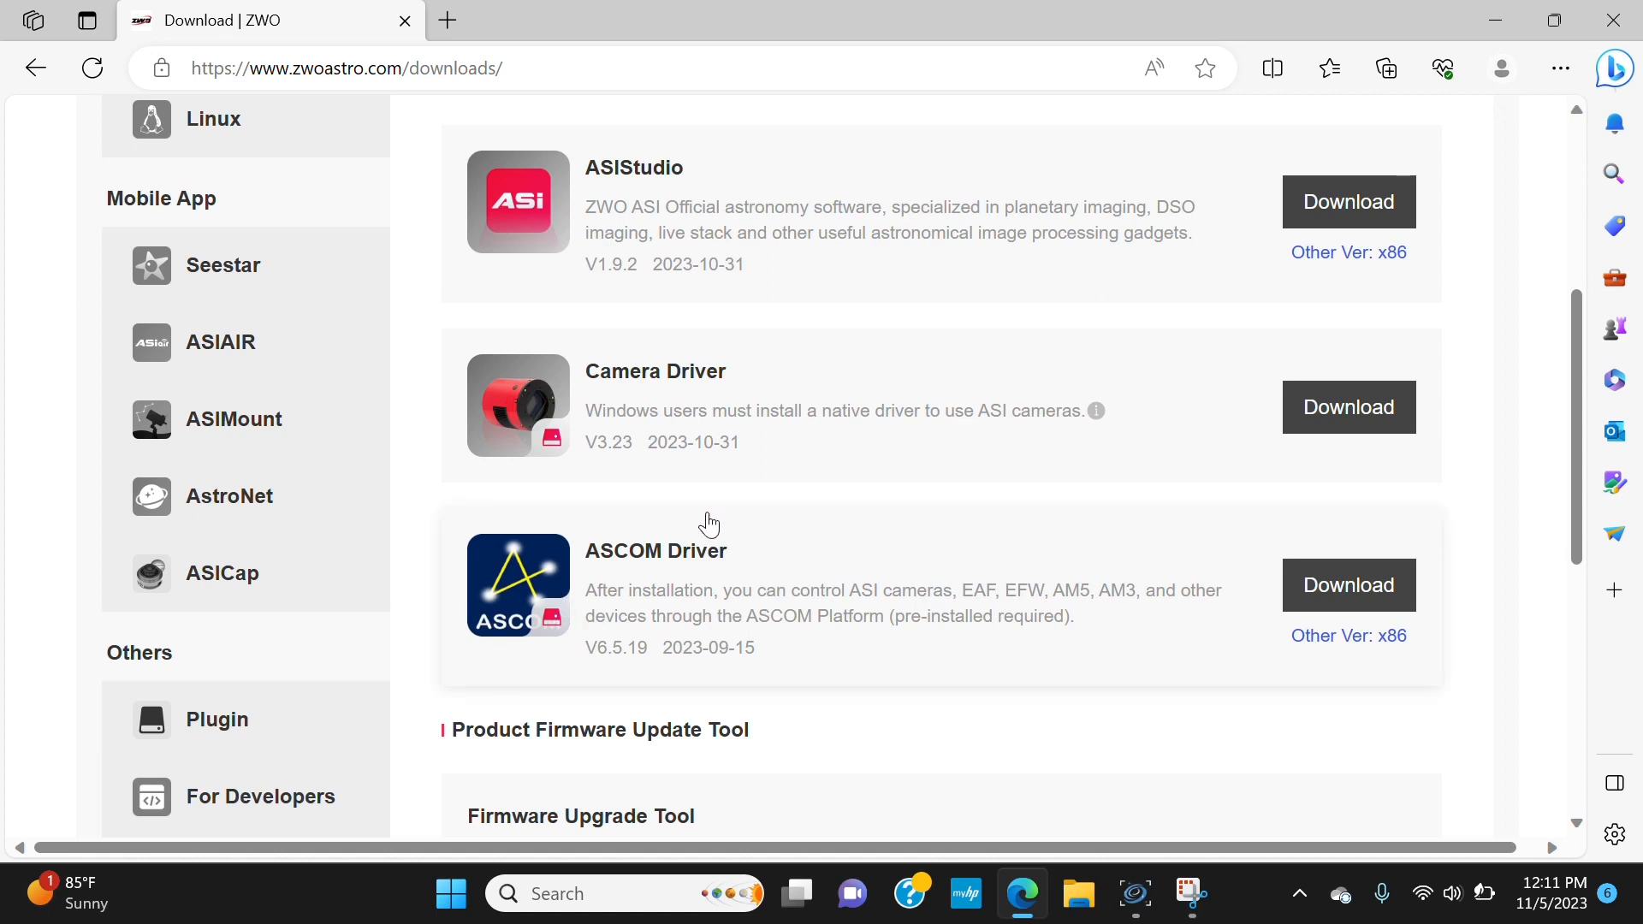
{"action": "mouse_move", "coordinate": [716, 602]}
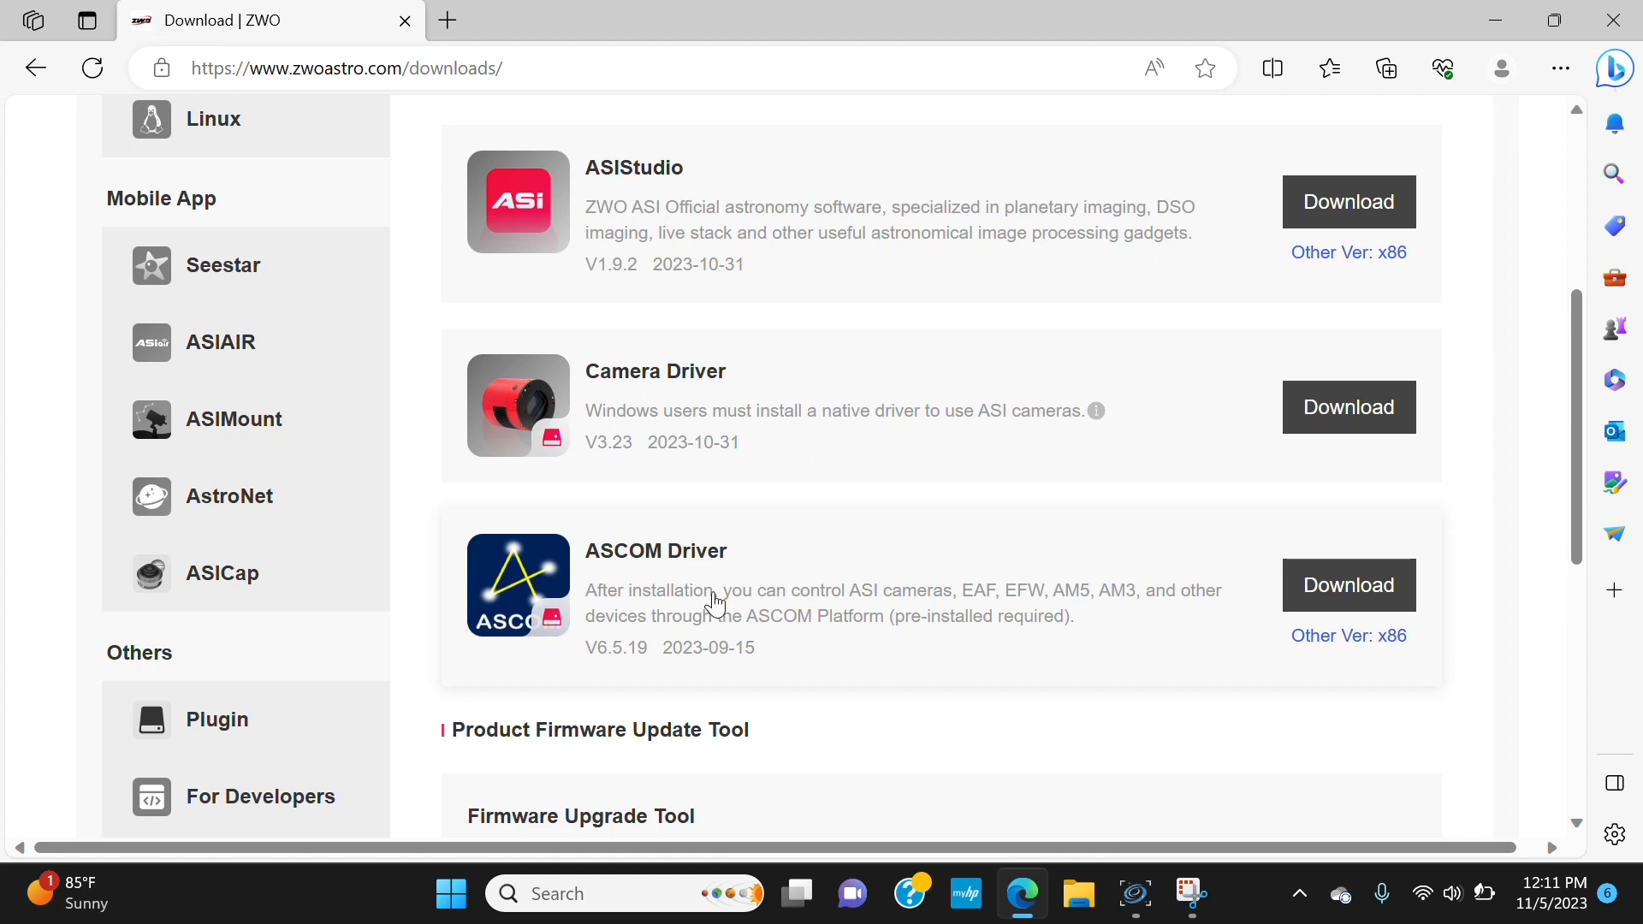
{"action": "mouse_move", "coordinate": [1063, 472]}
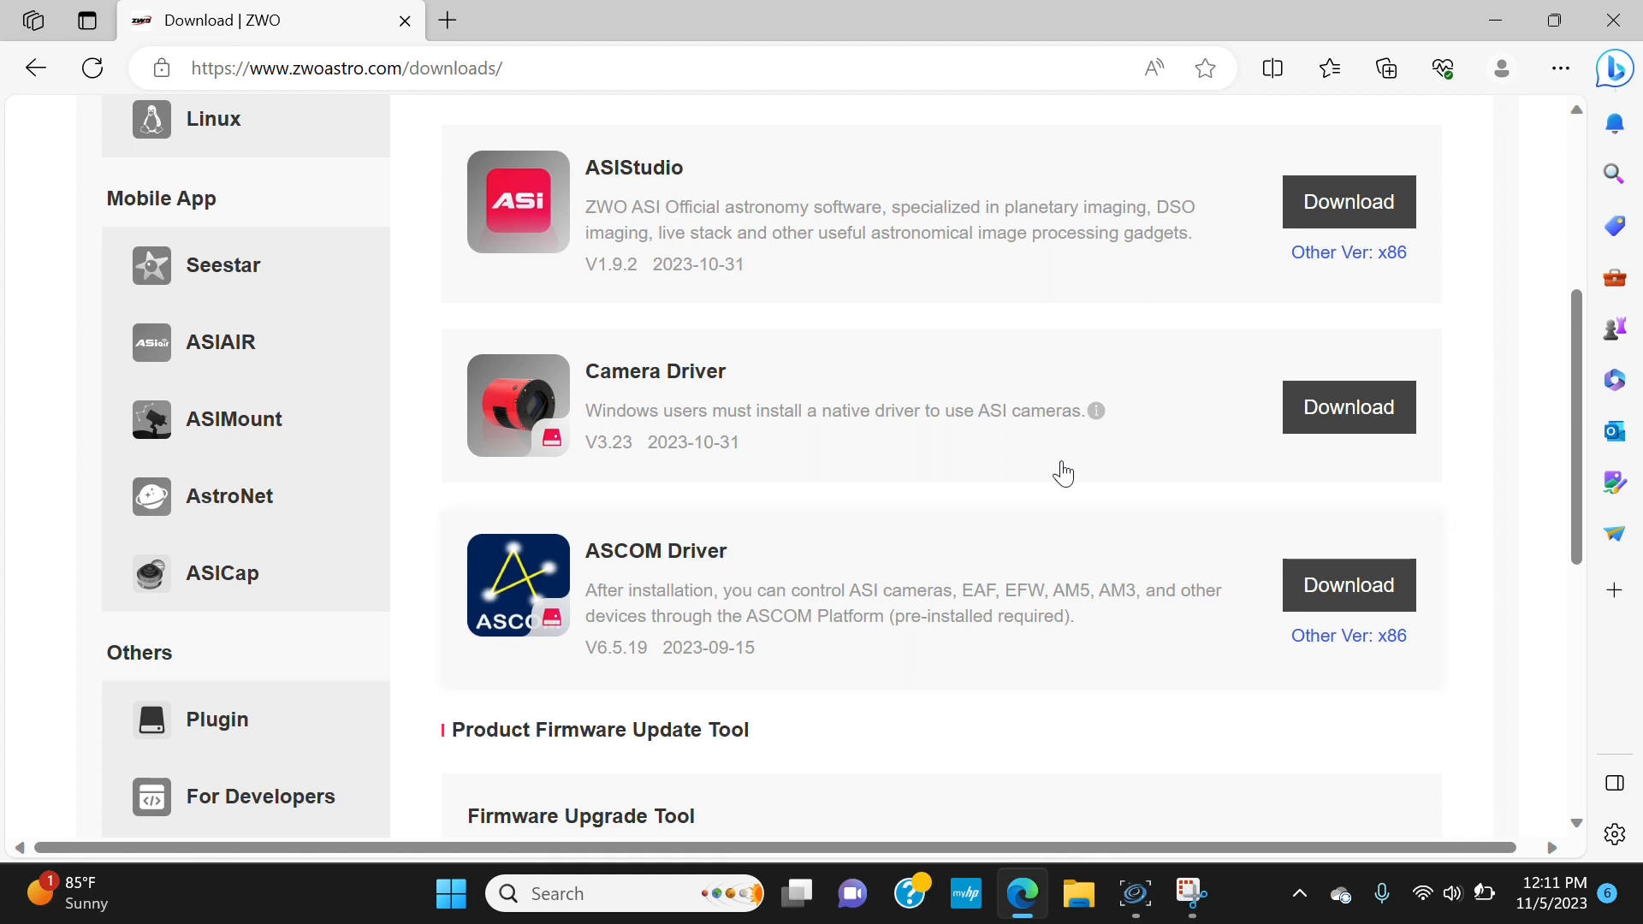
{"action": "mouse_move", "coordinate": [885, 535]}
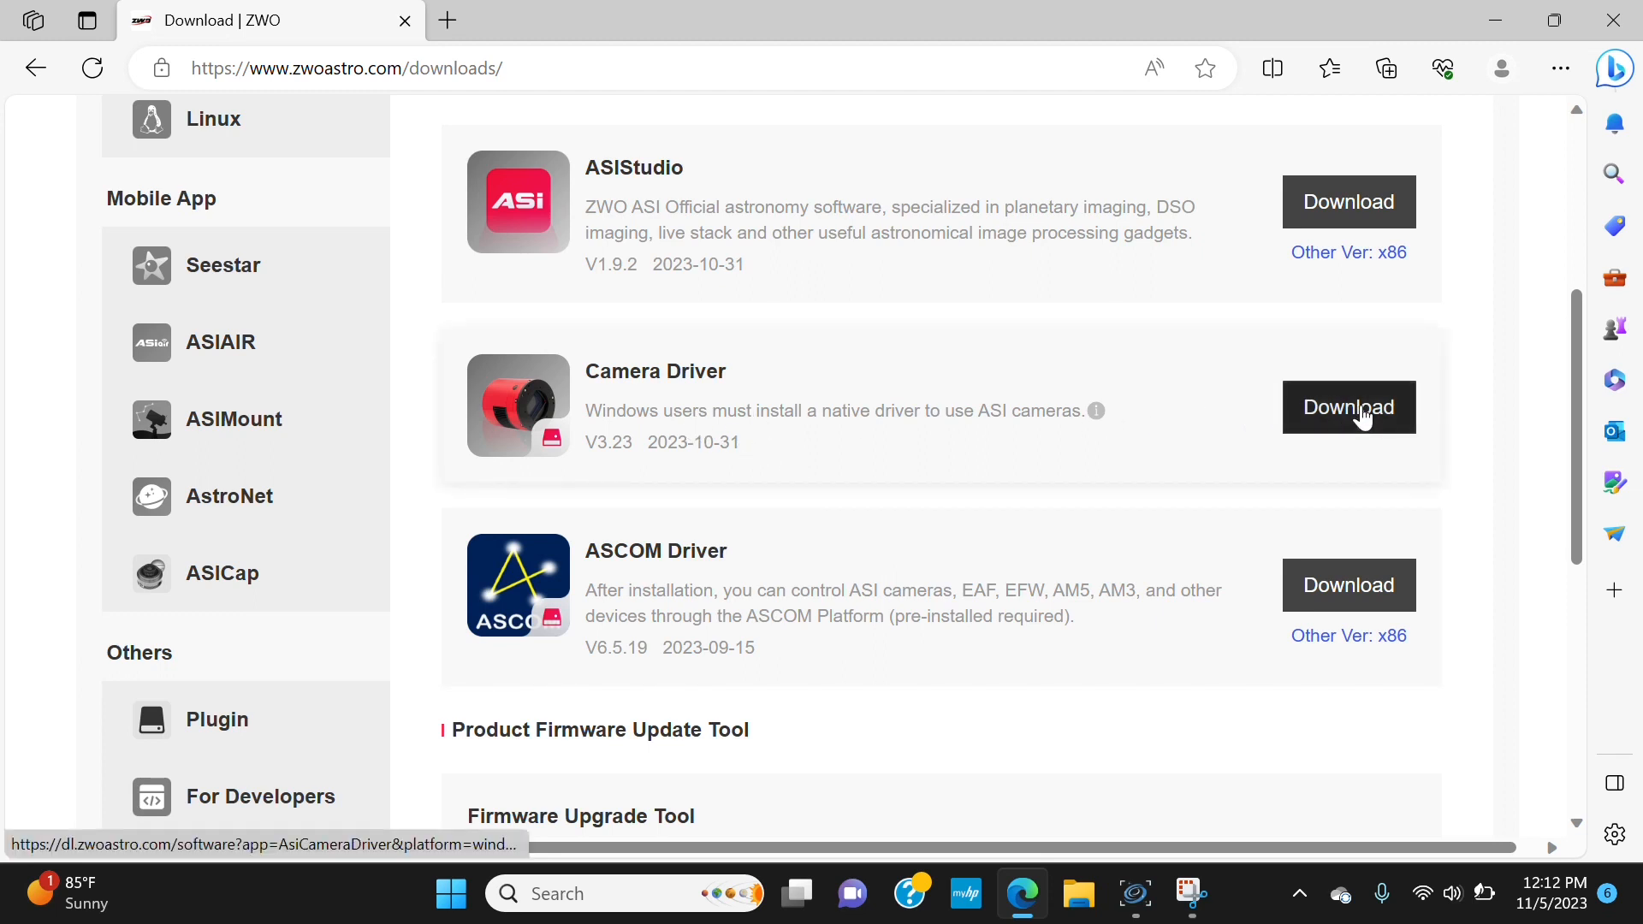
Show Edge's downloads list with the AscomPlatform662.4195 installers and get the ASCOM Driver.
{"action": "left_click", "coordinate": [1560, 69]}
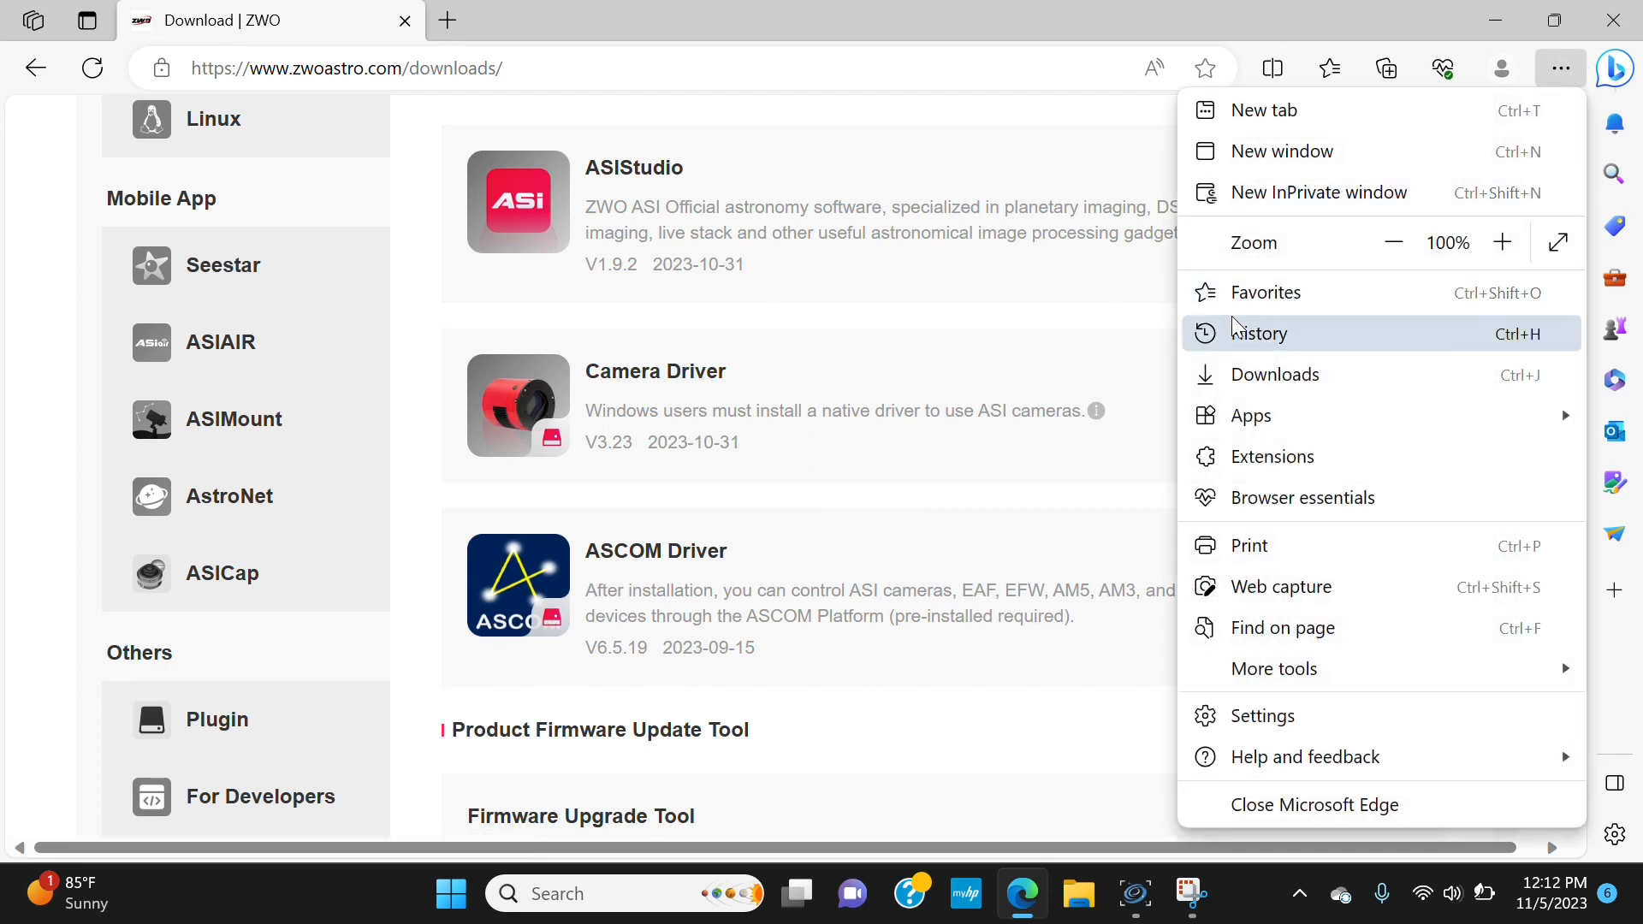
{"action": "mouse_move", "coordinate": [1218, 34]}
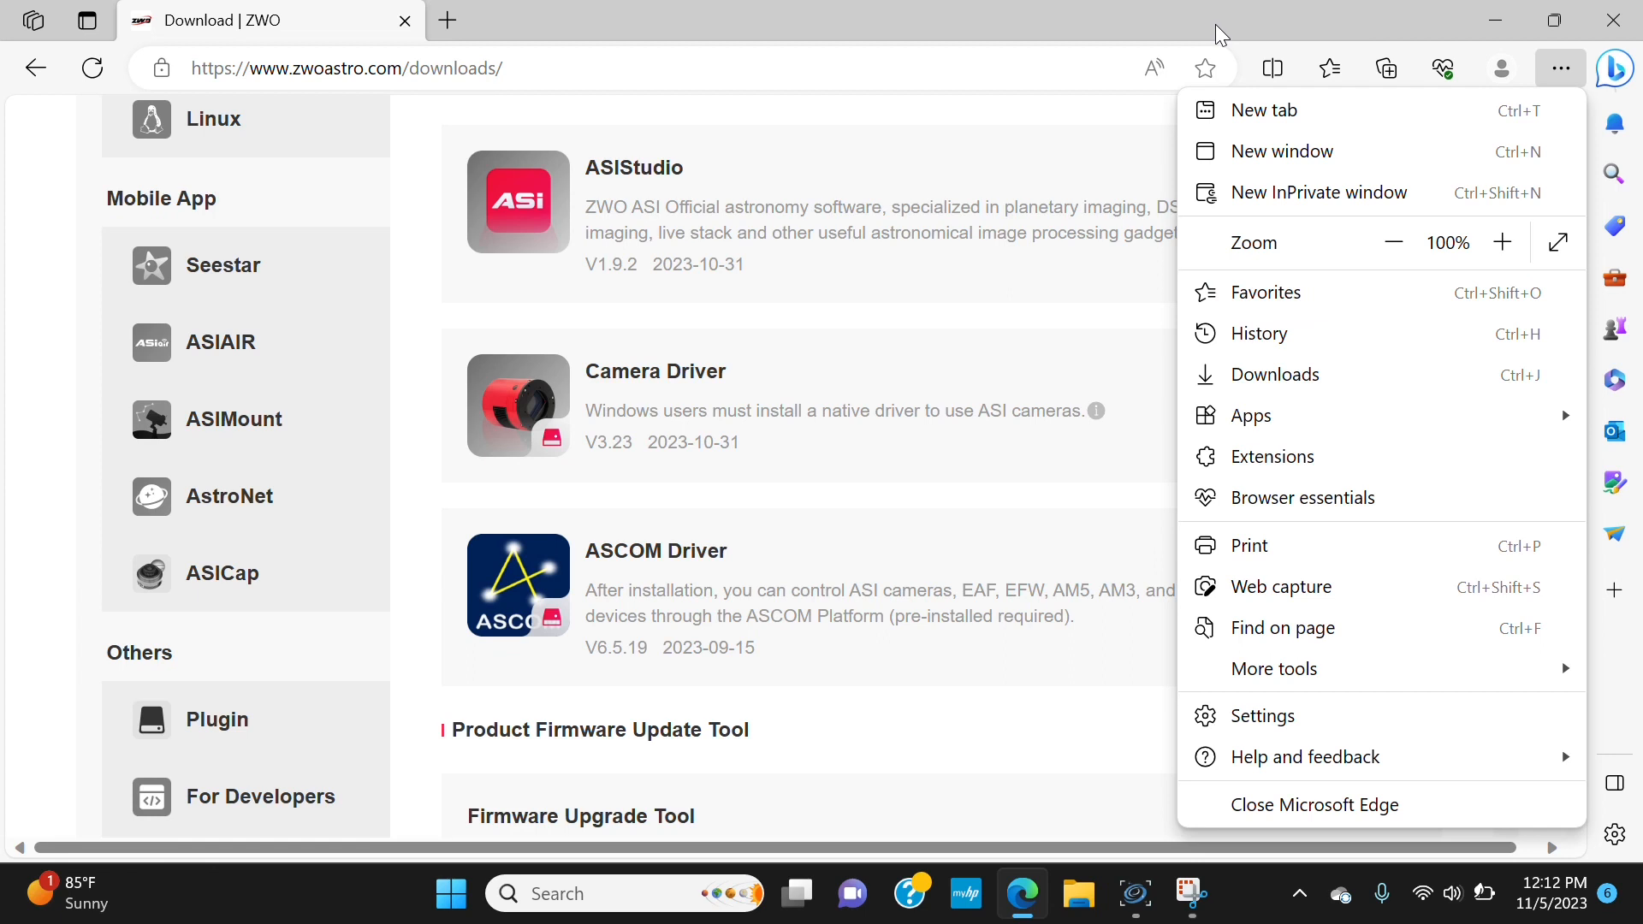
{"action": "mouse_move", "coordinate": [1277, 375]}
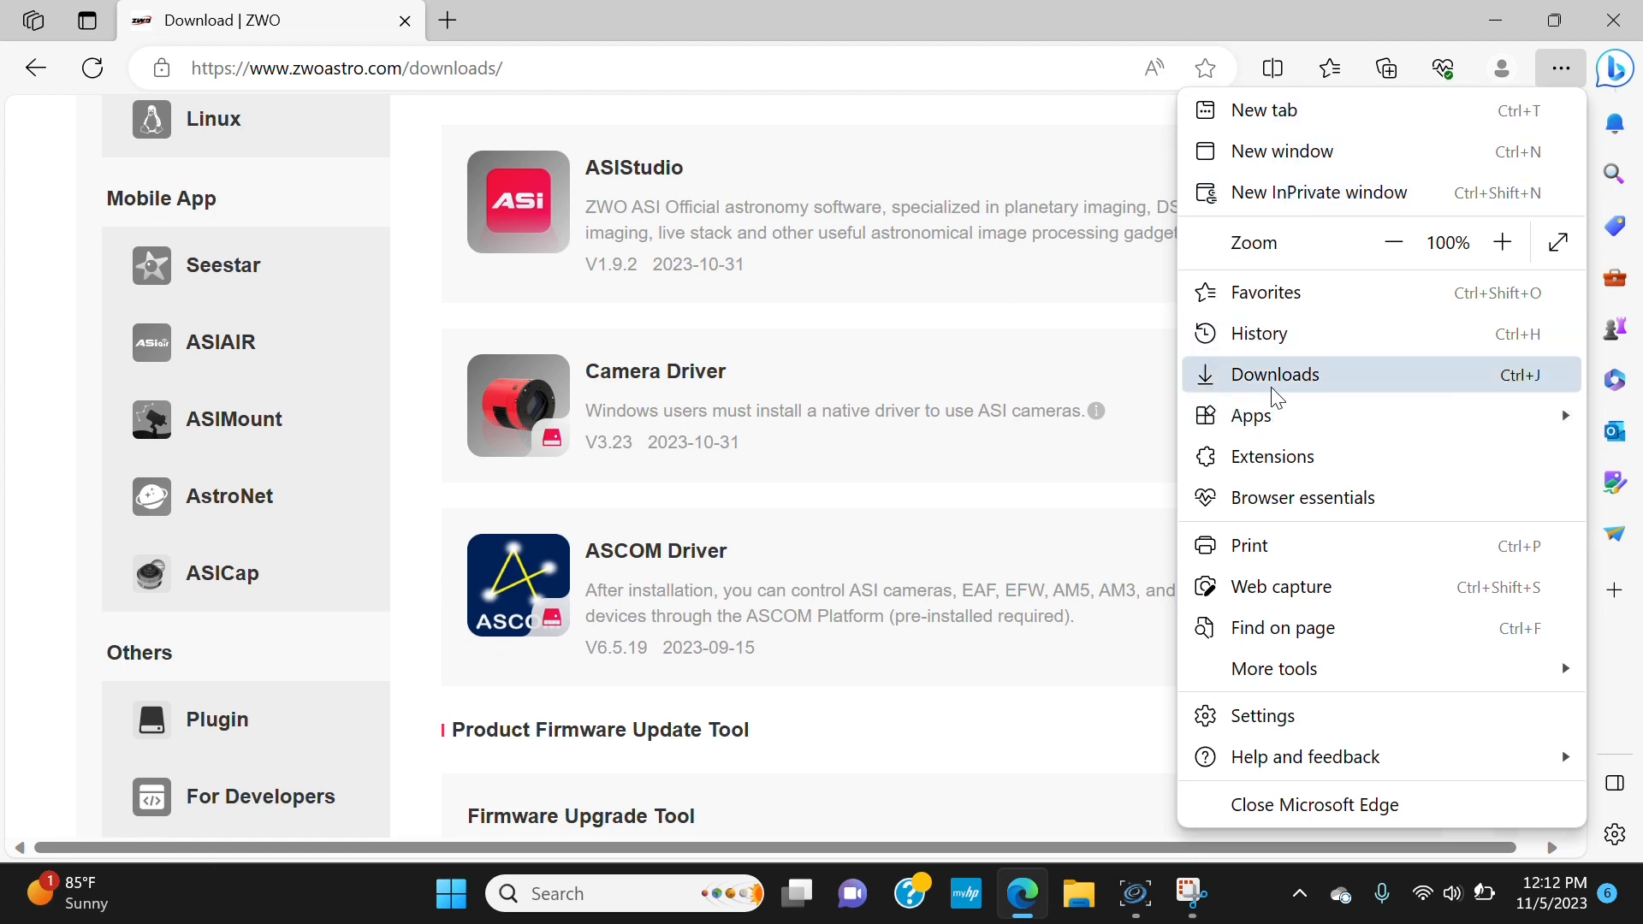
{"action": "left_click", "coordinate": [1273, 375]}
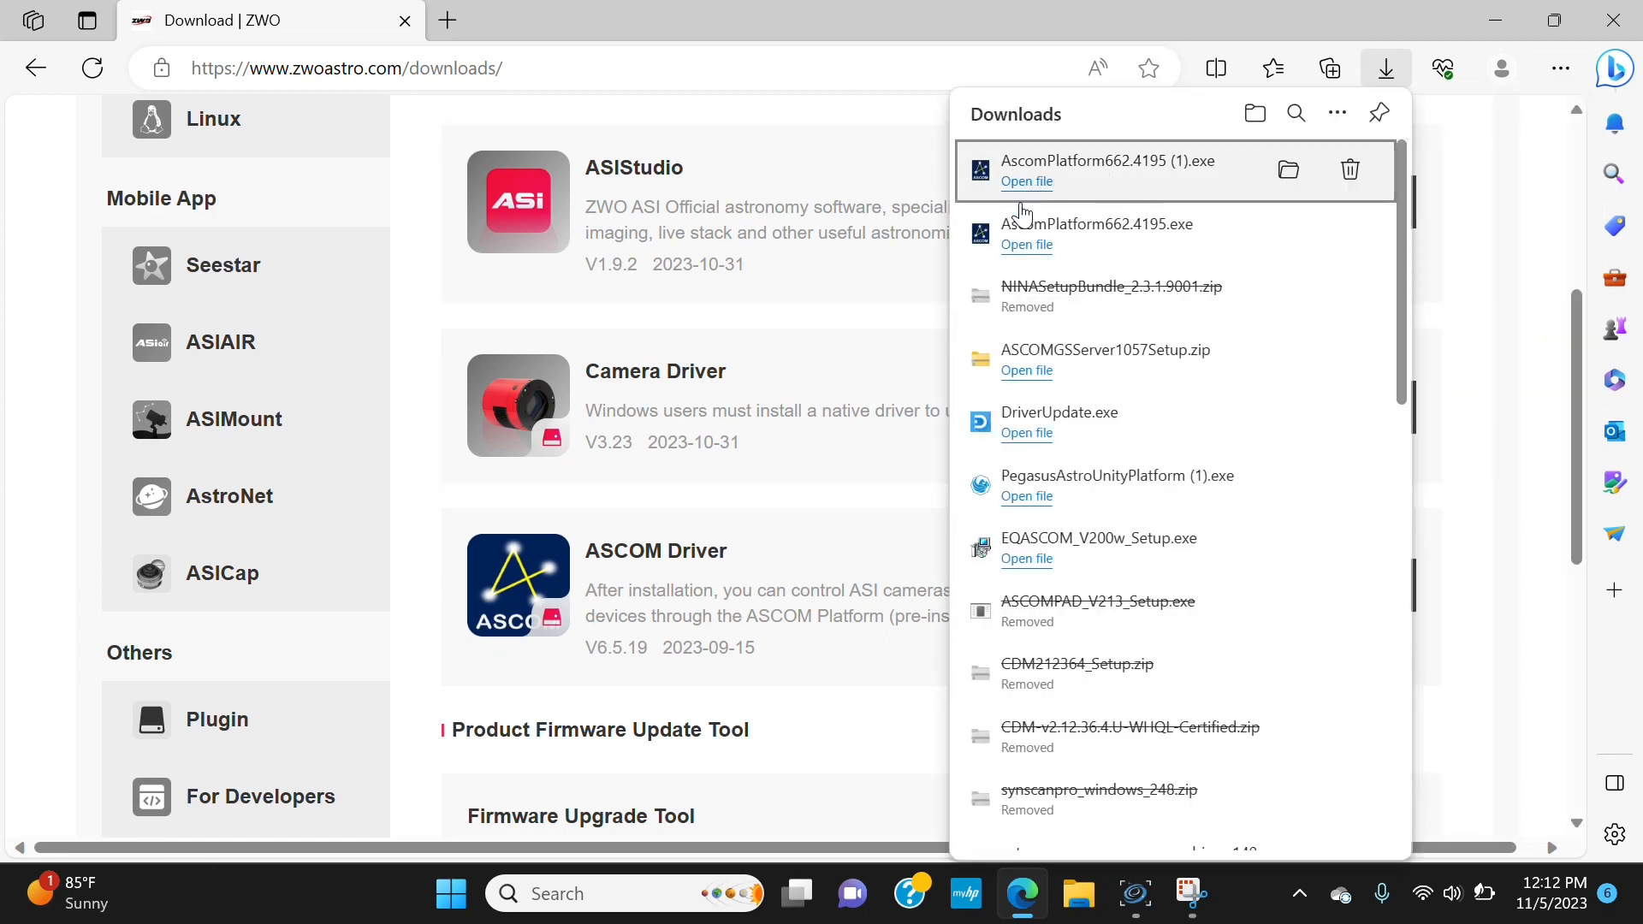
{"action": "mouse_move", "coordinate": [1017, 183]}
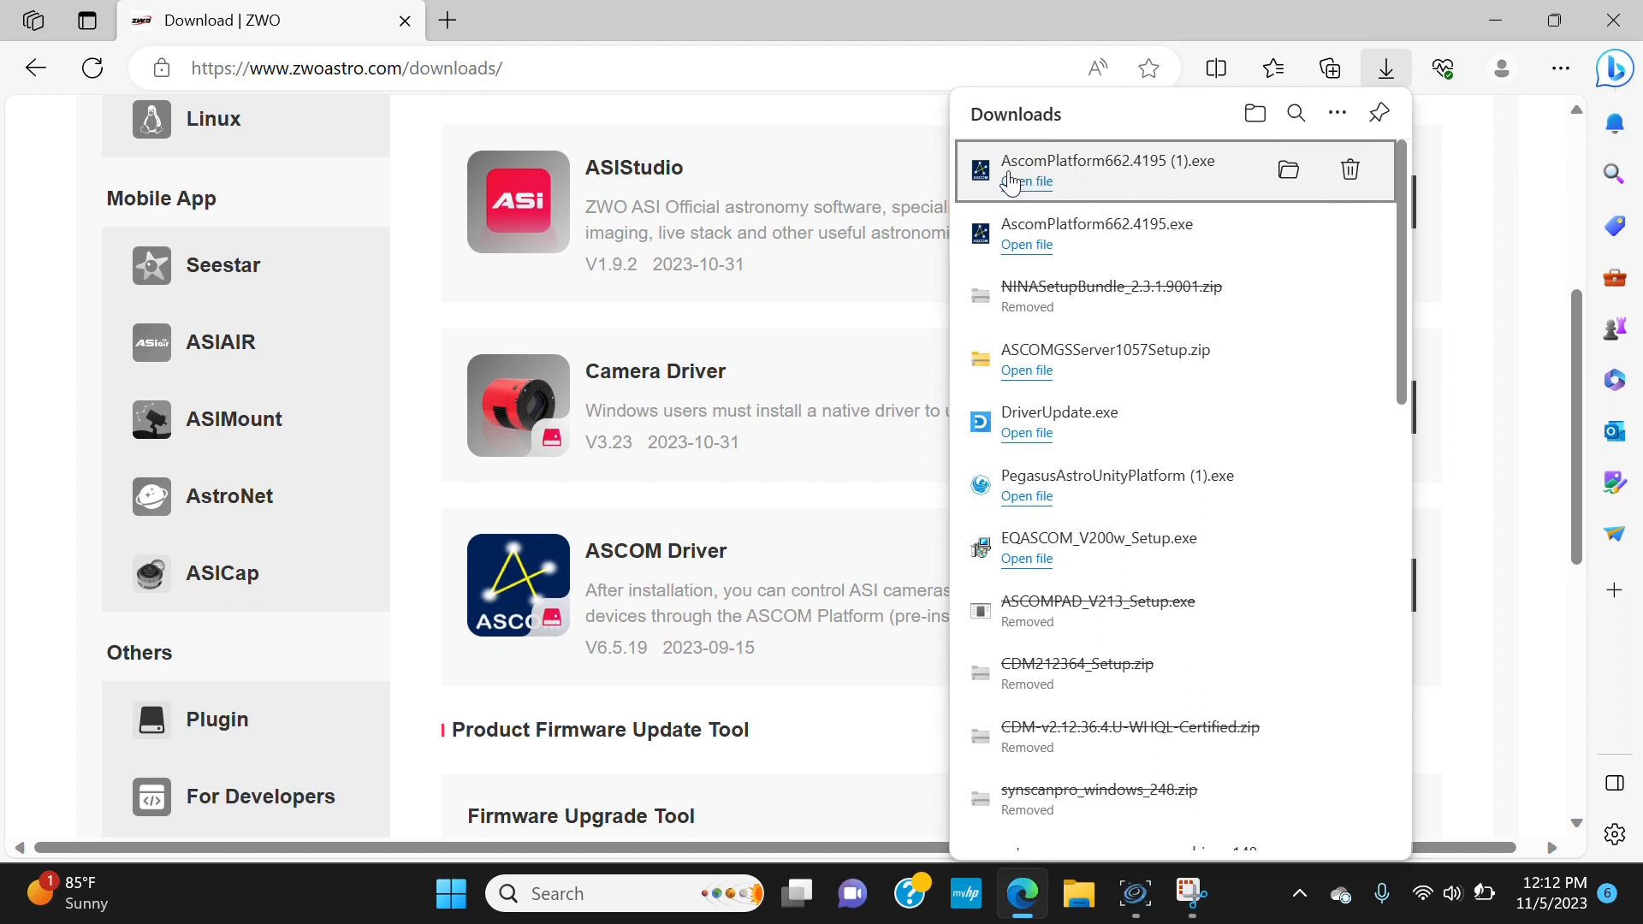
{"action": "mouse_move", "coordinate": [1228, 175]}
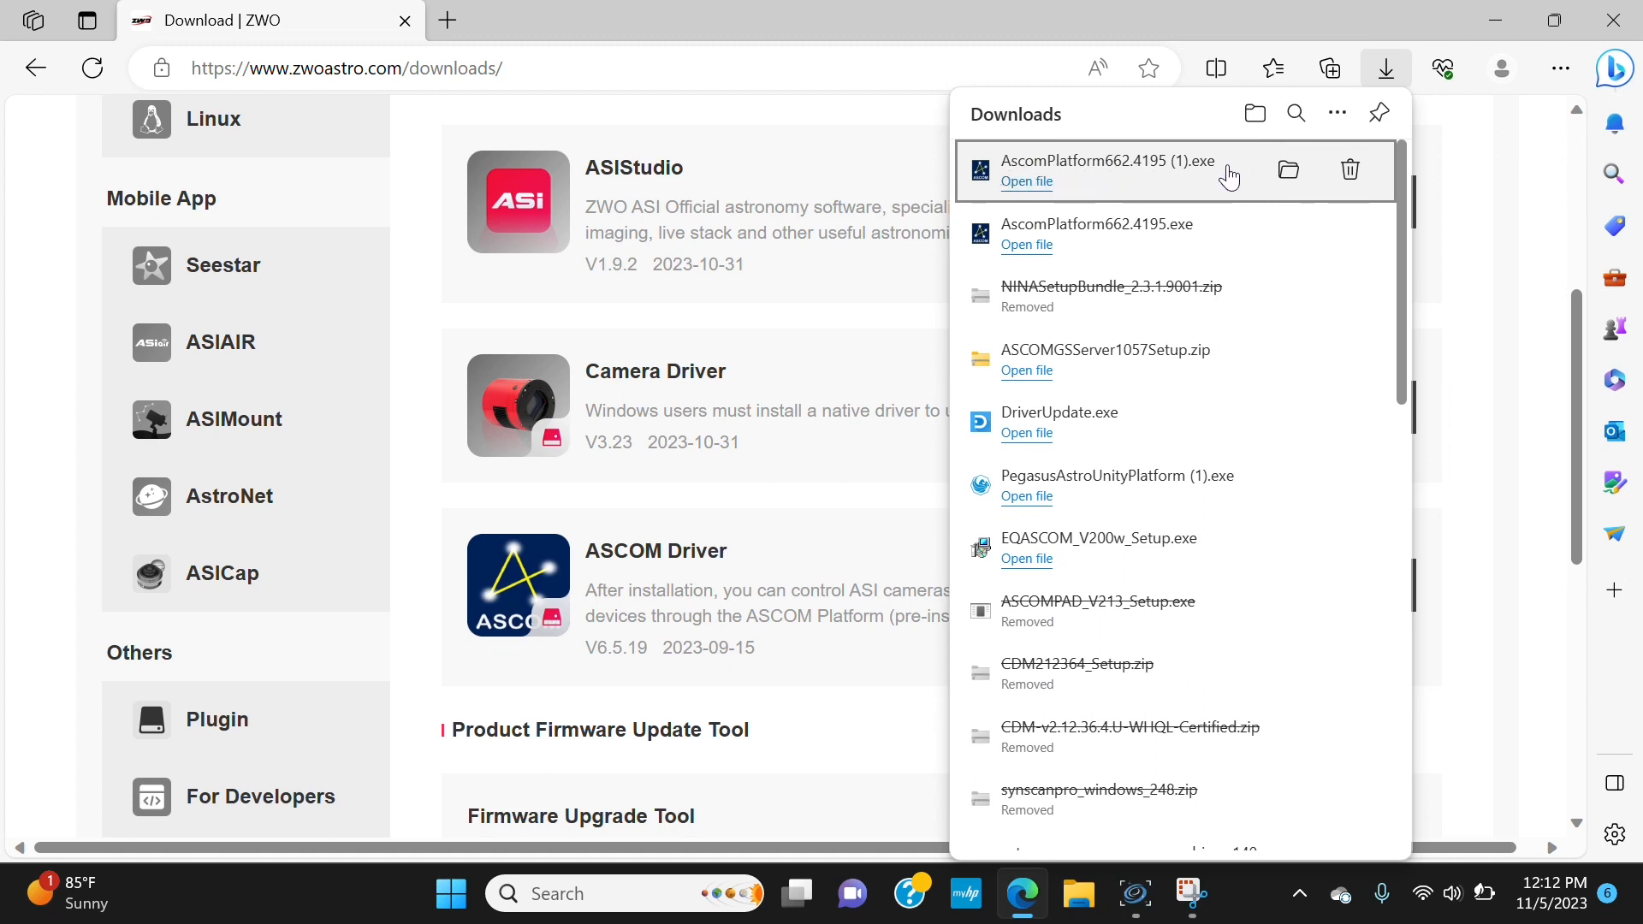
{"action": "mouse_move", "coordinate": [1025, 181]}
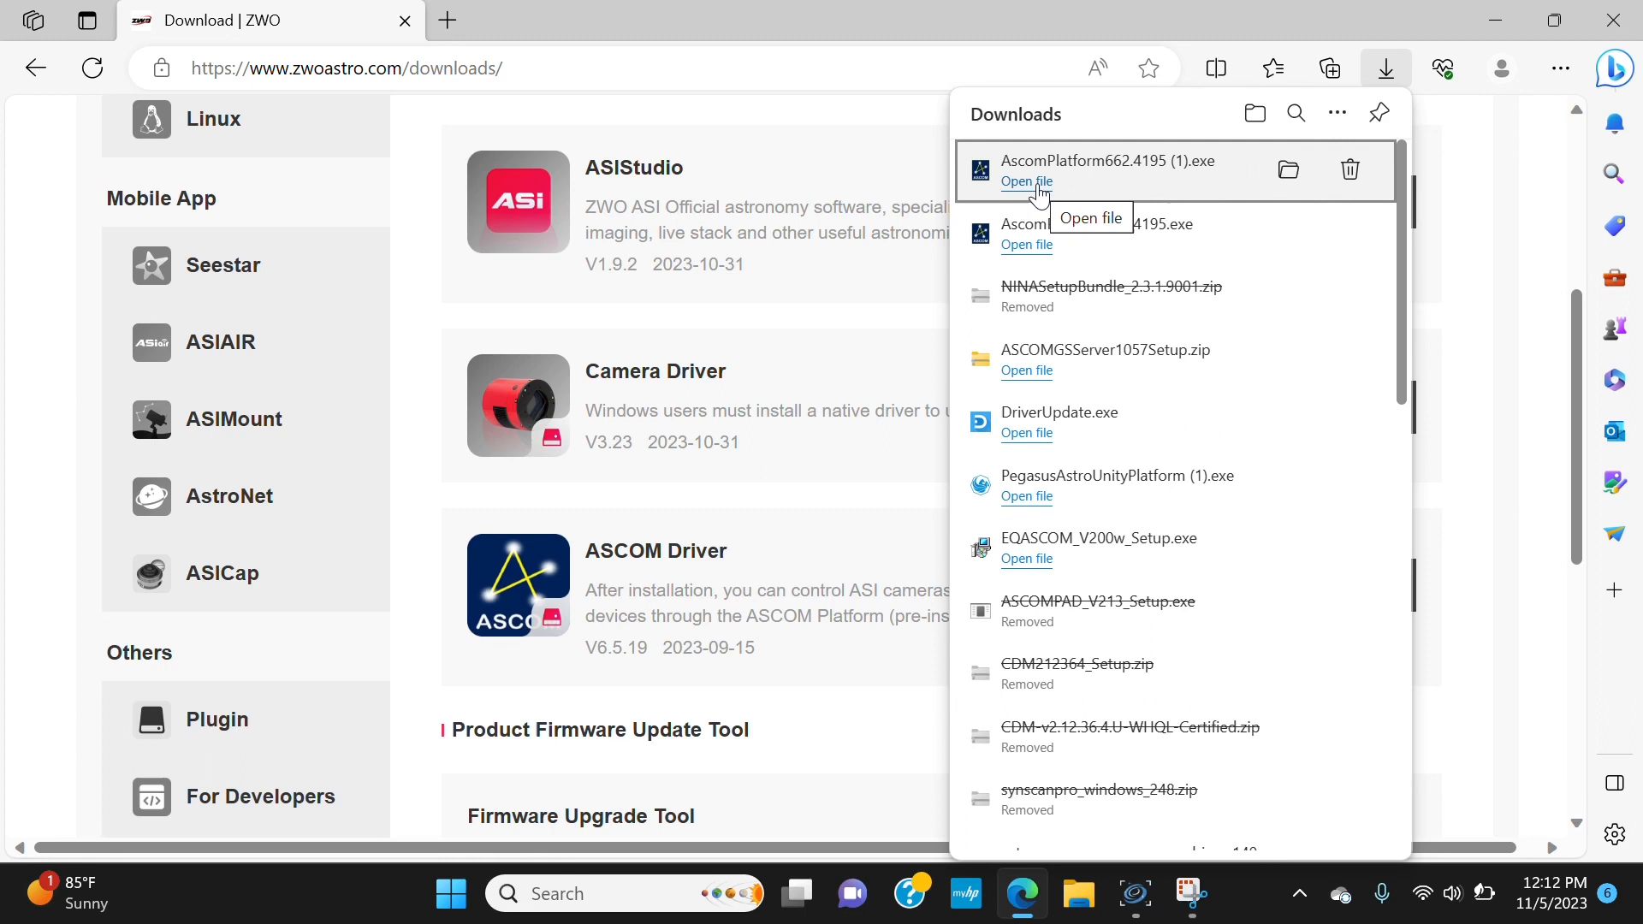
{"action": "mouse_move", "coordinate": [868, 231]}
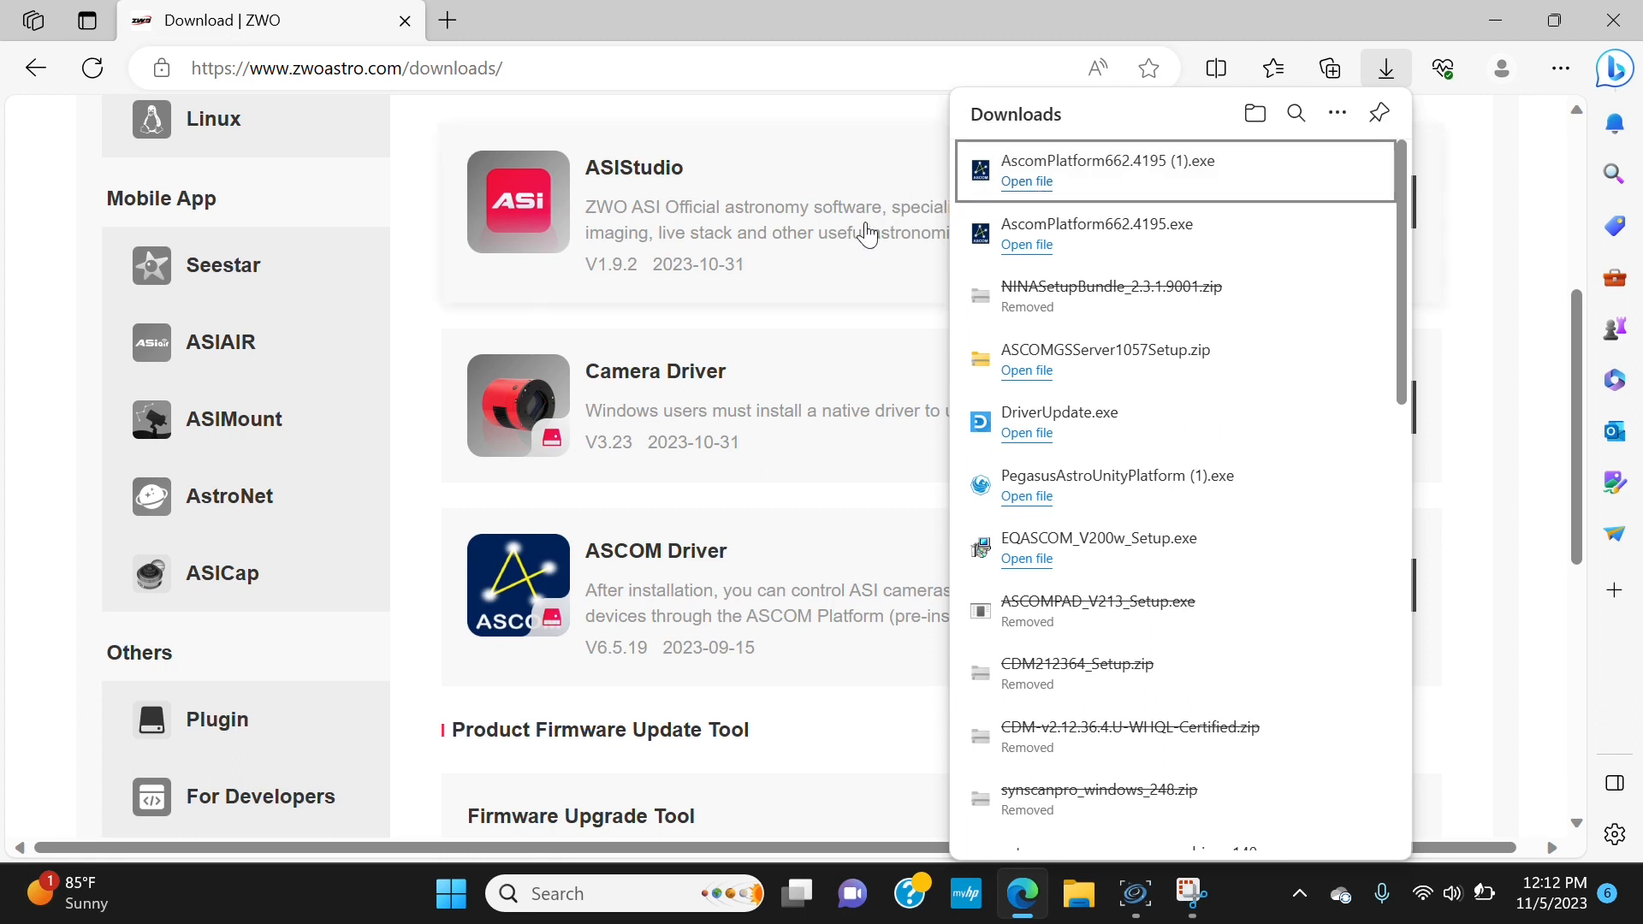
{"action": "mouse_move", "coordinate": [692, 472]}
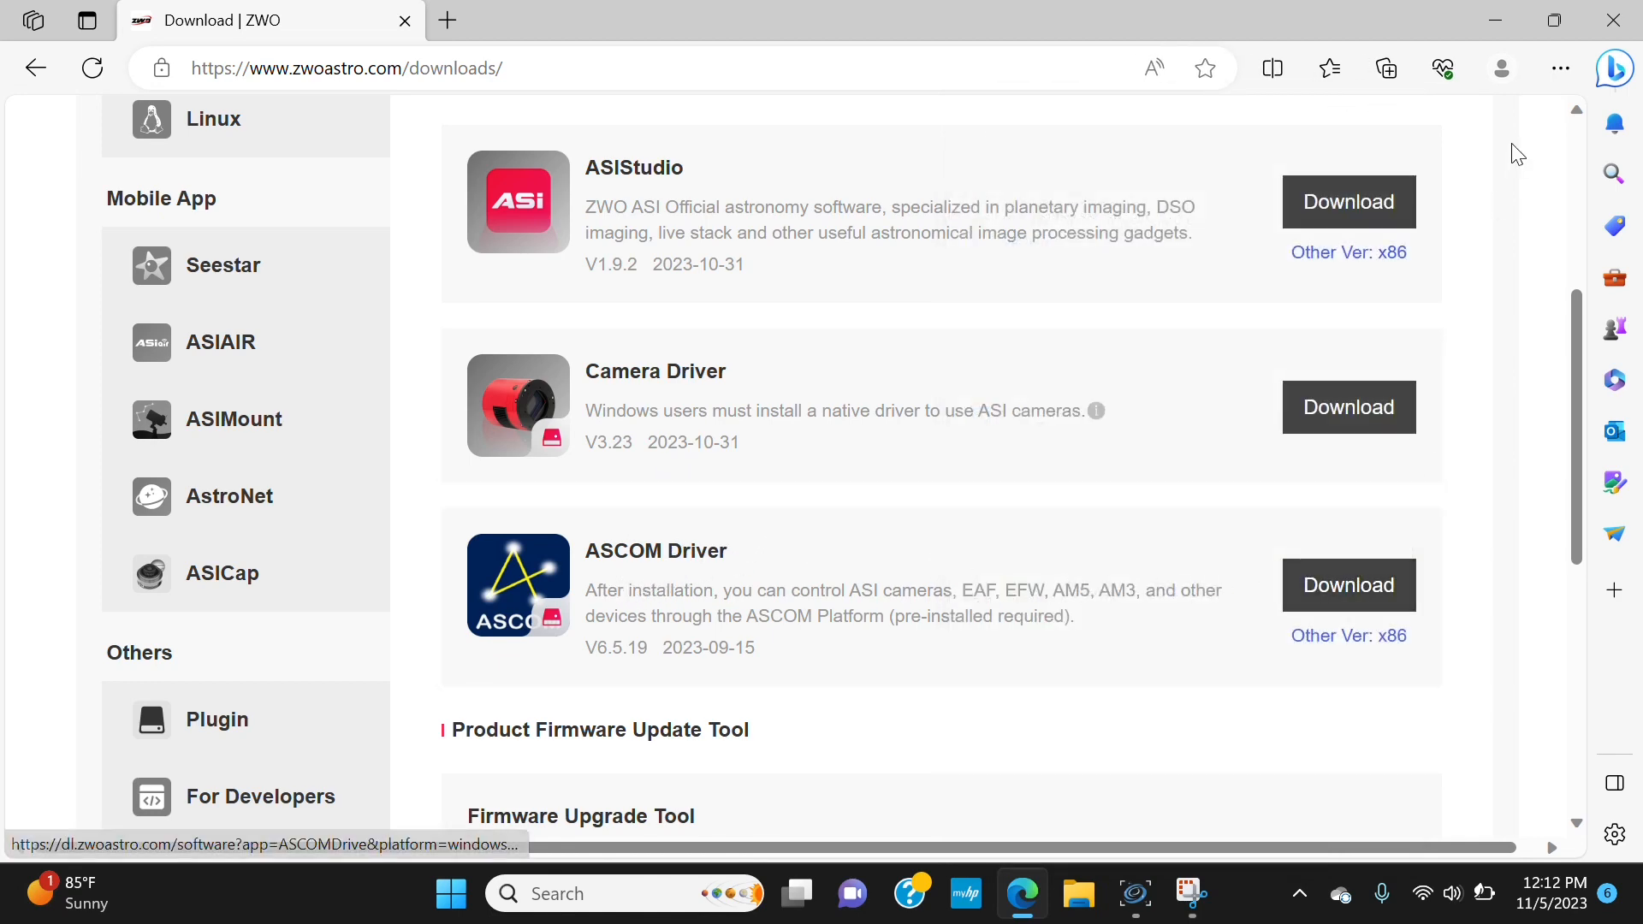
{"action": "left_click", "coordinate": [1385, 69]}
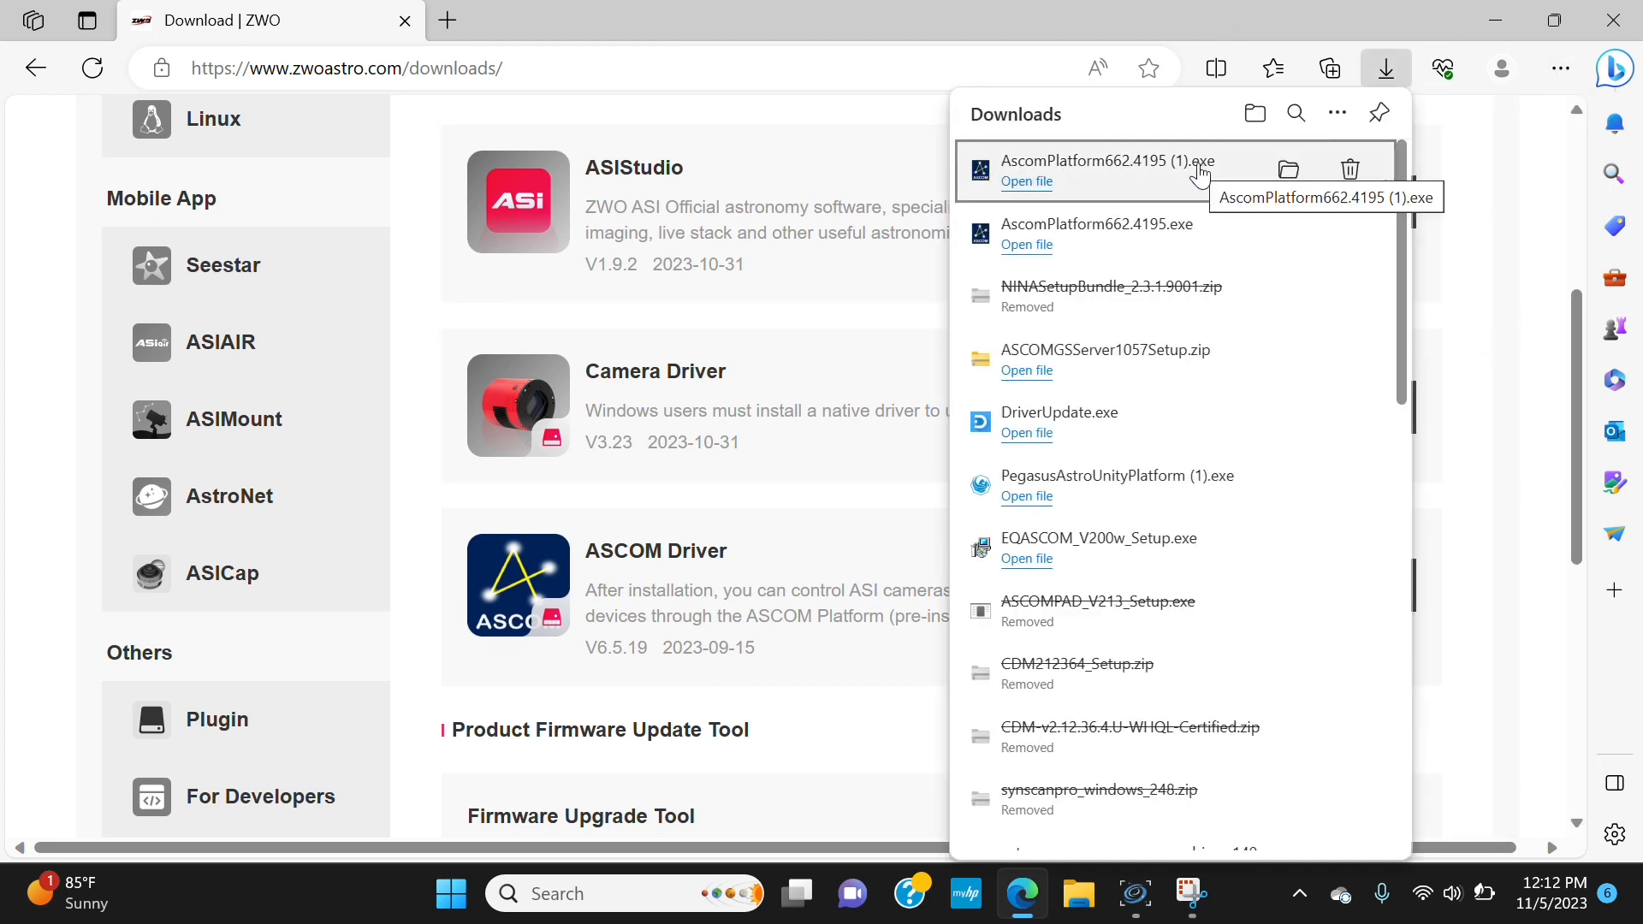
{"action": "mouse_move", "coordinate": [809, 415]}
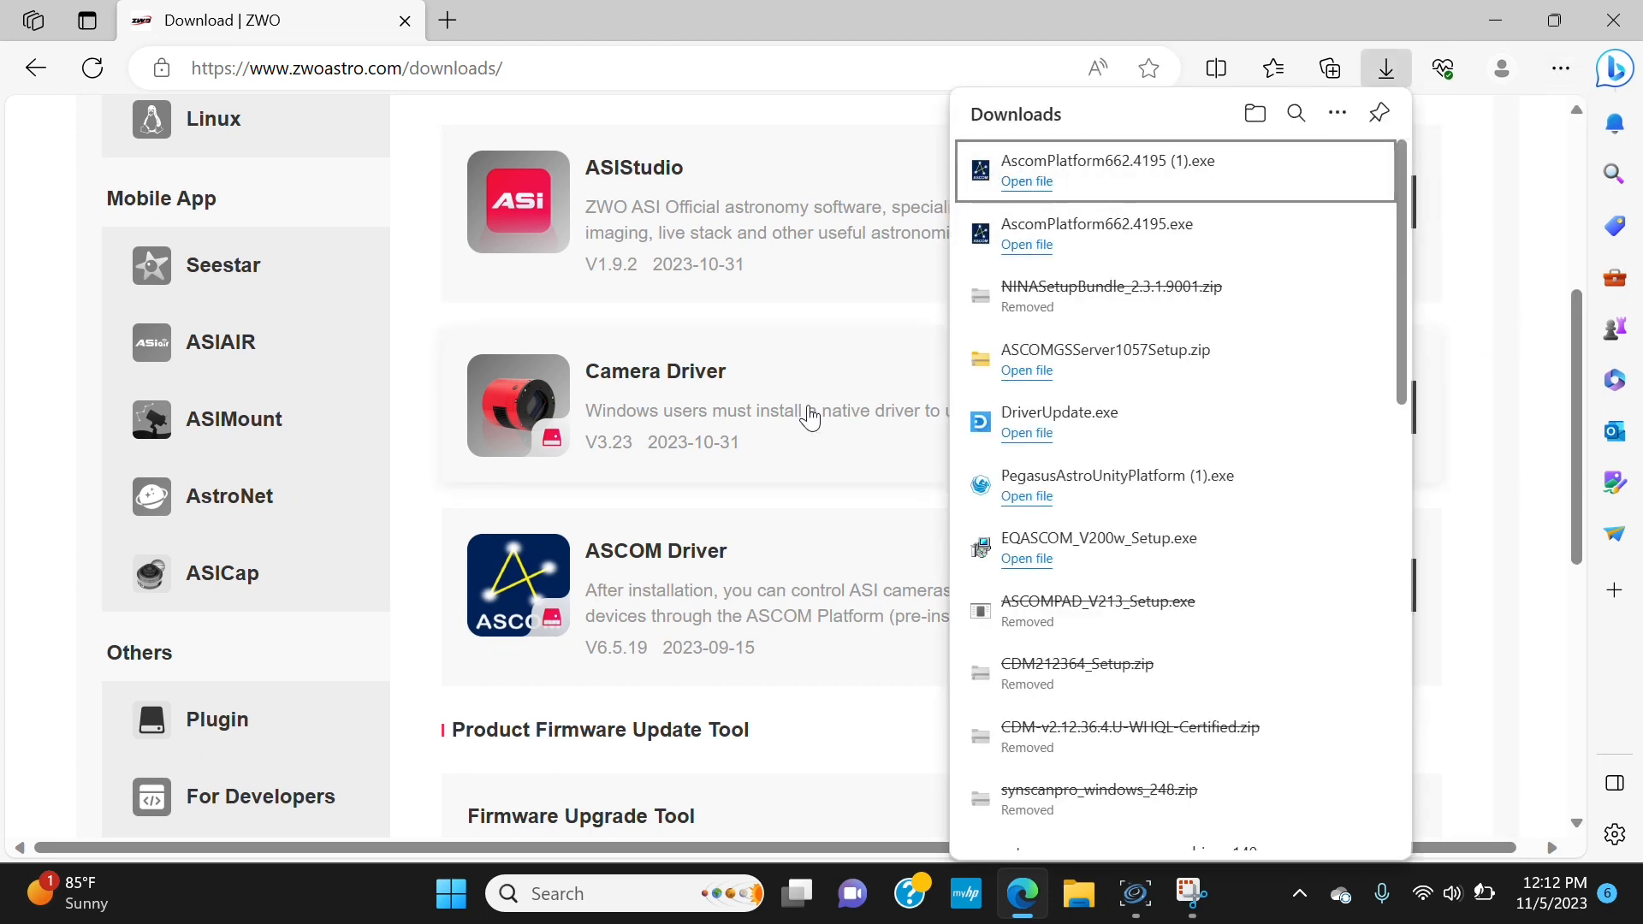
{"action": "mouse_move", "coordinate": [795, 466]}
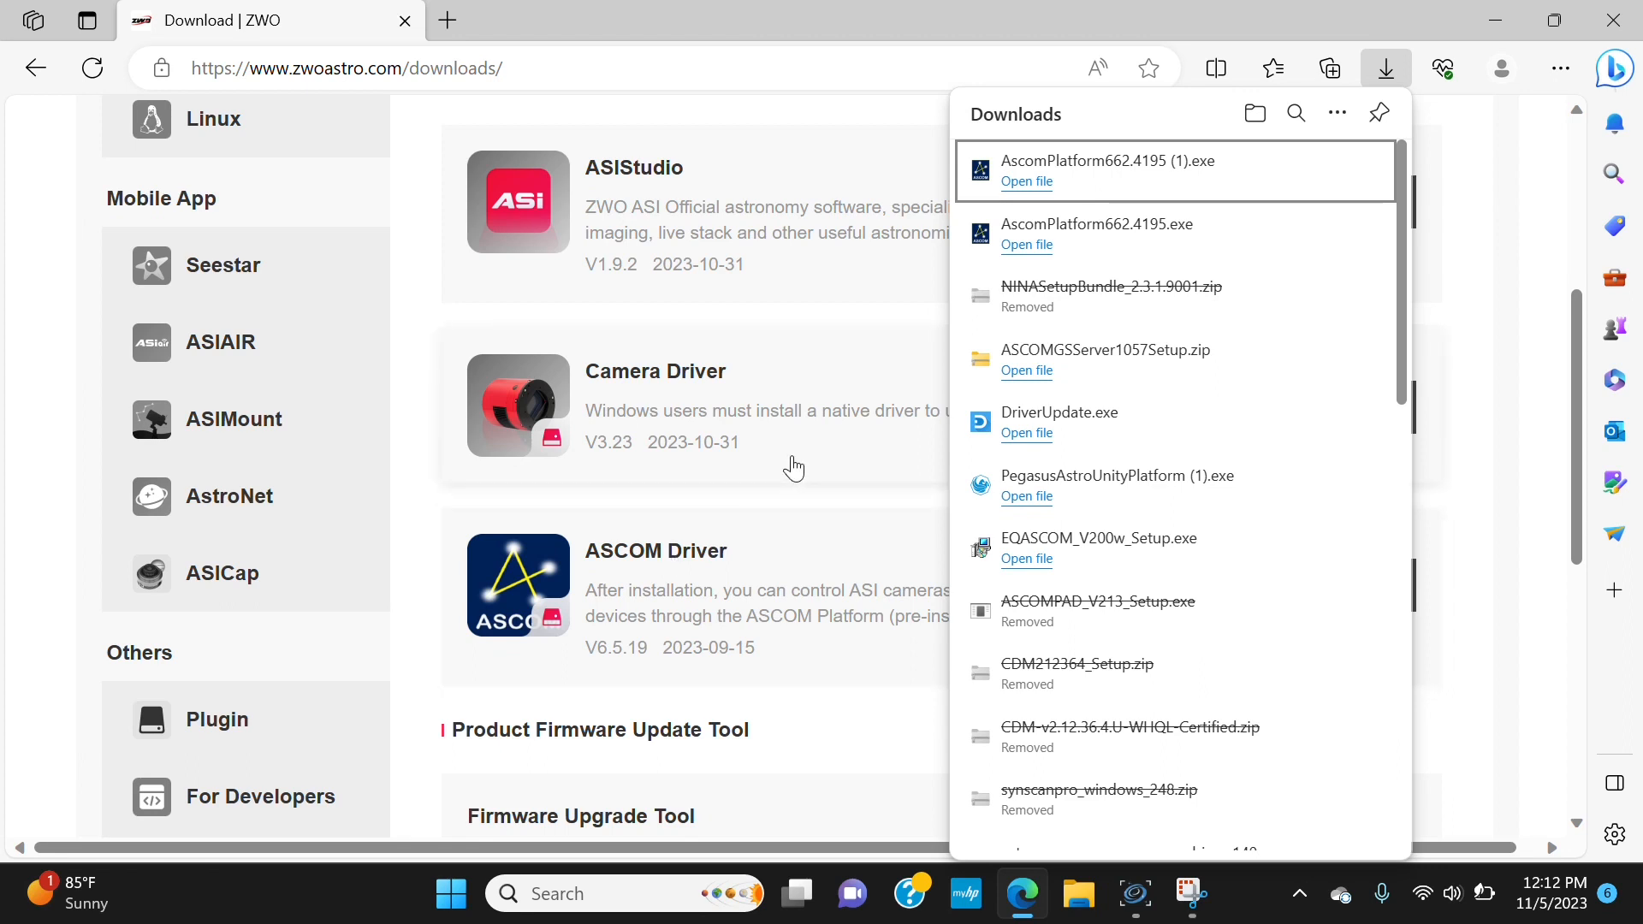
{"action": "mouse_move", "coordinate": [784, 463]}
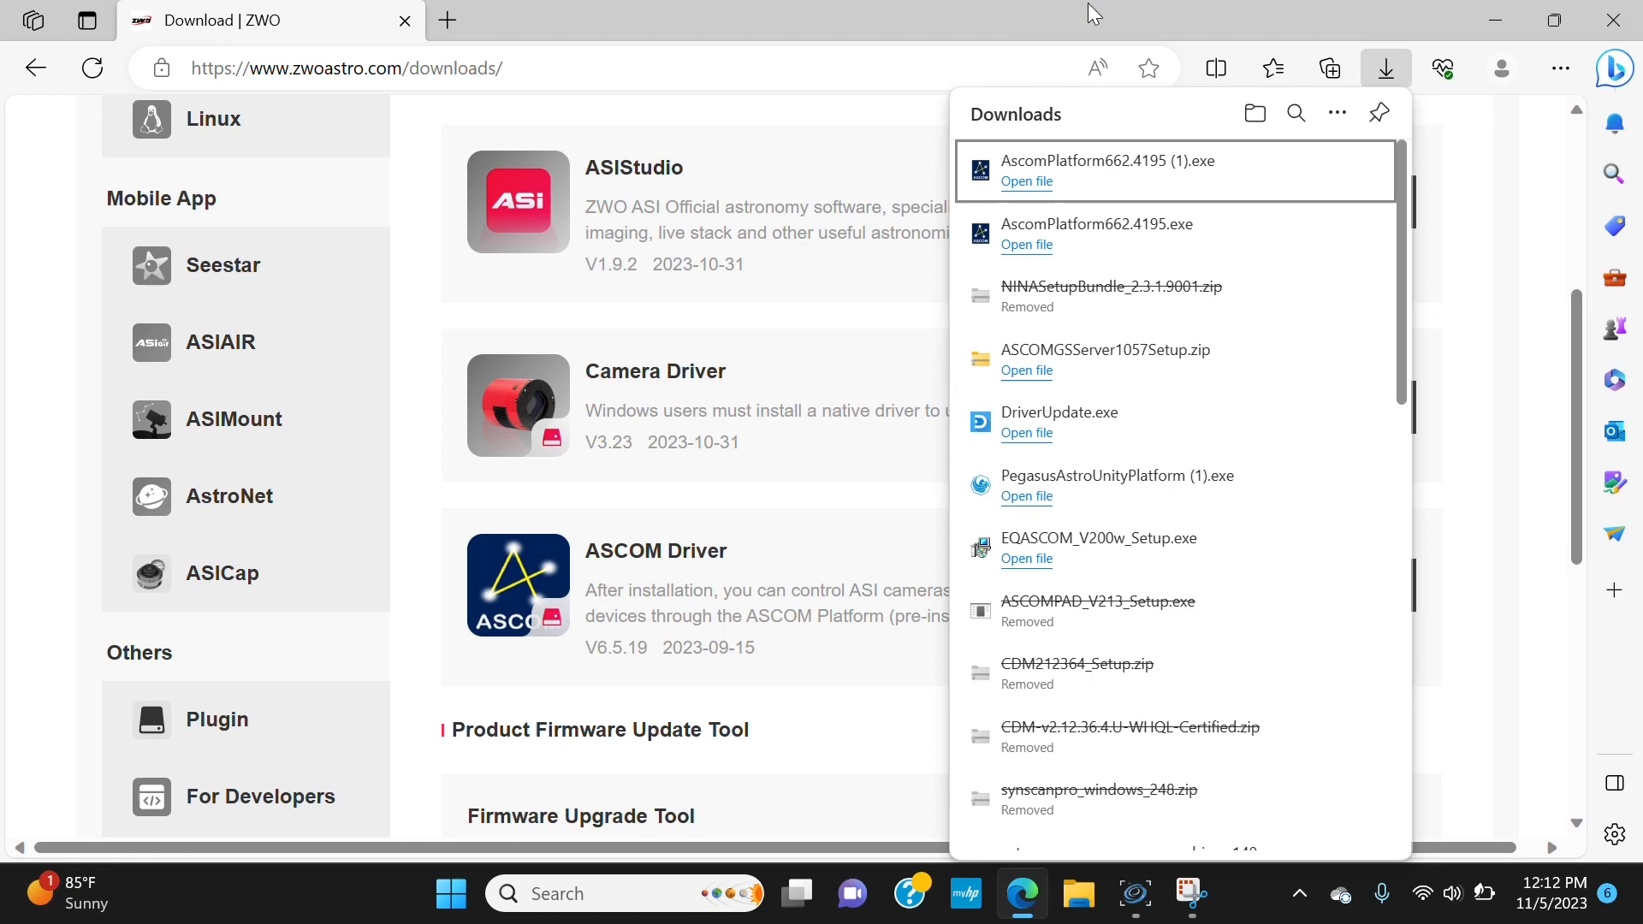
{"action": "mouse_move", "coordinate": [1612, 20]}
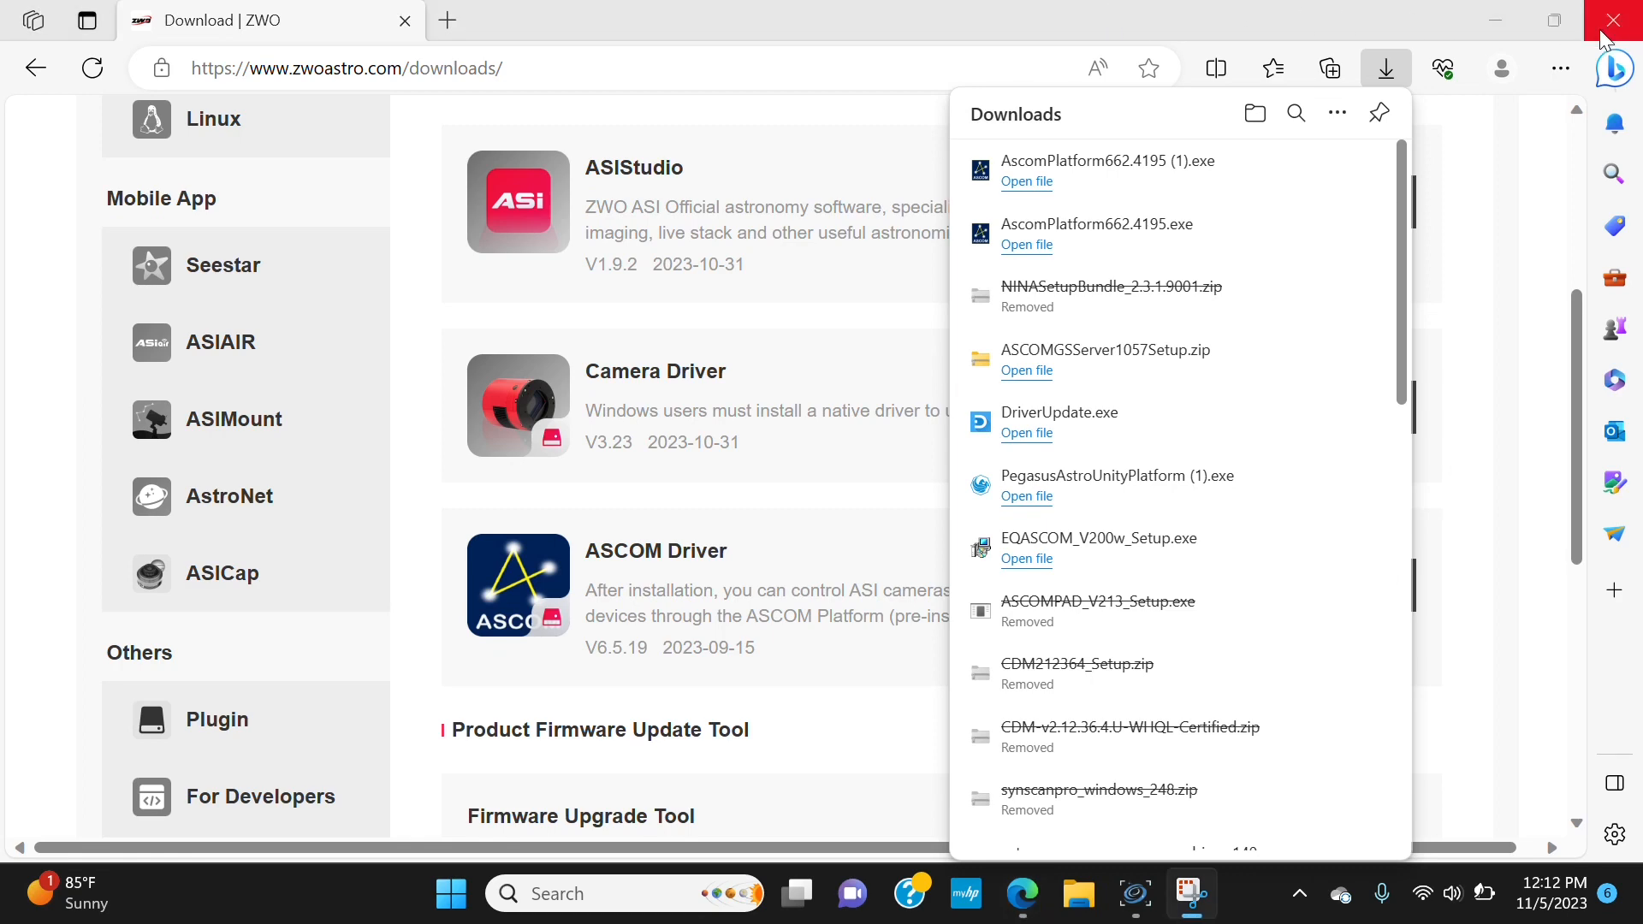
Close Edge and choose ASI Camera (1) (ASCOM) as the camera in N.I.N.A. Equipment.
{"action": "left_click", "coordinate": [1623, 18]}
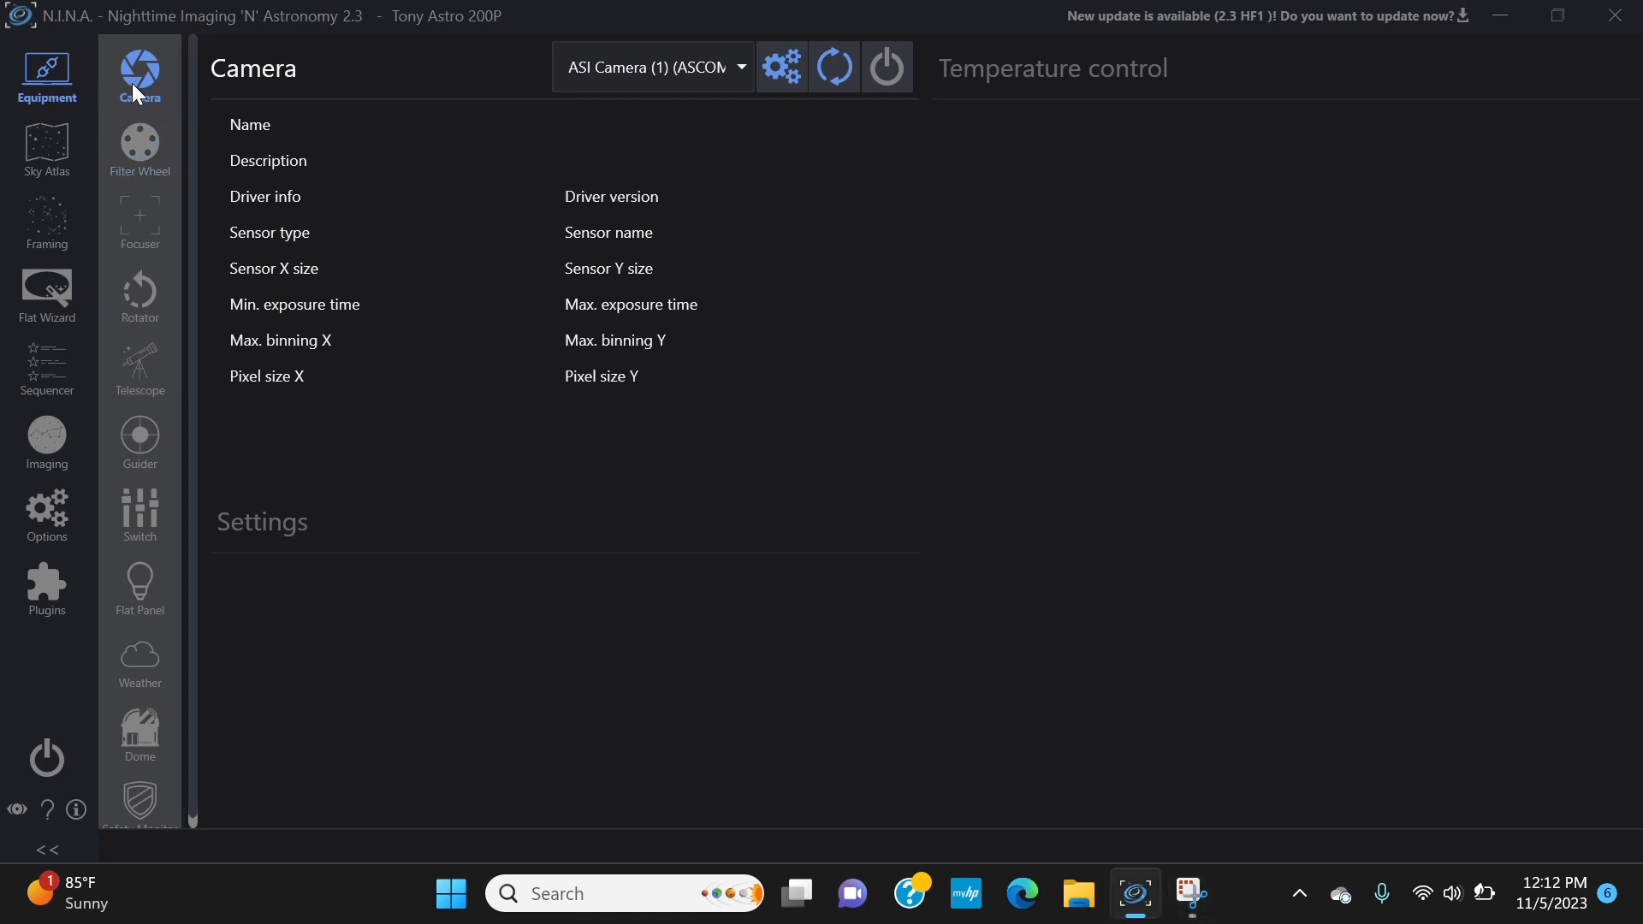
{"action": "mouse_move", "coordinate": [529, 185]}
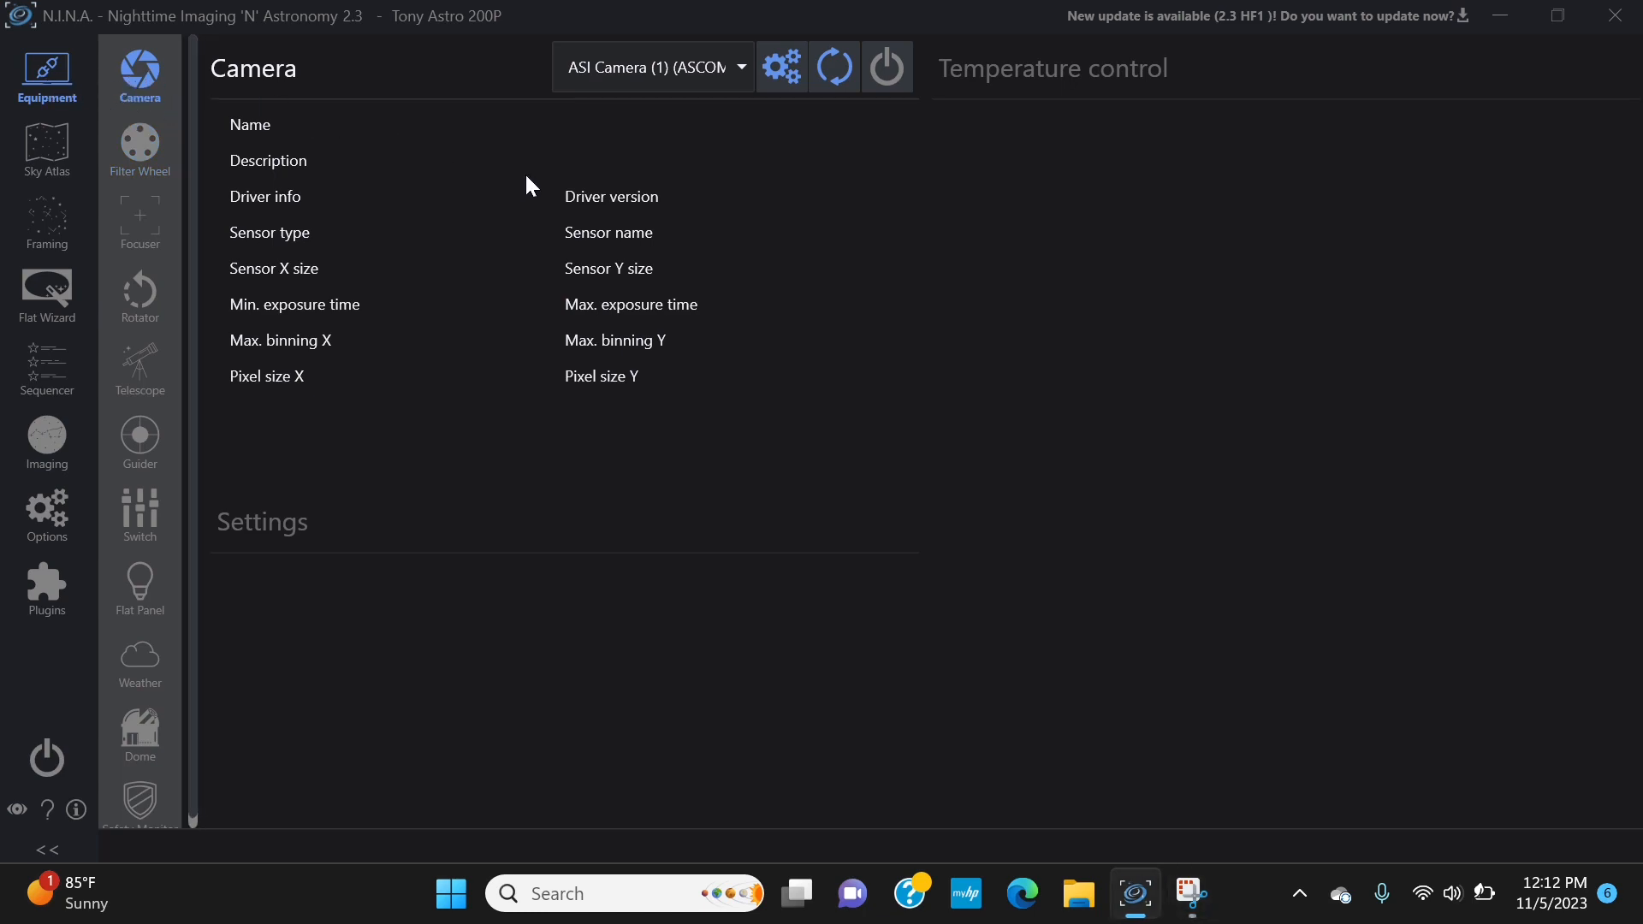
{"action": "mouse_move", "coordinate": [643, 96]}
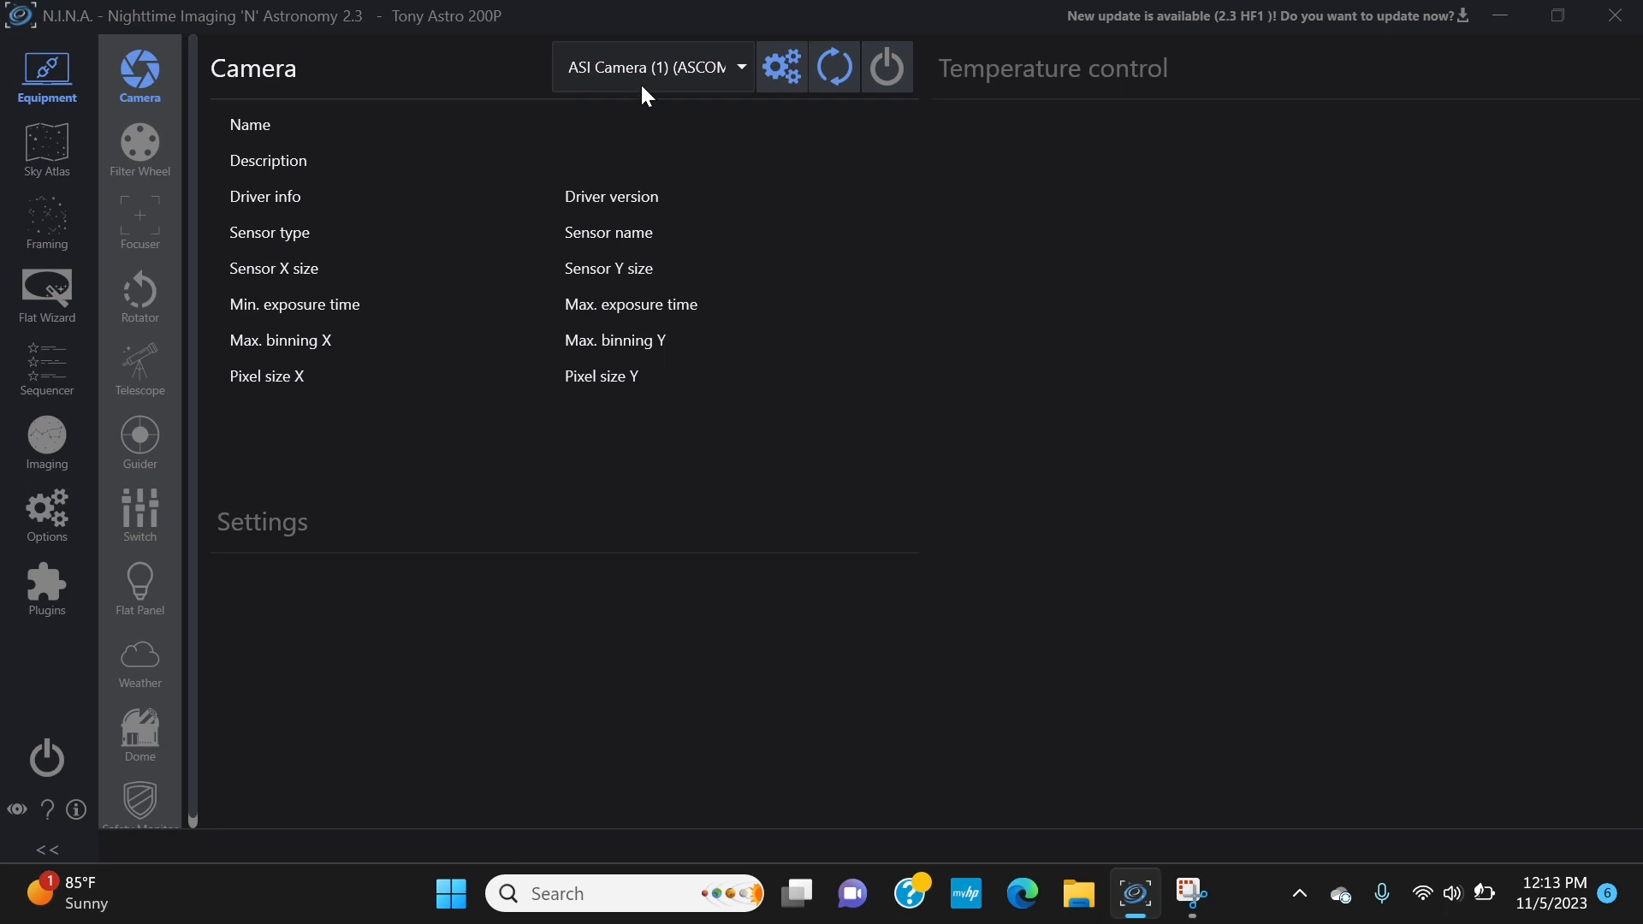
{"action": "mouse_move", "coordinate": [652, 103]}
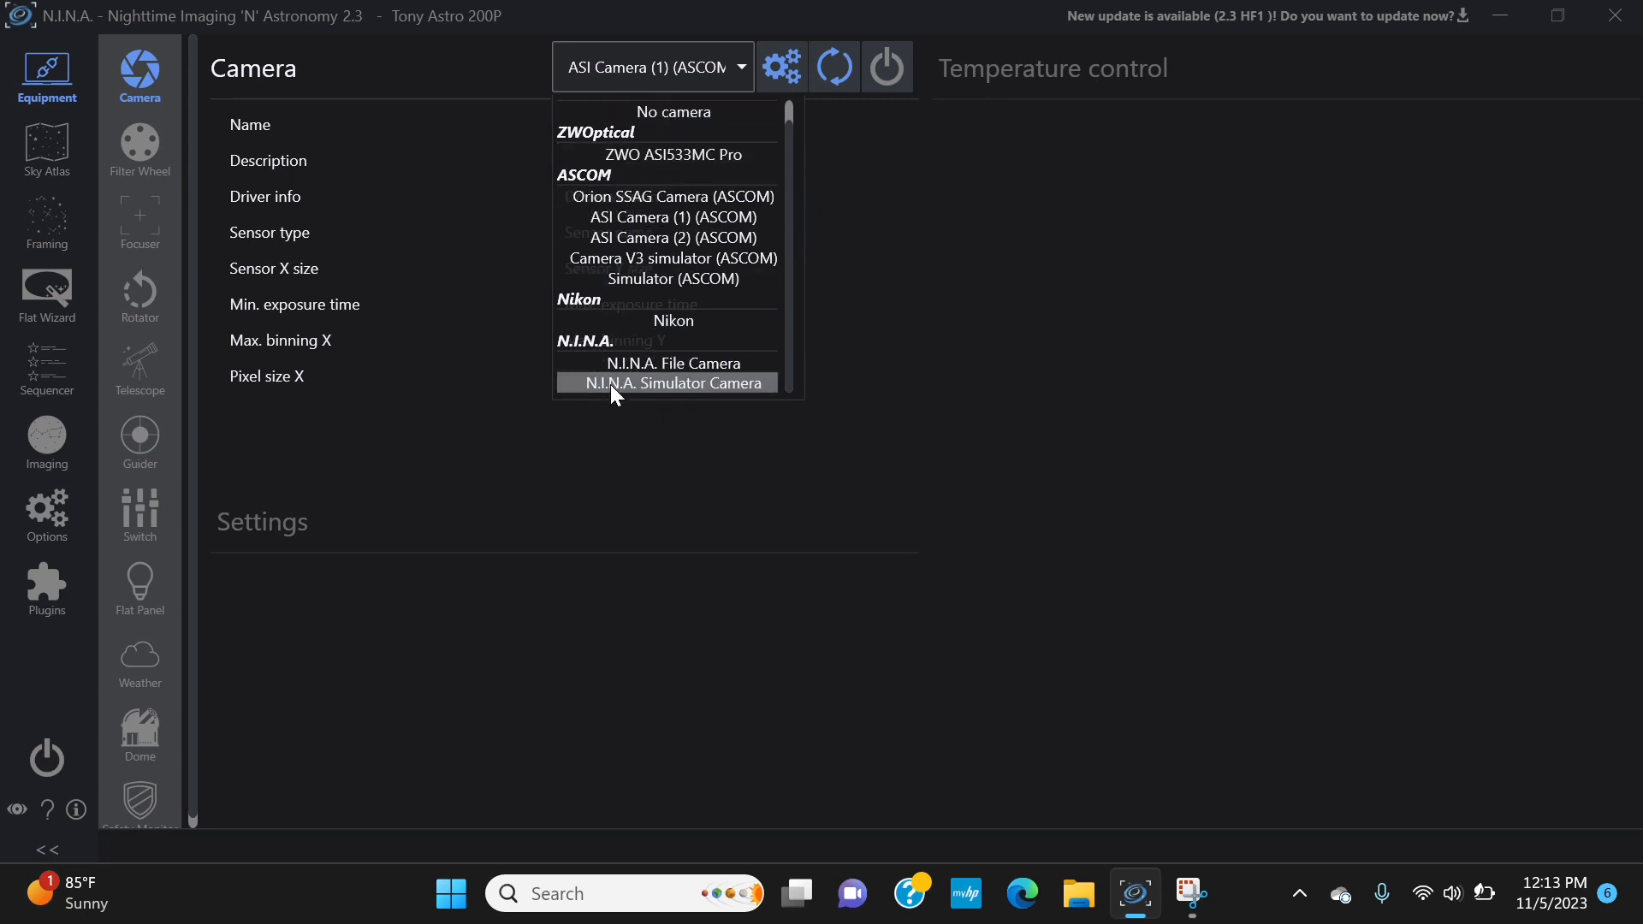
{"action": "mouse_move", "coordinate": [631, 217]}
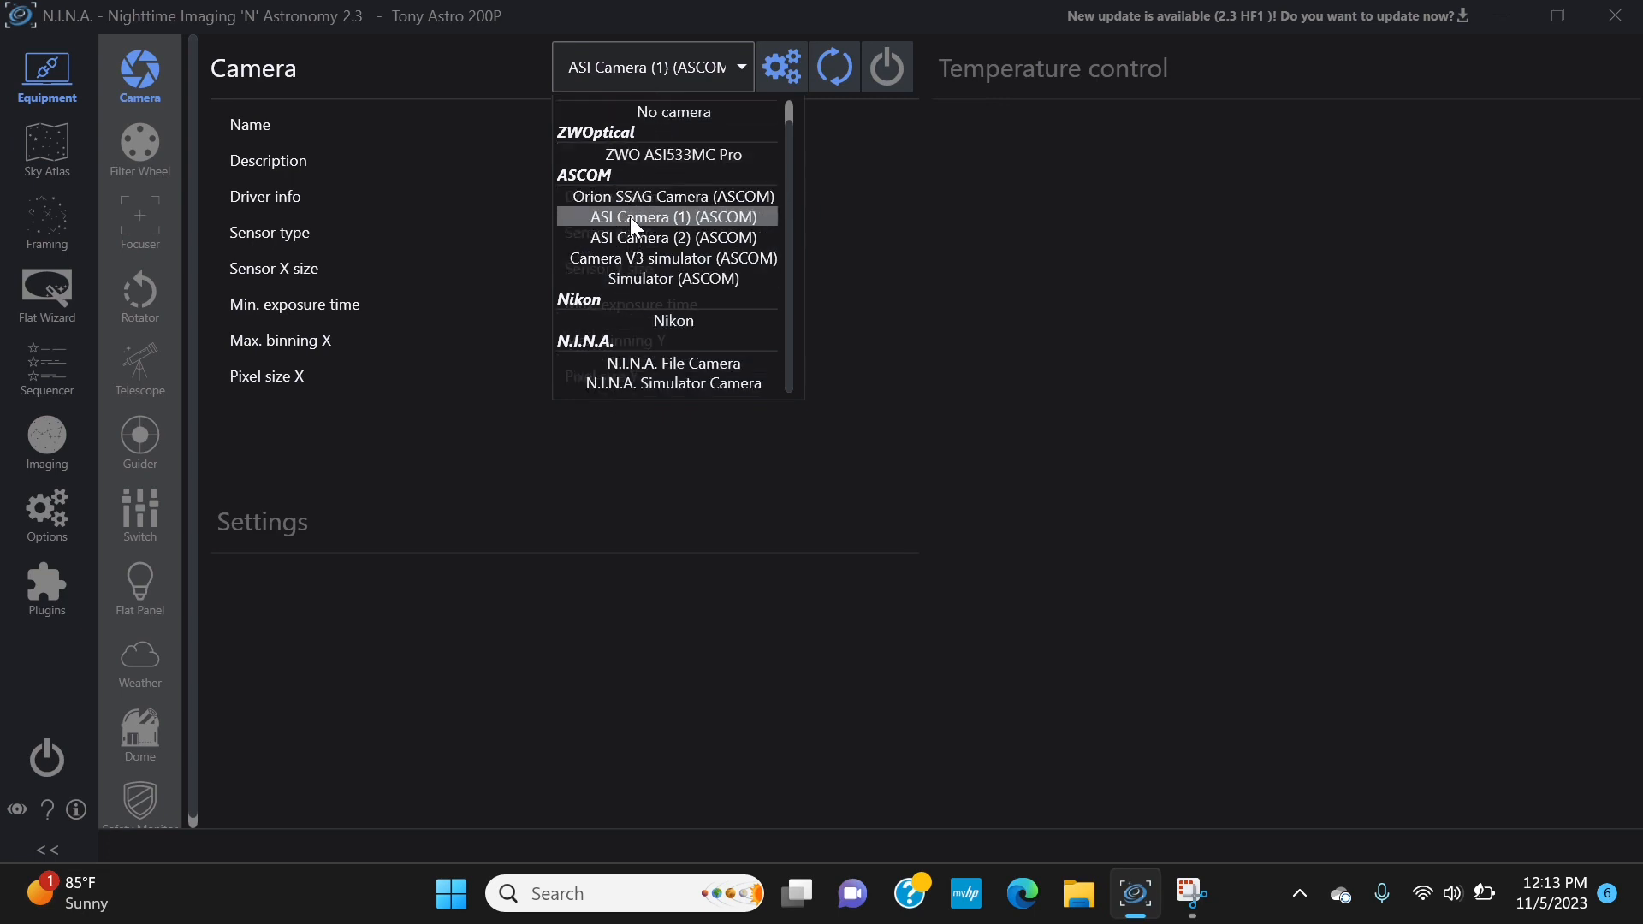
{"action": "left_click", "coordinate": [666, 217]}
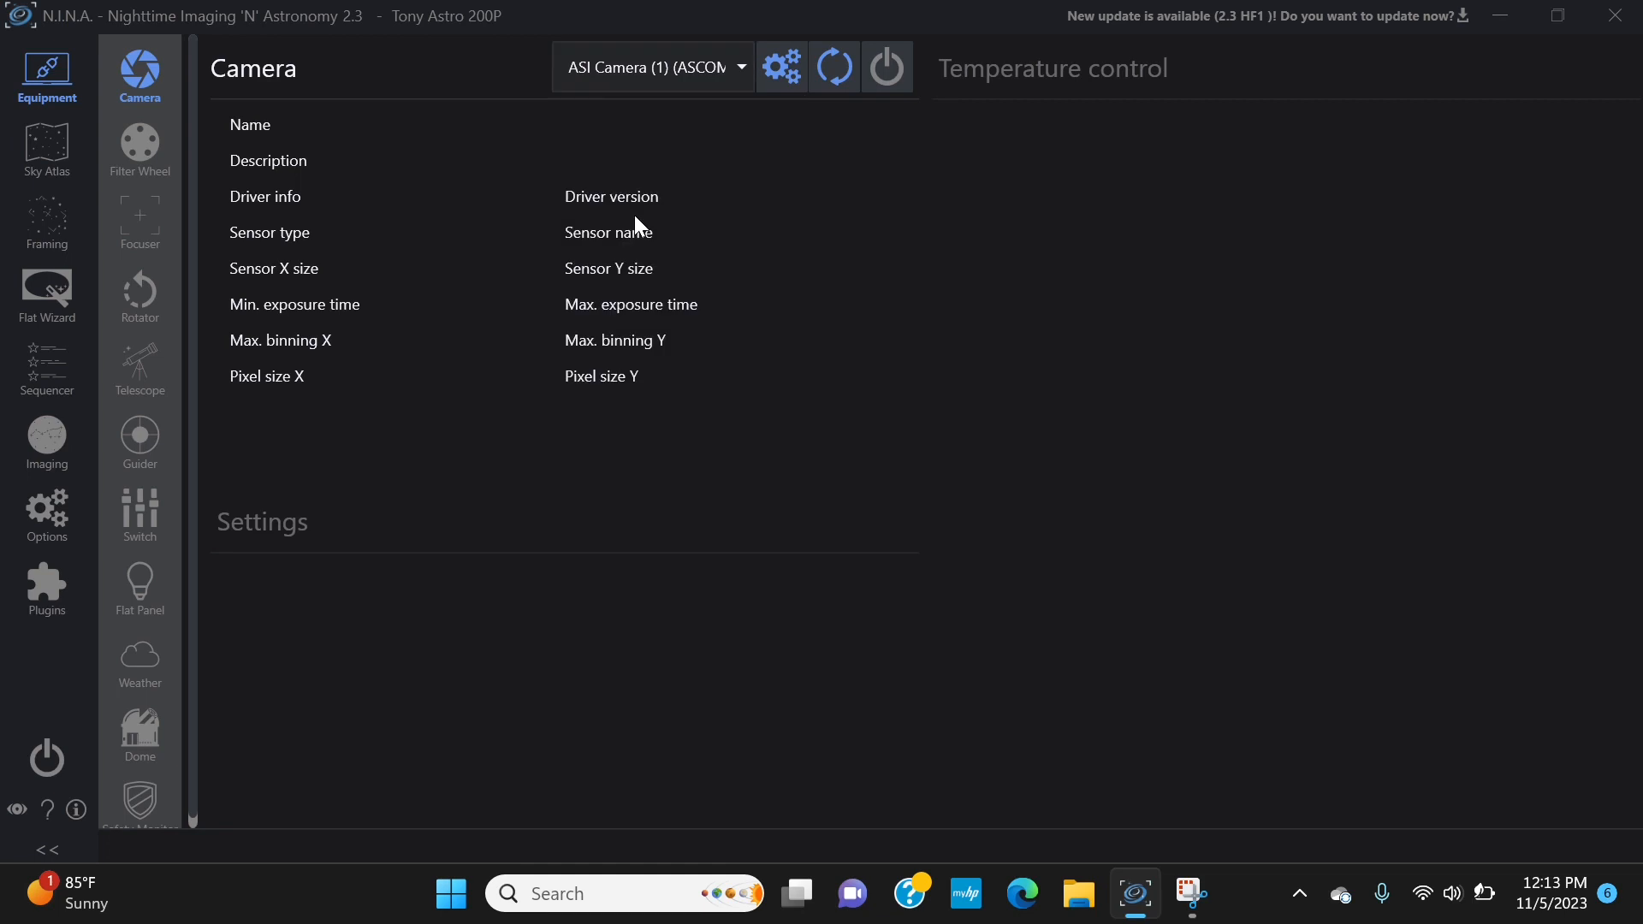
{"action": "mouse_move", "coordinate": [796, 114]}
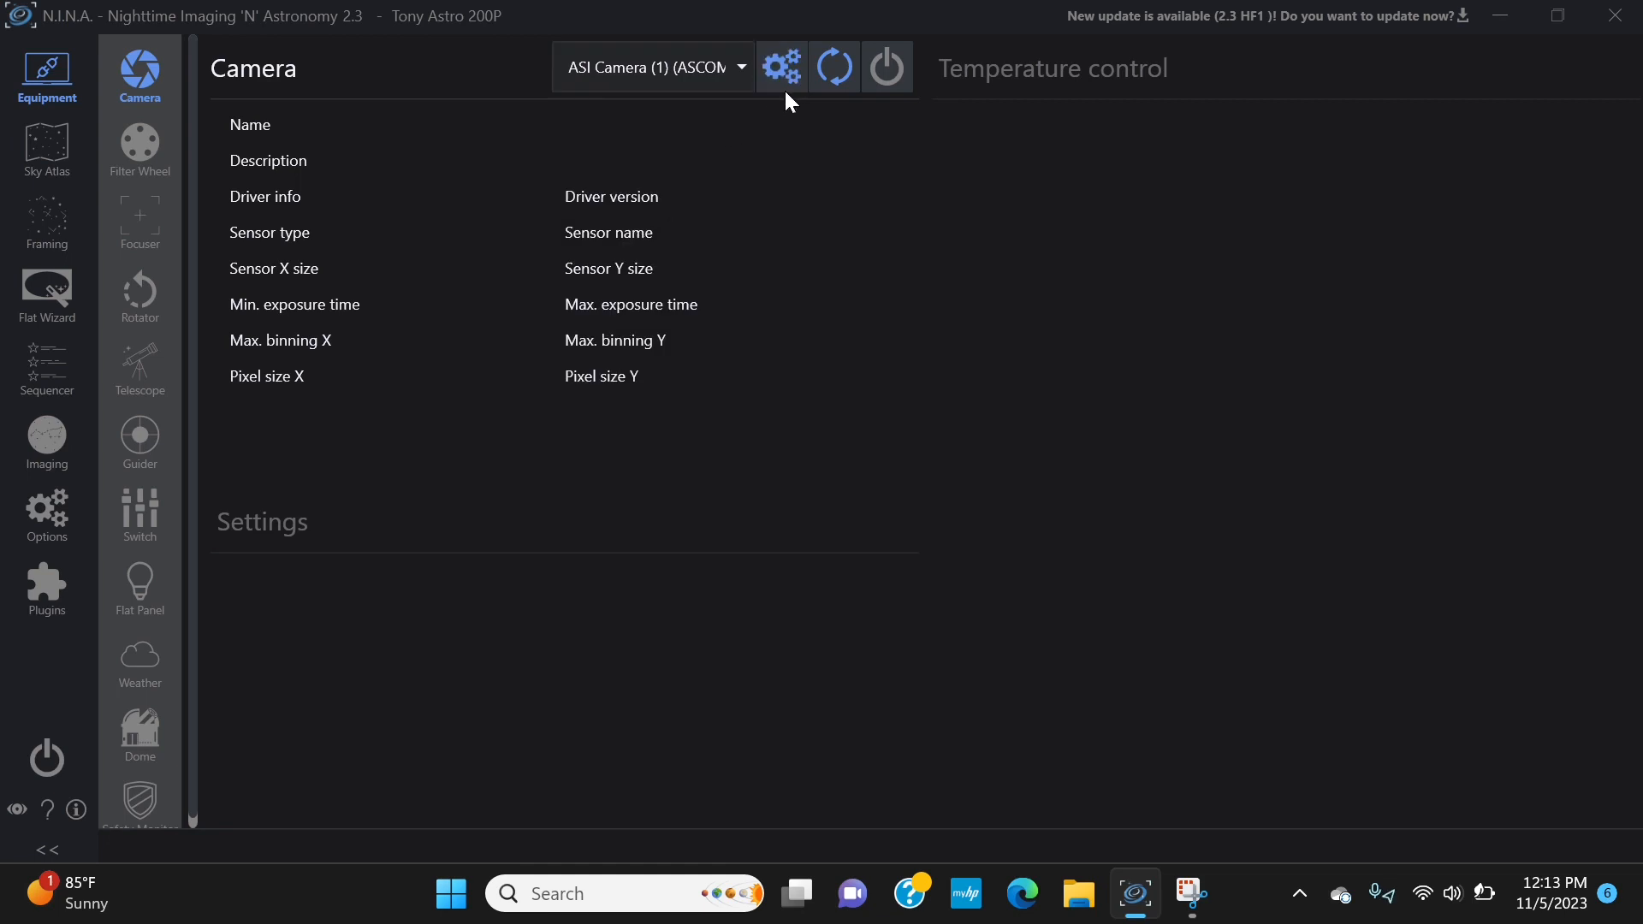
Review the ASI533MC Pro ASICamera Setup: RAW16, gain 350, offset 70, USB limit 40.
{"action": "left_click", "coordinate": [781, 67]}
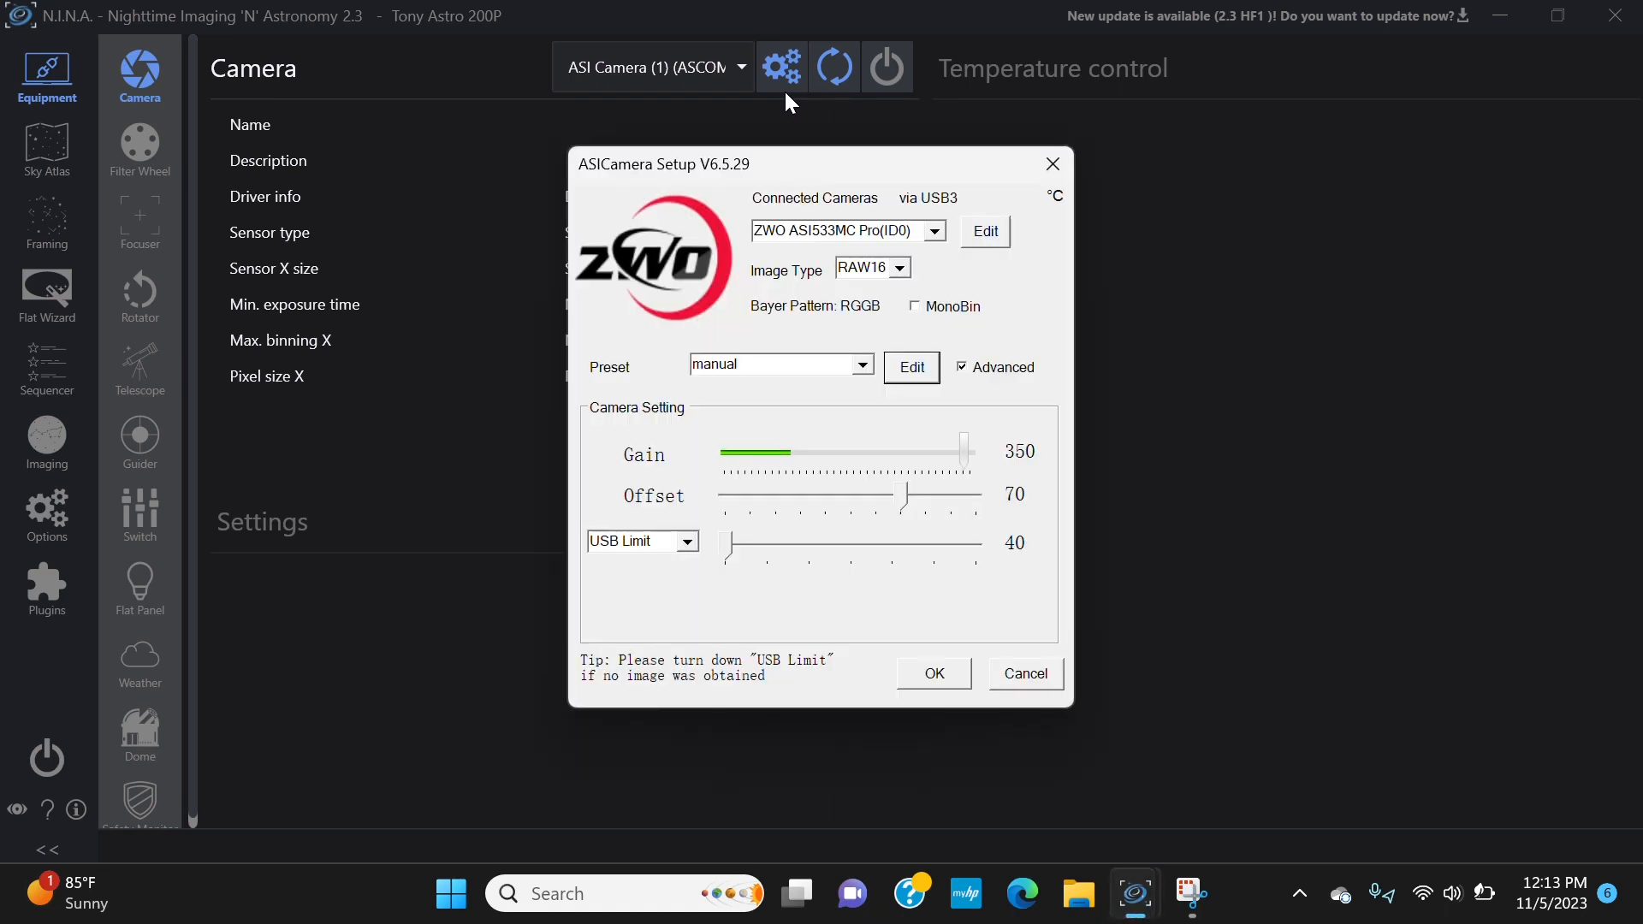
{"action": "mouse_move", "coordinate": [814, 286]}
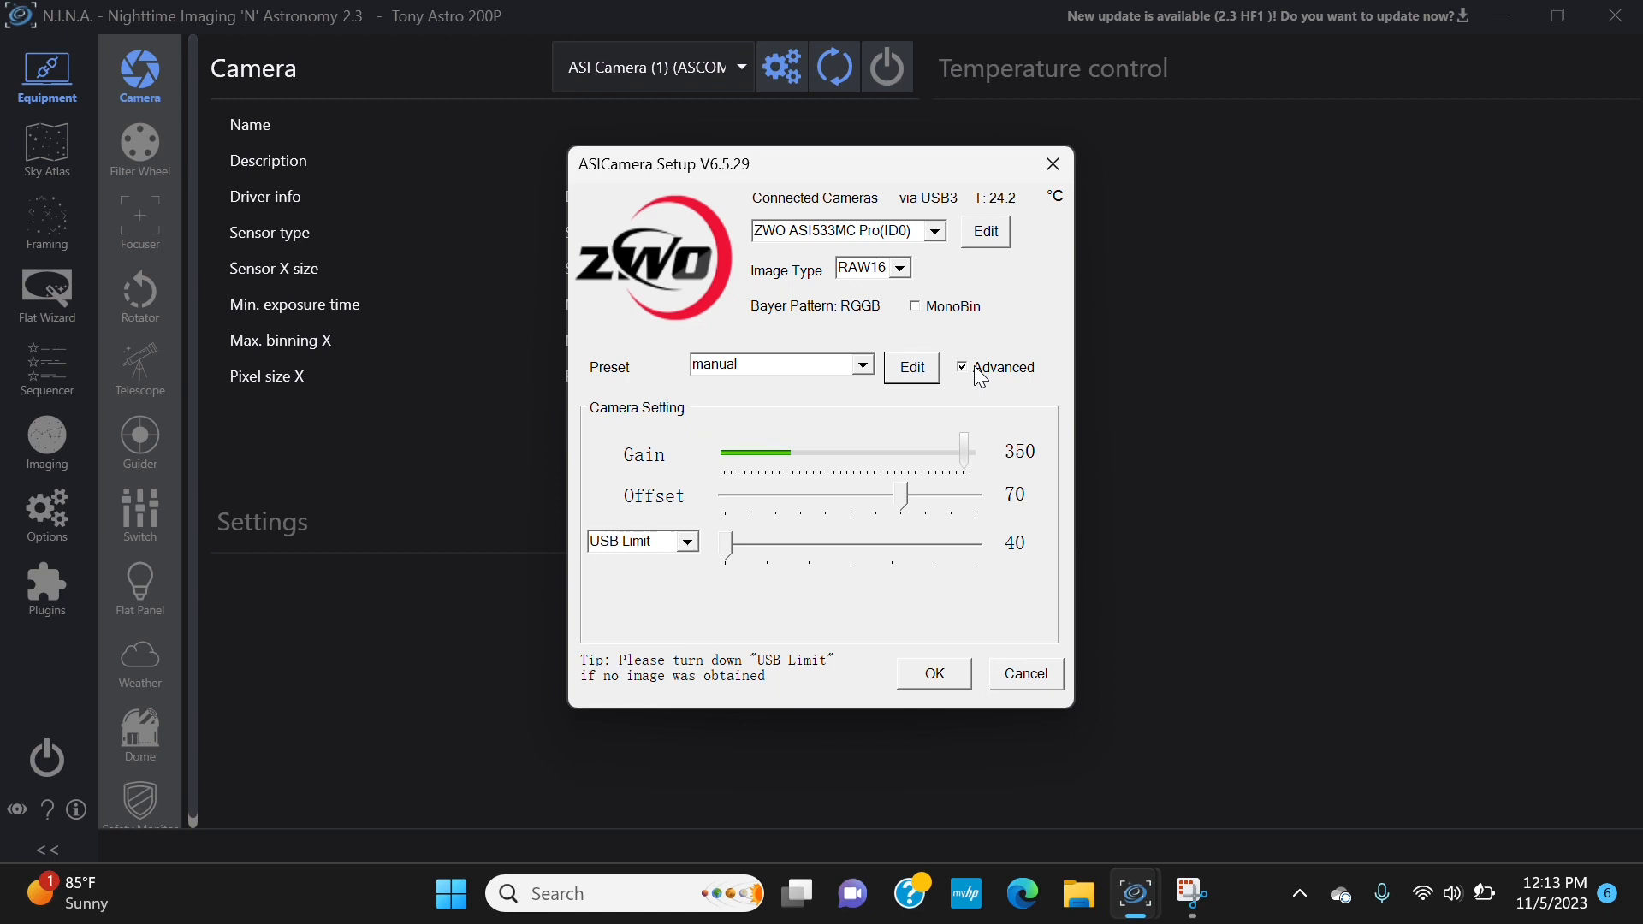
{"action": "left_click", "coordinate": [960, 366]}
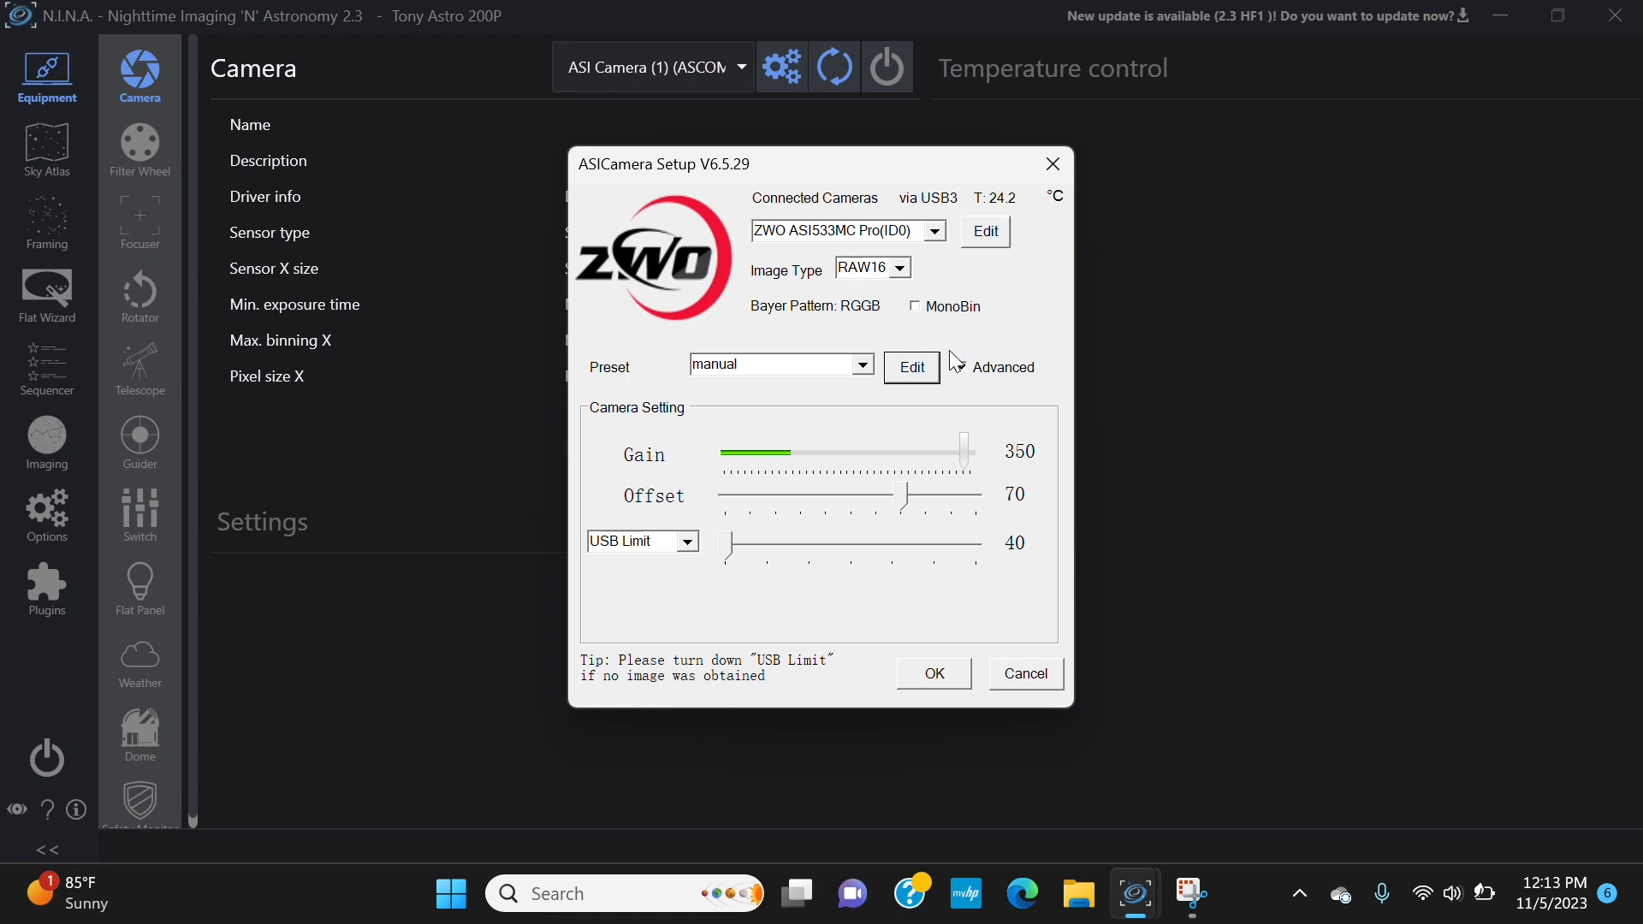
{"action": "left_click", "coordinate": [960, 366]}
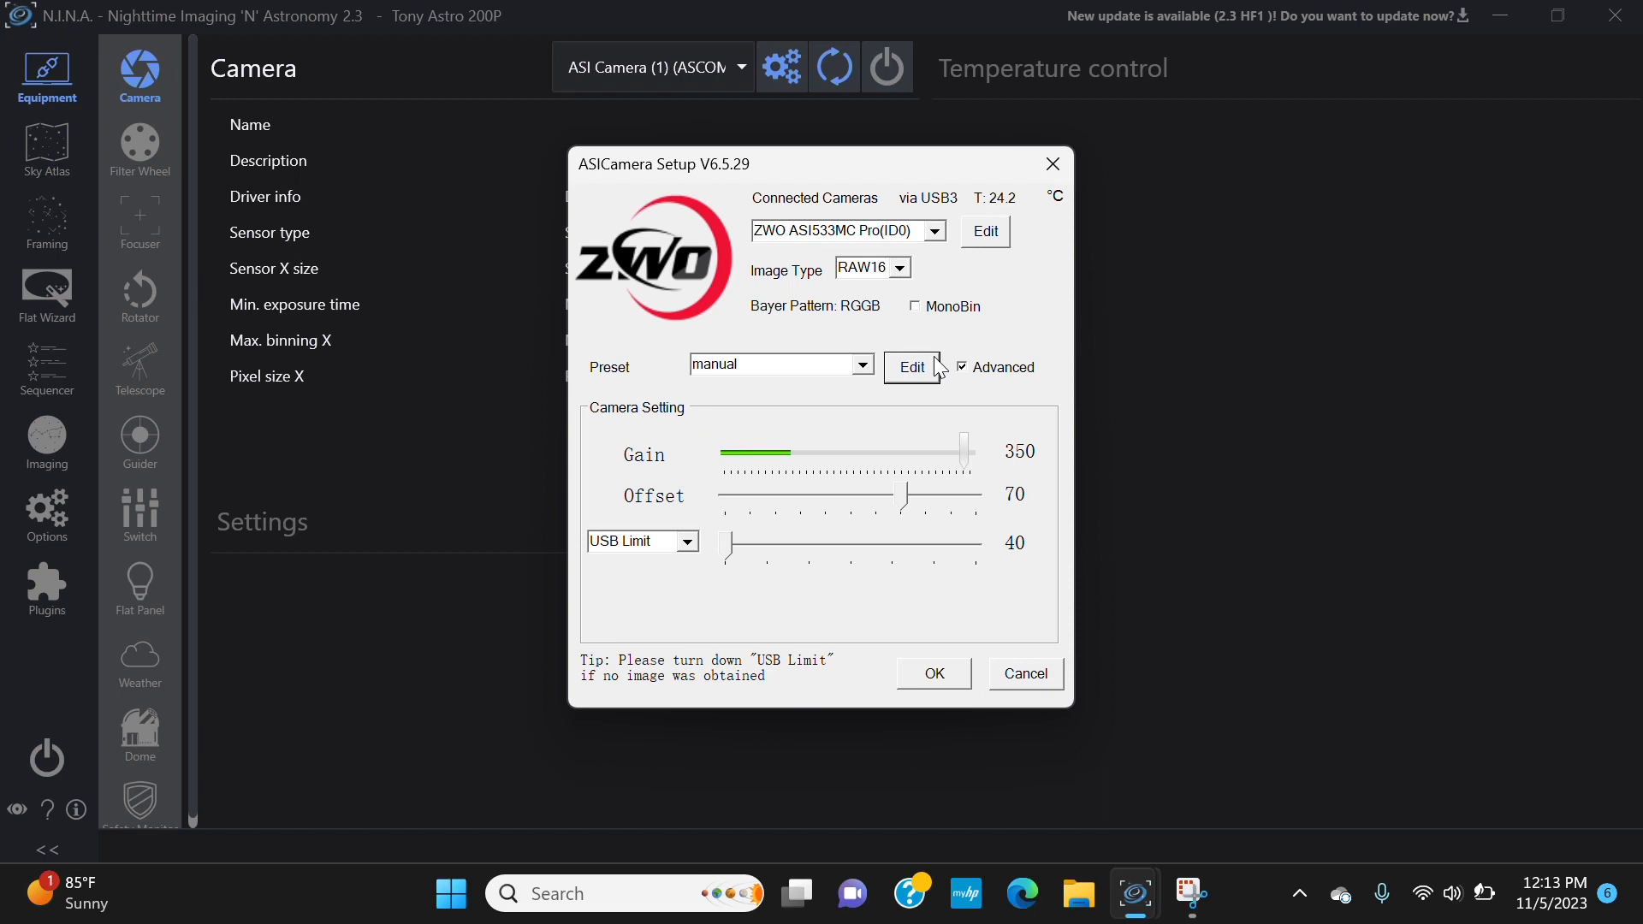
{"action": "mouse_move", "coordinate": [707, 288]}
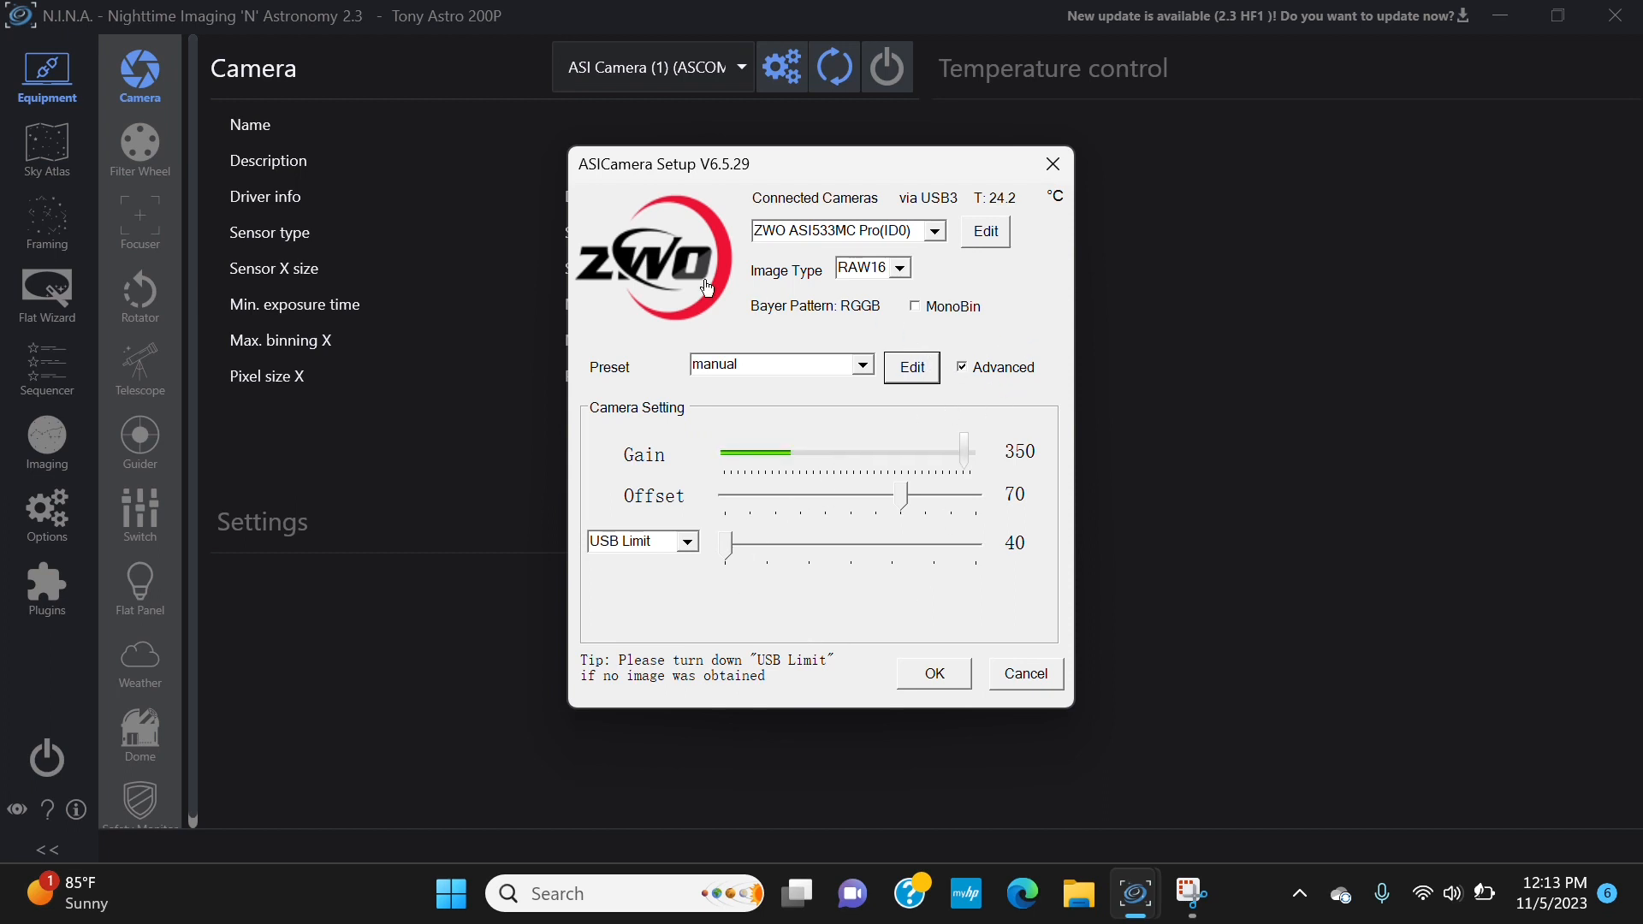
{"action": "mouse_move", "coordinate": [754, 563]}
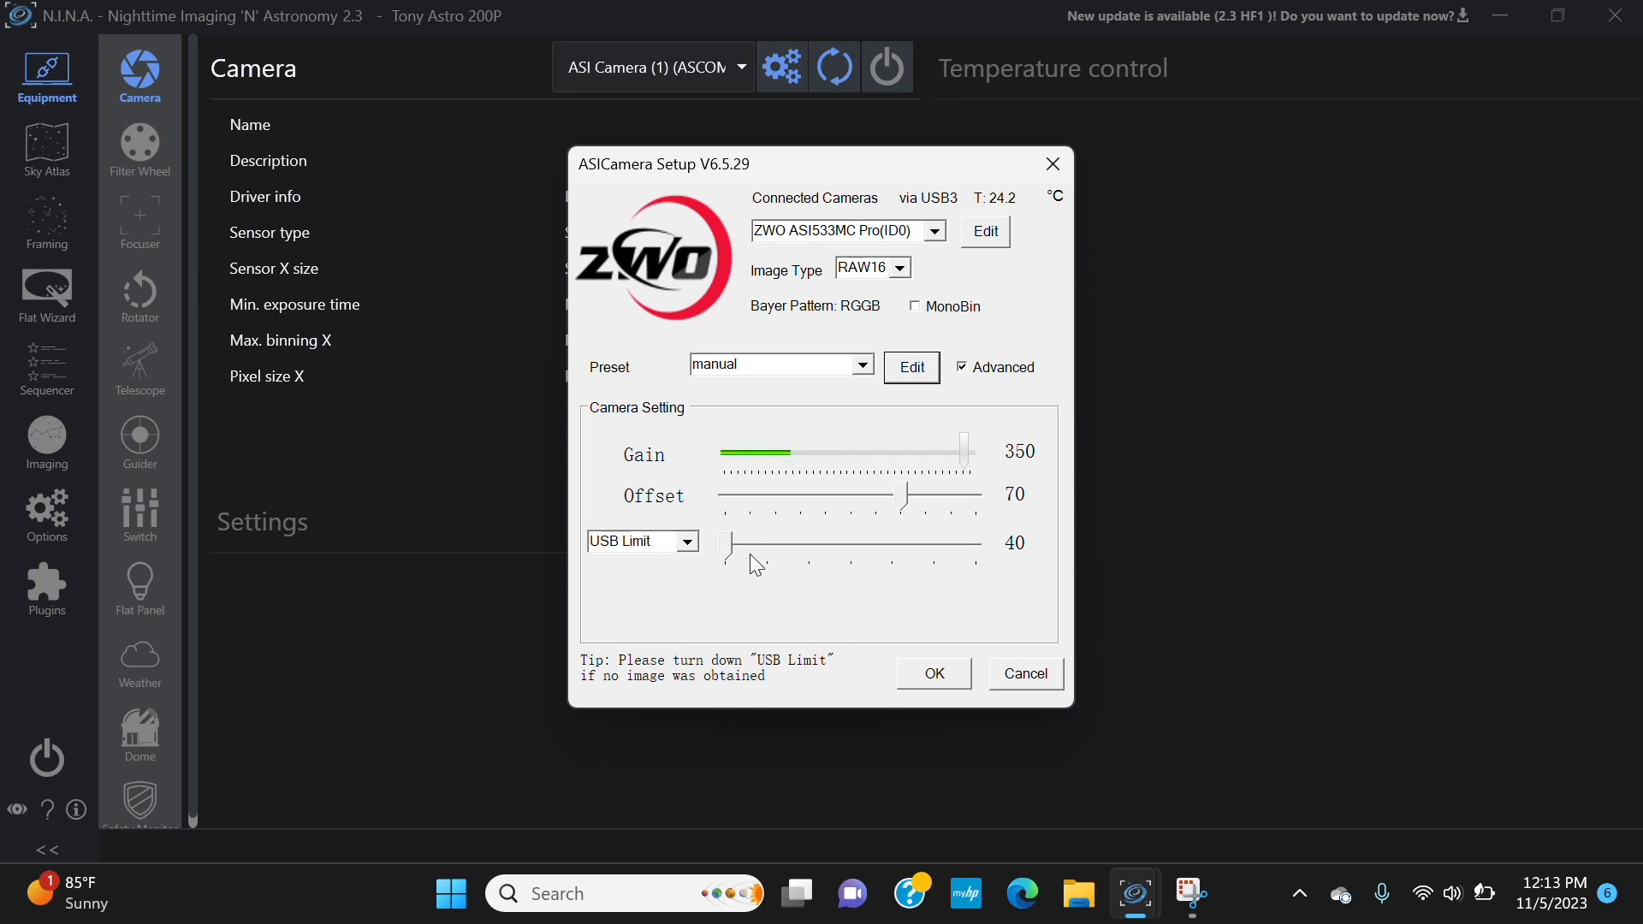
{"action": "mouse_move", "coordinate": [748, 585]}
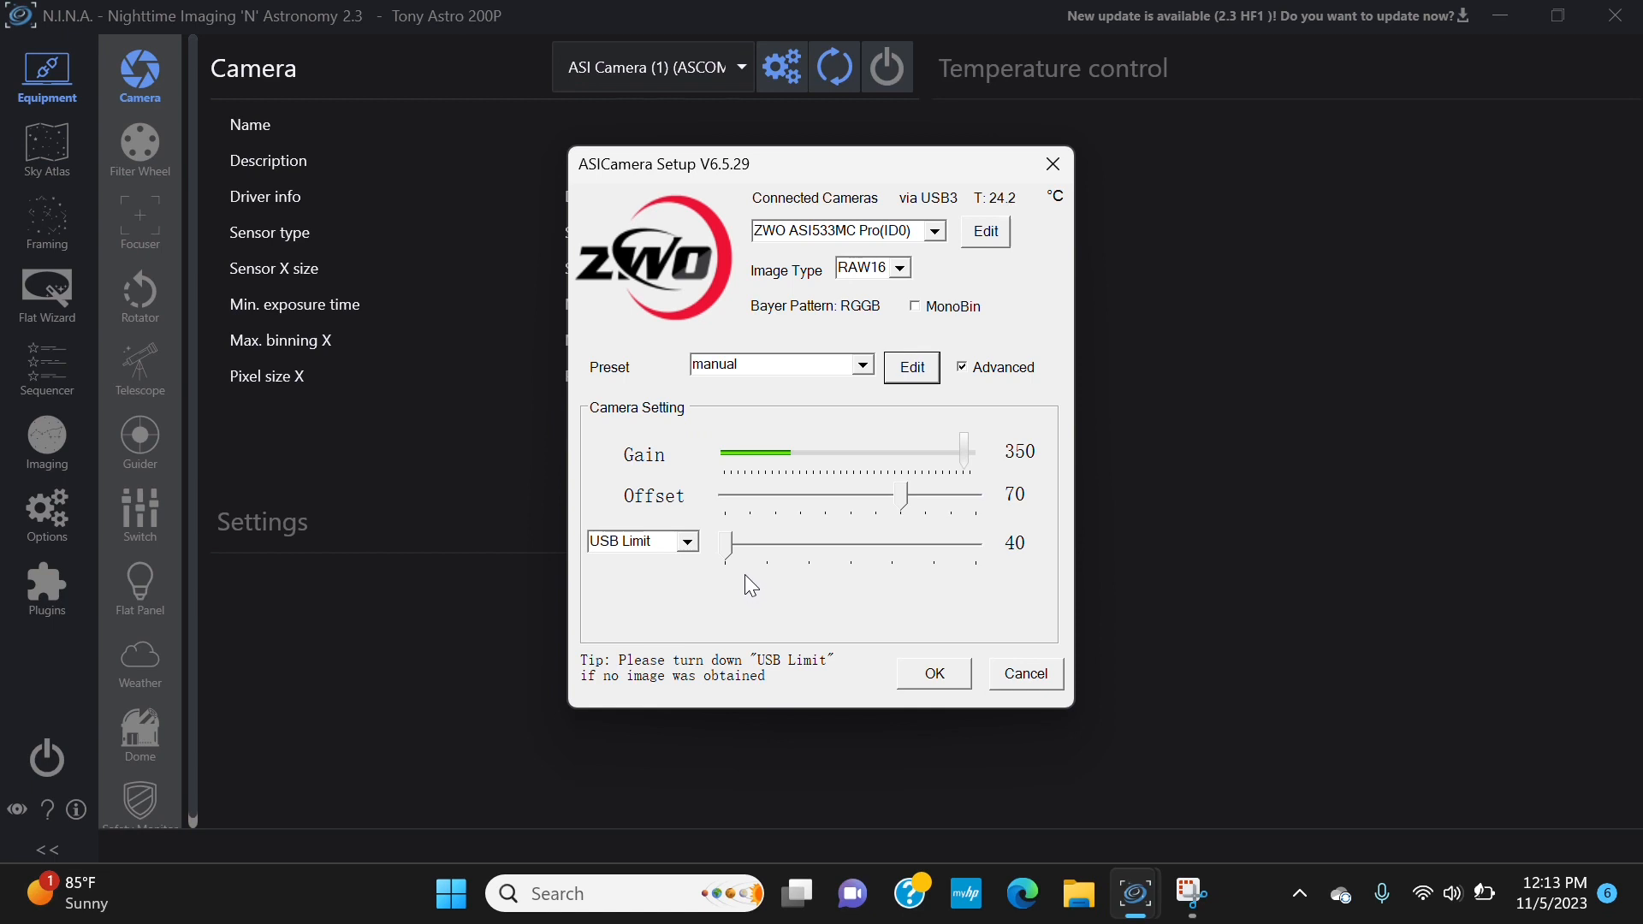
{"action": "mouse_move", "coordinate": [769, 399]}
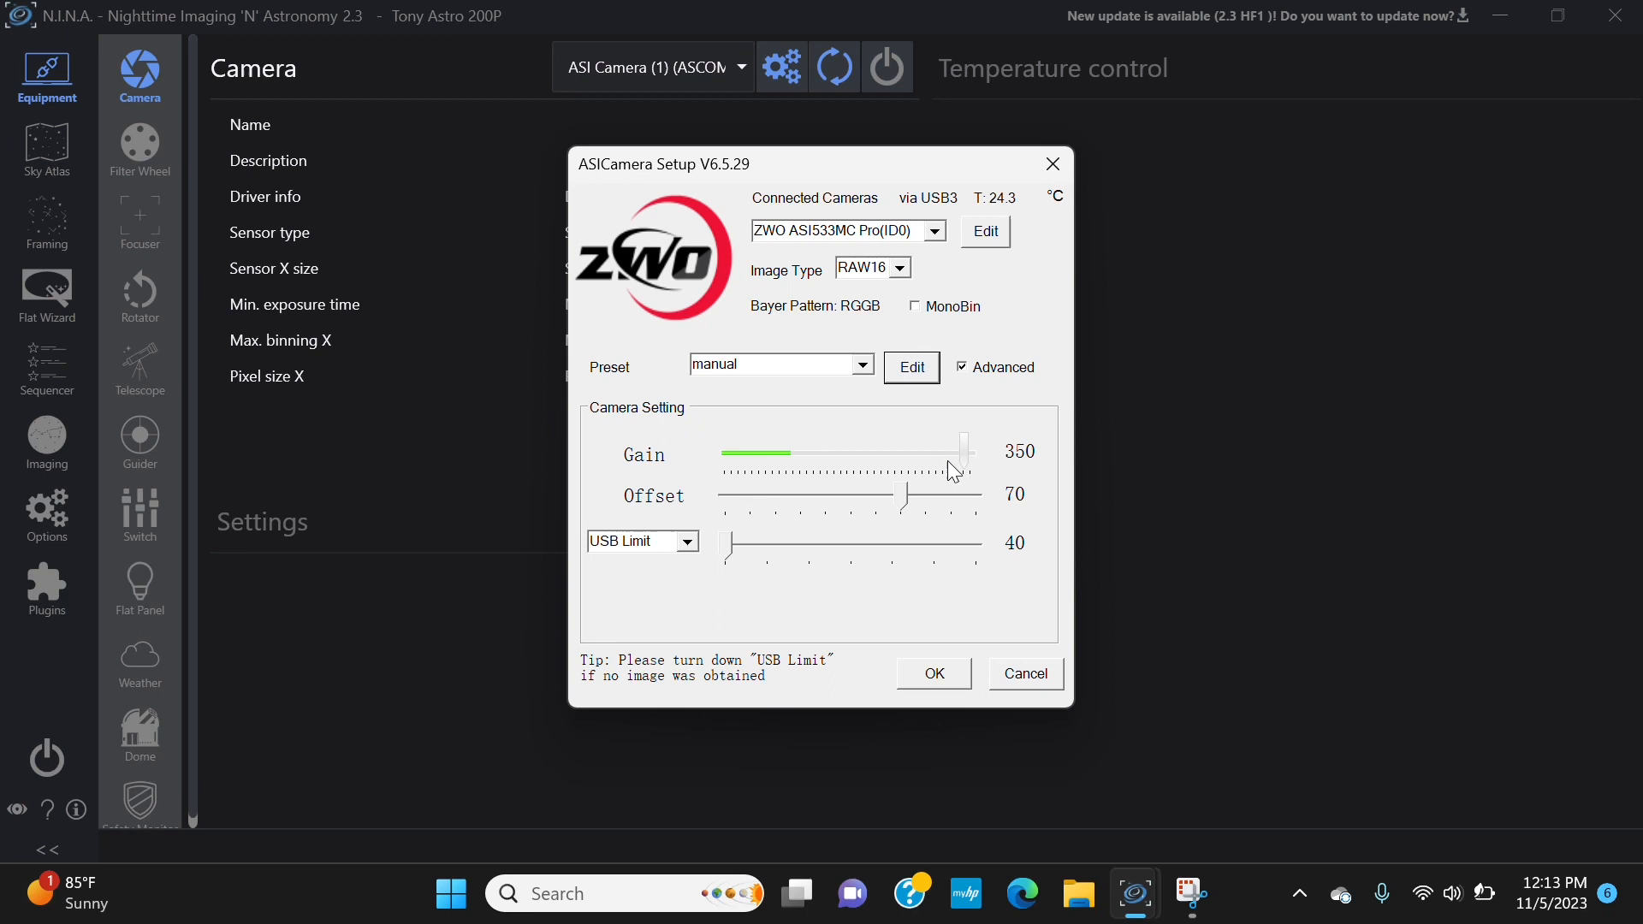
{"action": "mouse_move", "coordinate": [889, 492]}
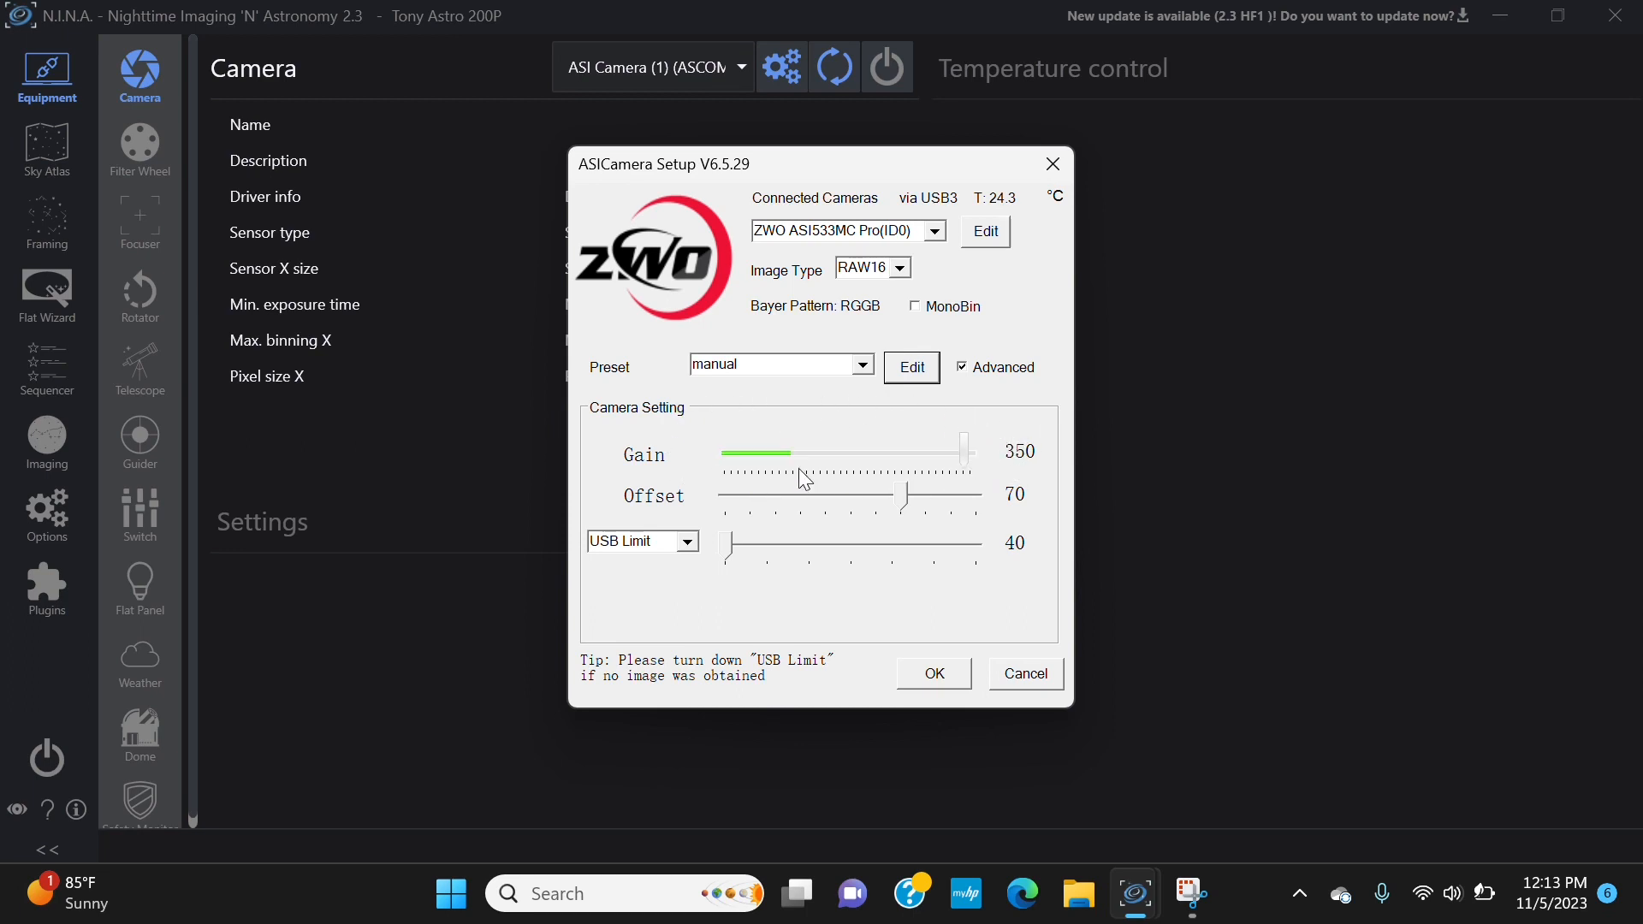
{"action": "mouse_move", "coordinate": [996, 428]}
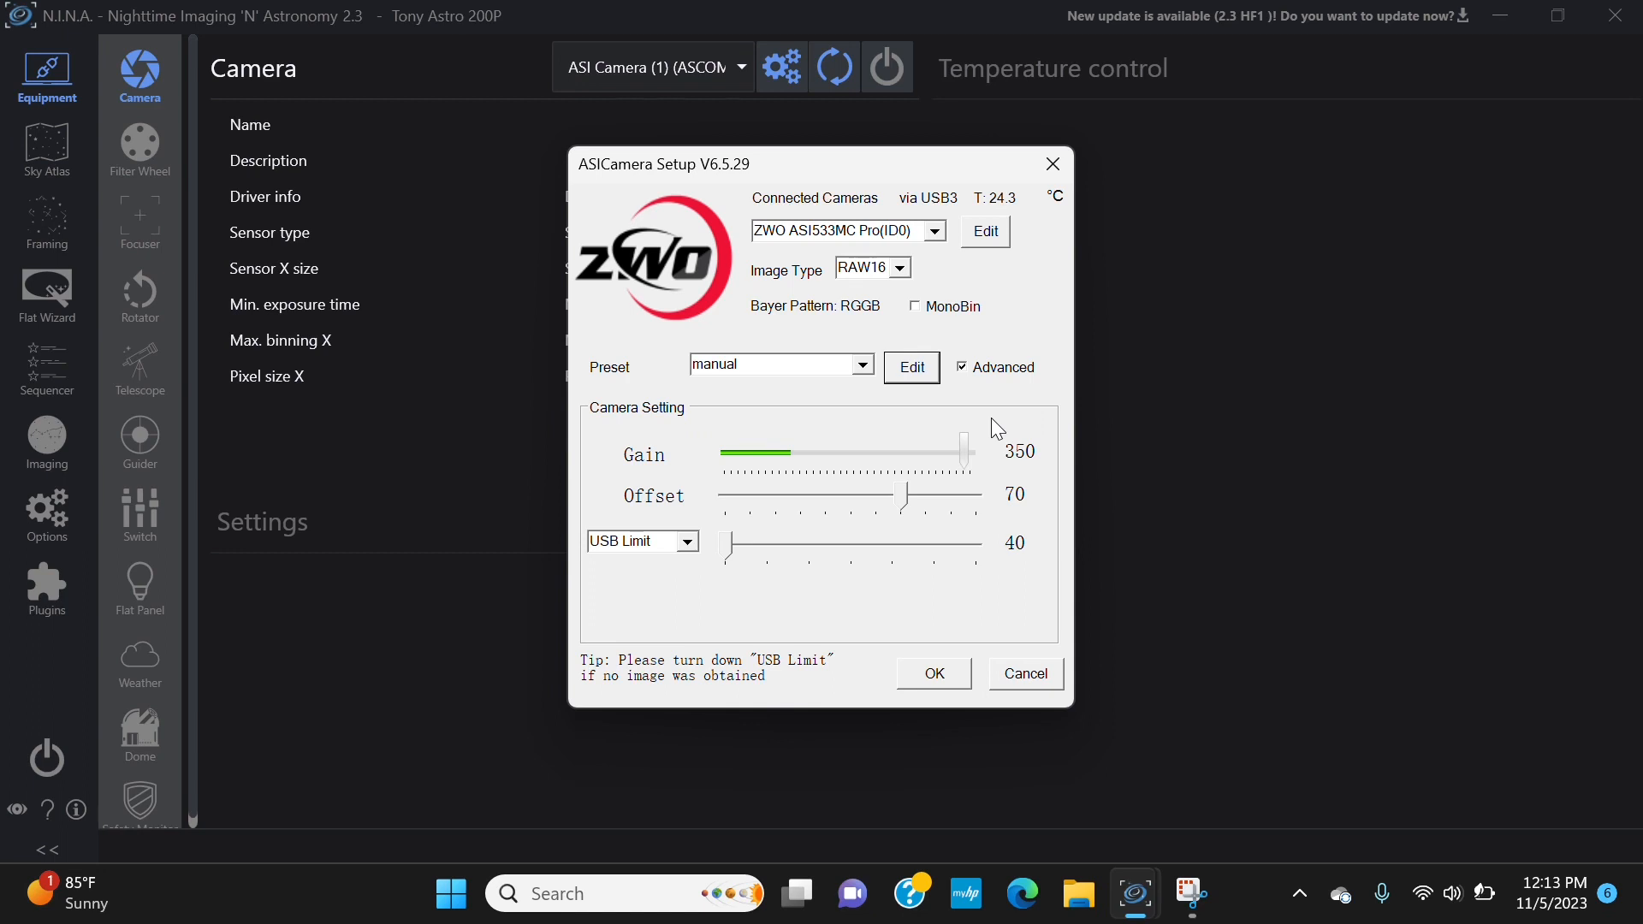
{"action": "mouse_move", "coordinate": [907, 539]}
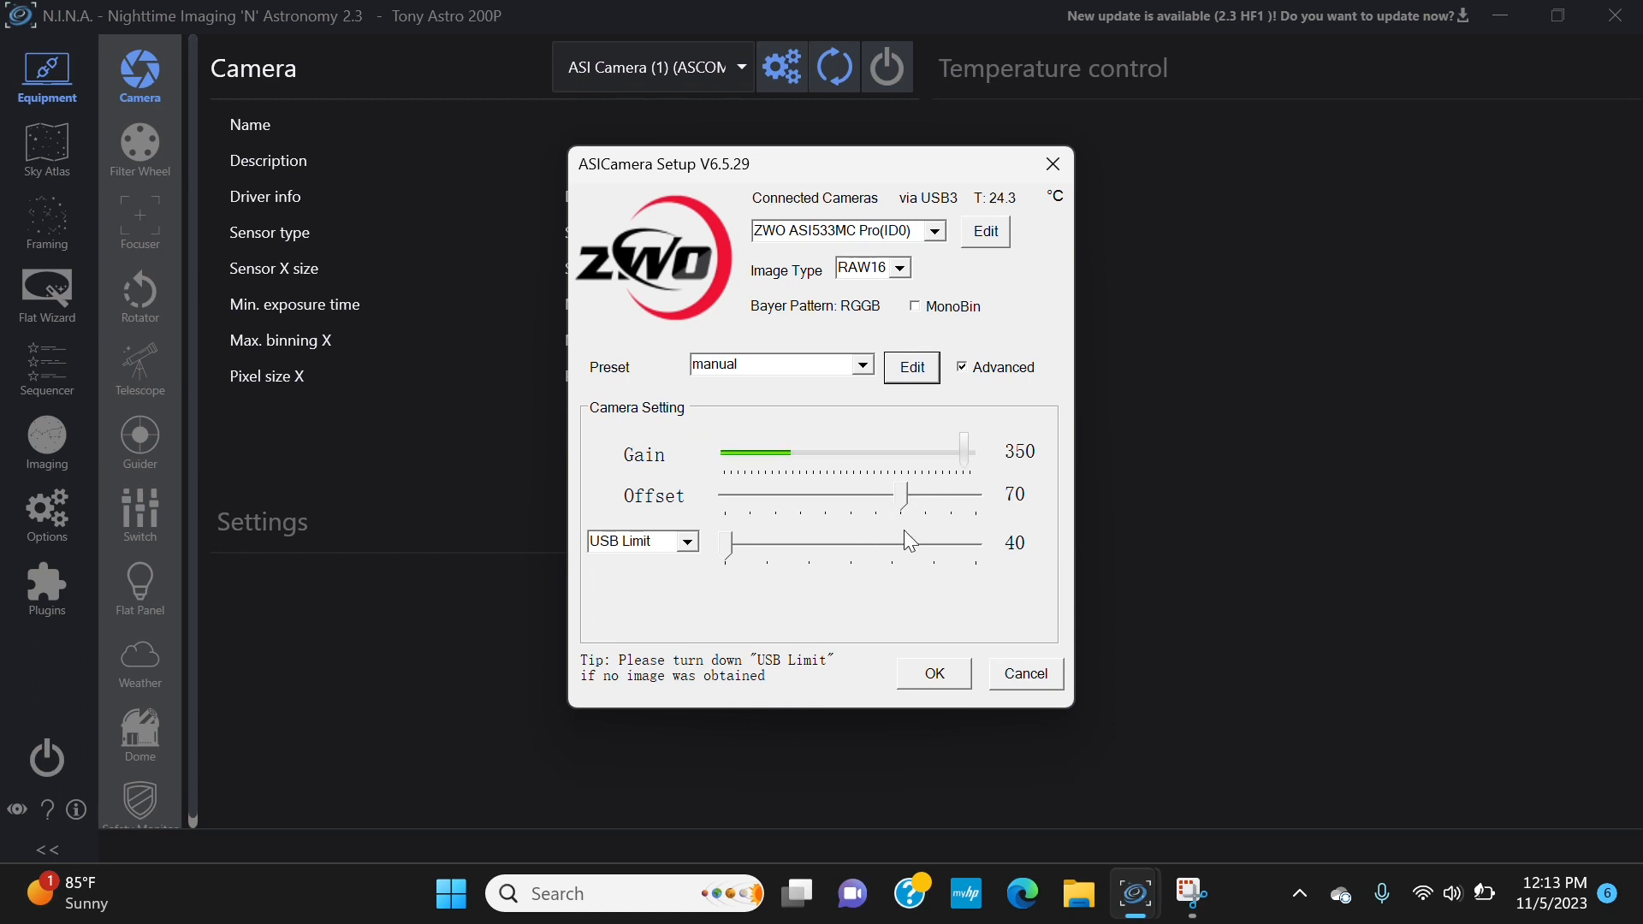
{"action": "mouse_move", "coordinate": [871, 529]}
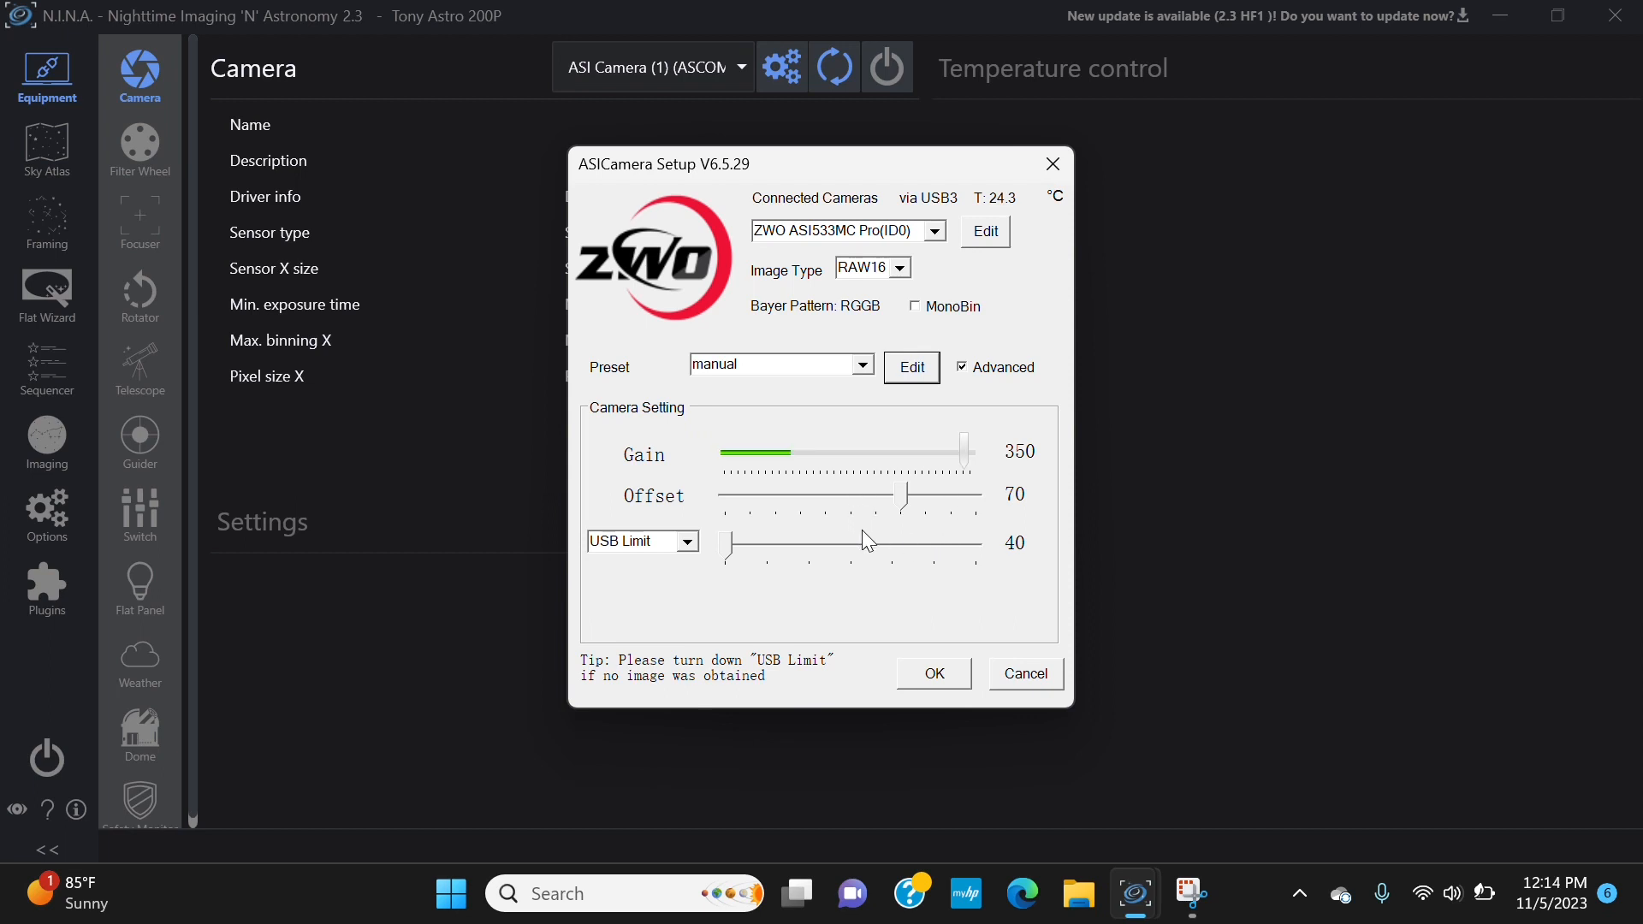
{"action": "mouse_move", "coordinate": [913, 548]}
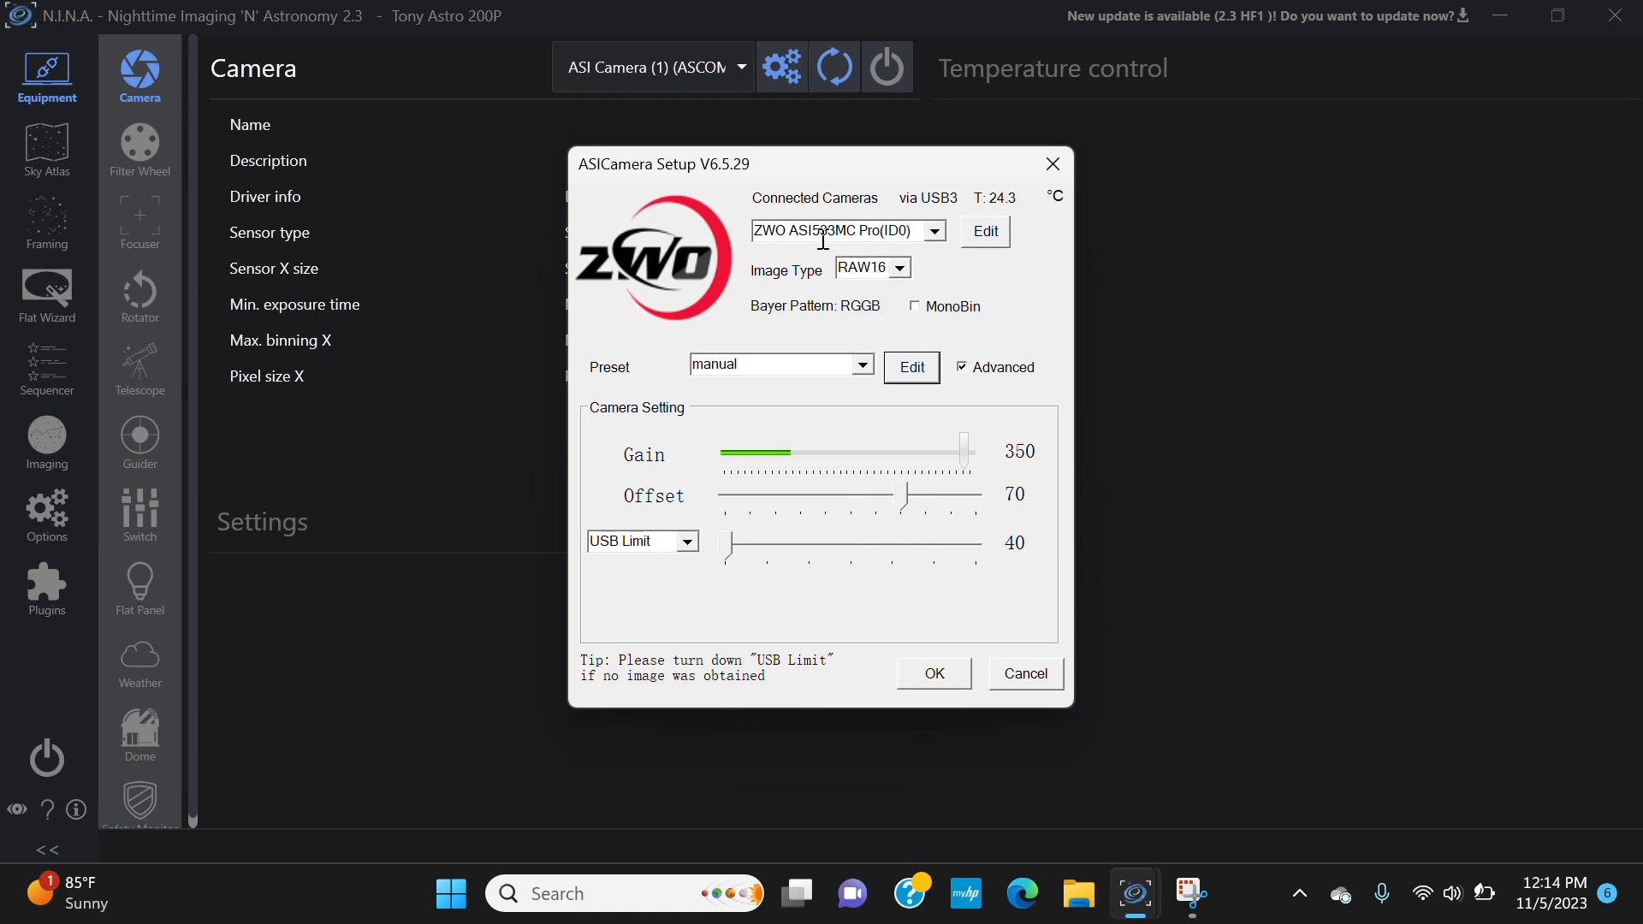
{"action": "mouse_move", "coordinate": [832, 436]}
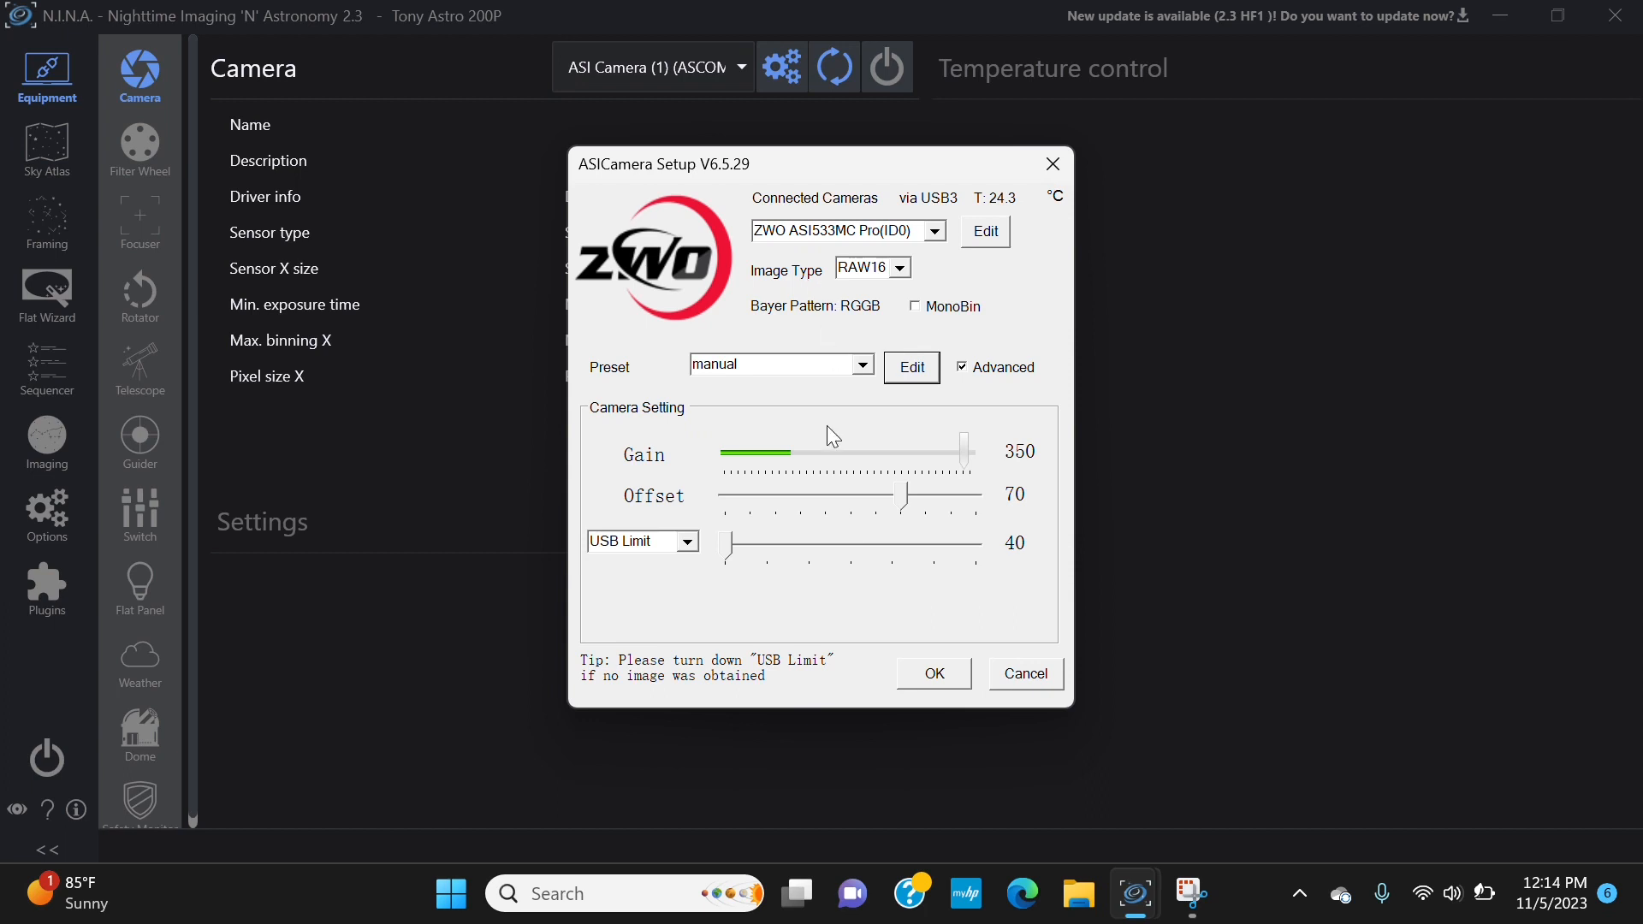
{"action": "mouse_move", "coordinate": [919, 518]}
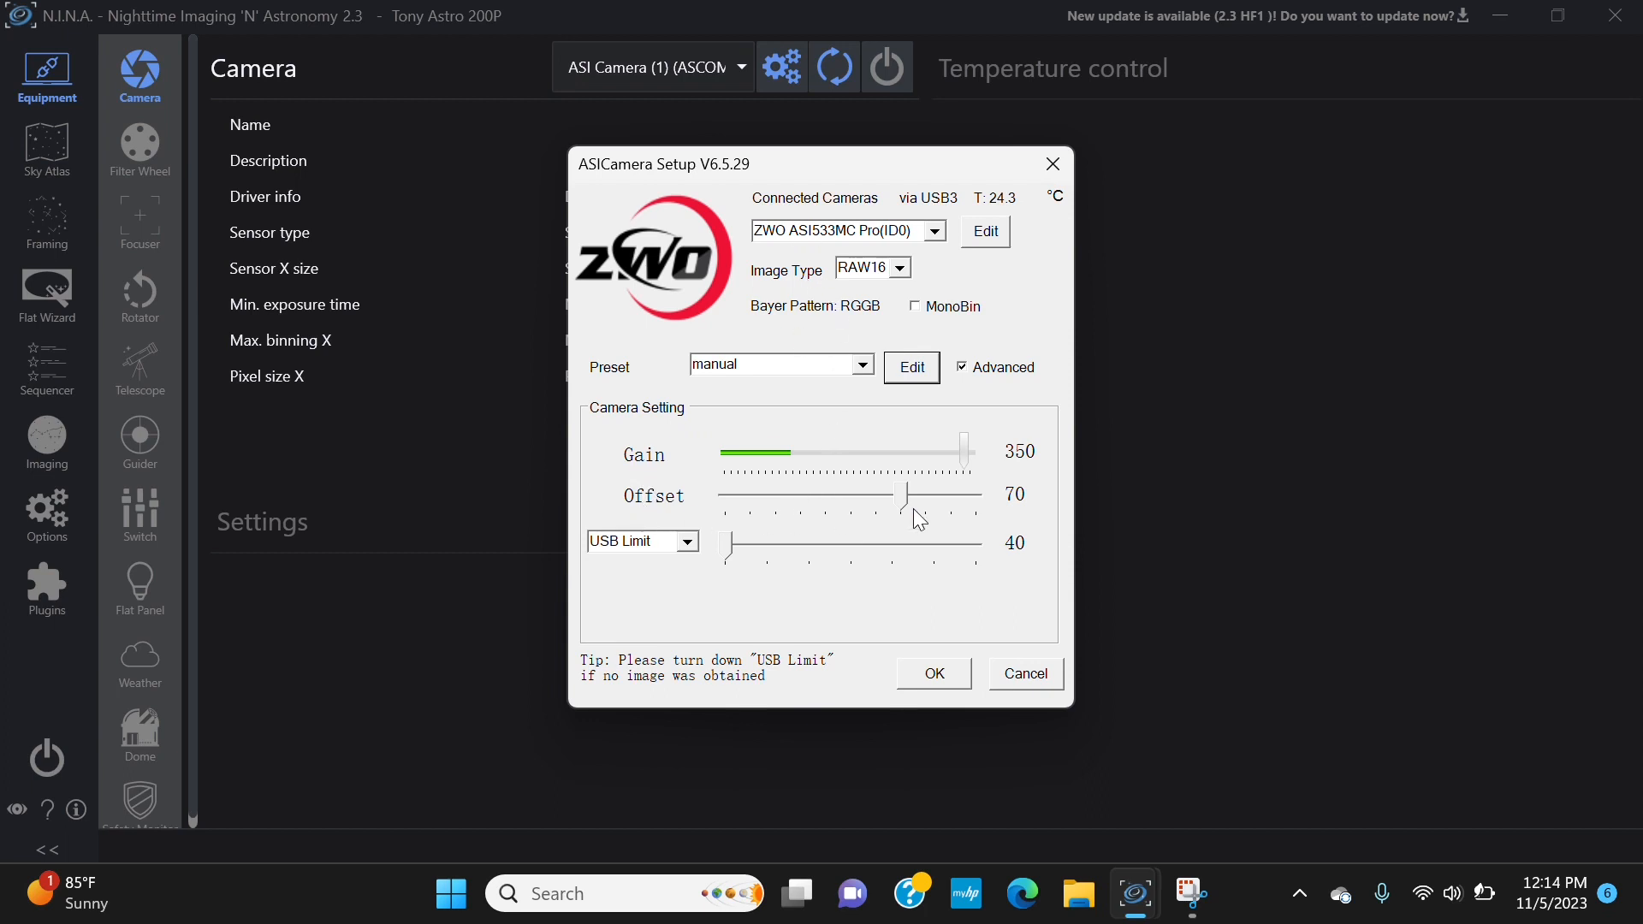
{"action": "mouse_move", "coordinate": [902, 520]}
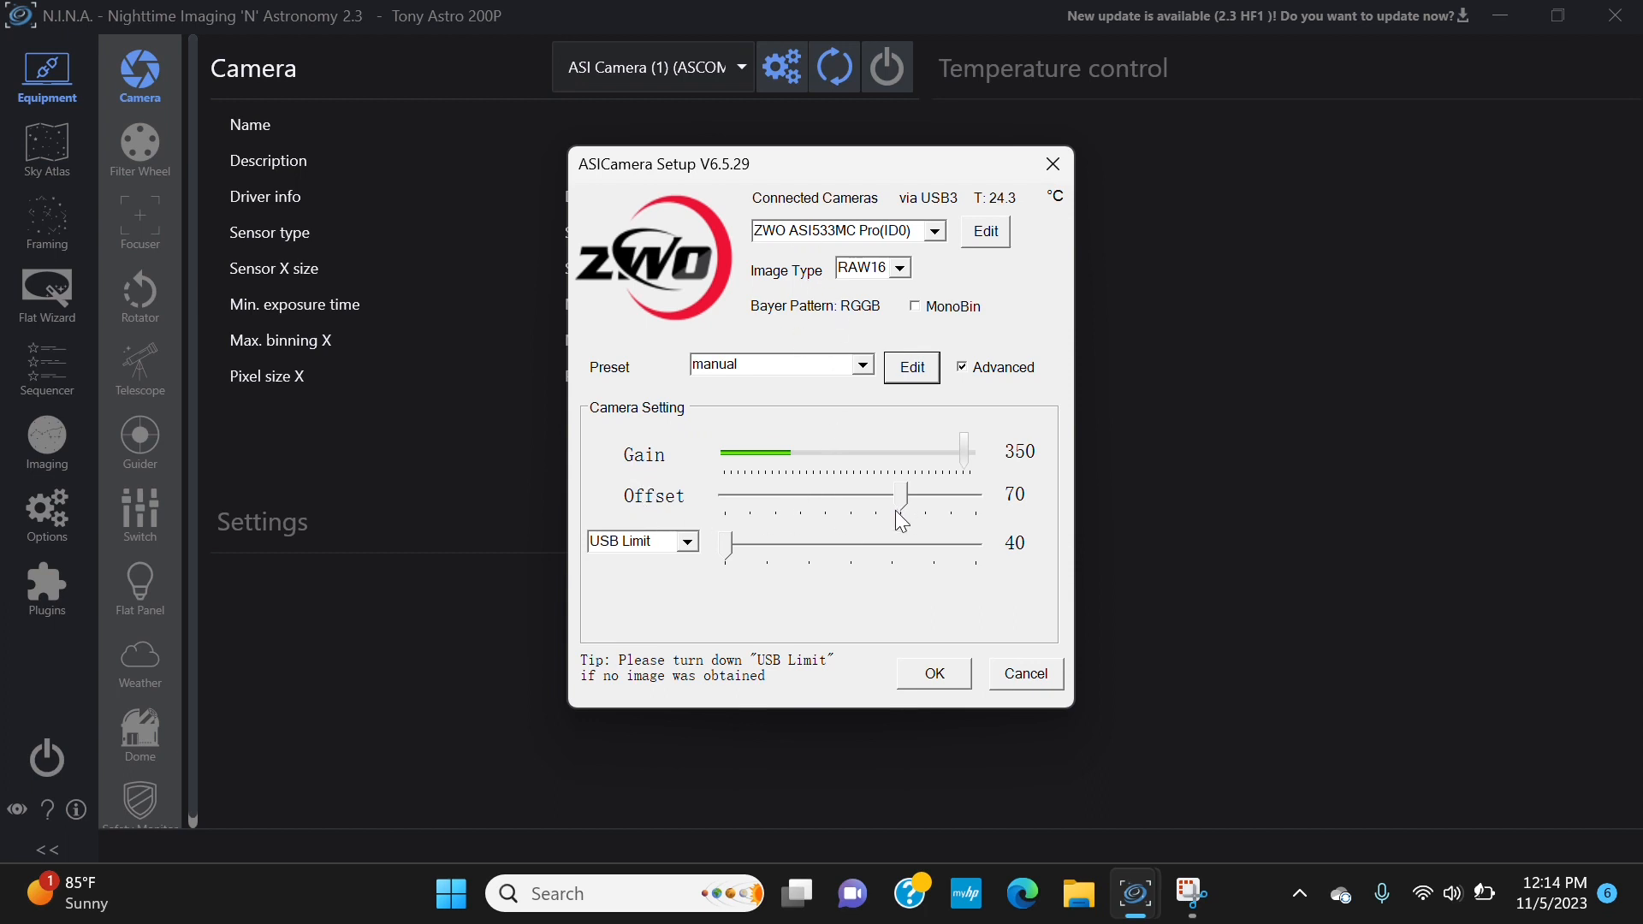
{"action": "mouse_move", "coordinate": [948, 527]}
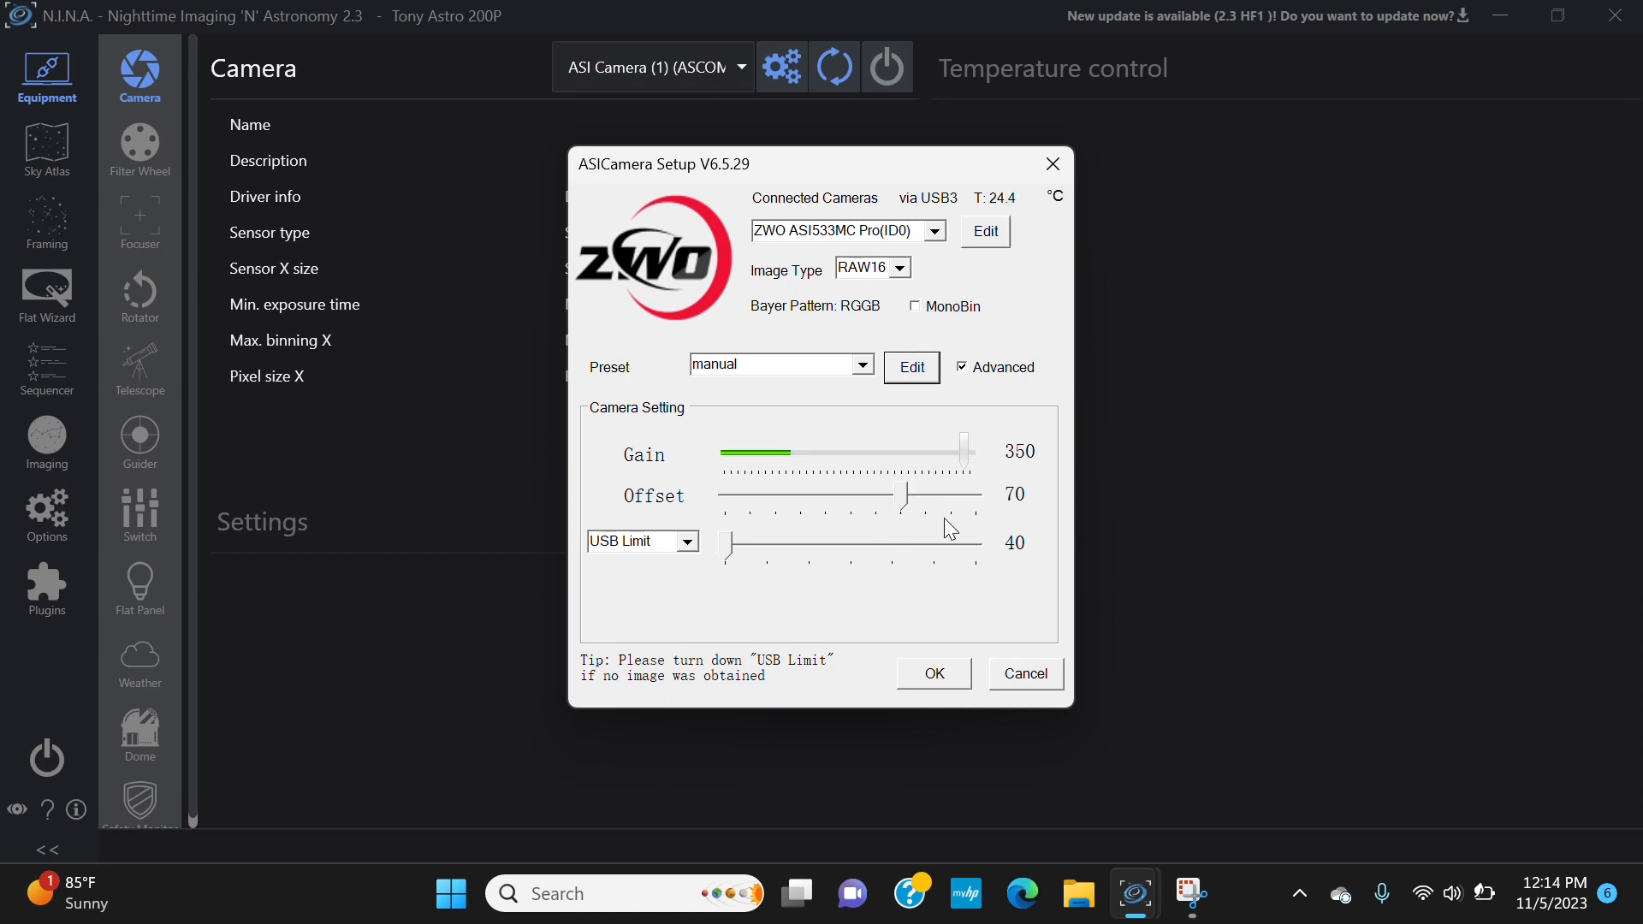
{"action": "mouse_move", "coordinate": [957, 510]}
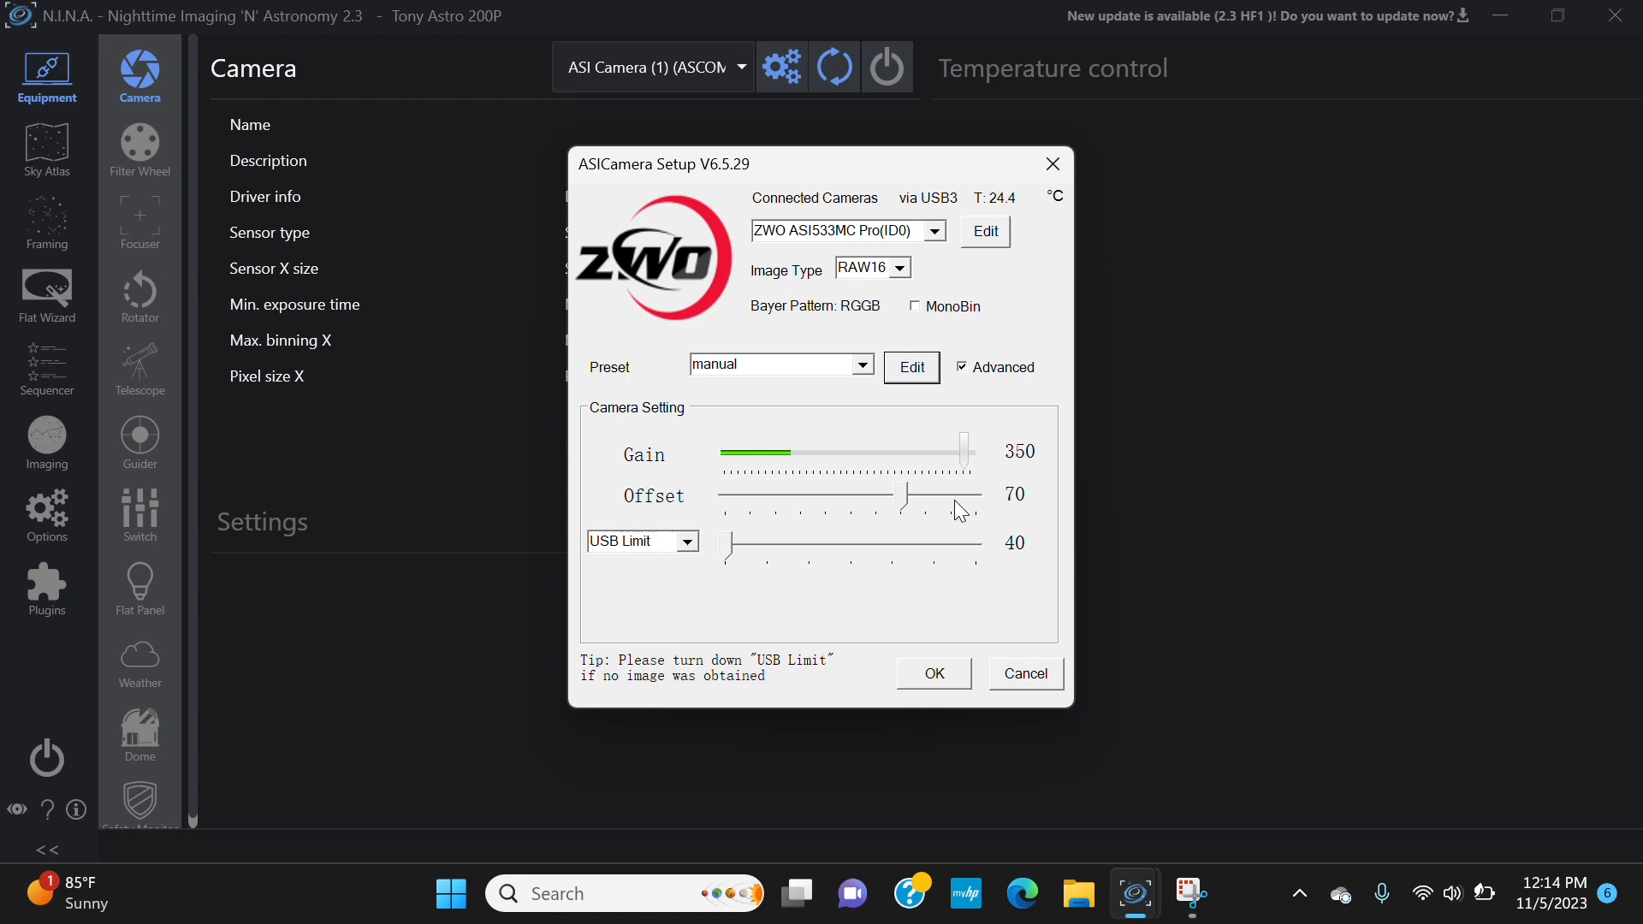
{"action": "mouse_move", "coordinate": [991, 594]}
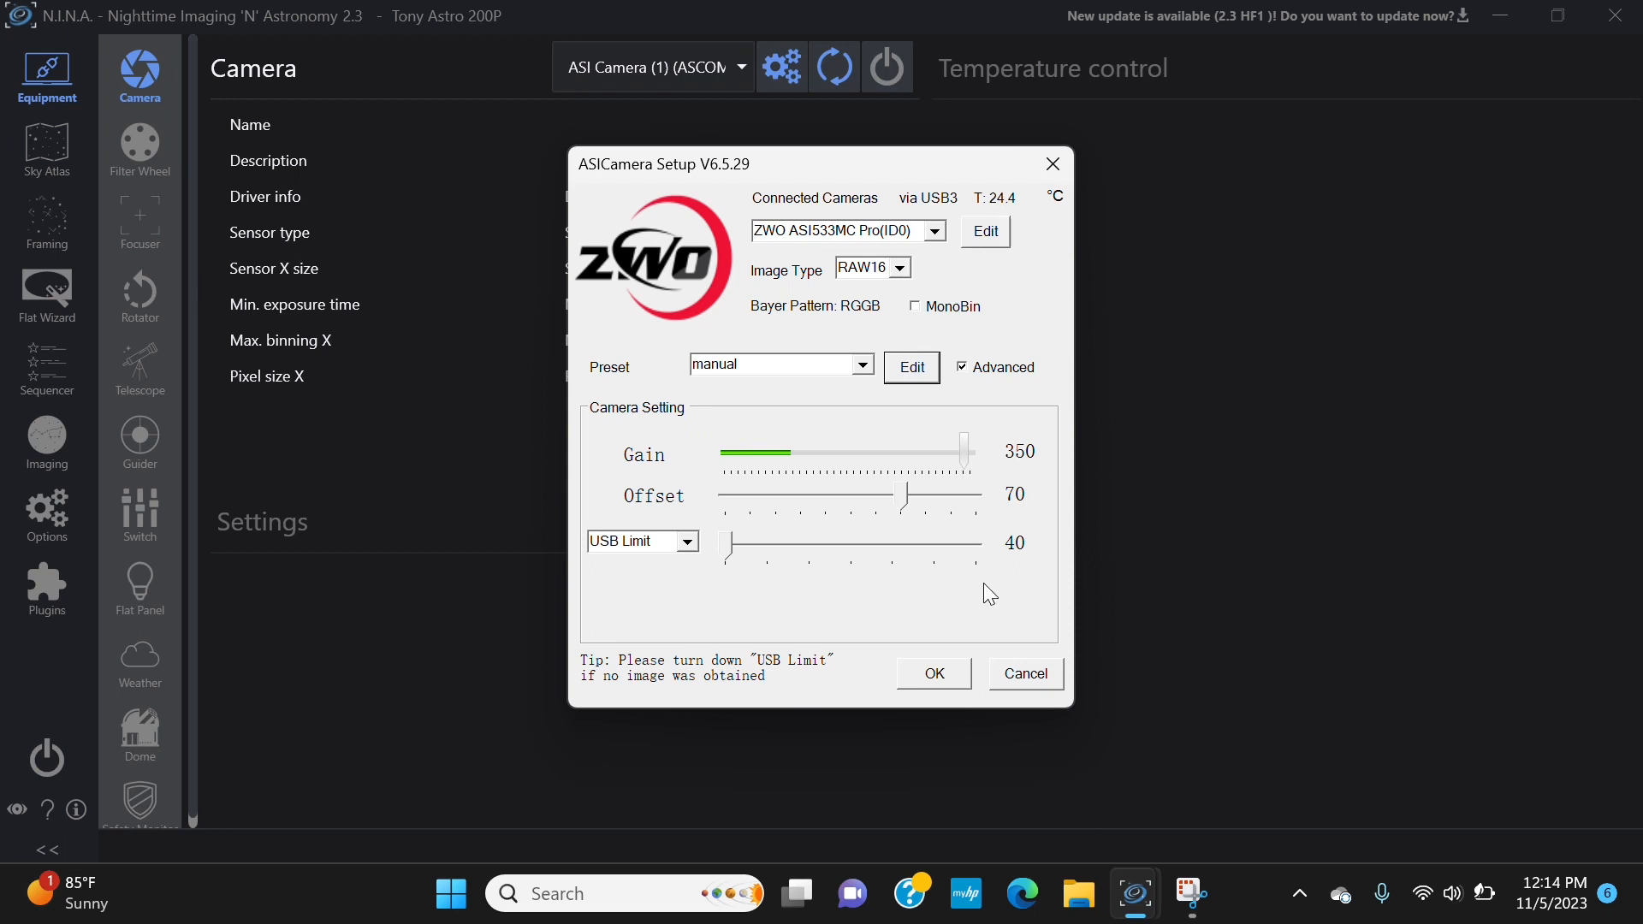
Close ASICamera Setup with OK and connect the ASI Camera (1) (ASCOM).
{"action": "left_click", "coordinate": [1023, 672]}
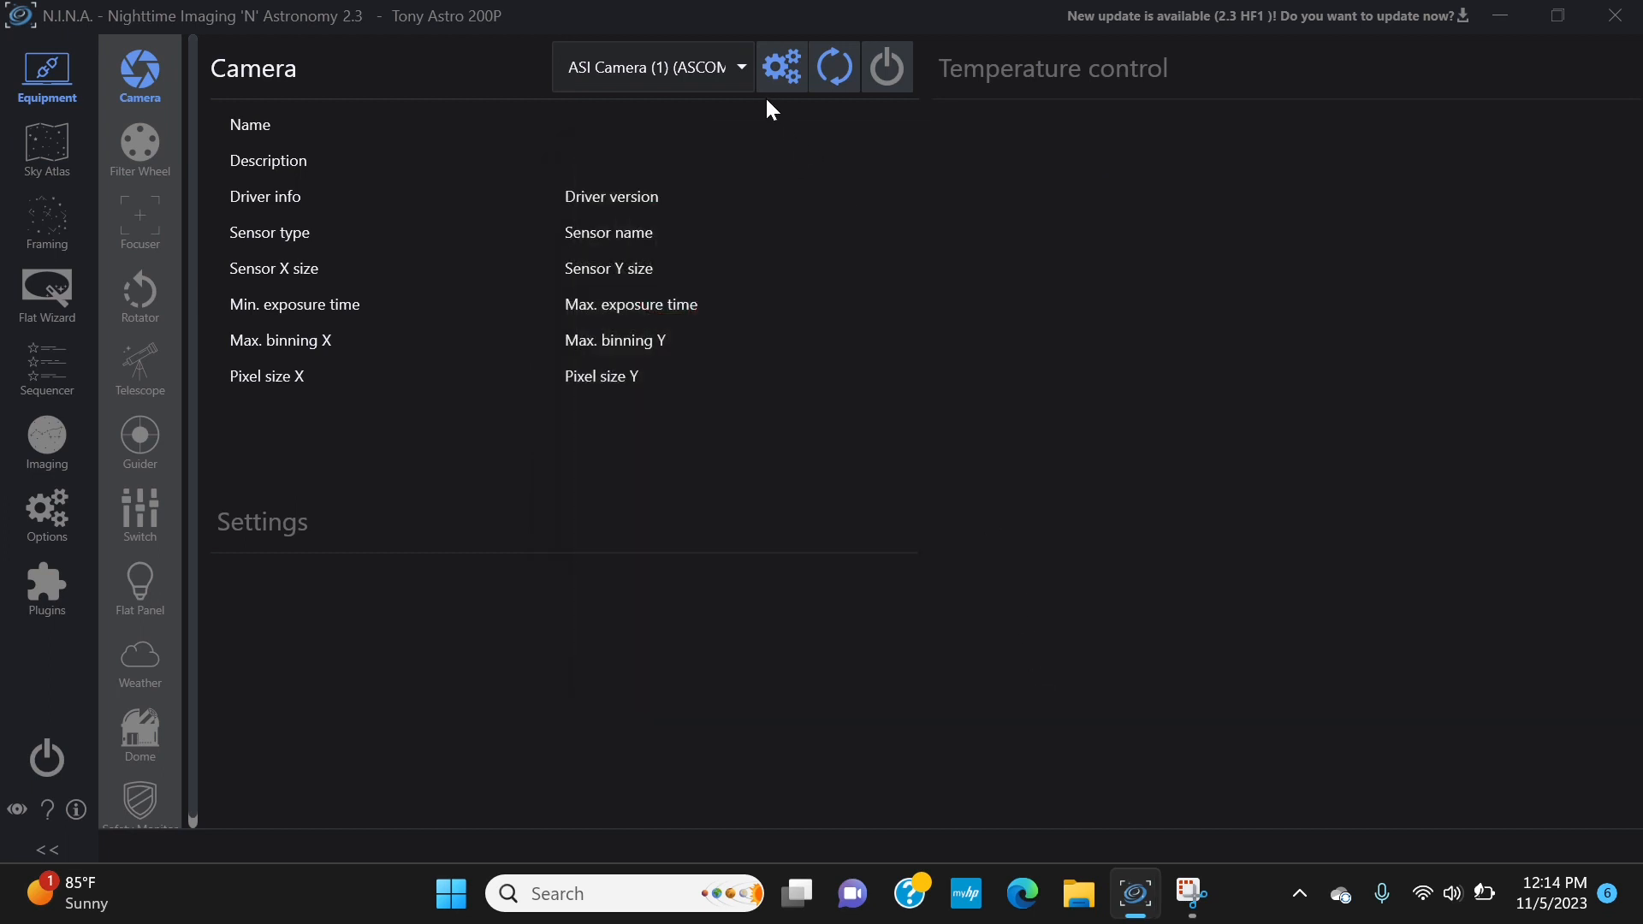
{"action": "mouse_move", "coordinate": [607, 412]}
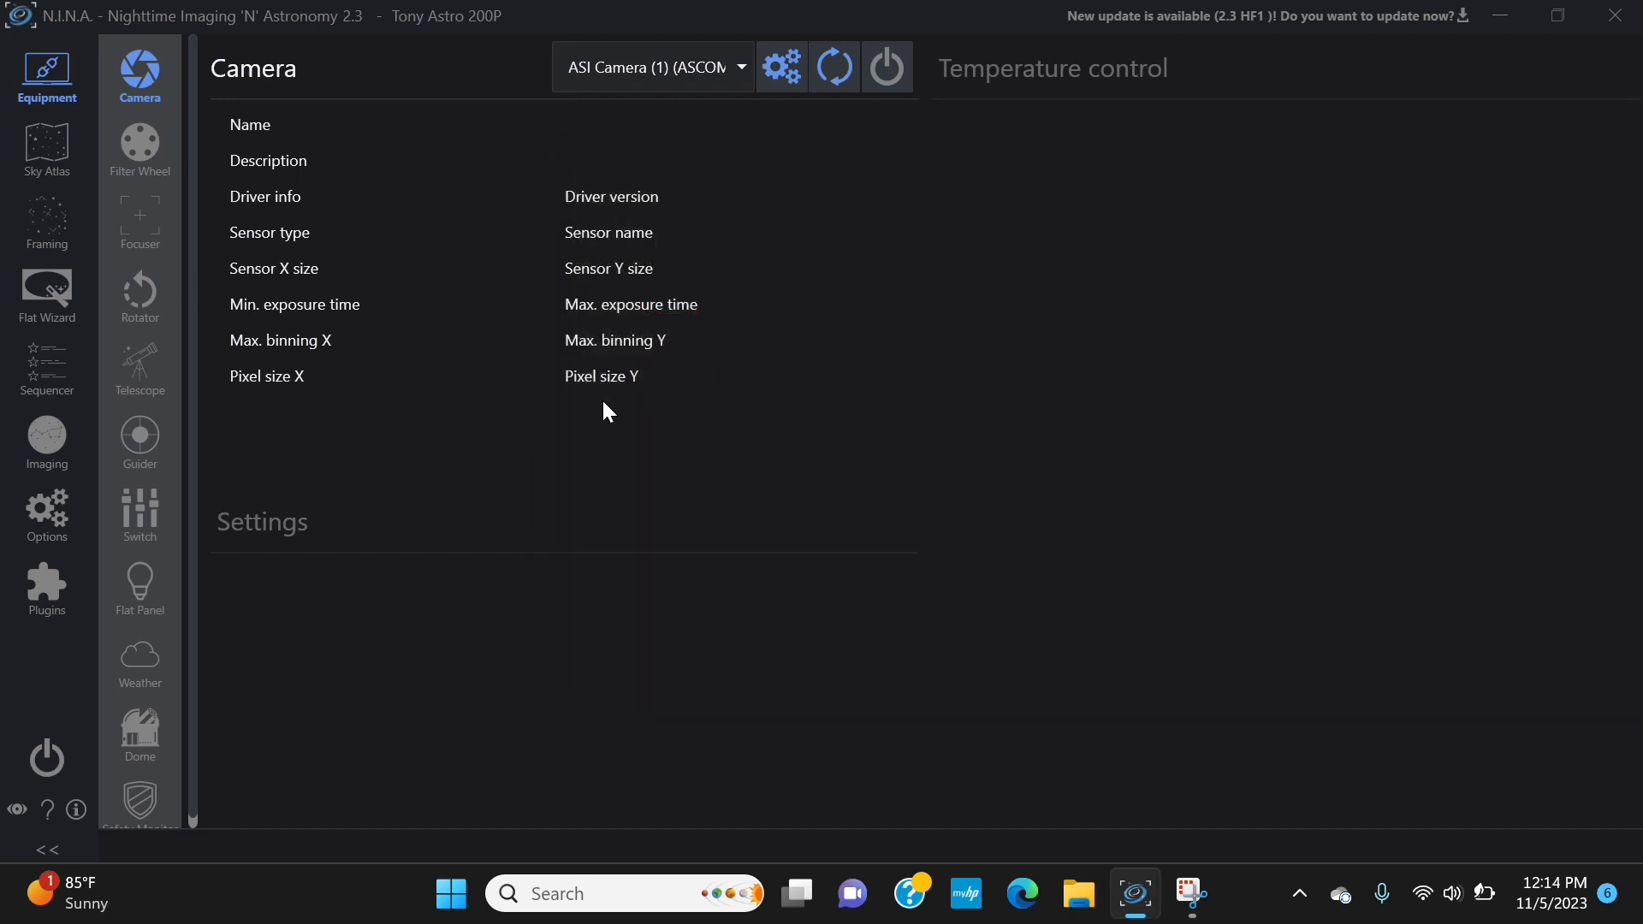
{"action": "mouse_move", "coordinate": [888, 99]}
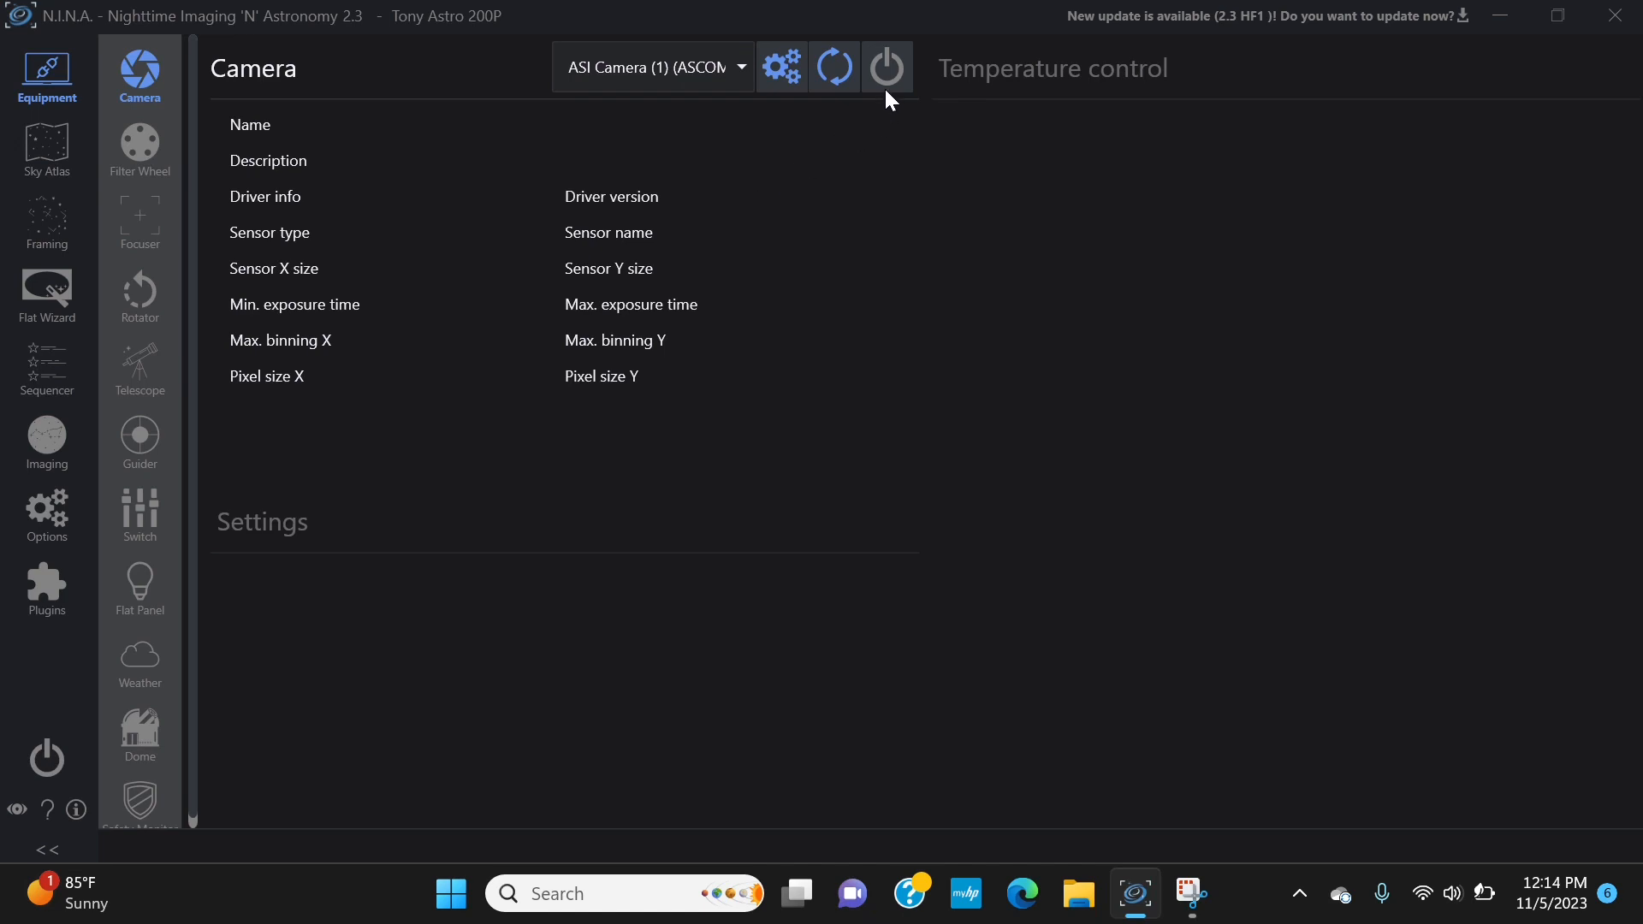
{"action": "left_click", "coordinate": [885, 67]}
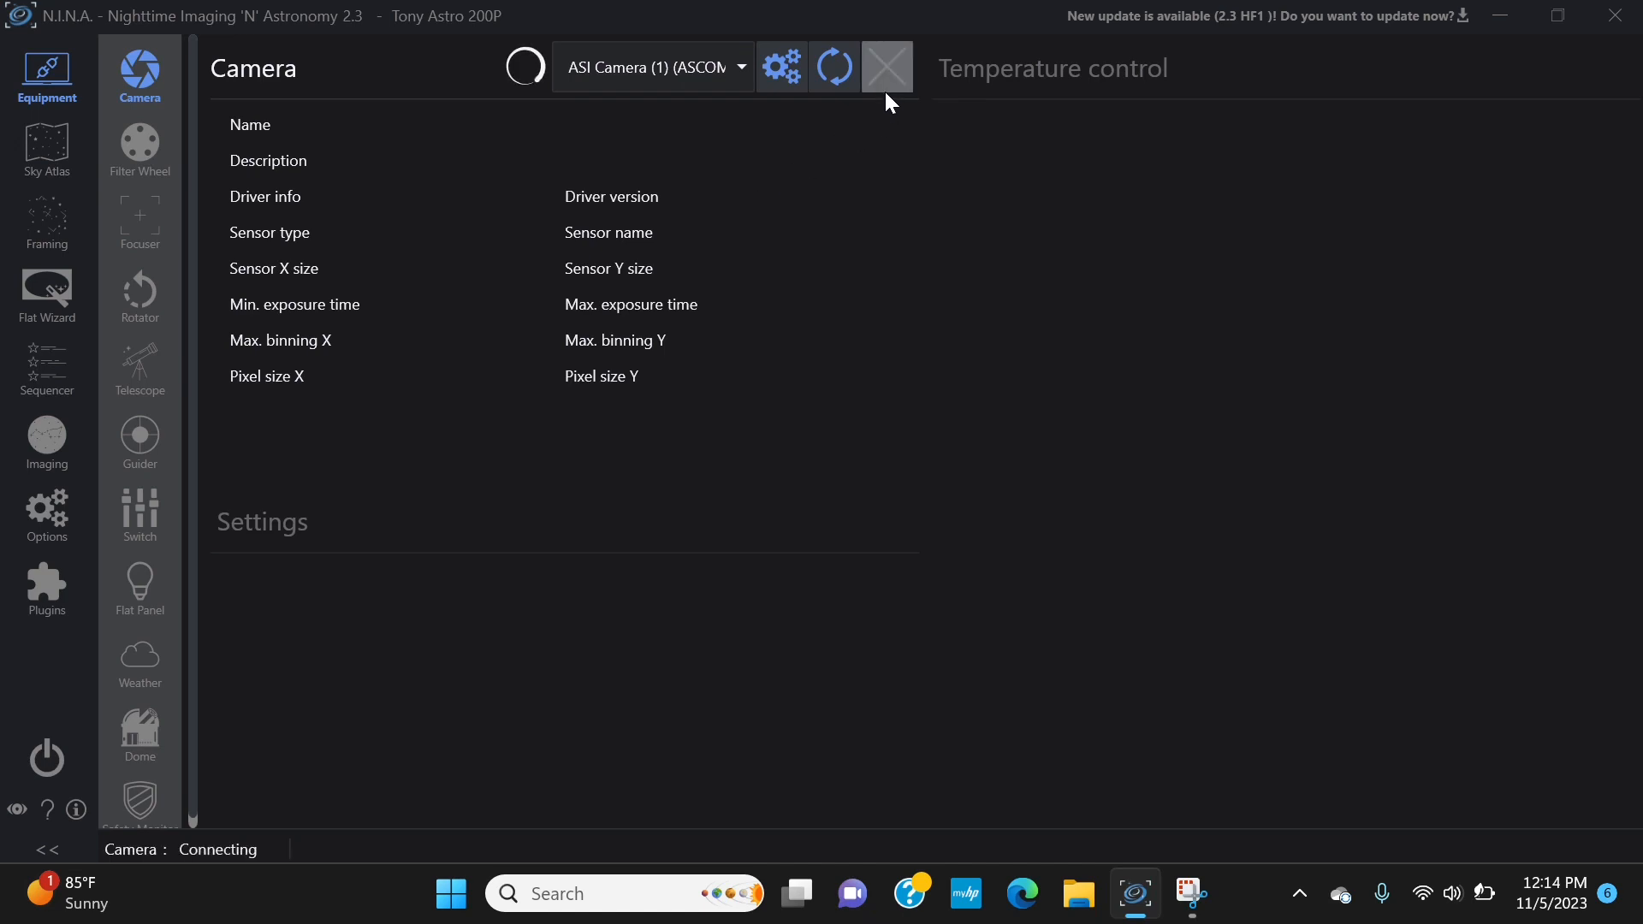
{"action": "left_click", "coordinate": [885, 67]}
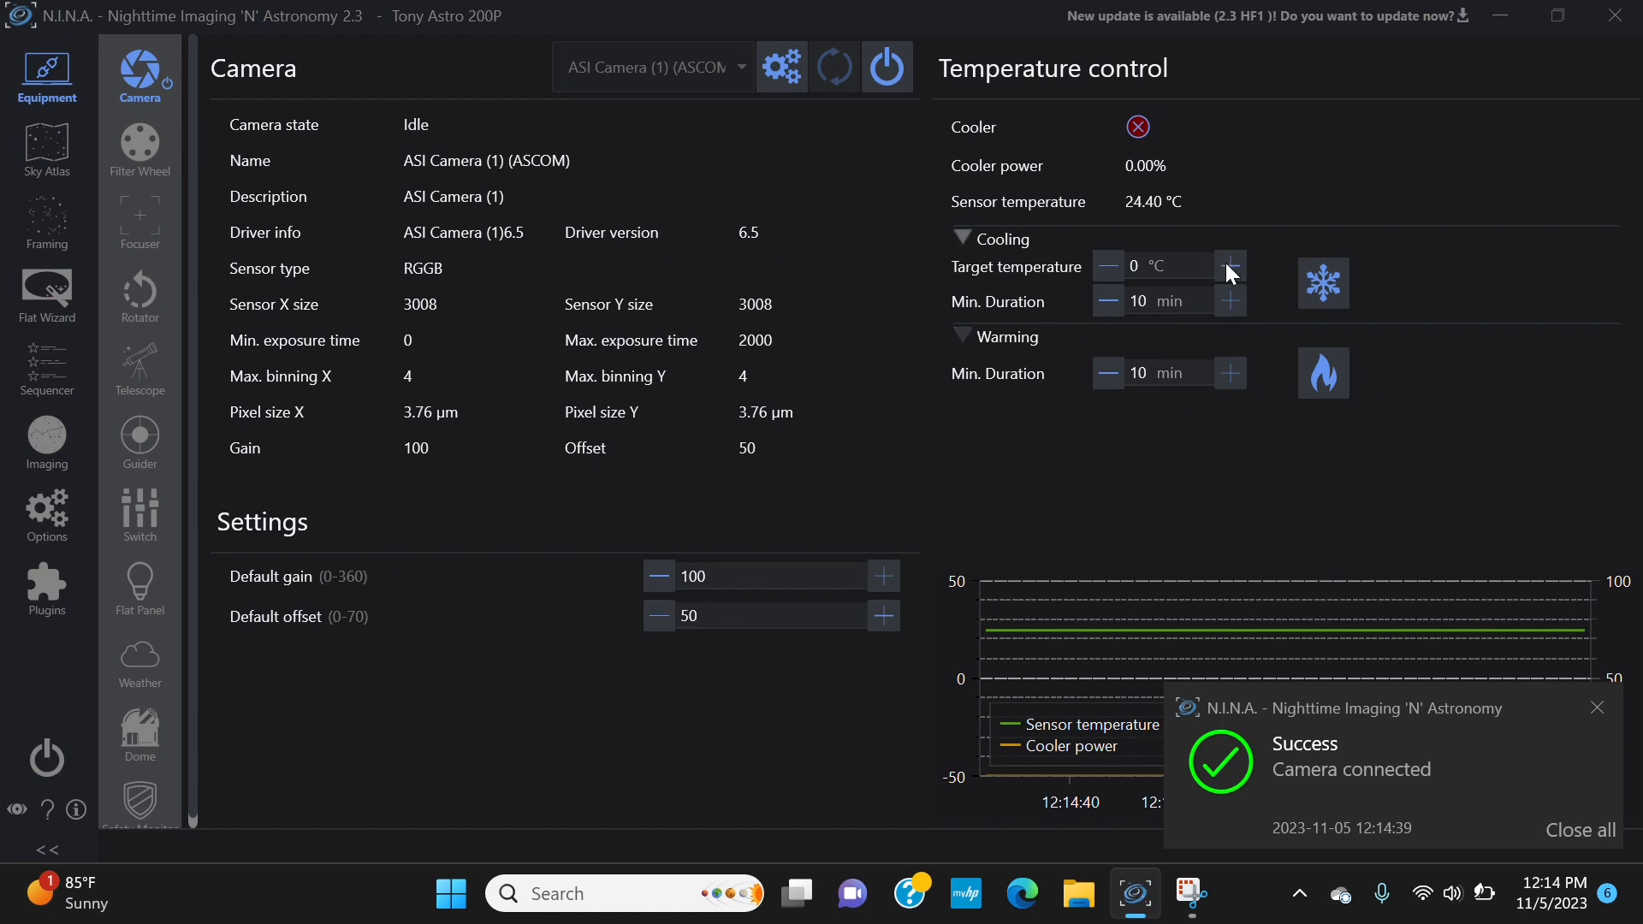
{"action": "mouse_move", "coordinate": [1261, 337]}
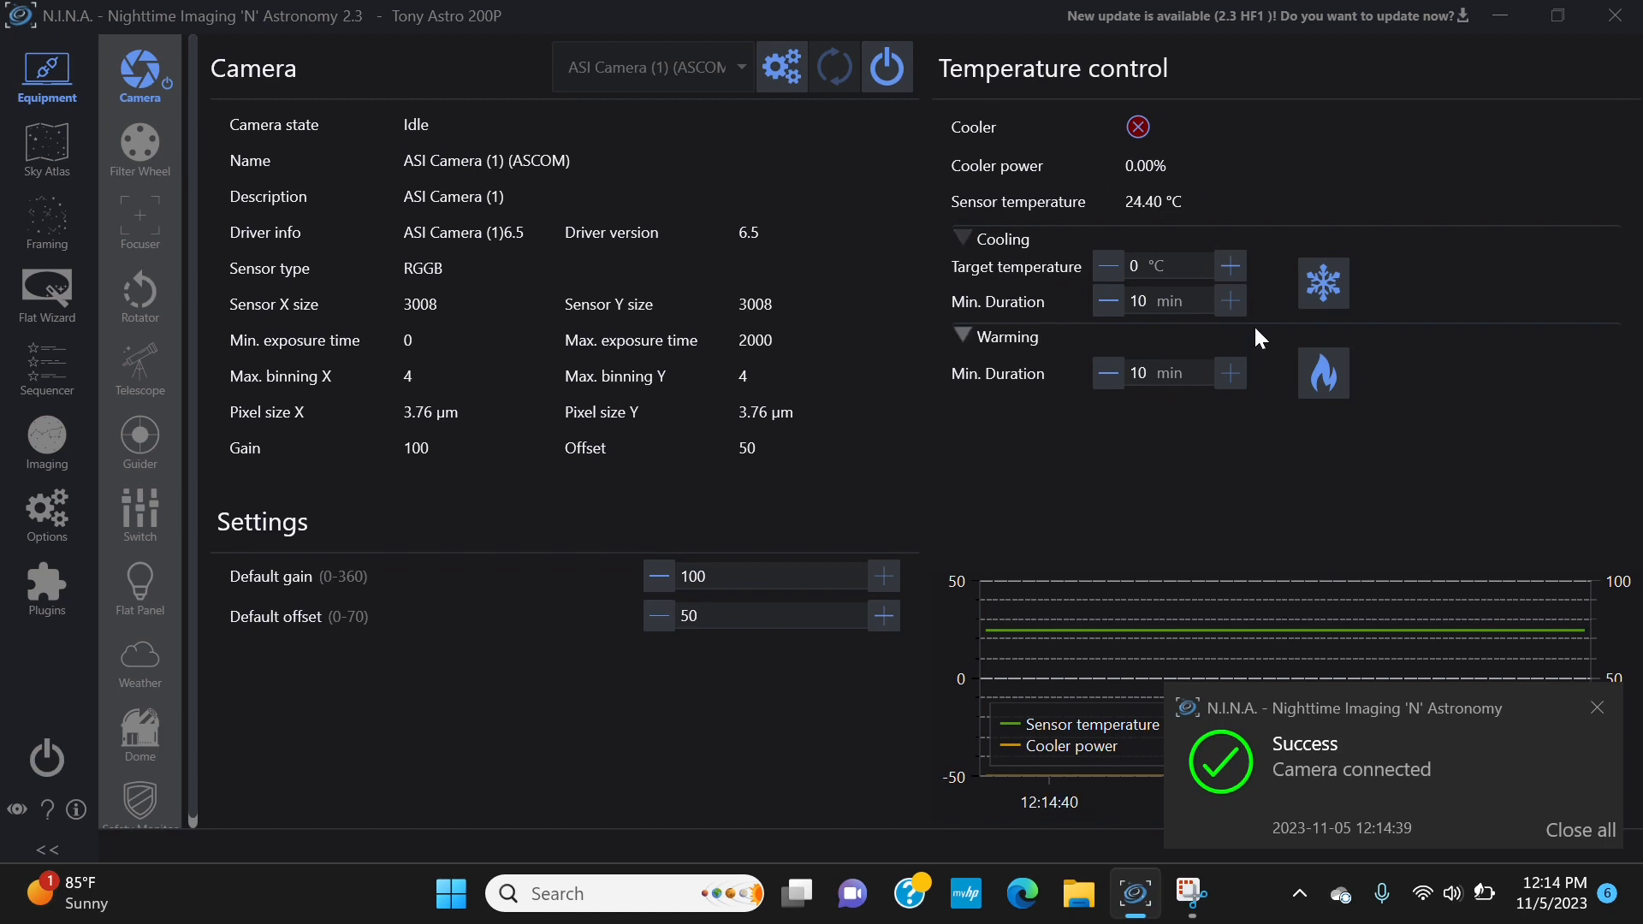
{"action": "mouse_move", "coordinate": [905, 299]}
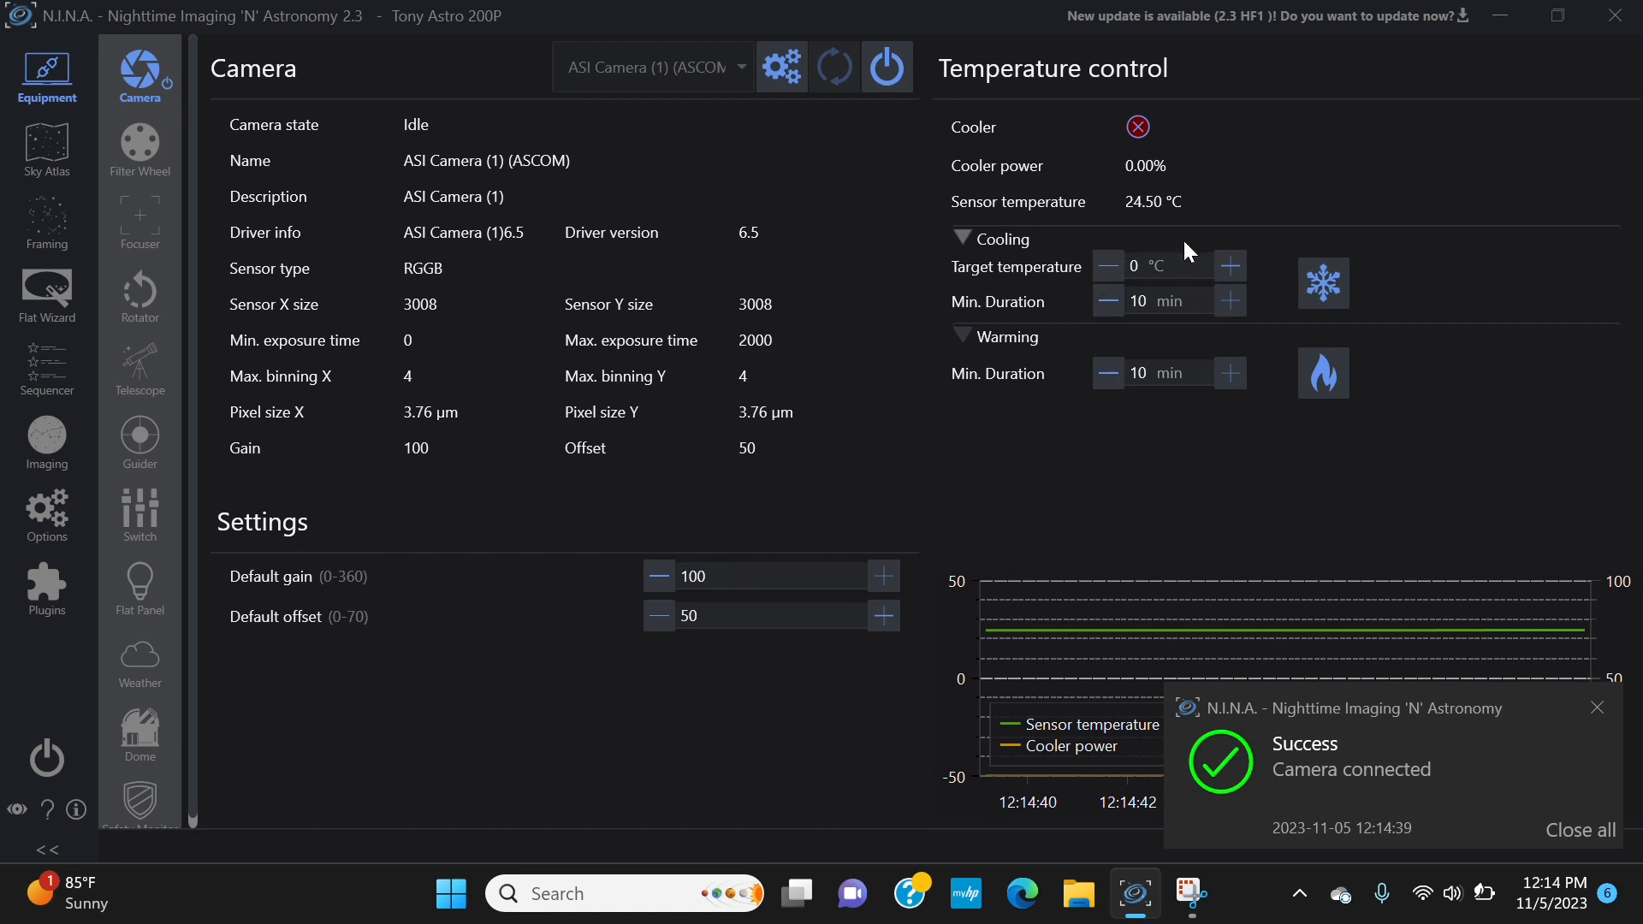
{"action": "mouse_move", "coordinate": [1145, 292]}
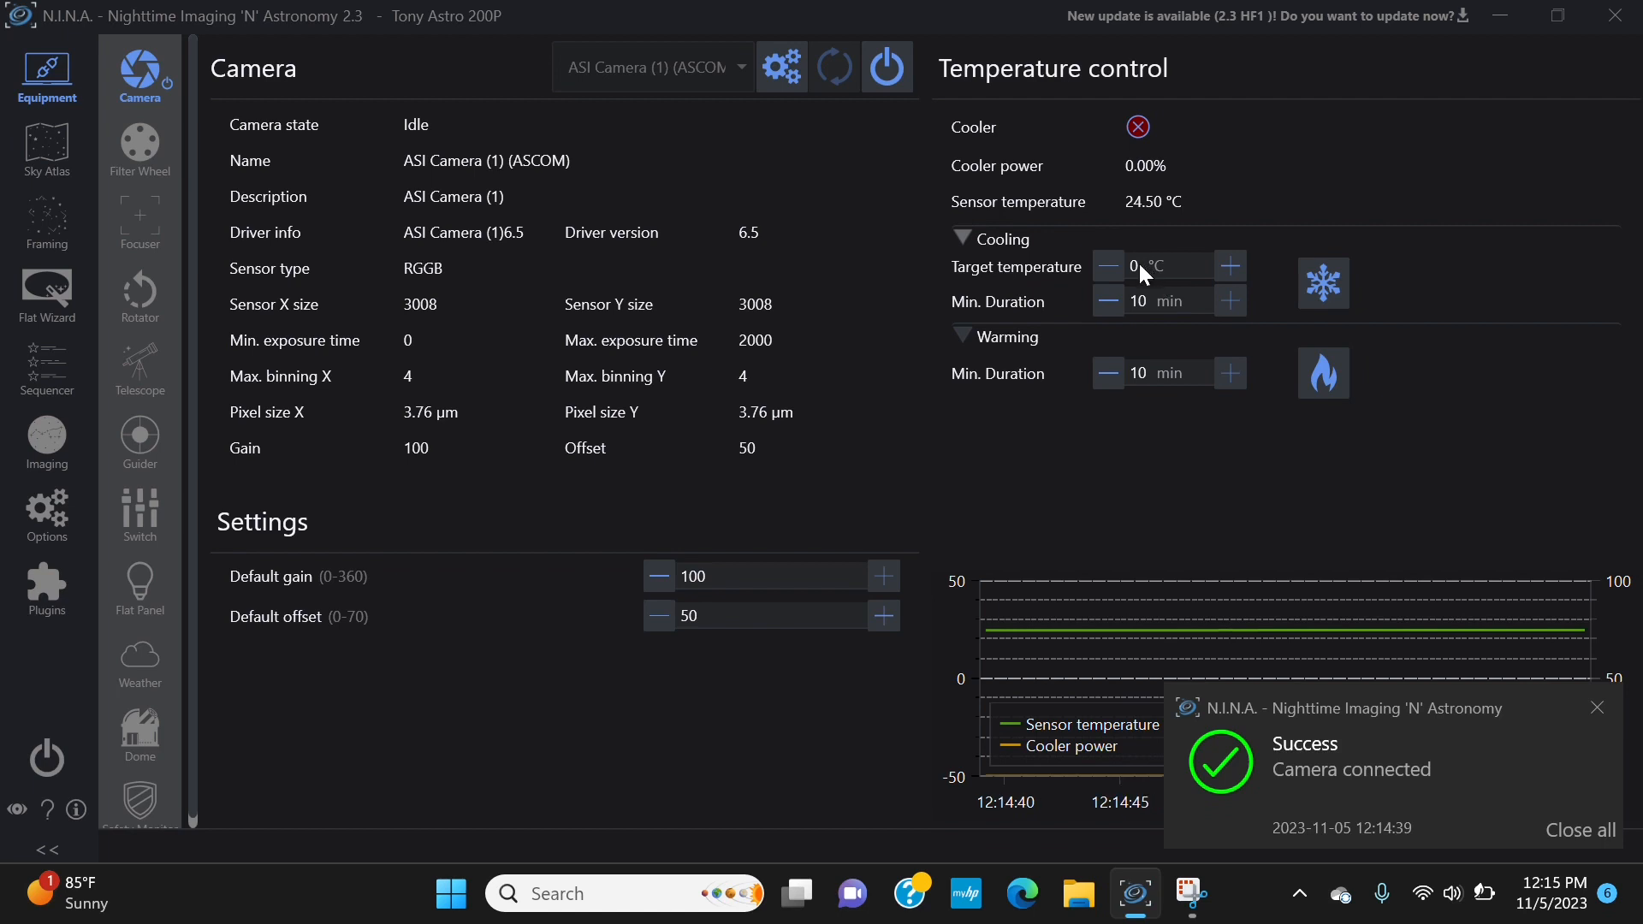
{"action": "mouse_move", "coordinate": [1133, 281]}
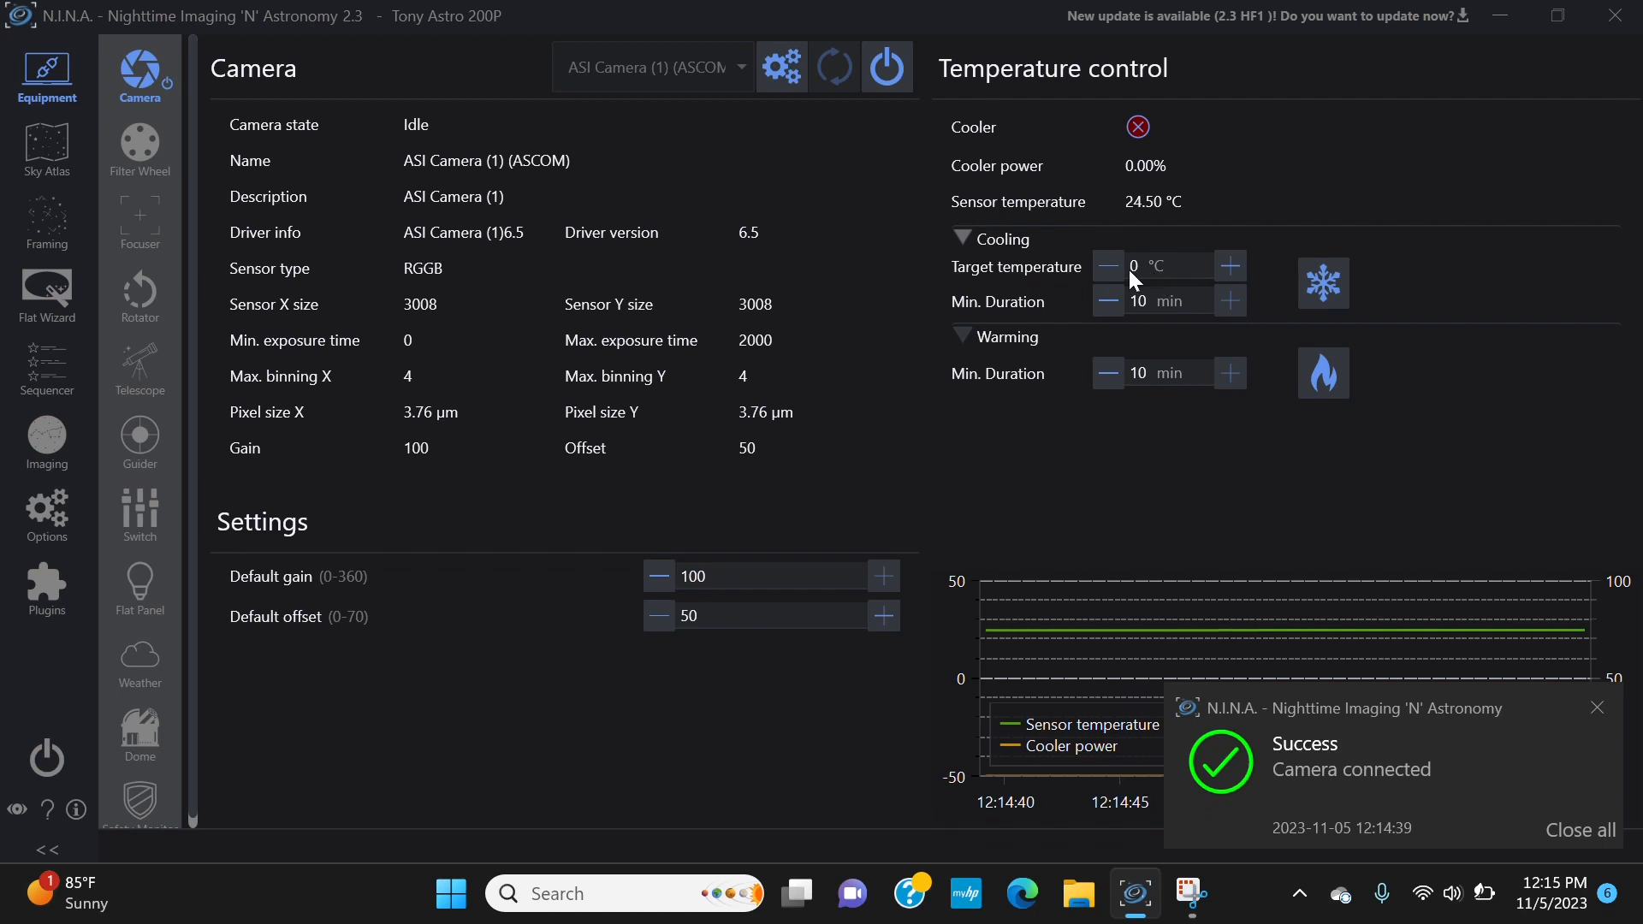
{"action": "mouse_move", "coordinate": [1146, 291]}
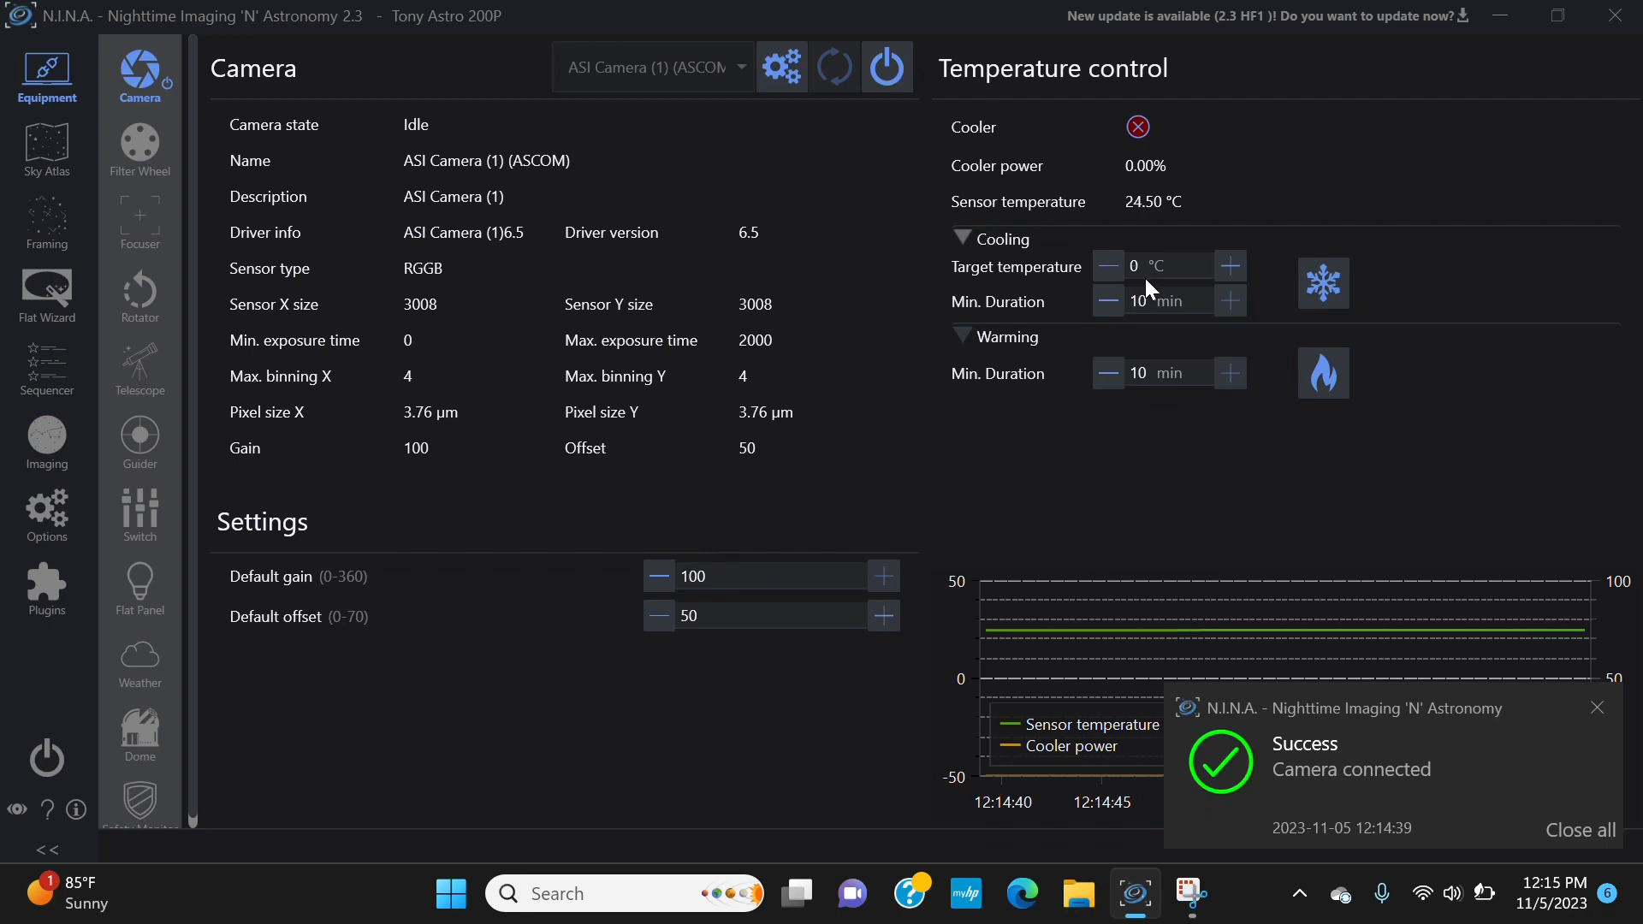
{"action": "mouse_move", "coordinate": [1142, 293]}
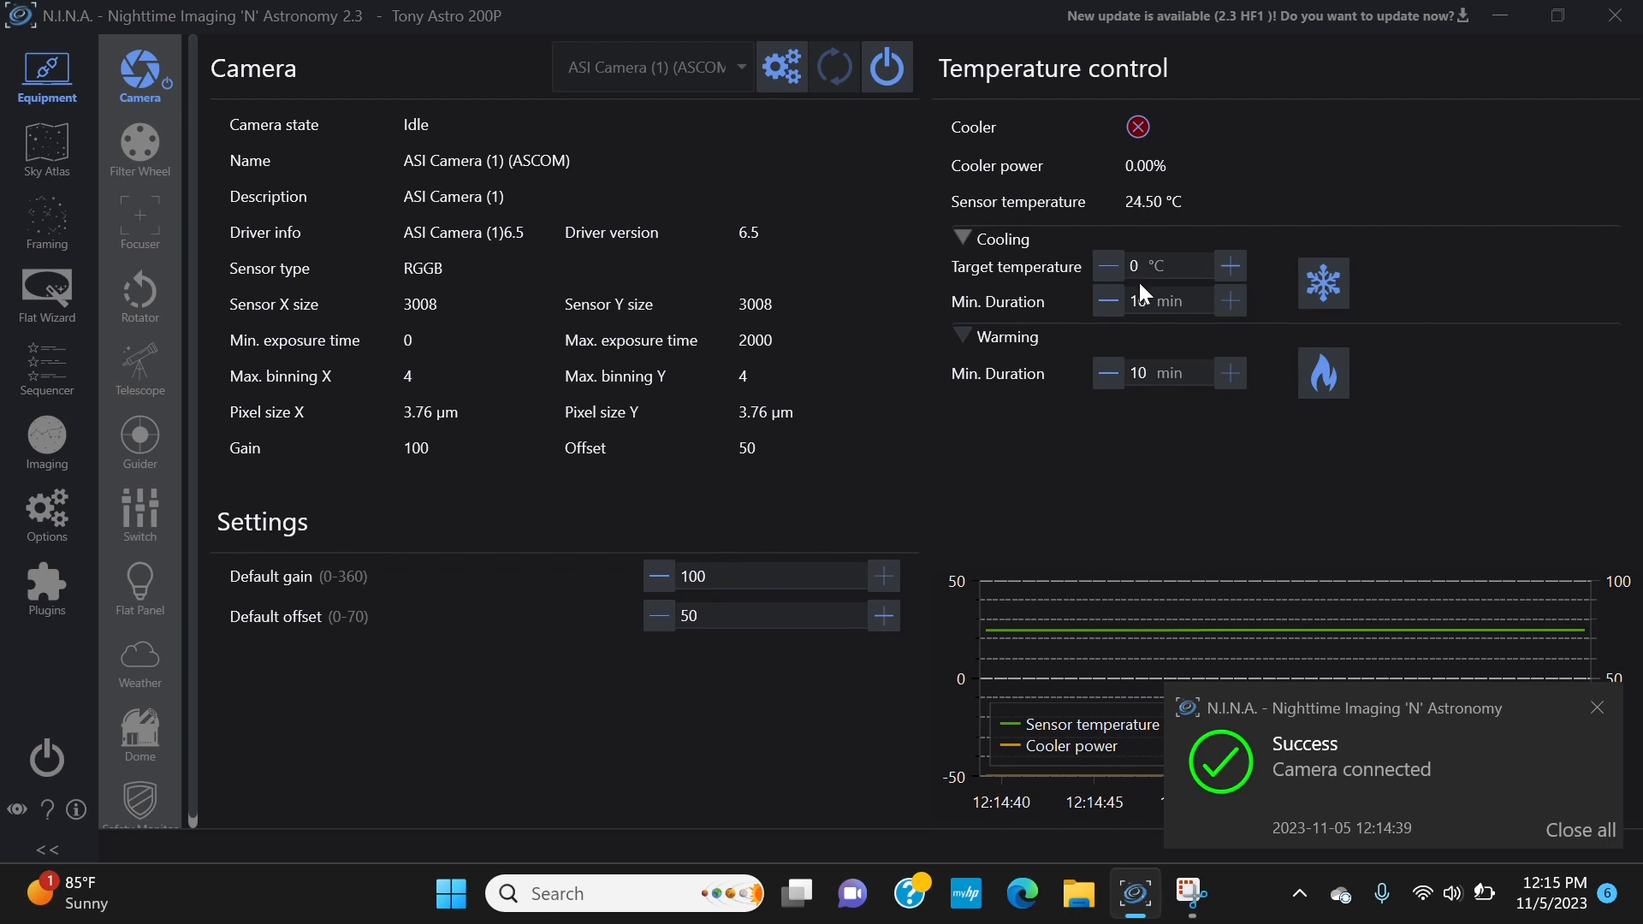
{"action": "mouse_move", "coordinate": [1273, 304]}
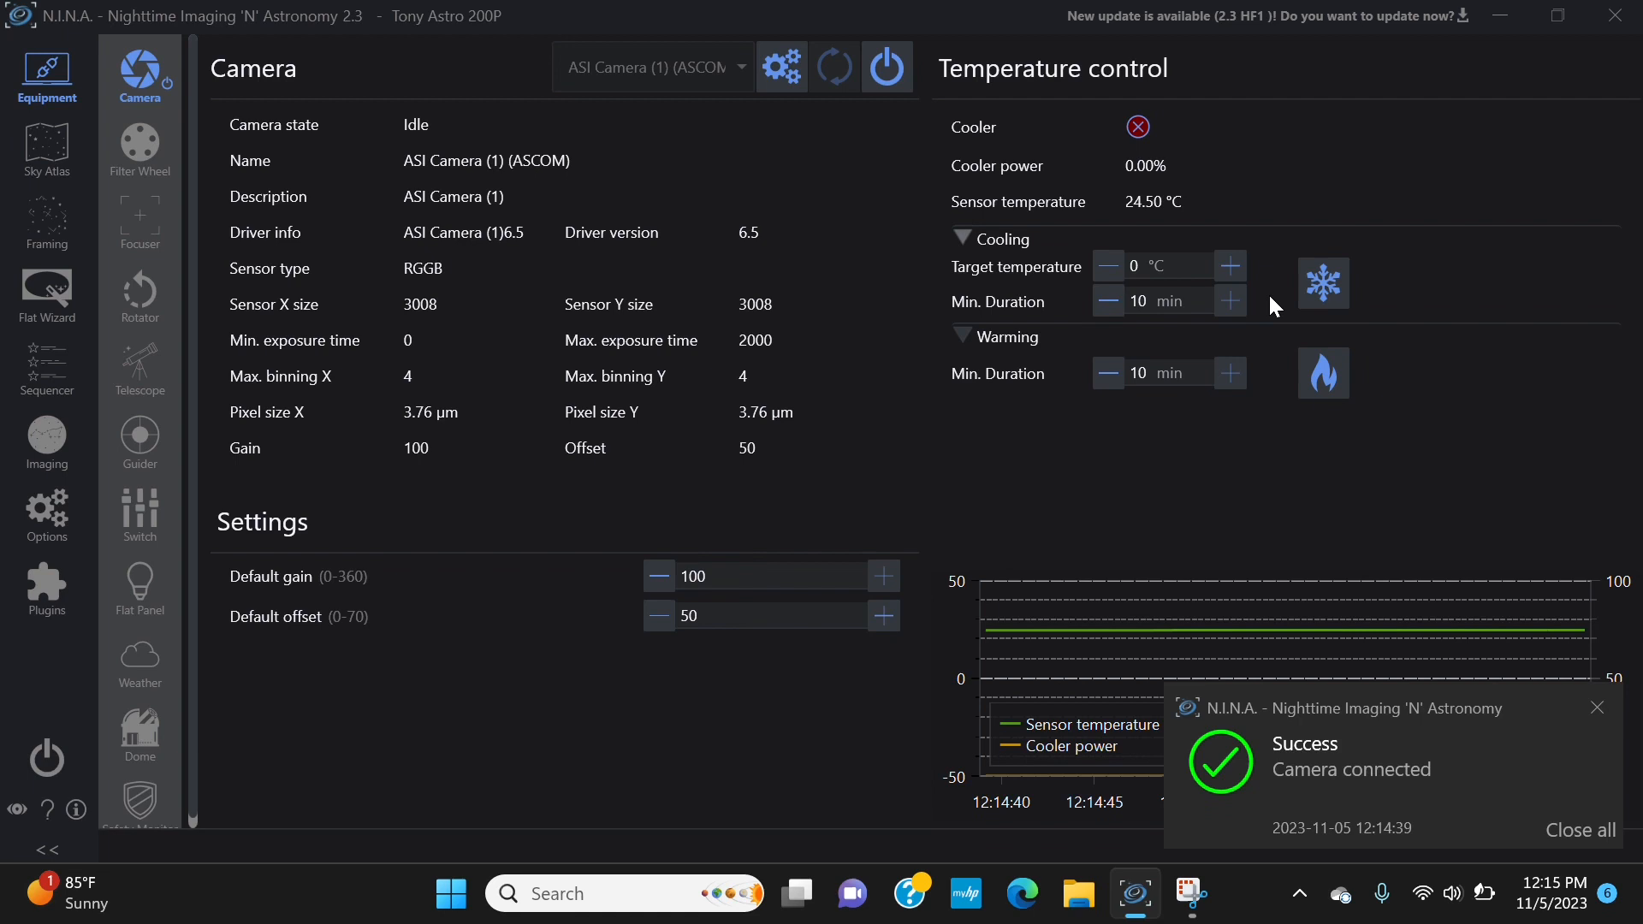
{"action": "mouse_move", "coordinate": [765, 301]}
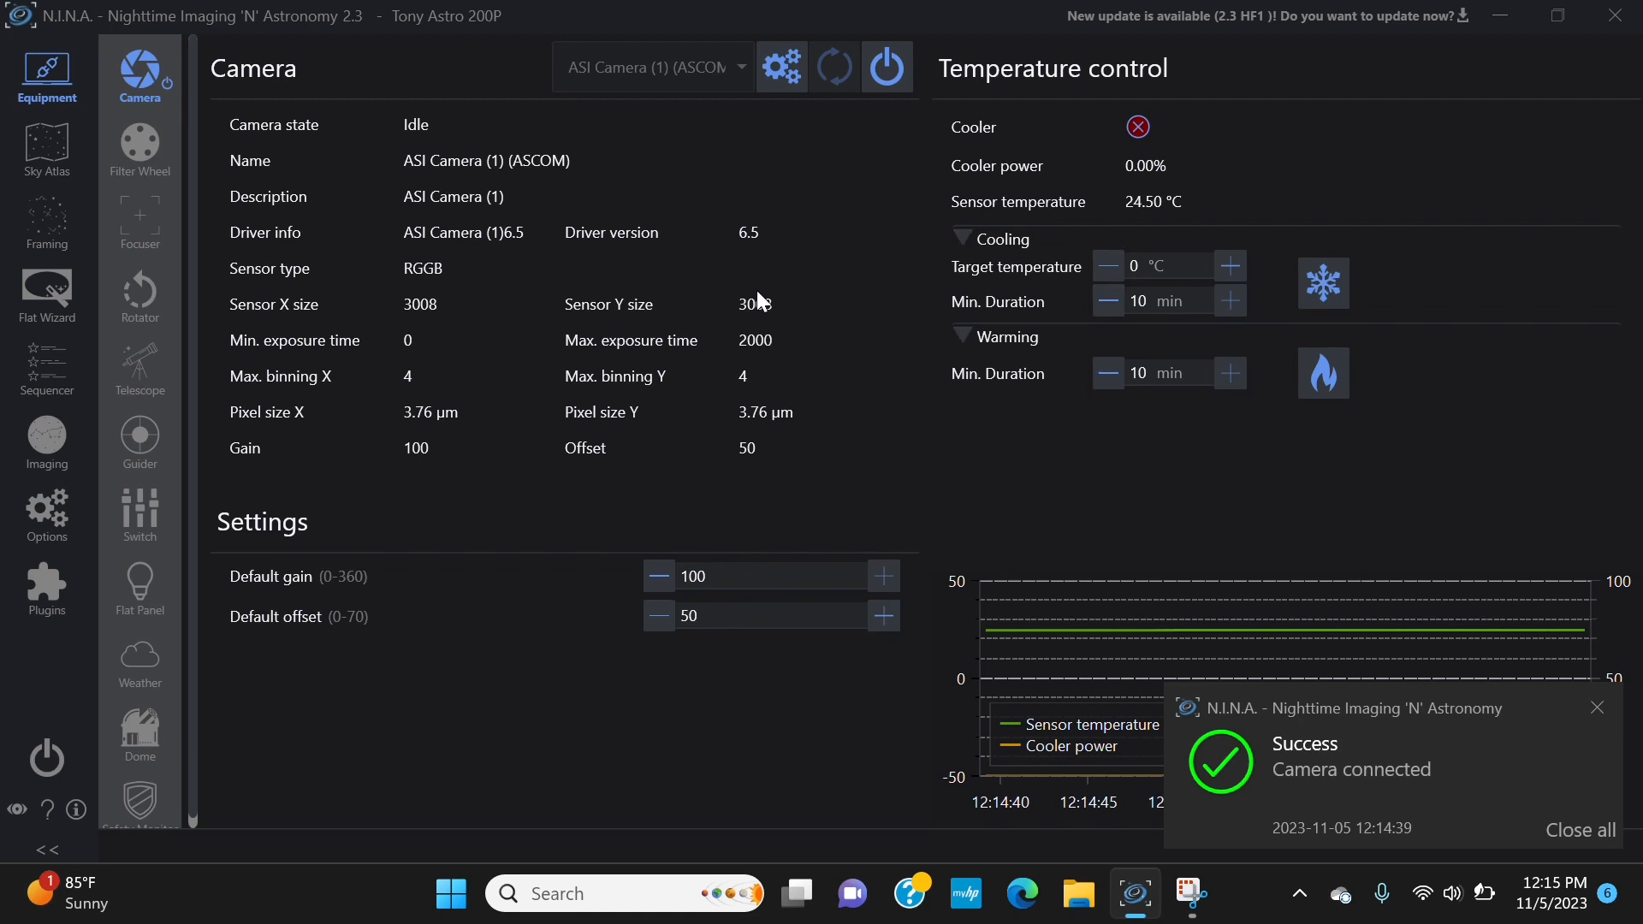
{"action": "mouse_move", "coordinate": [575, 395]}
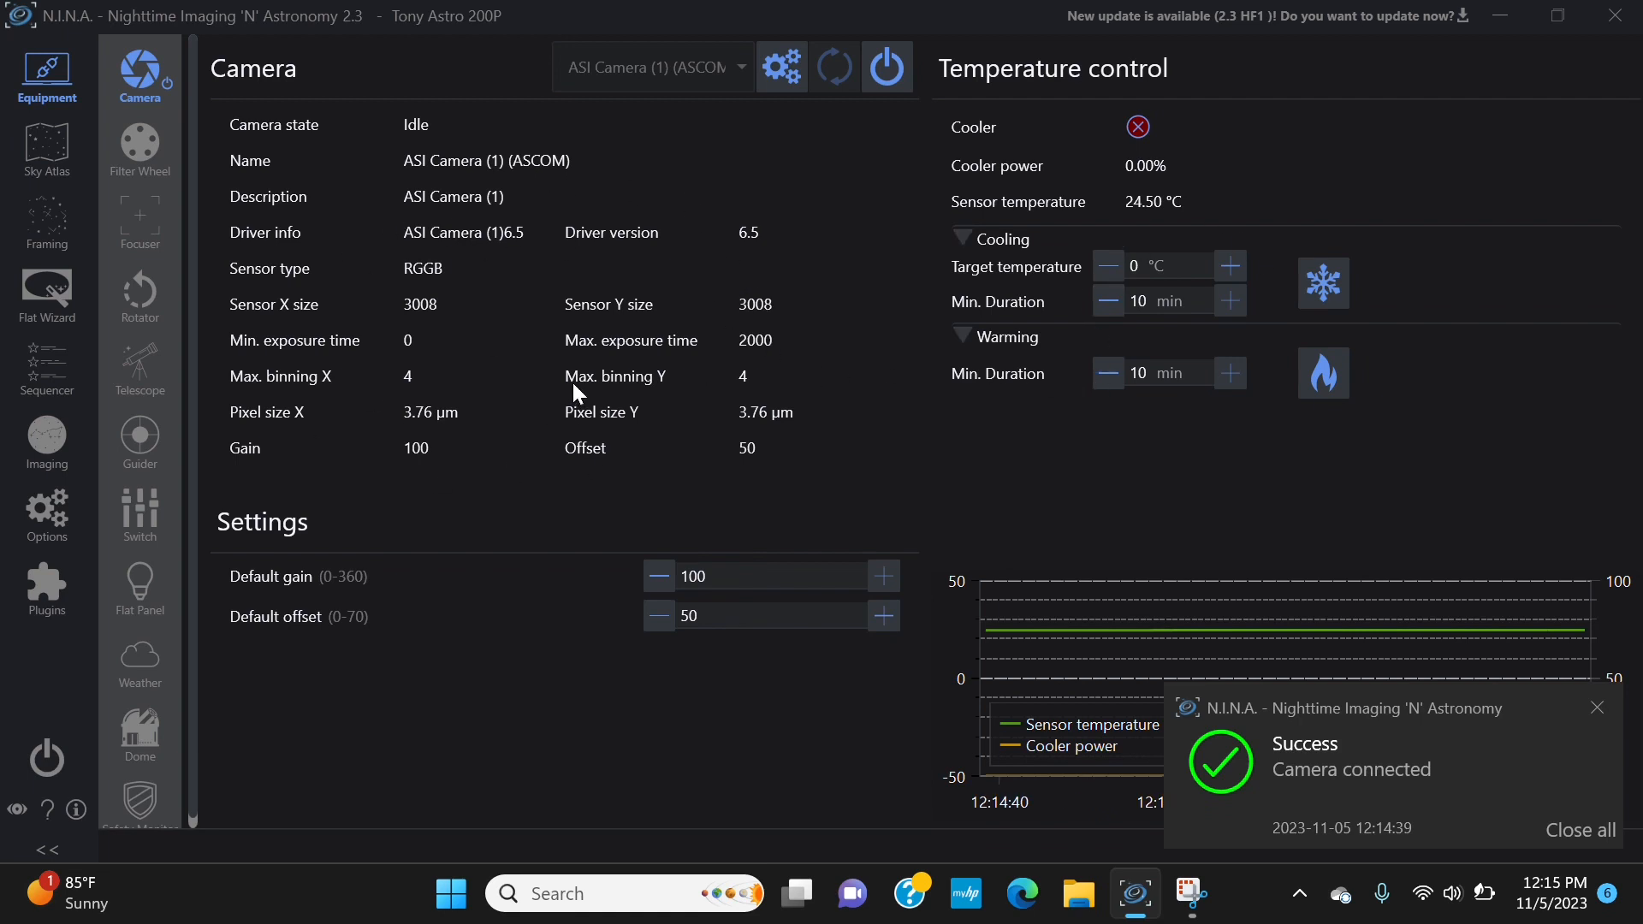
{"action": "mouse_move", "coordinate": [334, 244]}
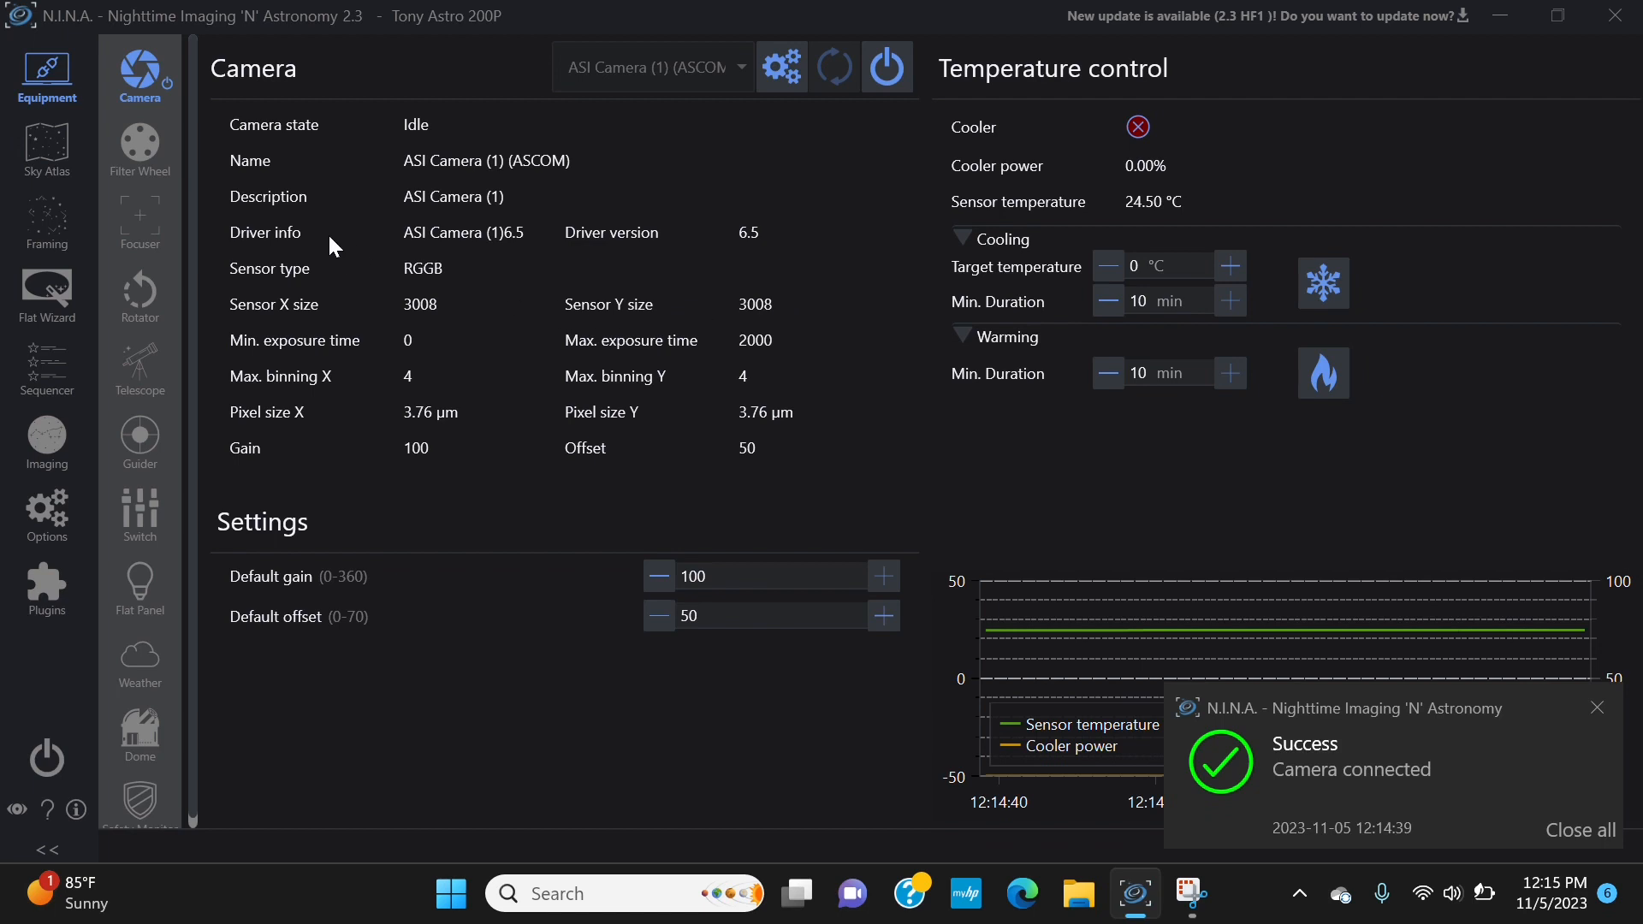
{"action": "mouse_move", "coordinate": [362, 258]}
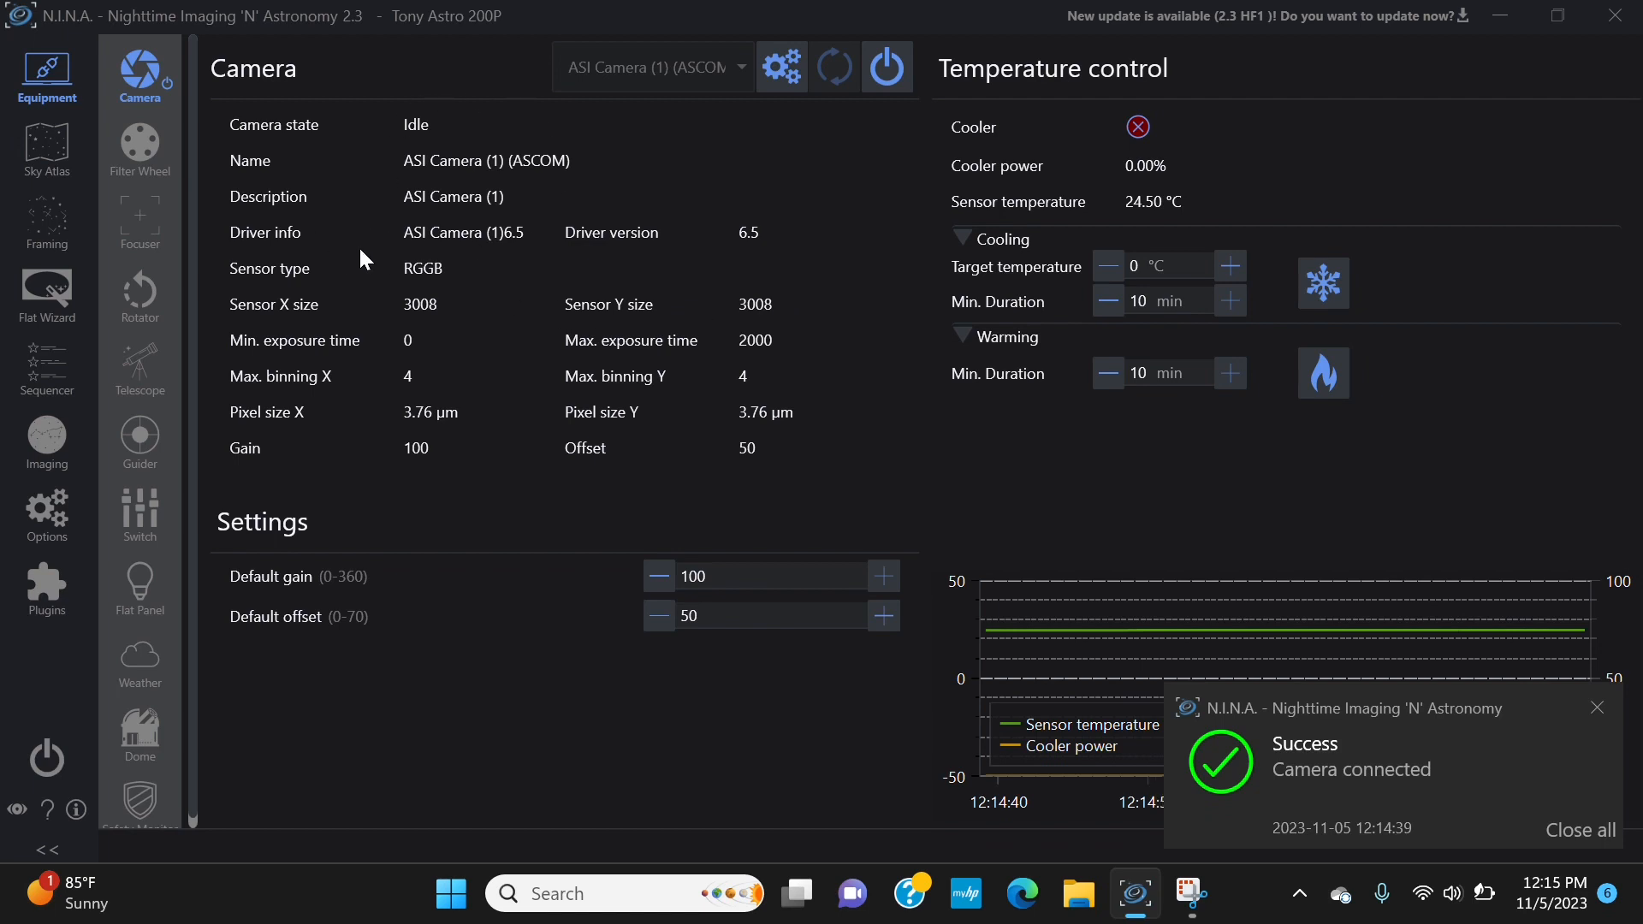
{"action": "mouse_move", "coordinate": [399, 258]}
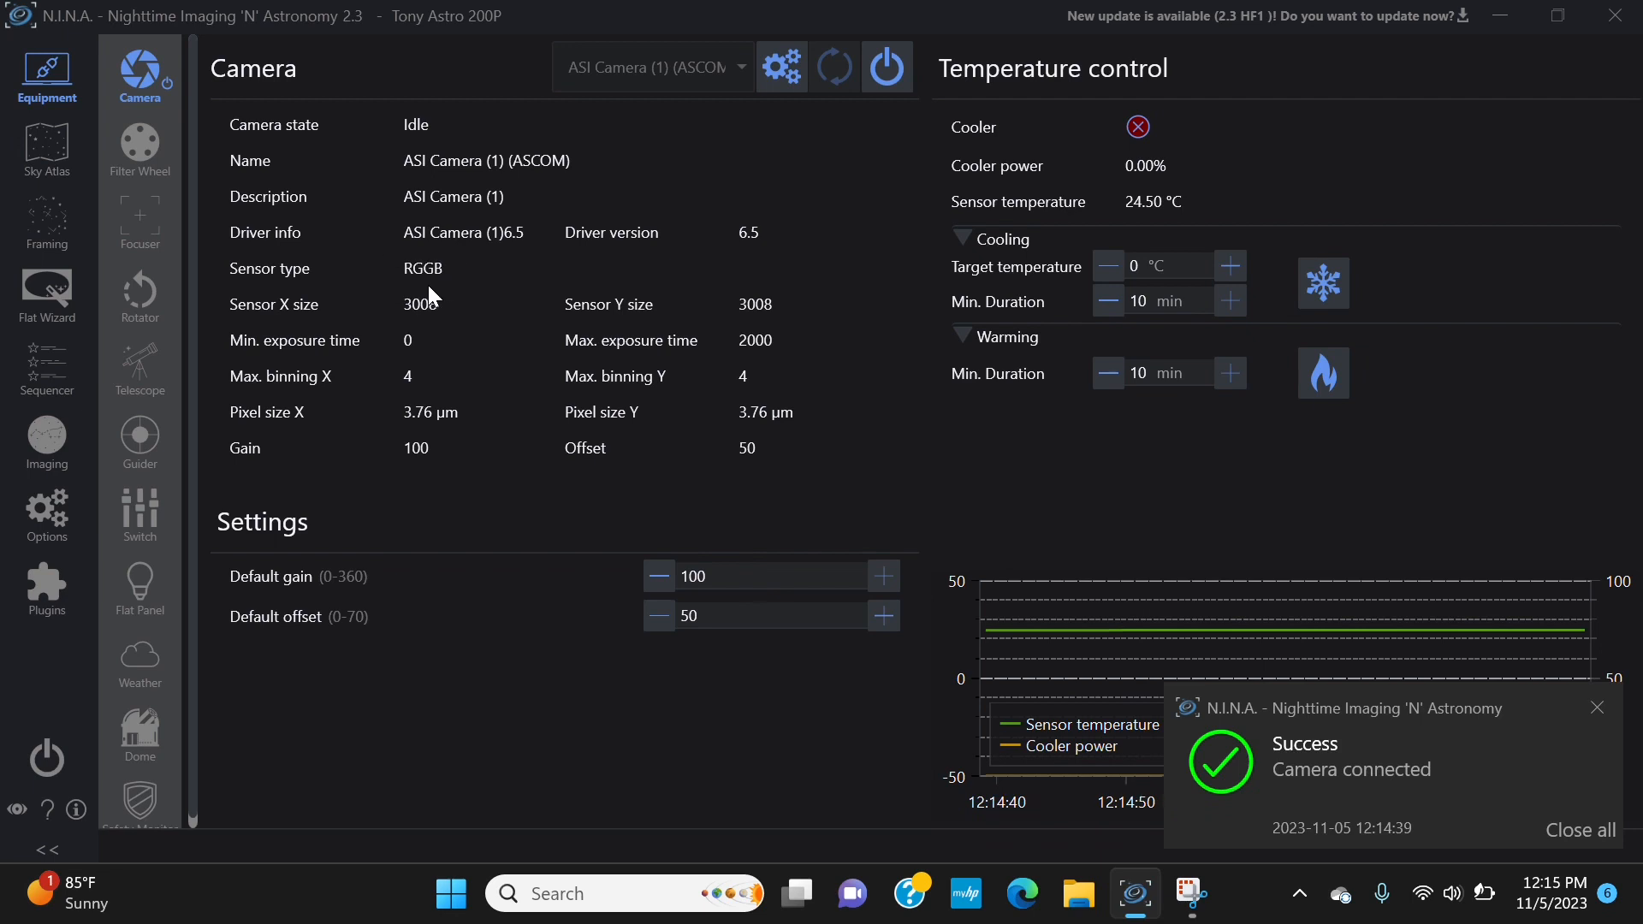
{"action": "mouse_move", "coordinate": [447, 346]}
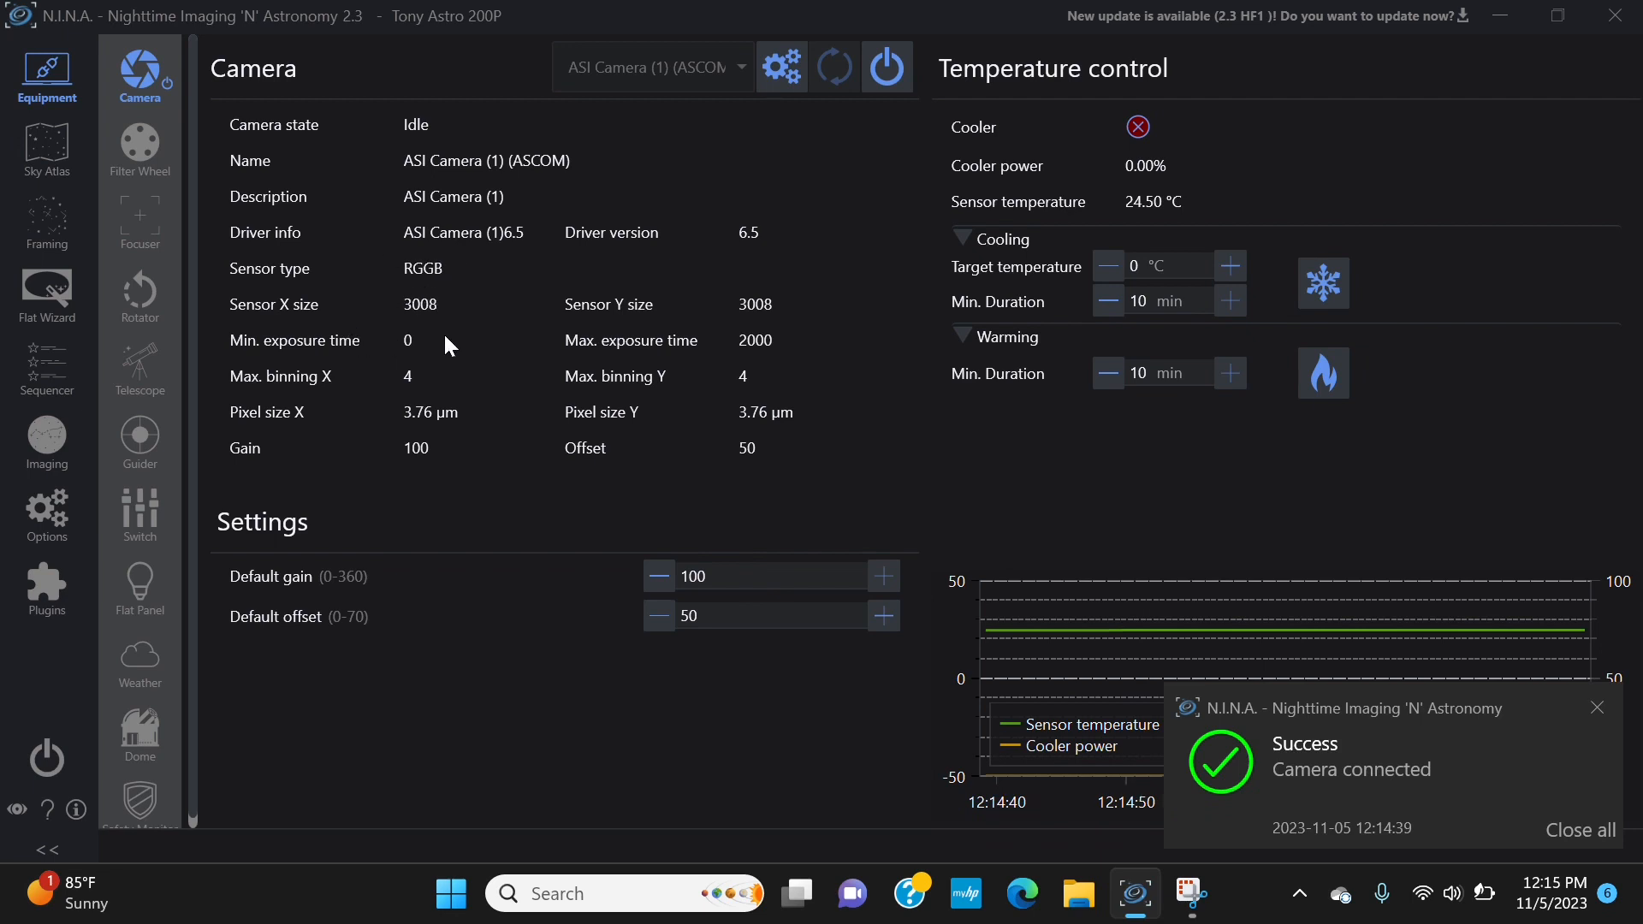
{"action": "mouse_move", "coordinate": [513, 398]}
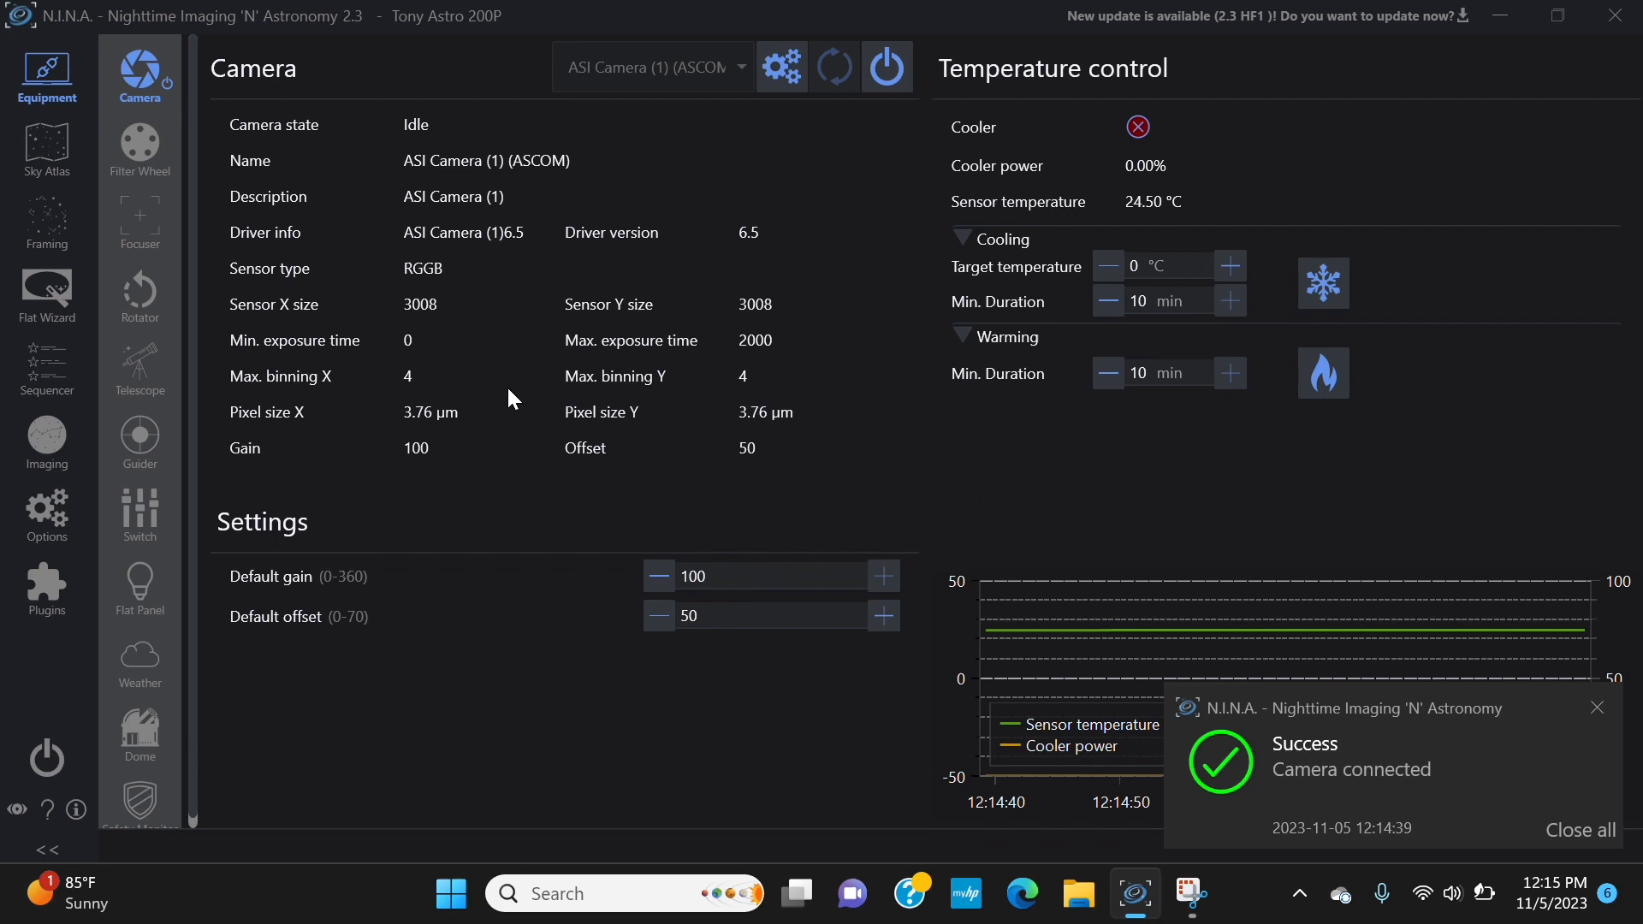
{"action": "mouse_move", "coordinate": [818, 421]}
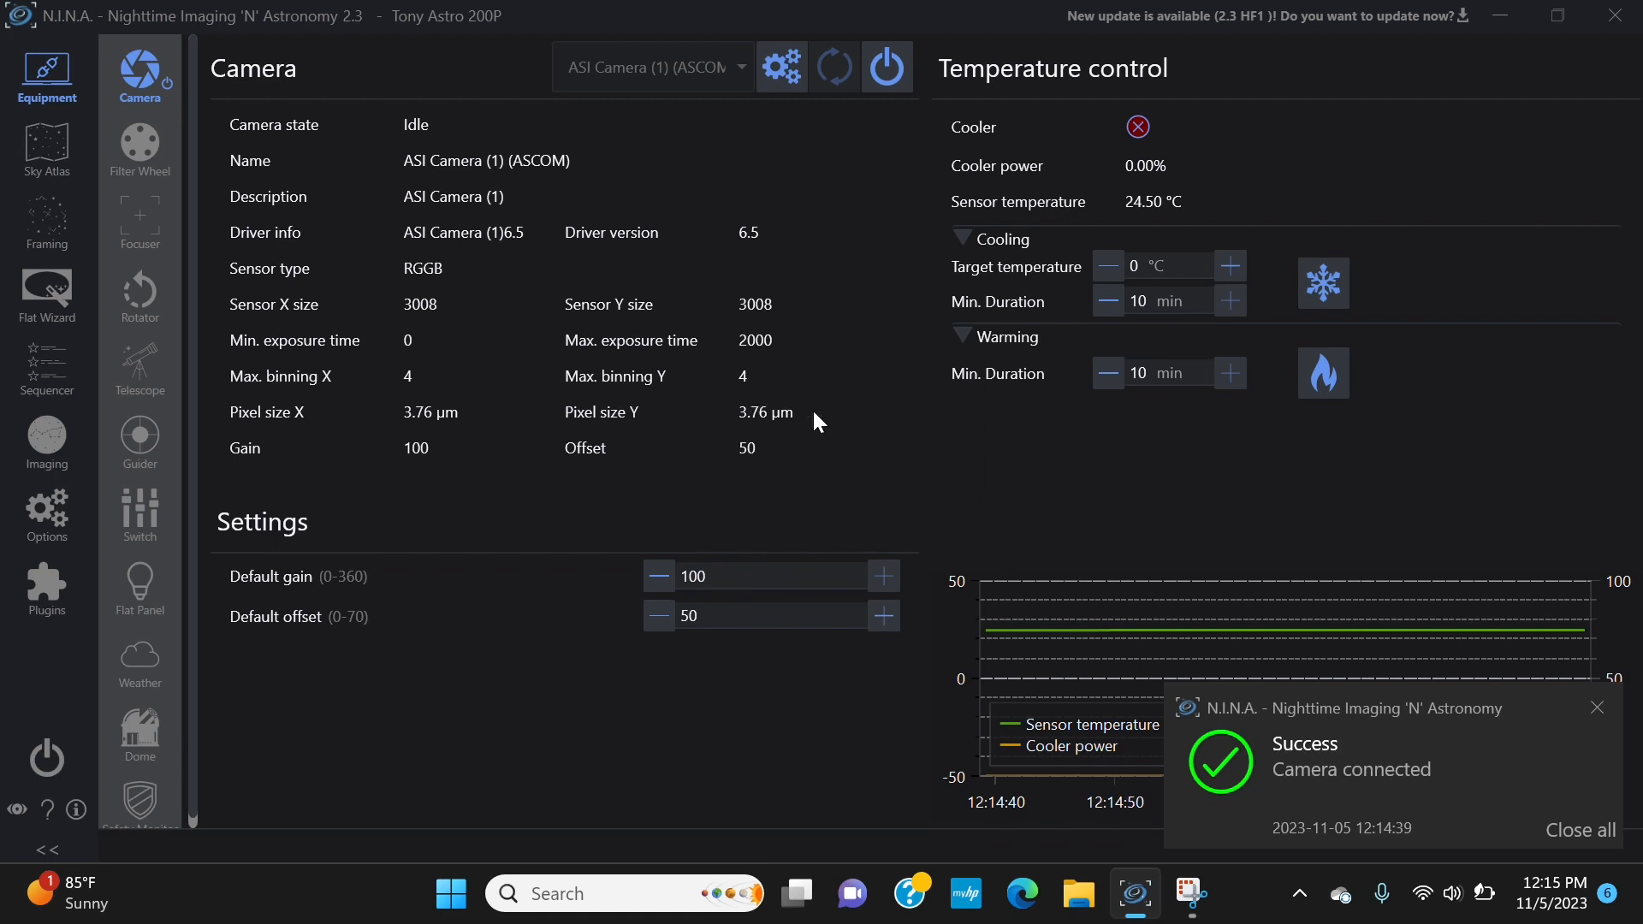
{"action": "mouse_move", "coordinate": [616, 418]}
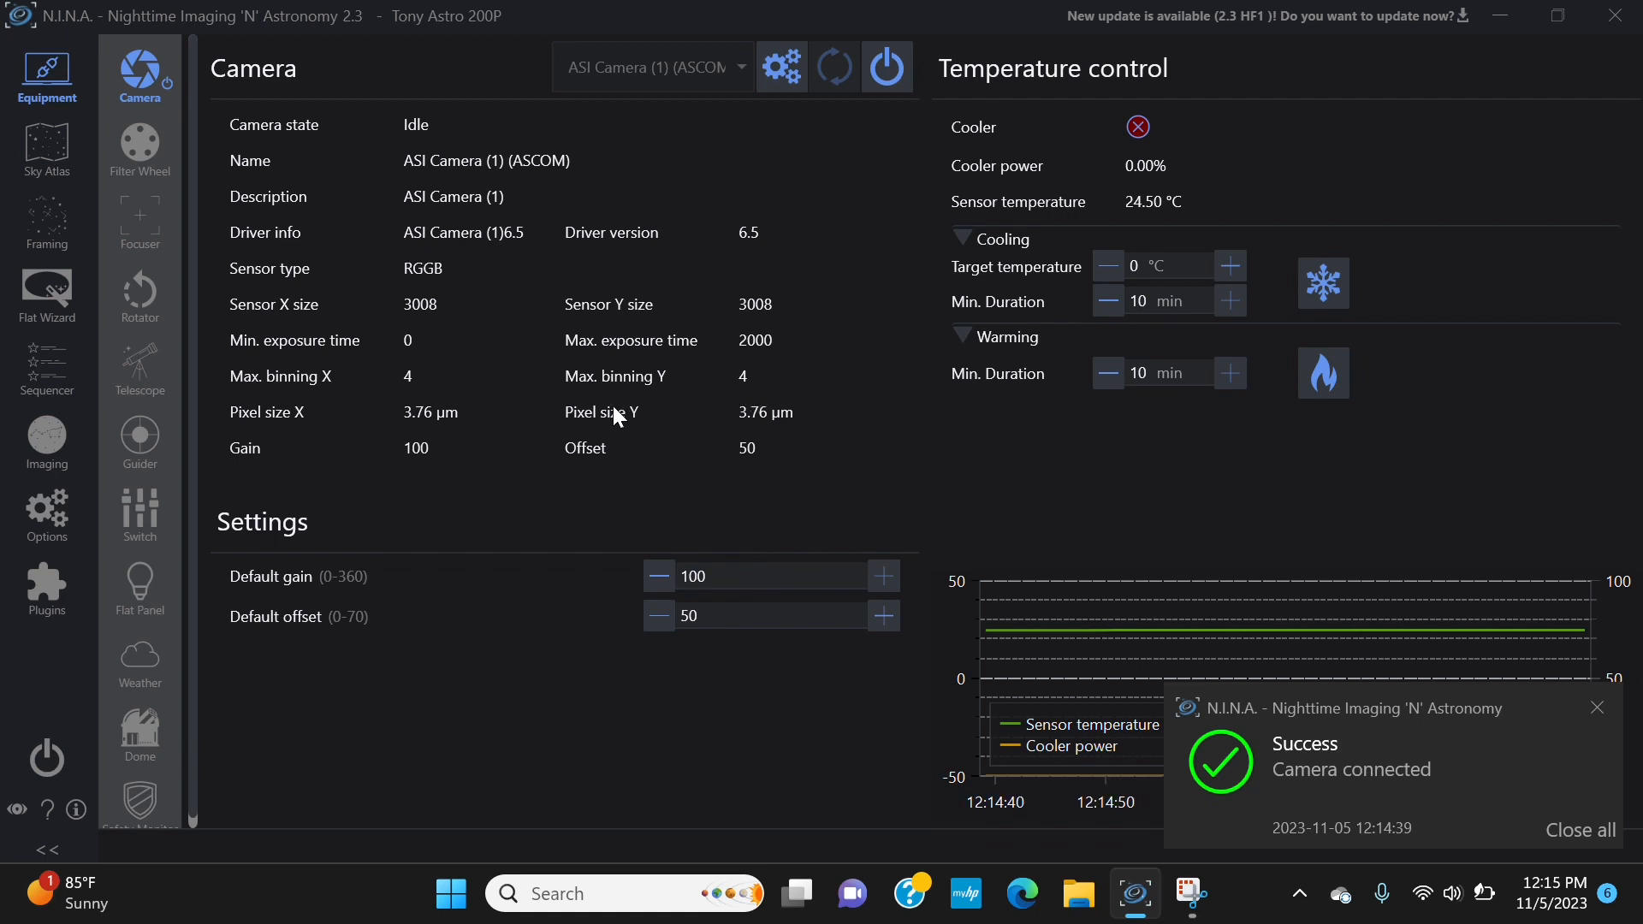
{"action": "mouse_move", "coordinate": [463, 144]}
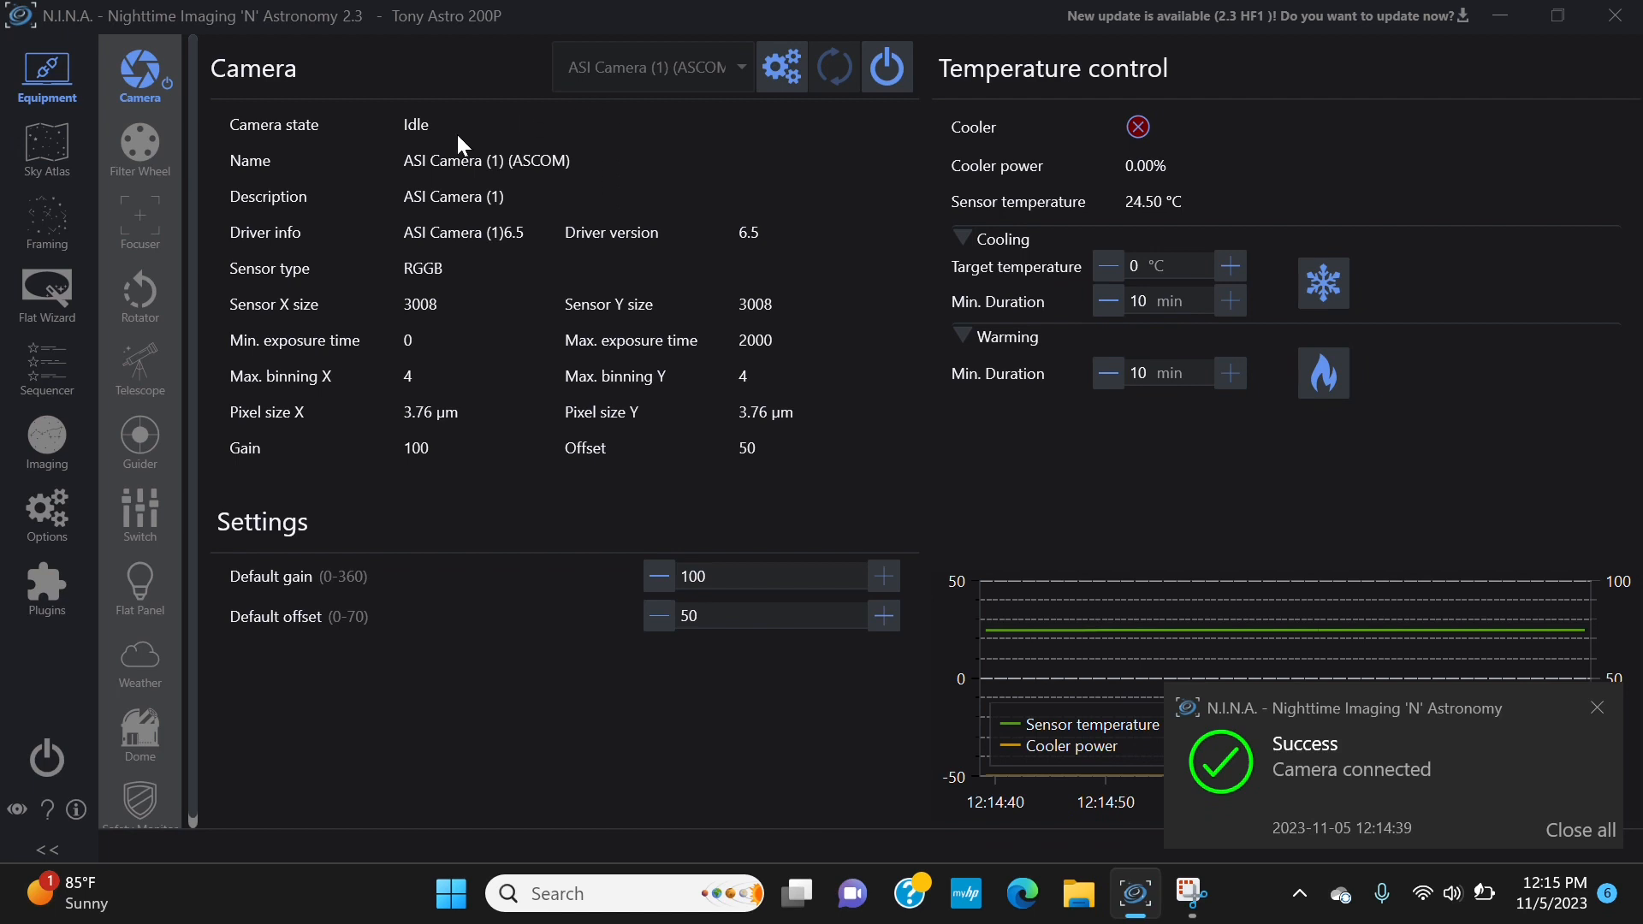
{"action": "mouse_move", "coordinate": [436, 486]}
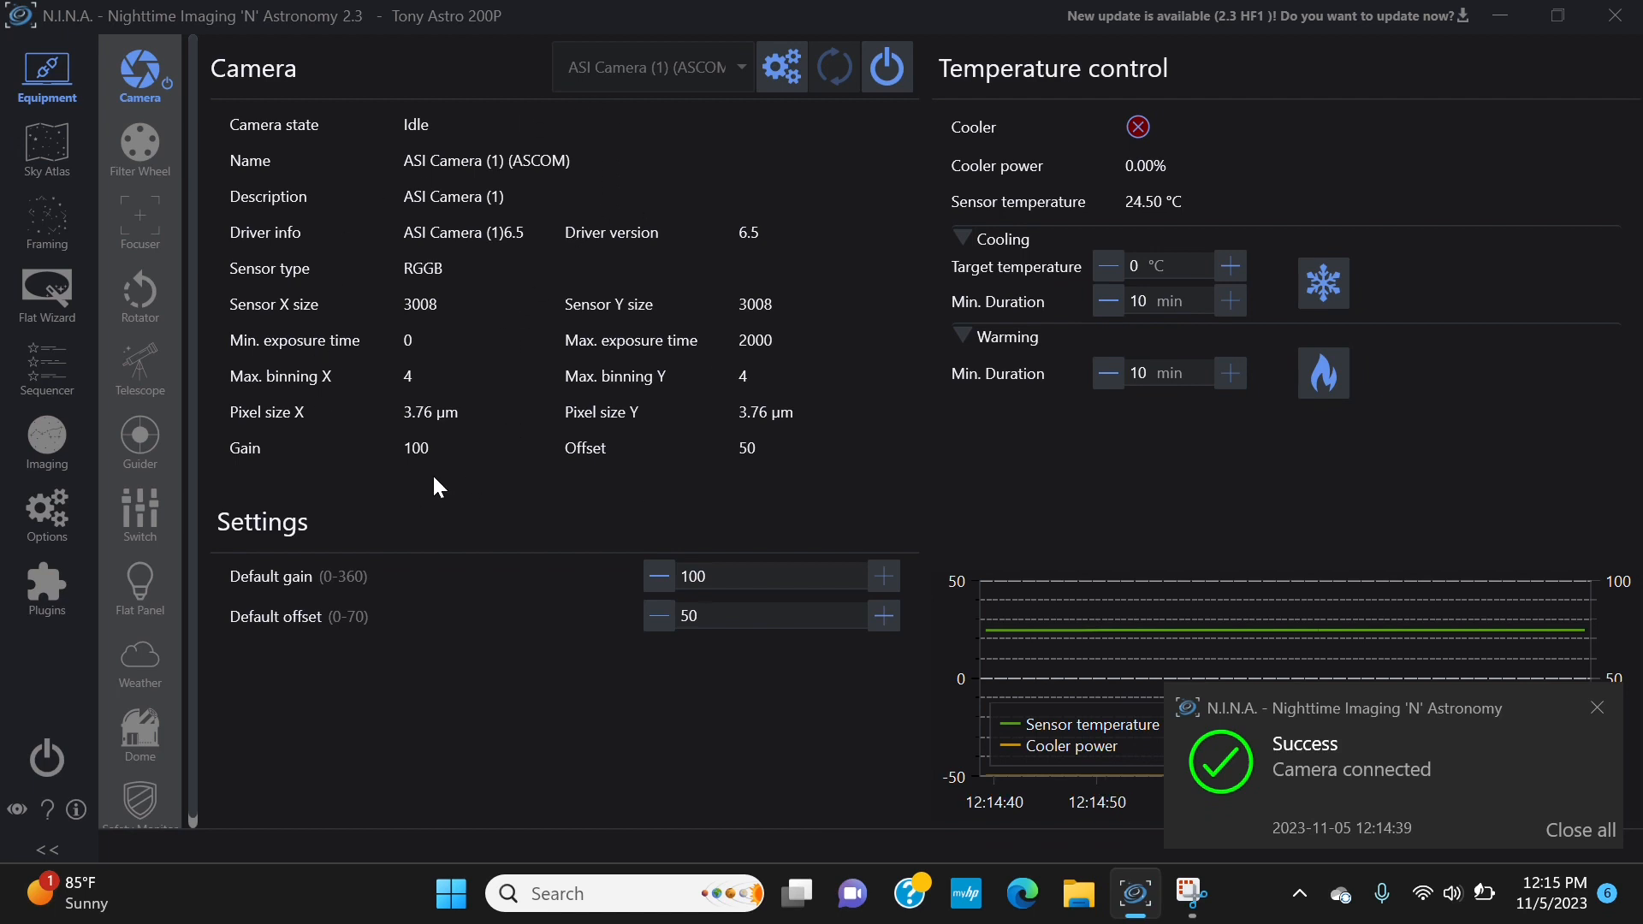
{"action": "mouse_move", "coordinate": [493, 579]}
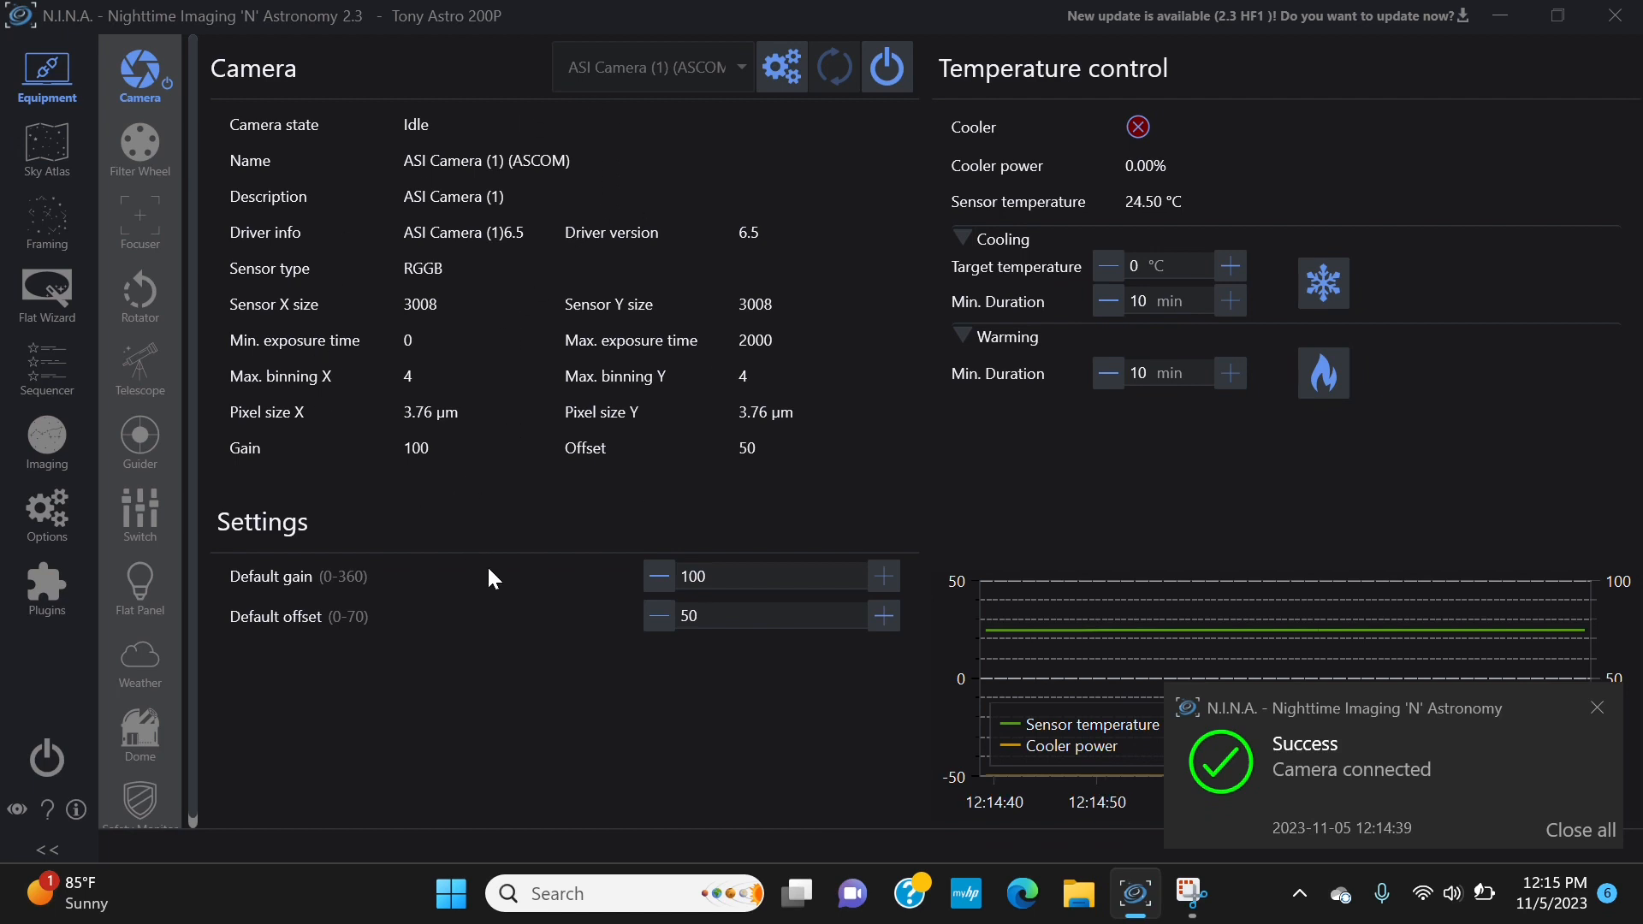
{"action": "mouse_move", "coordinate": [465, 617]}
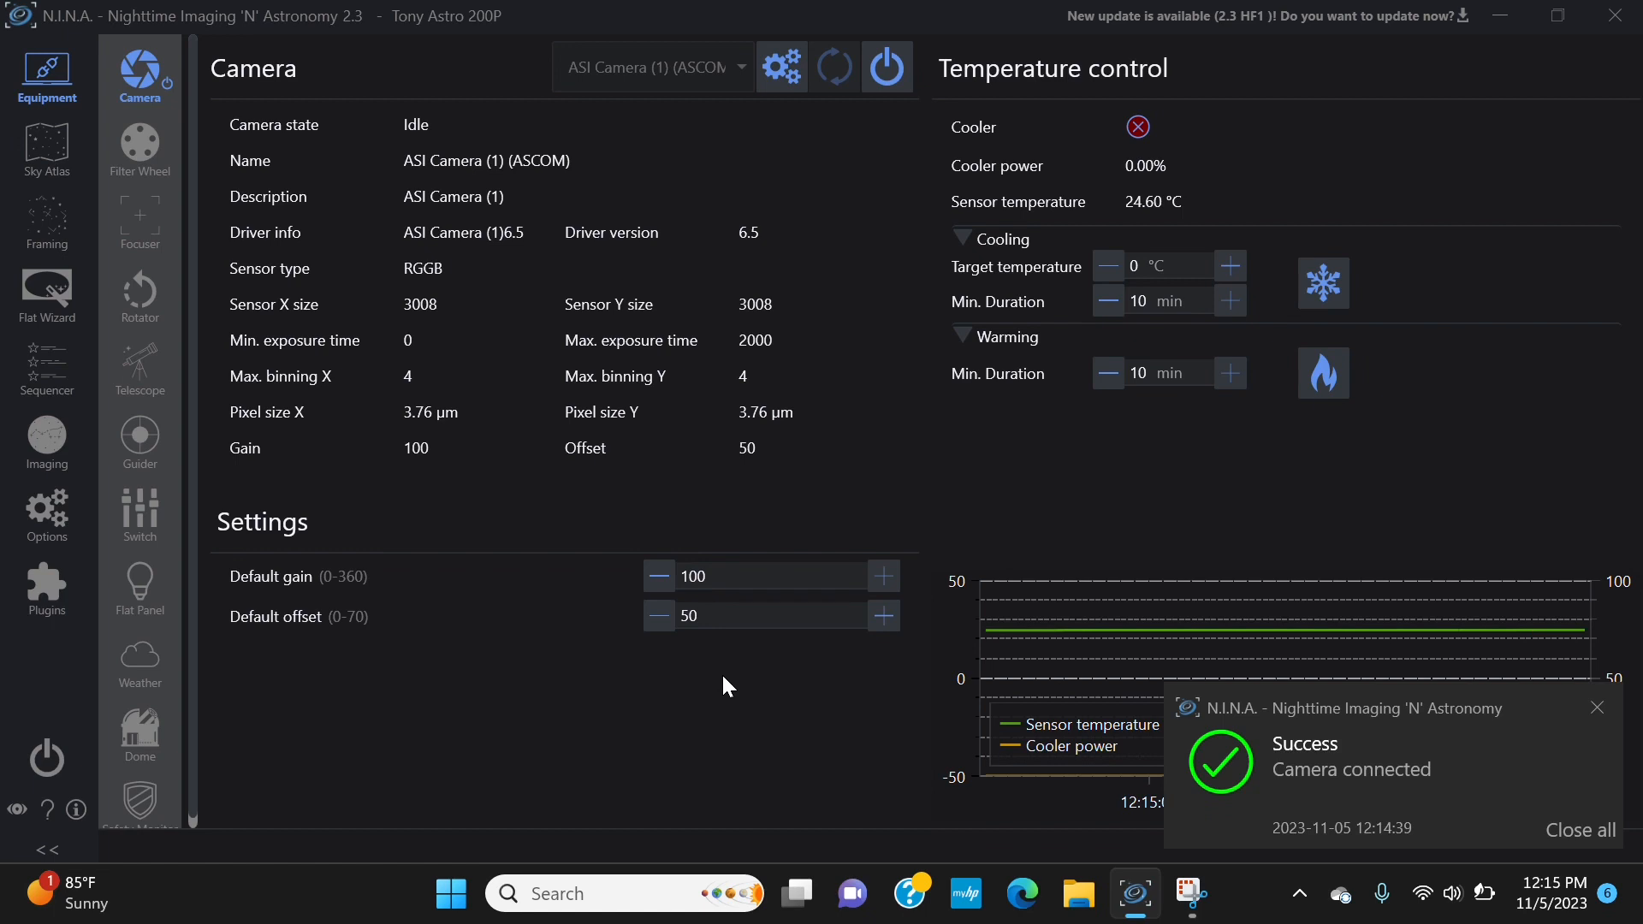
{"action": "mouse_move", "coordinate": [856, 393]}
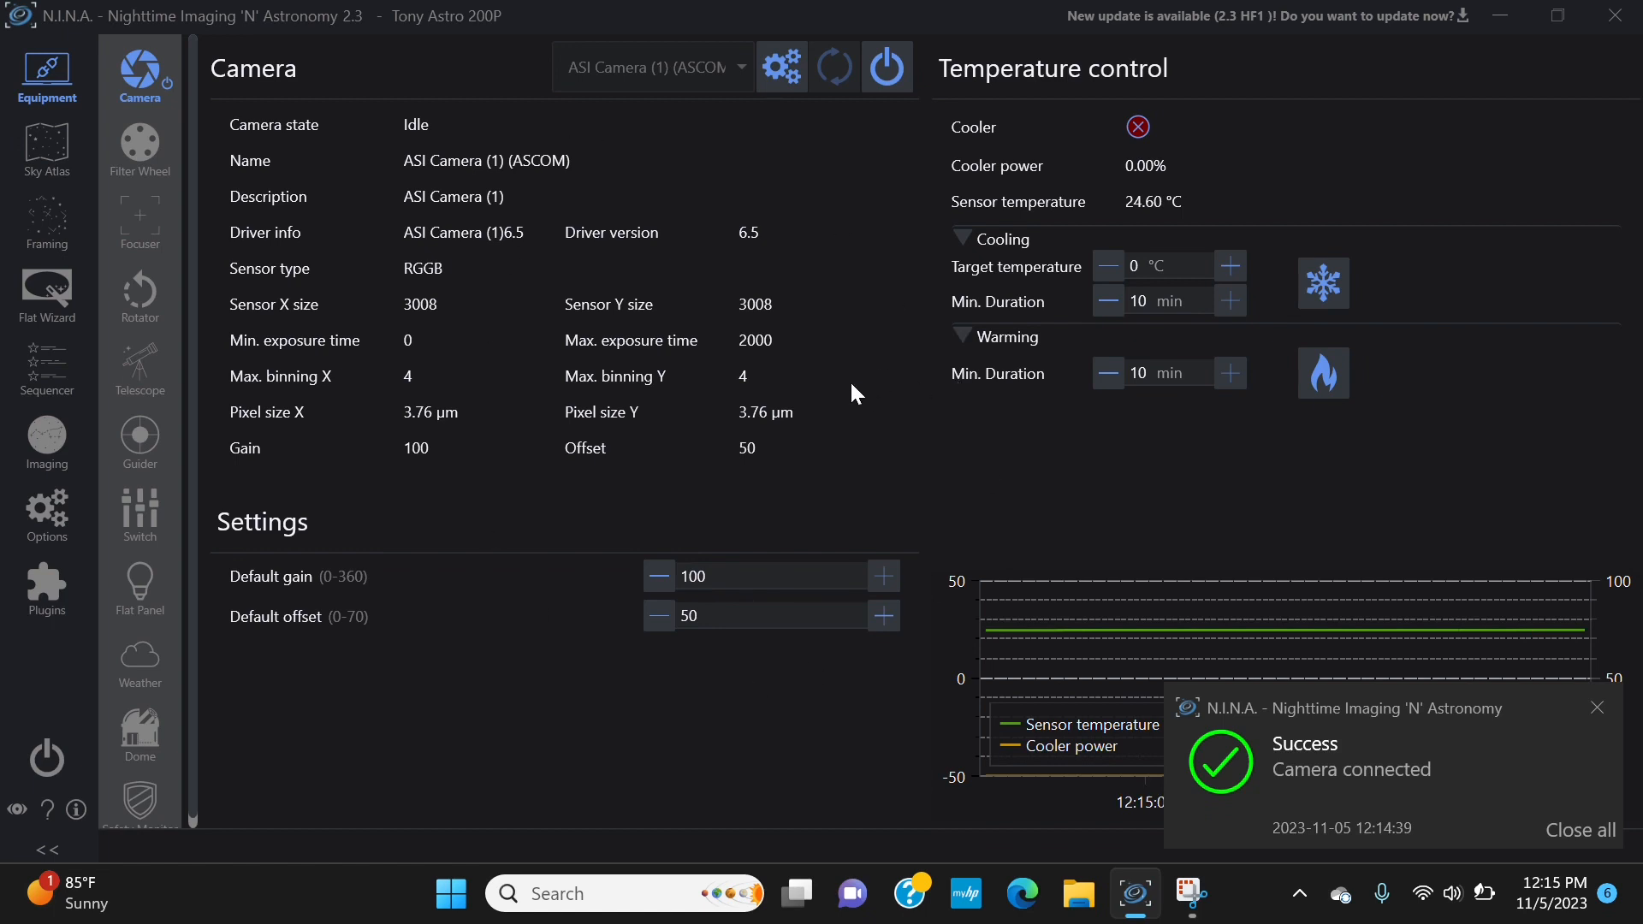
{"action": "mouse_move", "coordinate": [850, 385]}
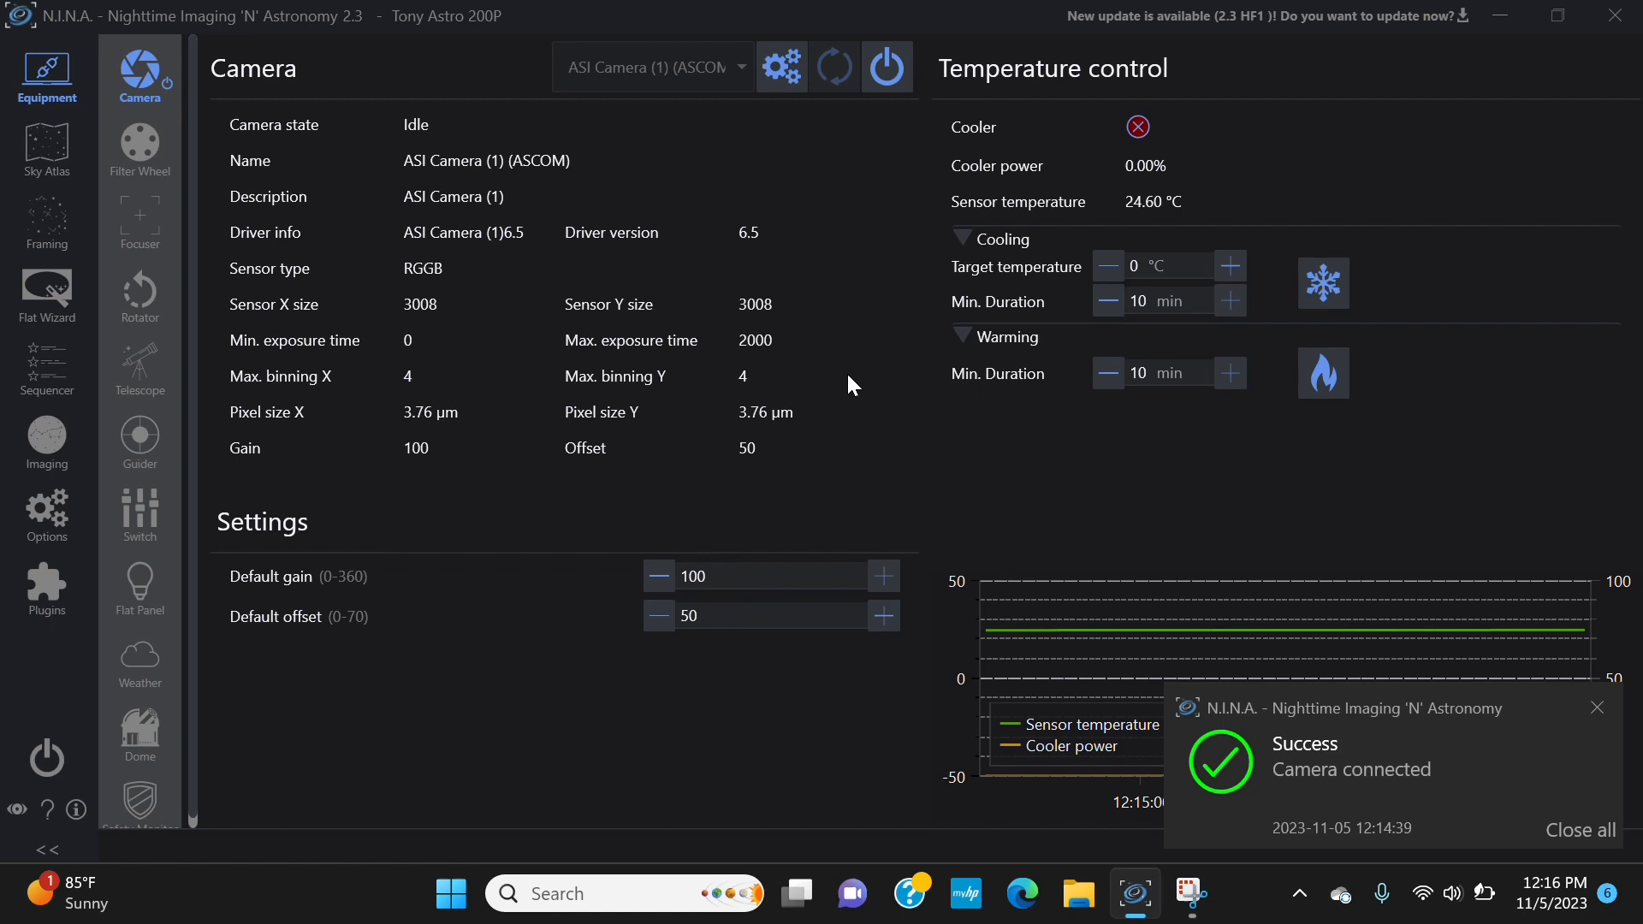
{"action": "mouse_move", "coordinate": [315, 558]}
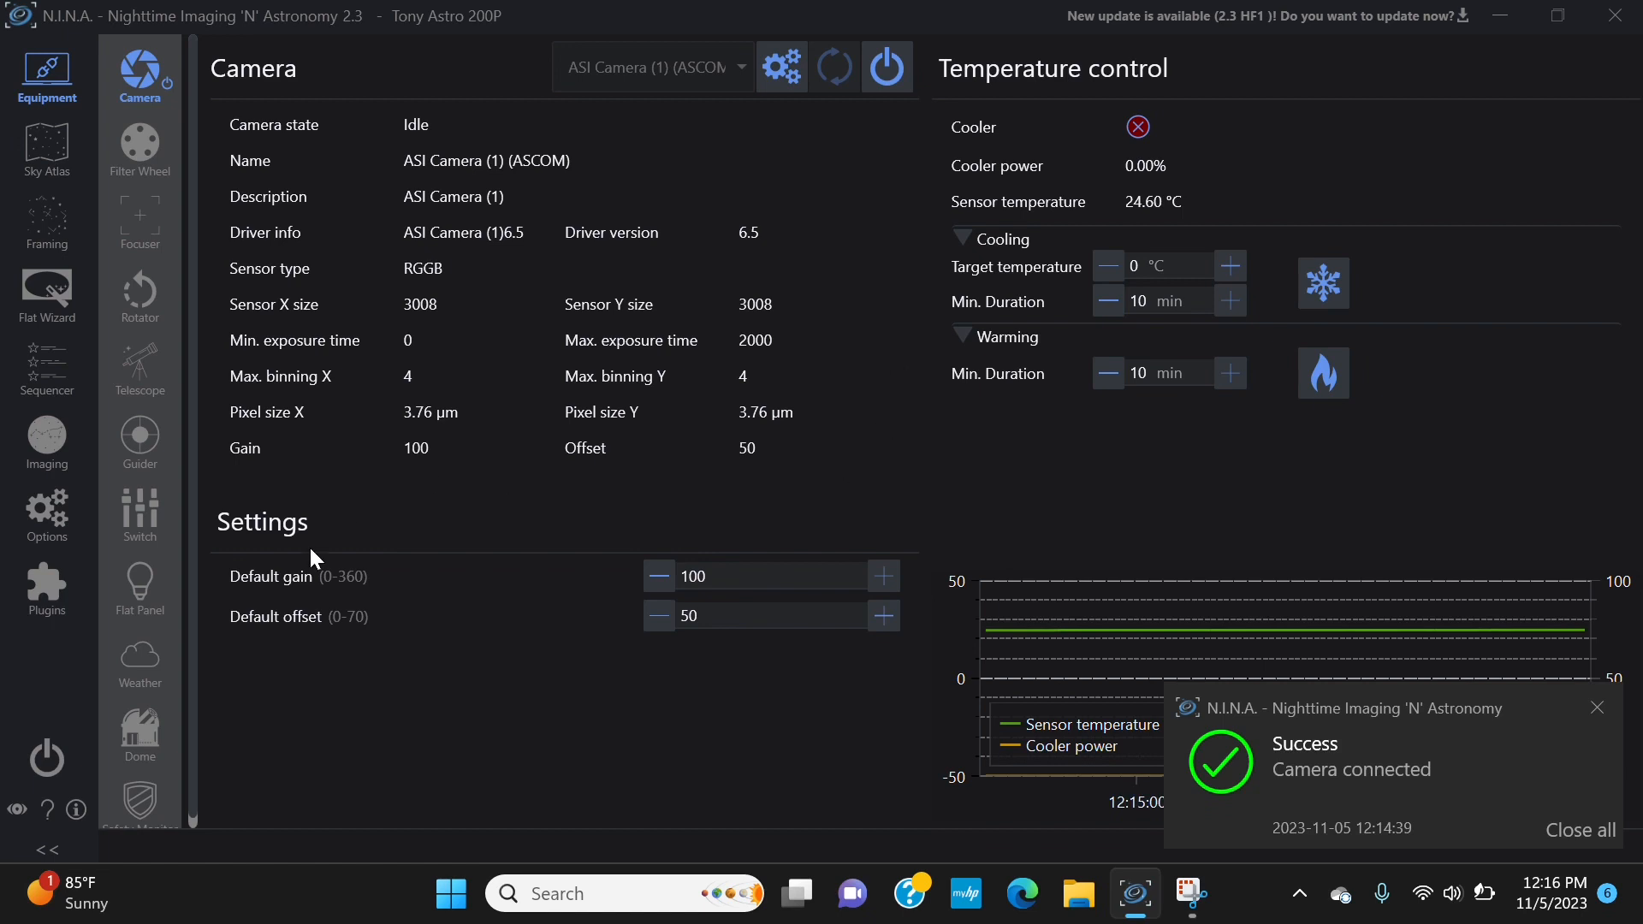
{"action": "mouse_move", "coordinate": [534, 638]}
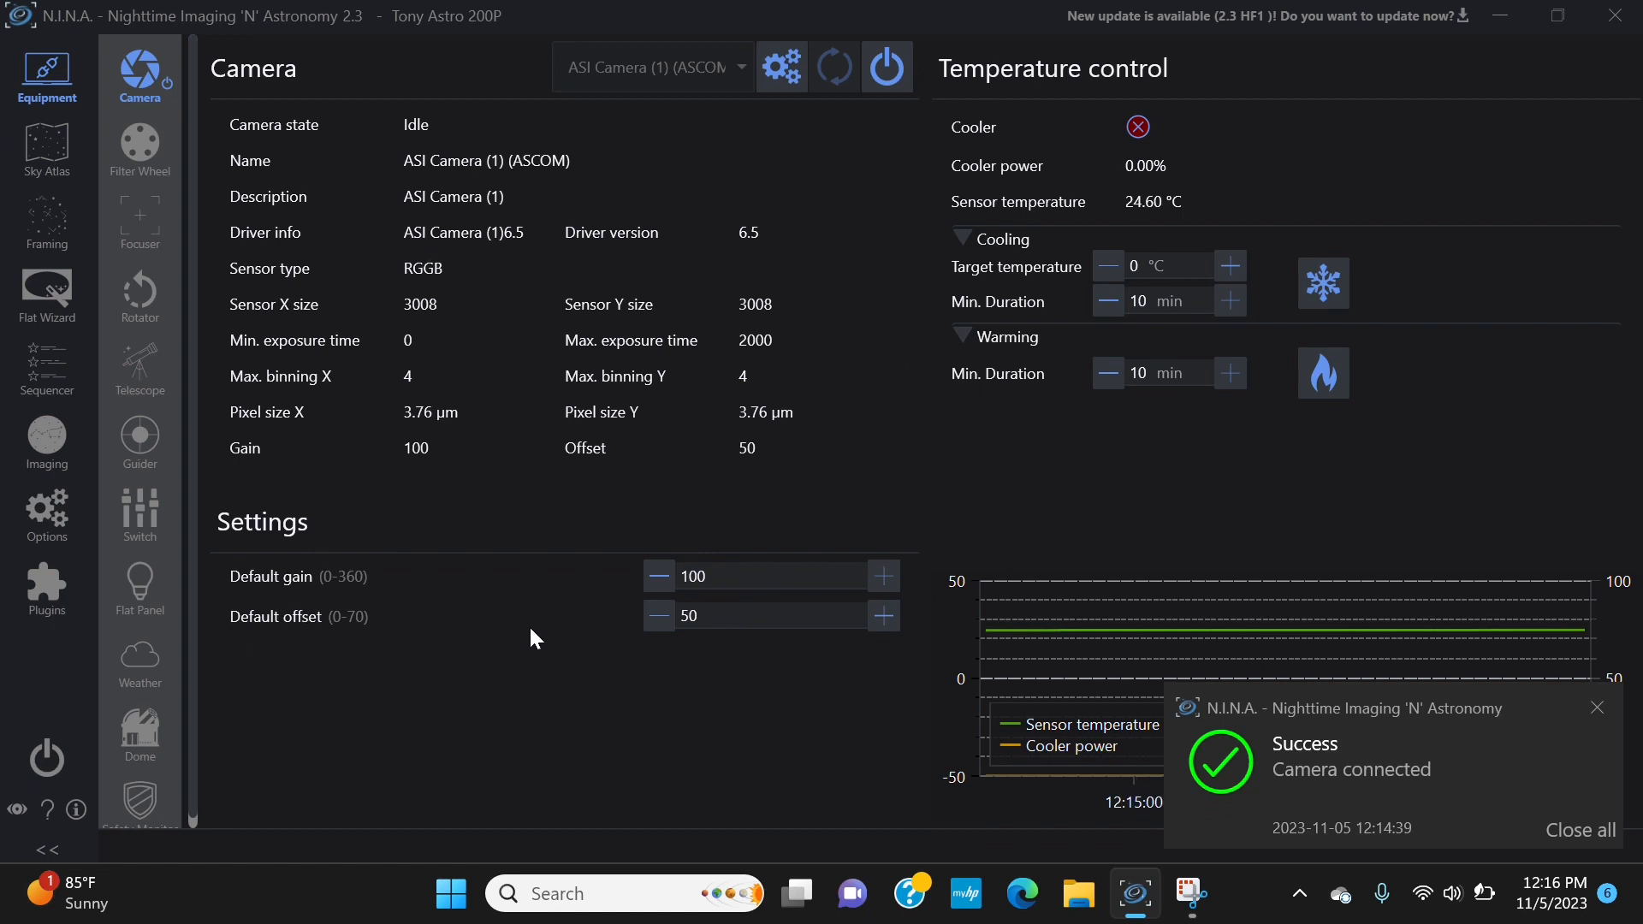
{"action": "mouse_move", "coordinate": [690, 638]}
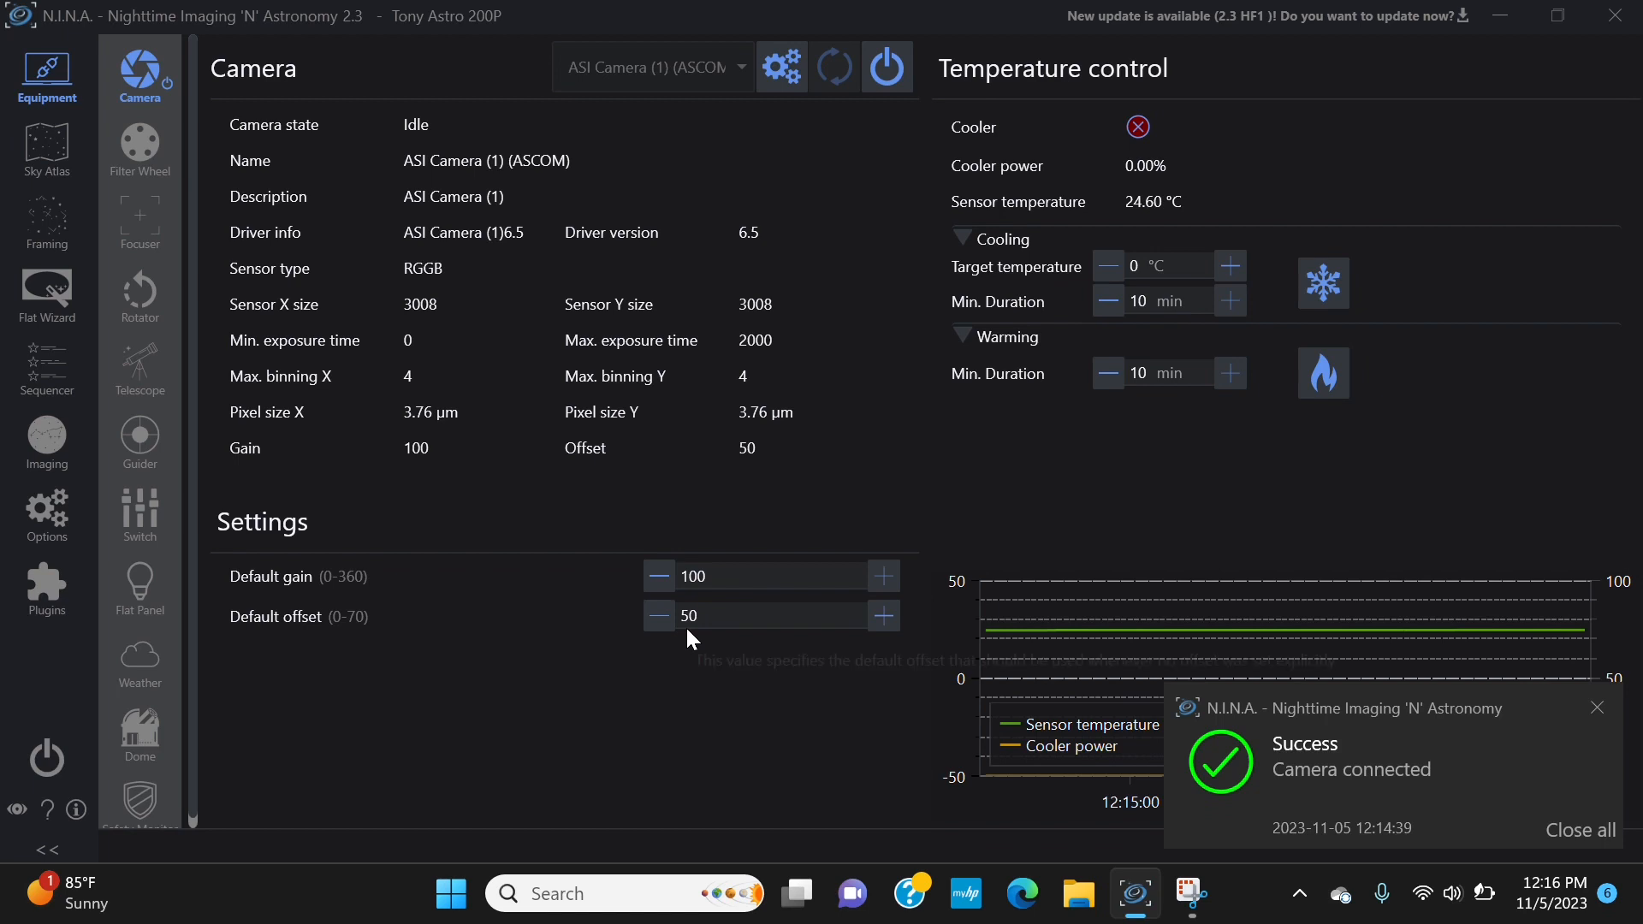
{"action": "mouse_move", "coordinate": [777, 101]}
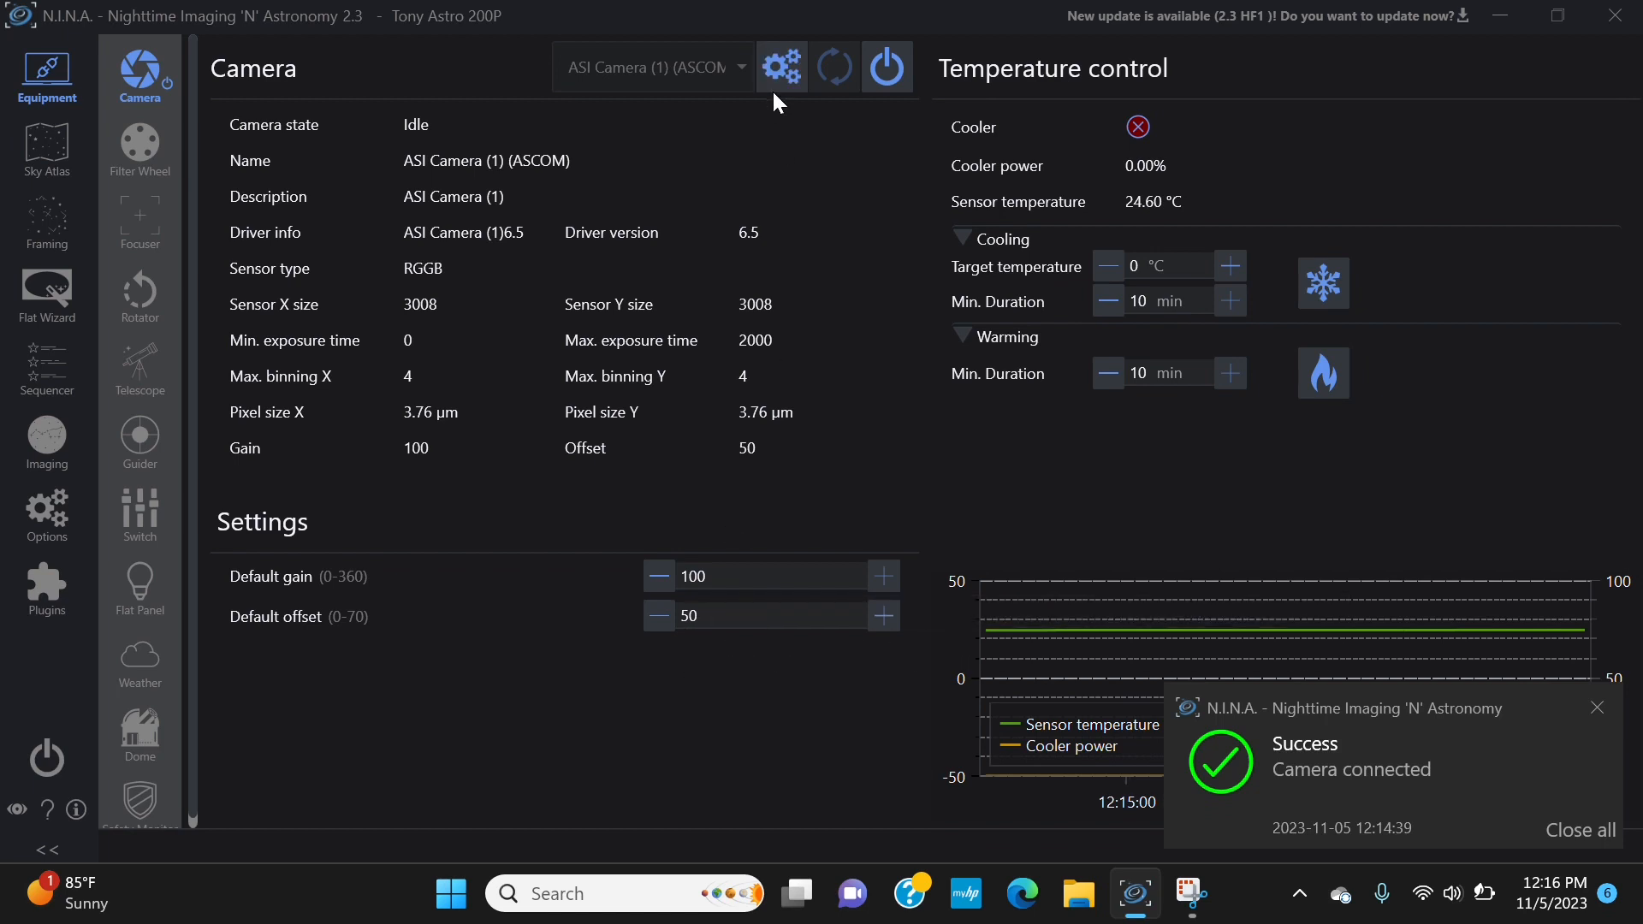
{"action": "left_click", "coordinate": [781, 67]}
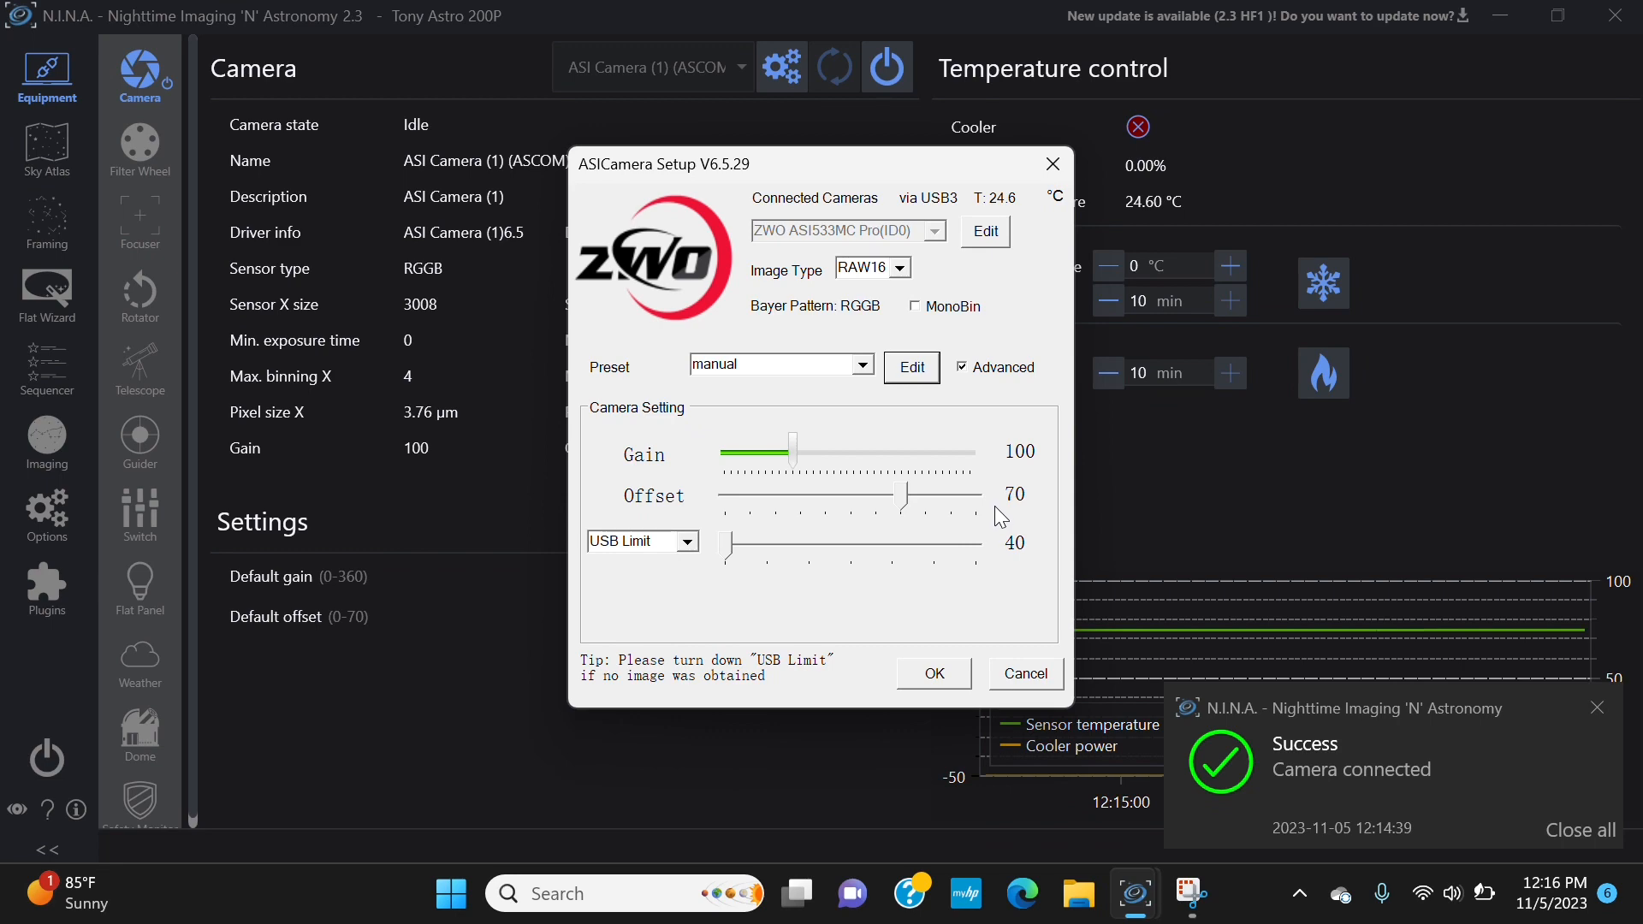
{"action": "left_click", "coordinate": [931, 673]}
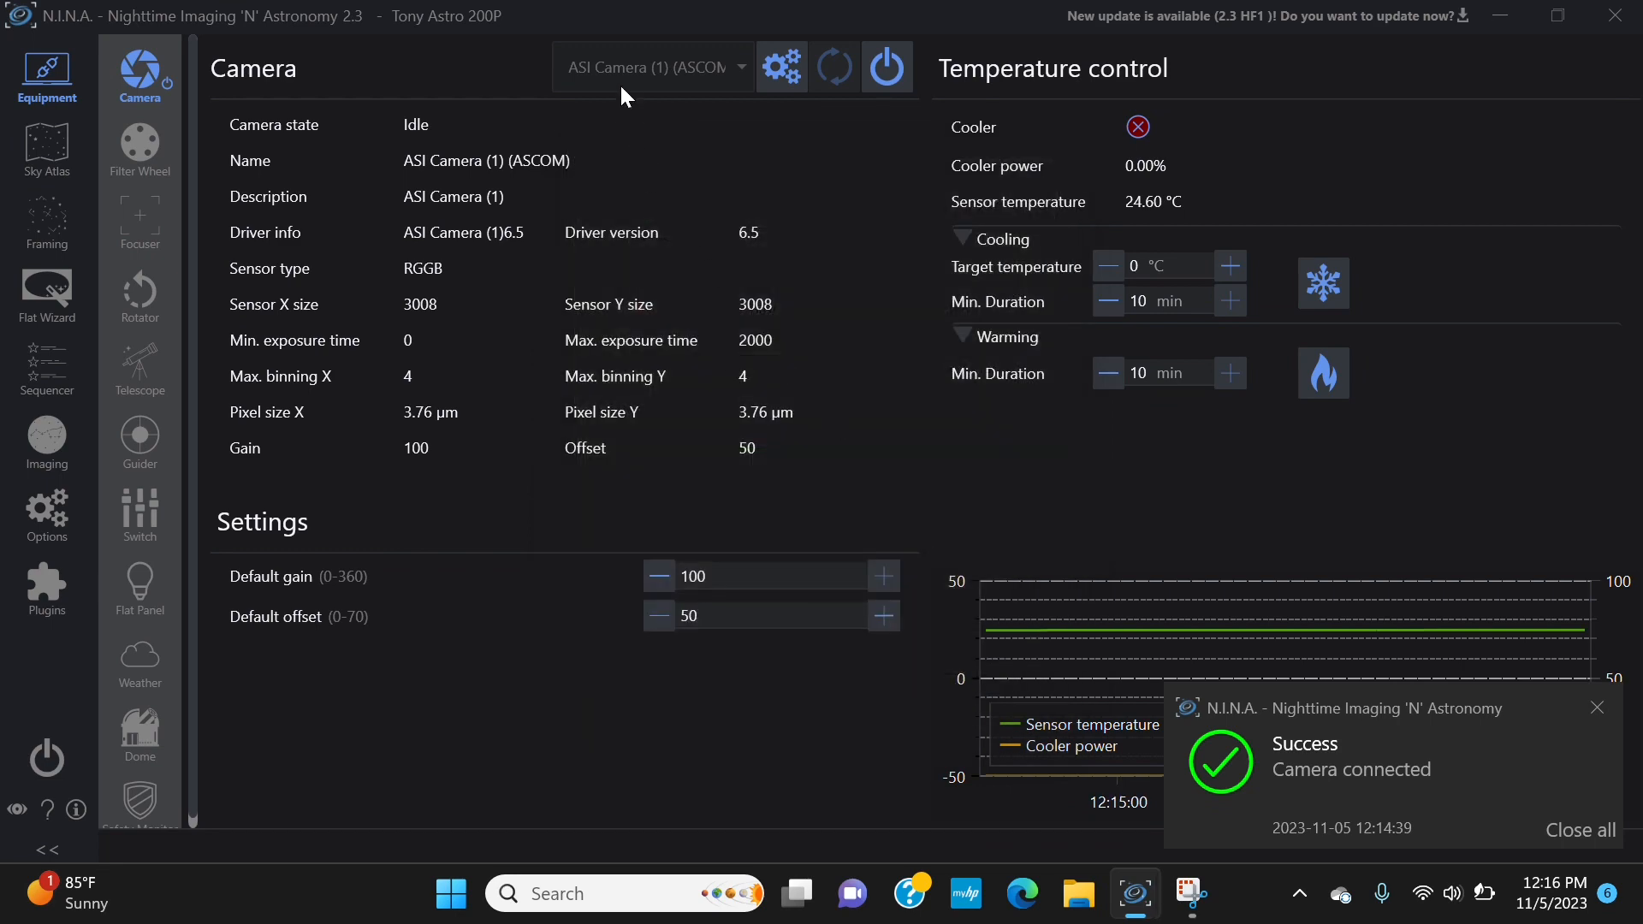
{"action": "mouse_move", "coordinate": [602, 93]}
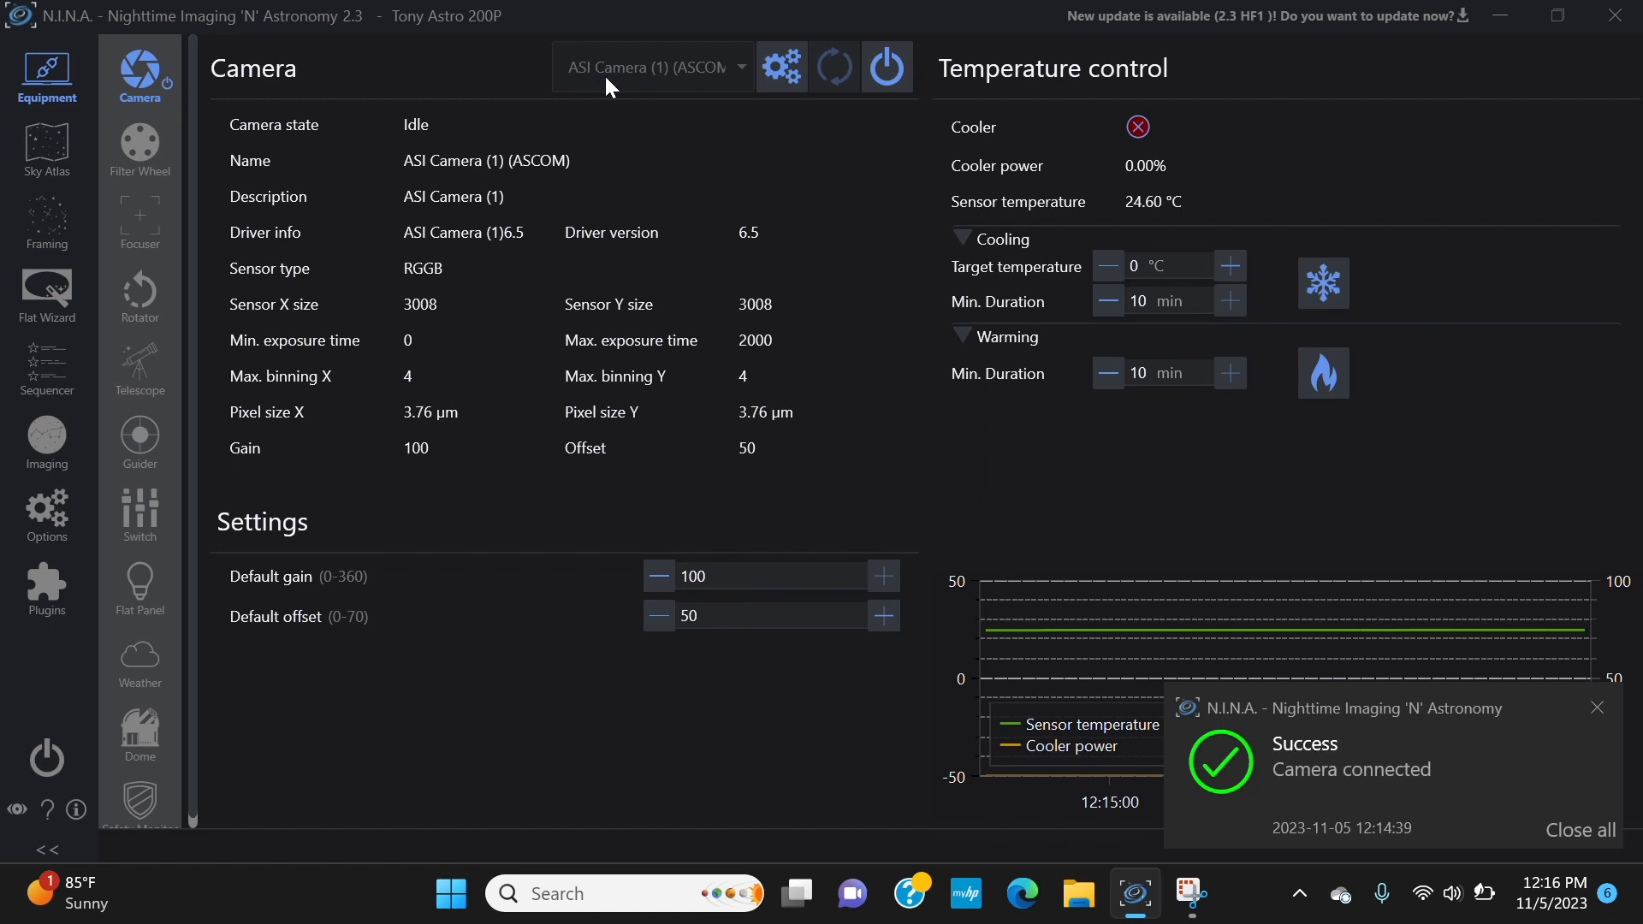
{"action": "mouse_move", "coordinate": [634, 113]}
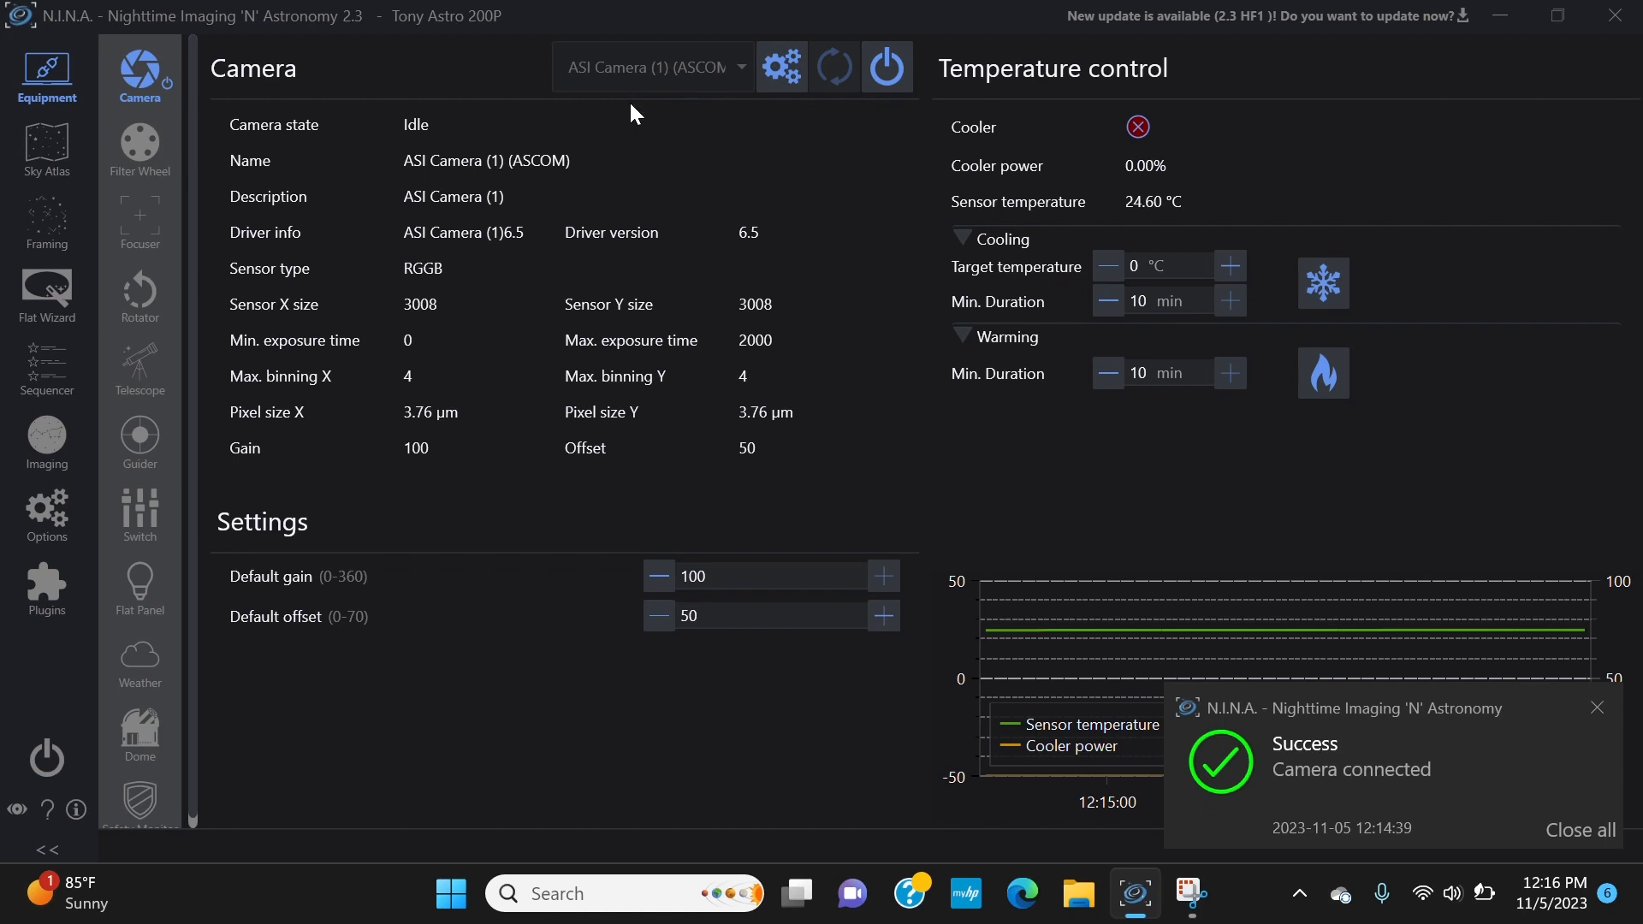
{"action": "mouse_move", "coordinate": [741, 247]}
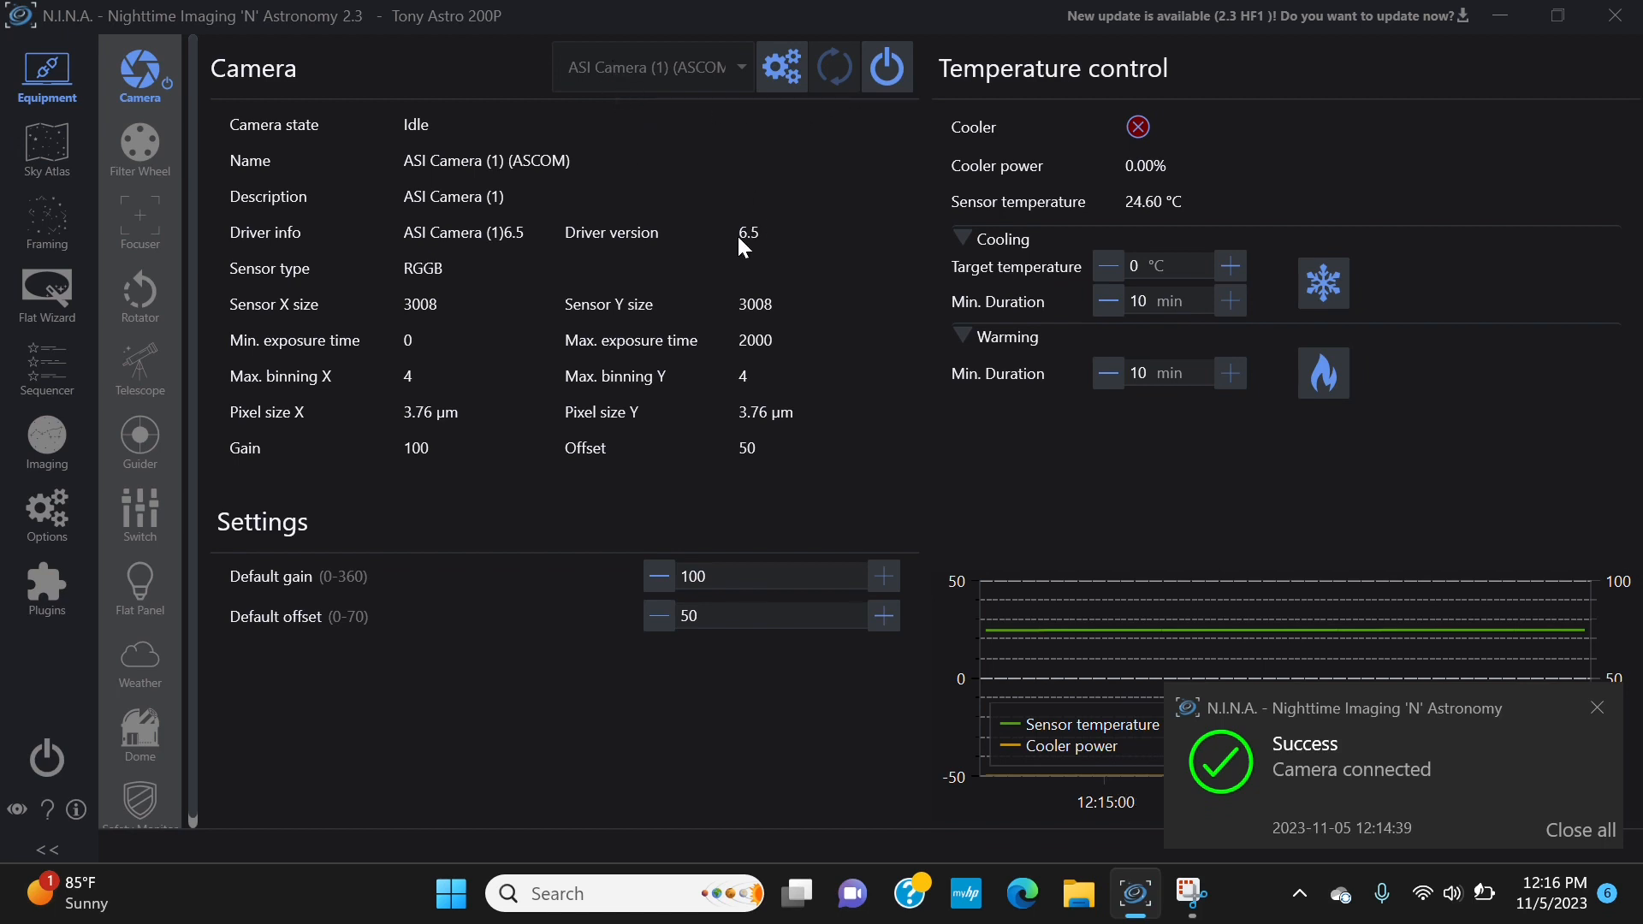
{"action": "mouse_move", "coordinate": [613, 110]}
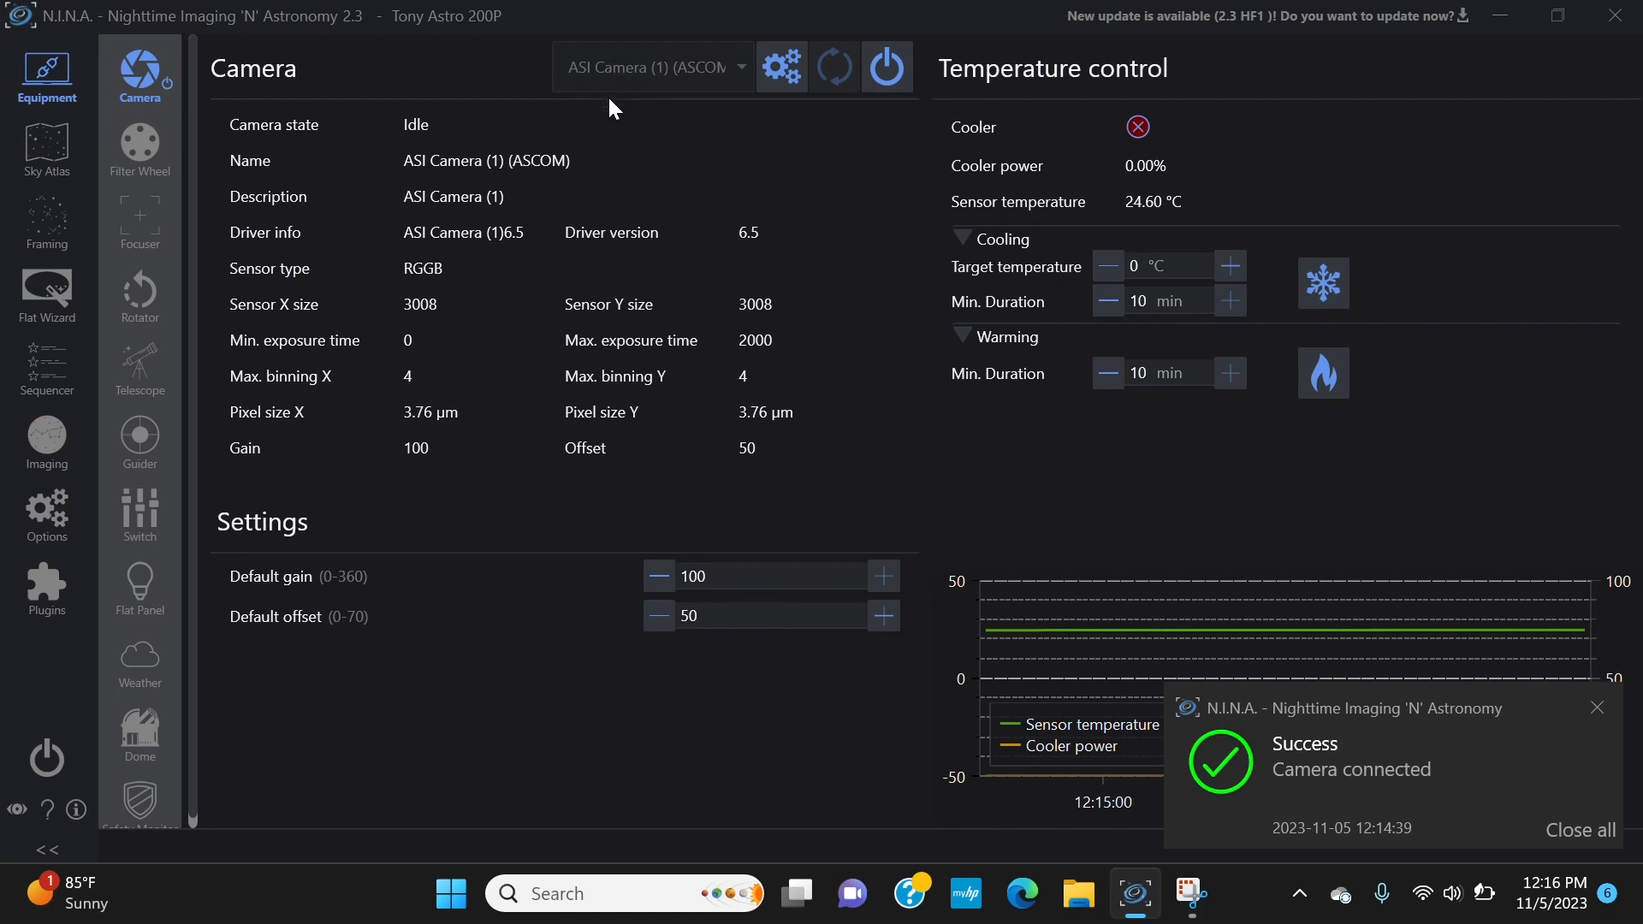
{"action": "mouse_move", "coordinate": [618, 161]}
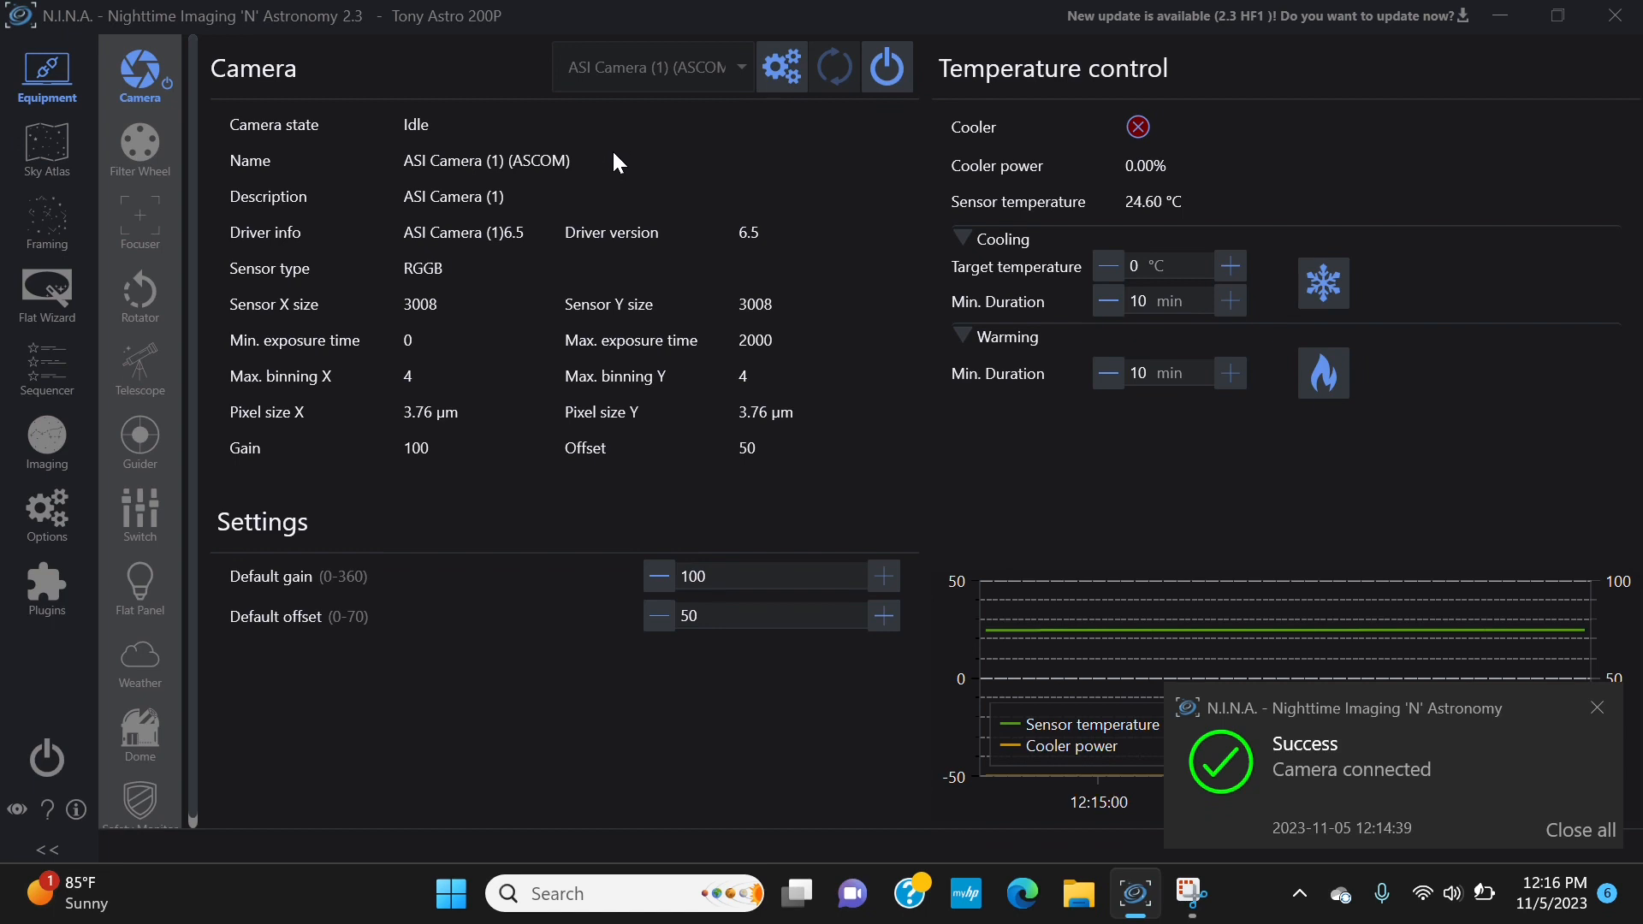
{"action": "mouse_move", "coordinate": [620, 197]}
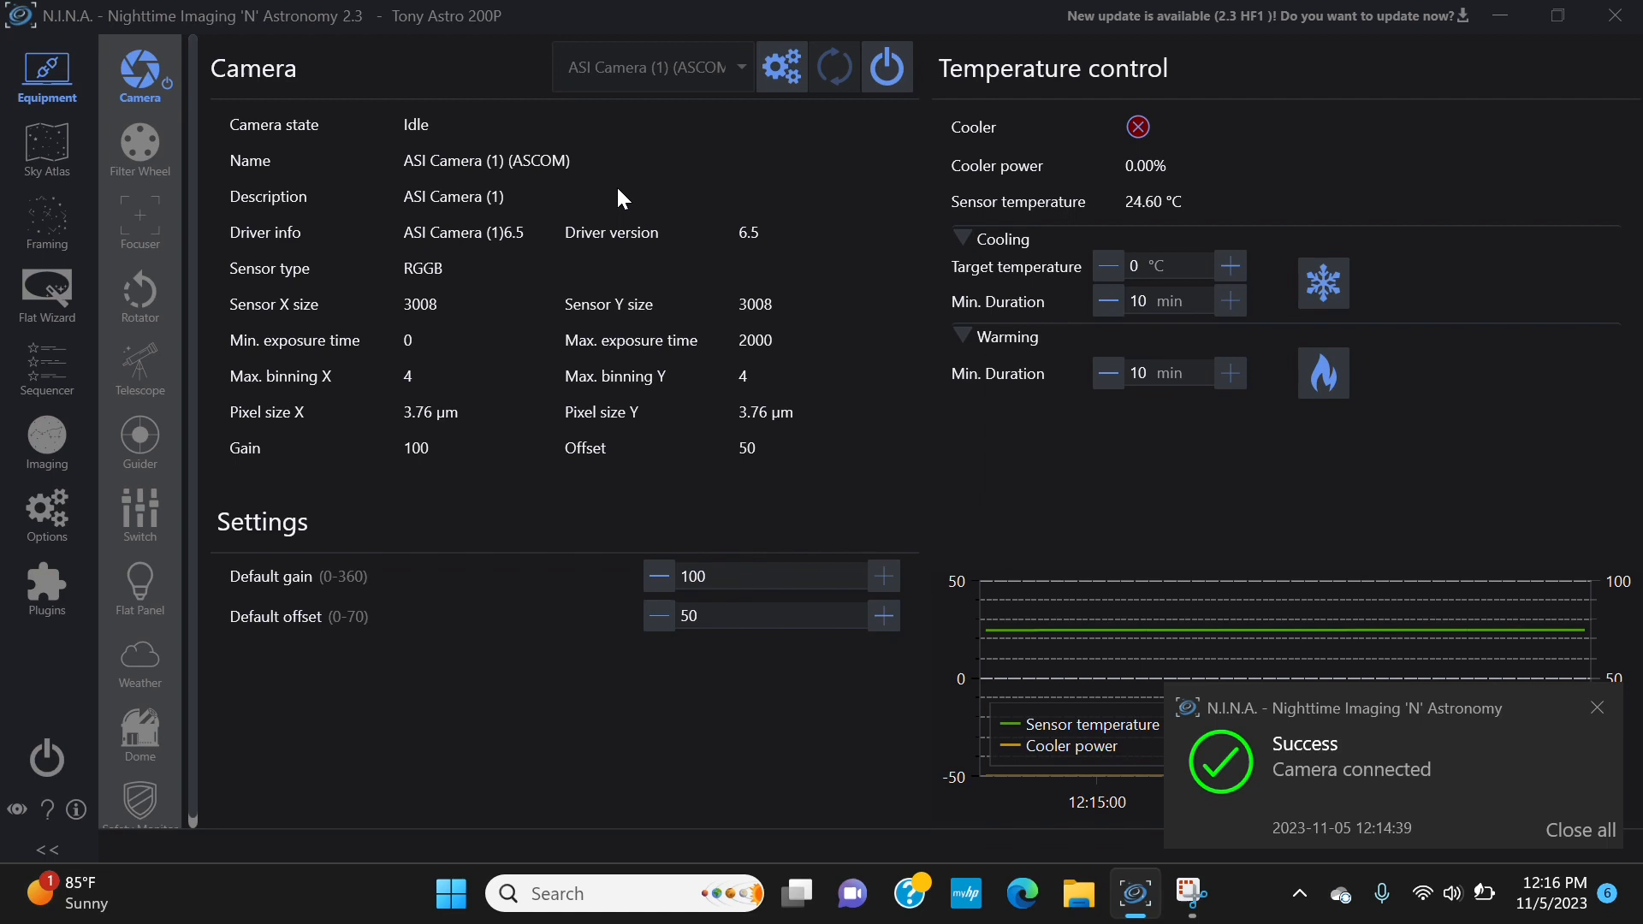
{"action": "mouse_move", "coordinate": [642, 173]}
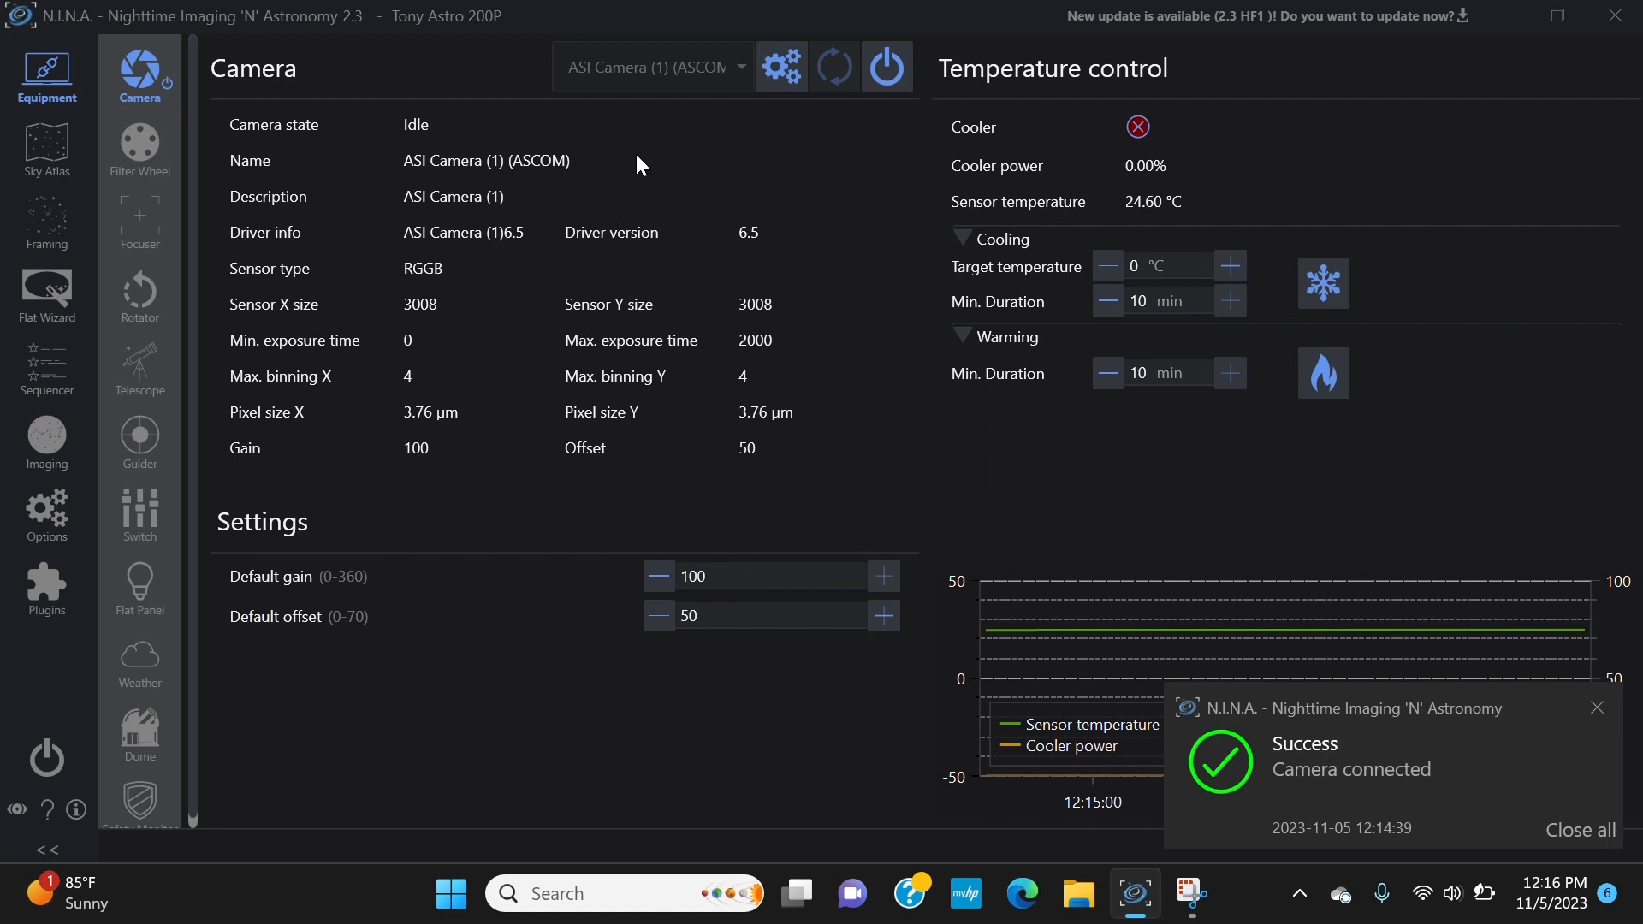
{"action": "mouse_move", "coordinate": [532, 240]}
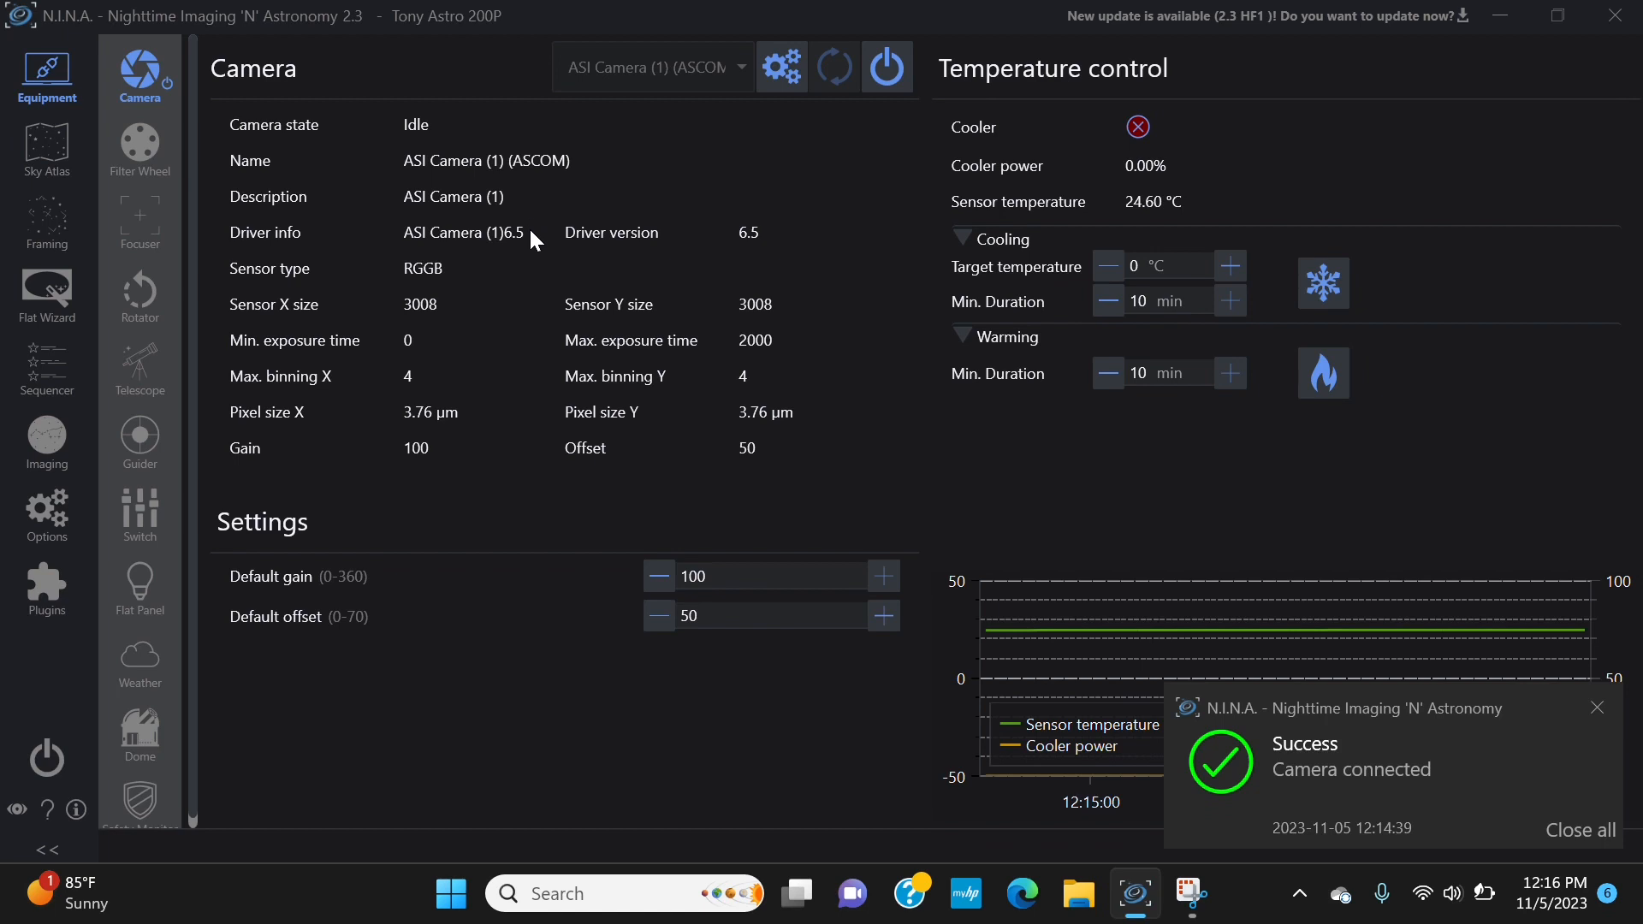
{"action": "mouse_move", "coordinate": [523, 261]}
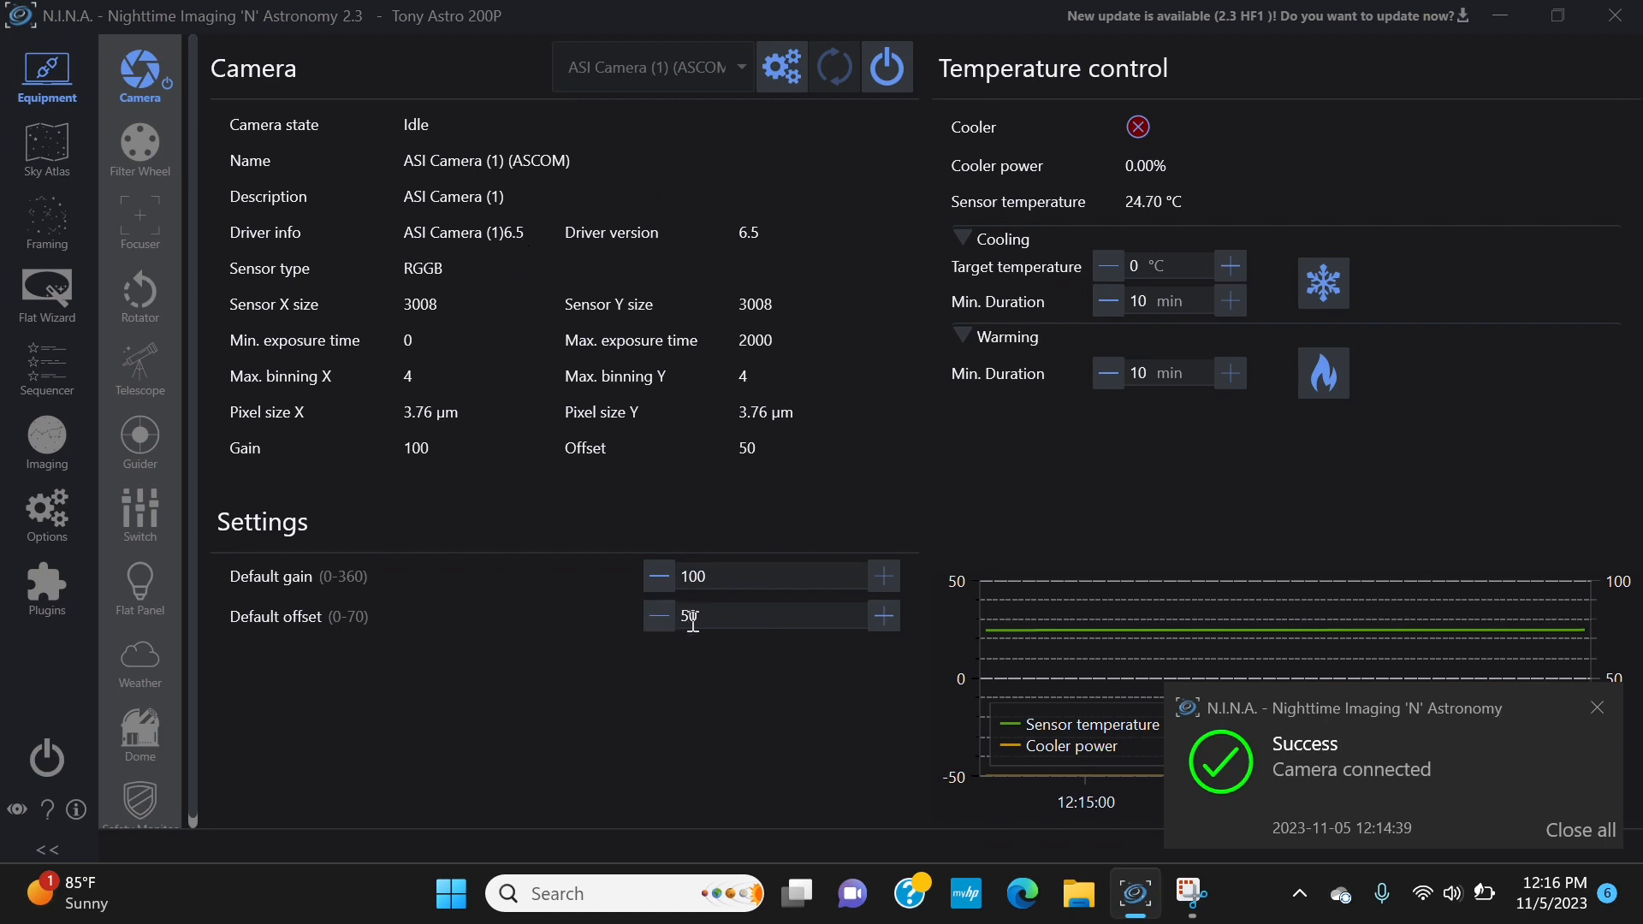
{"action": "mouse_move", "coordinate": [734, 616]}
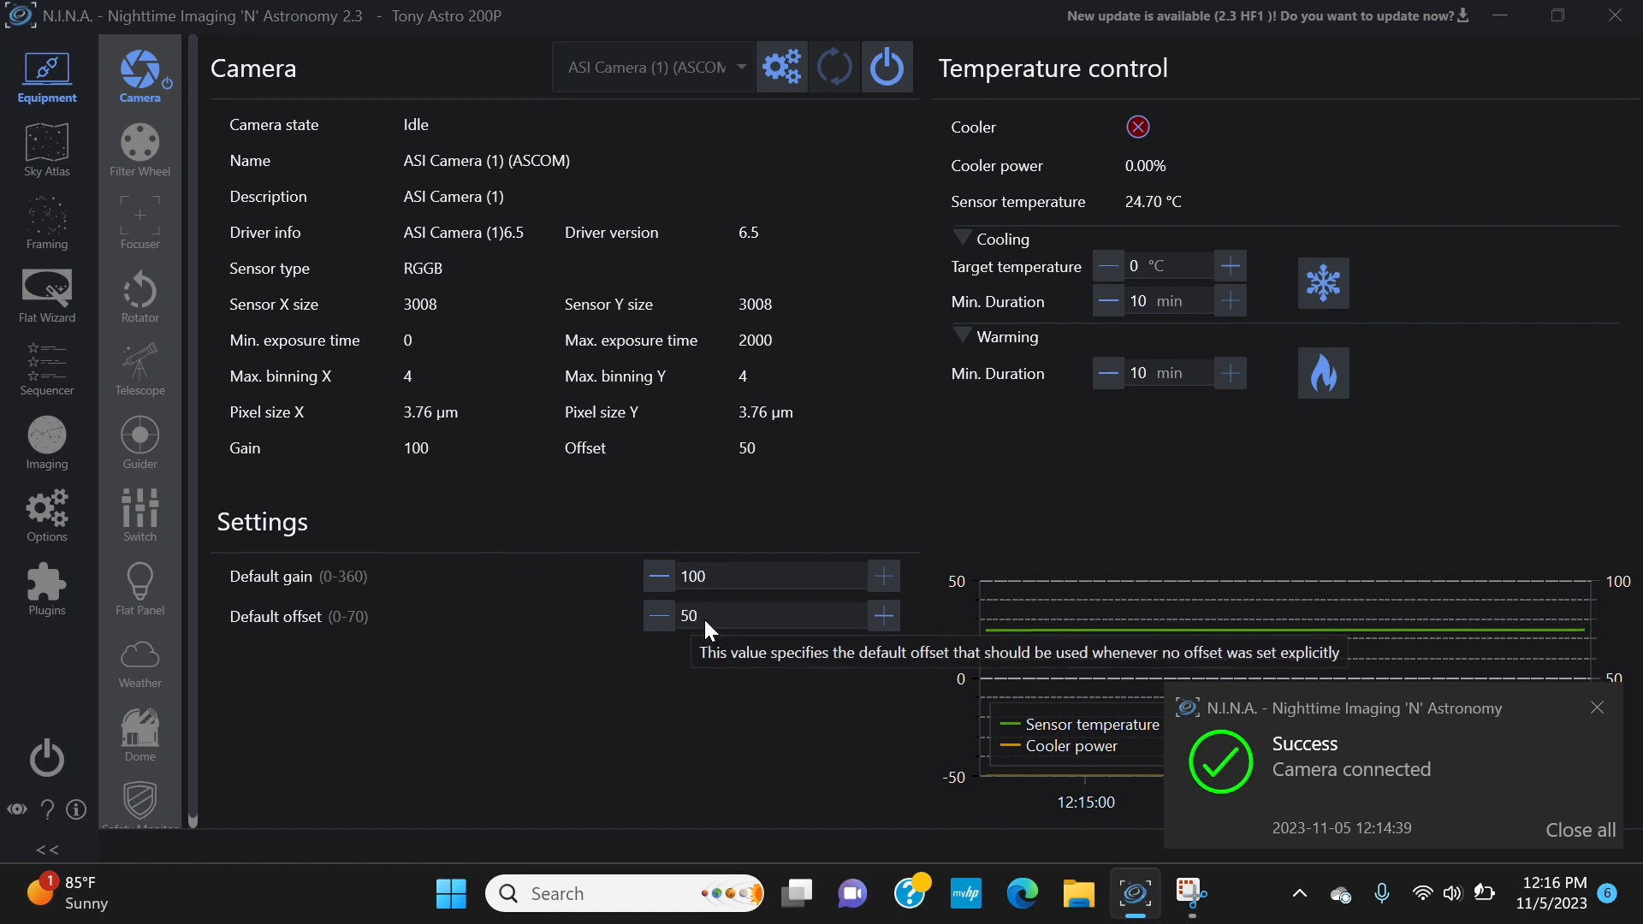
{"action": "mouse_move", "coordinate": [636, 647]}
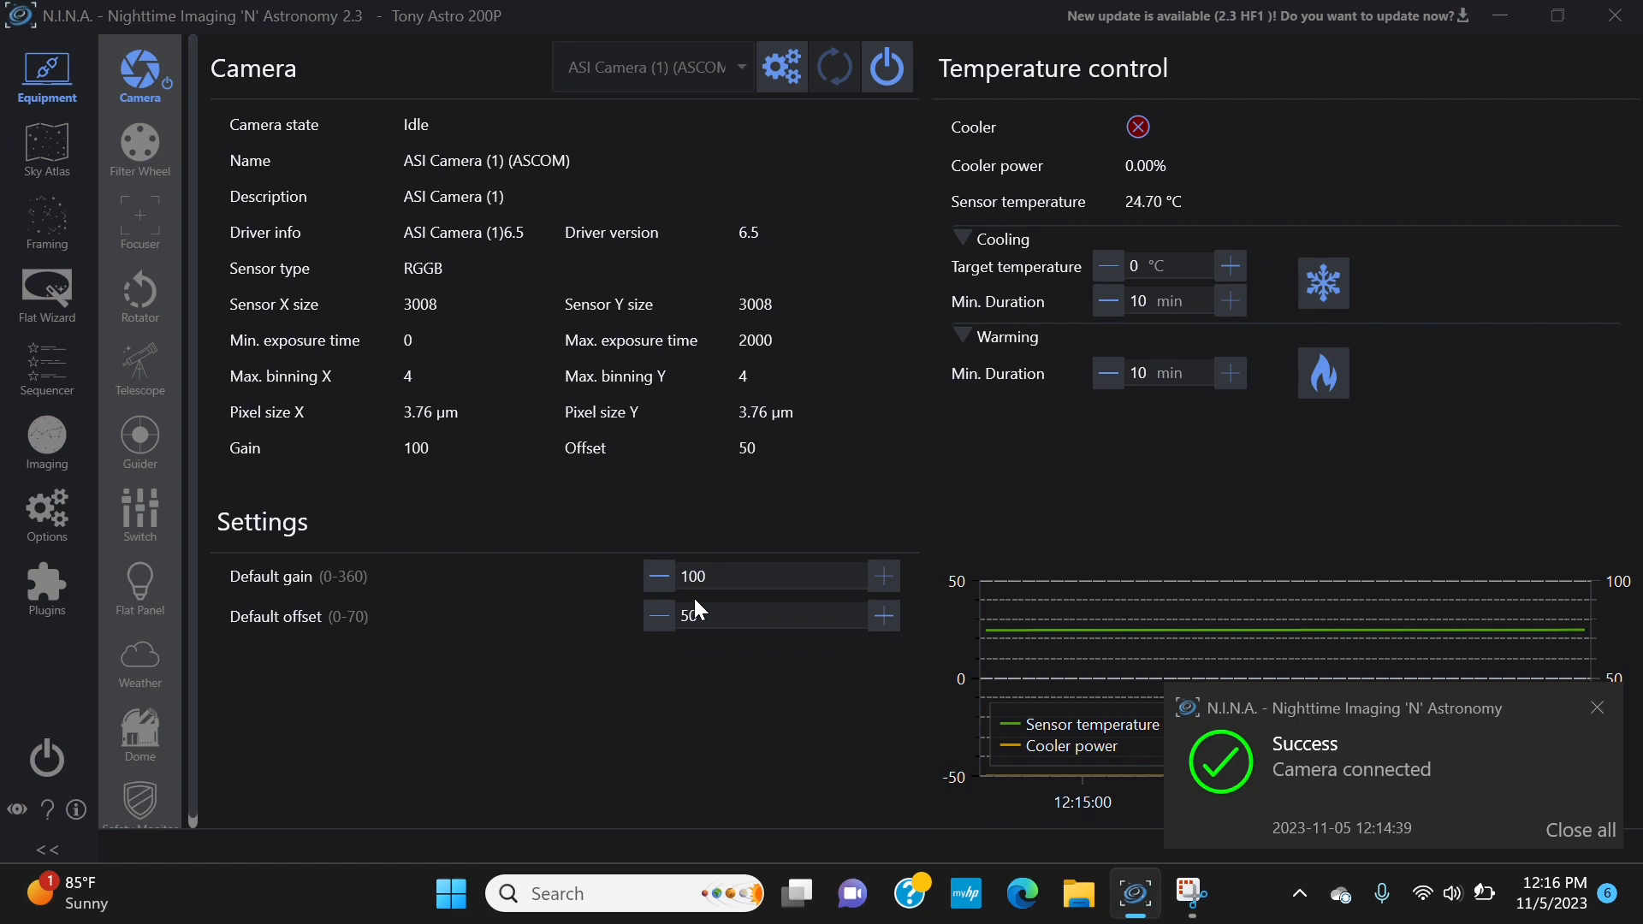
{"action": "mouse_move", "coordinate": [706, 675]}
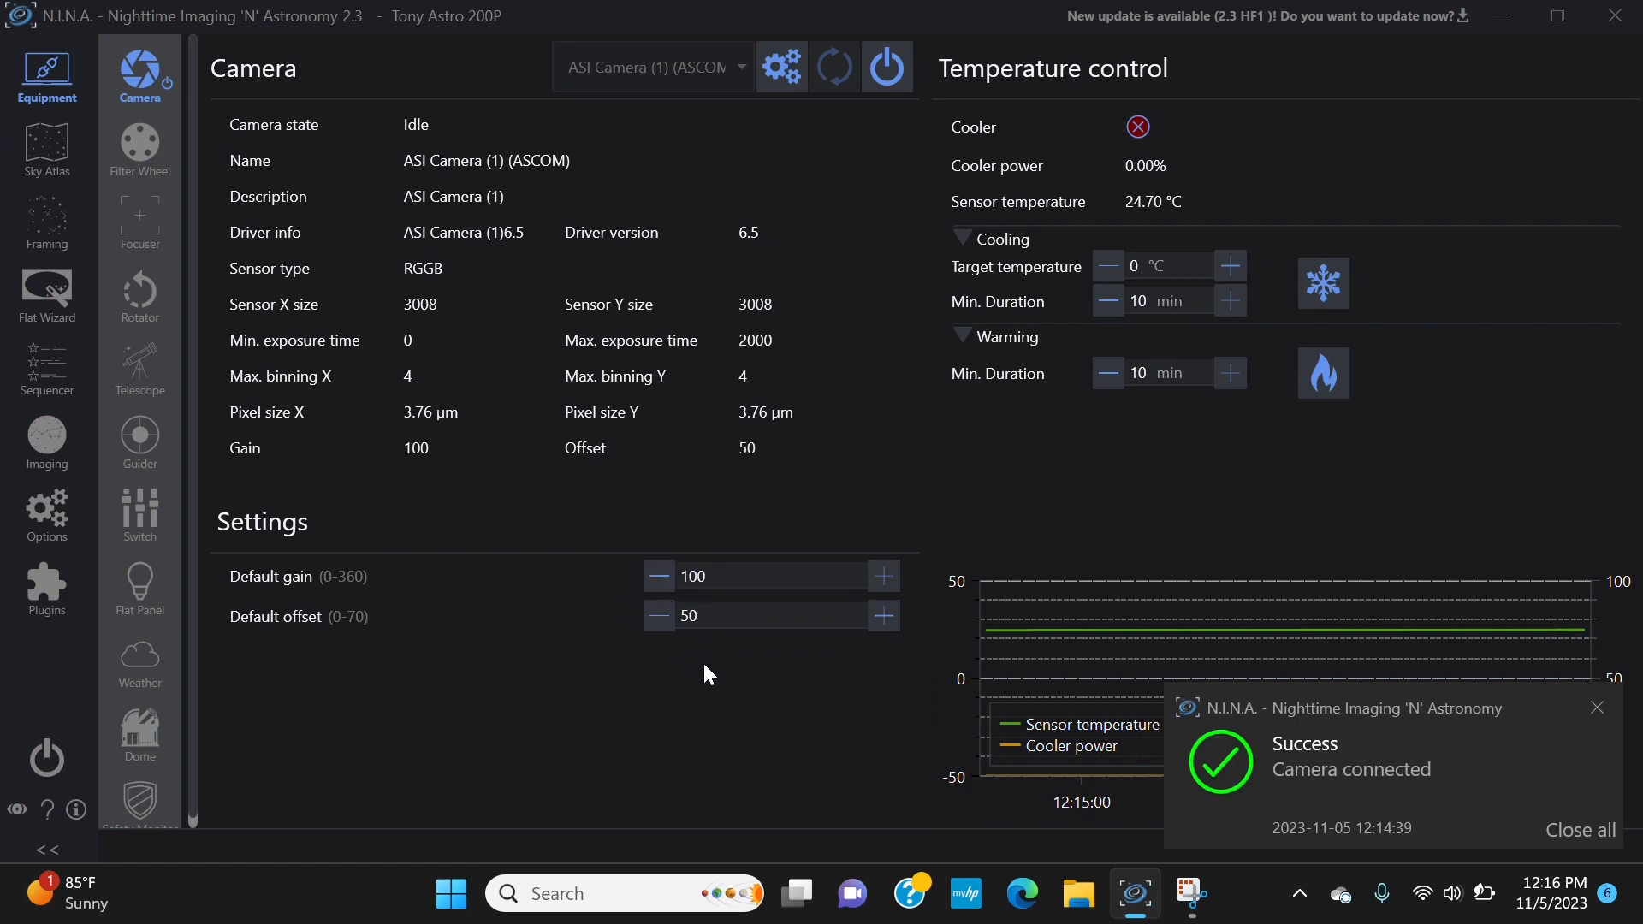
{"action": "mouse_move", "coordinate": [710, 645]}
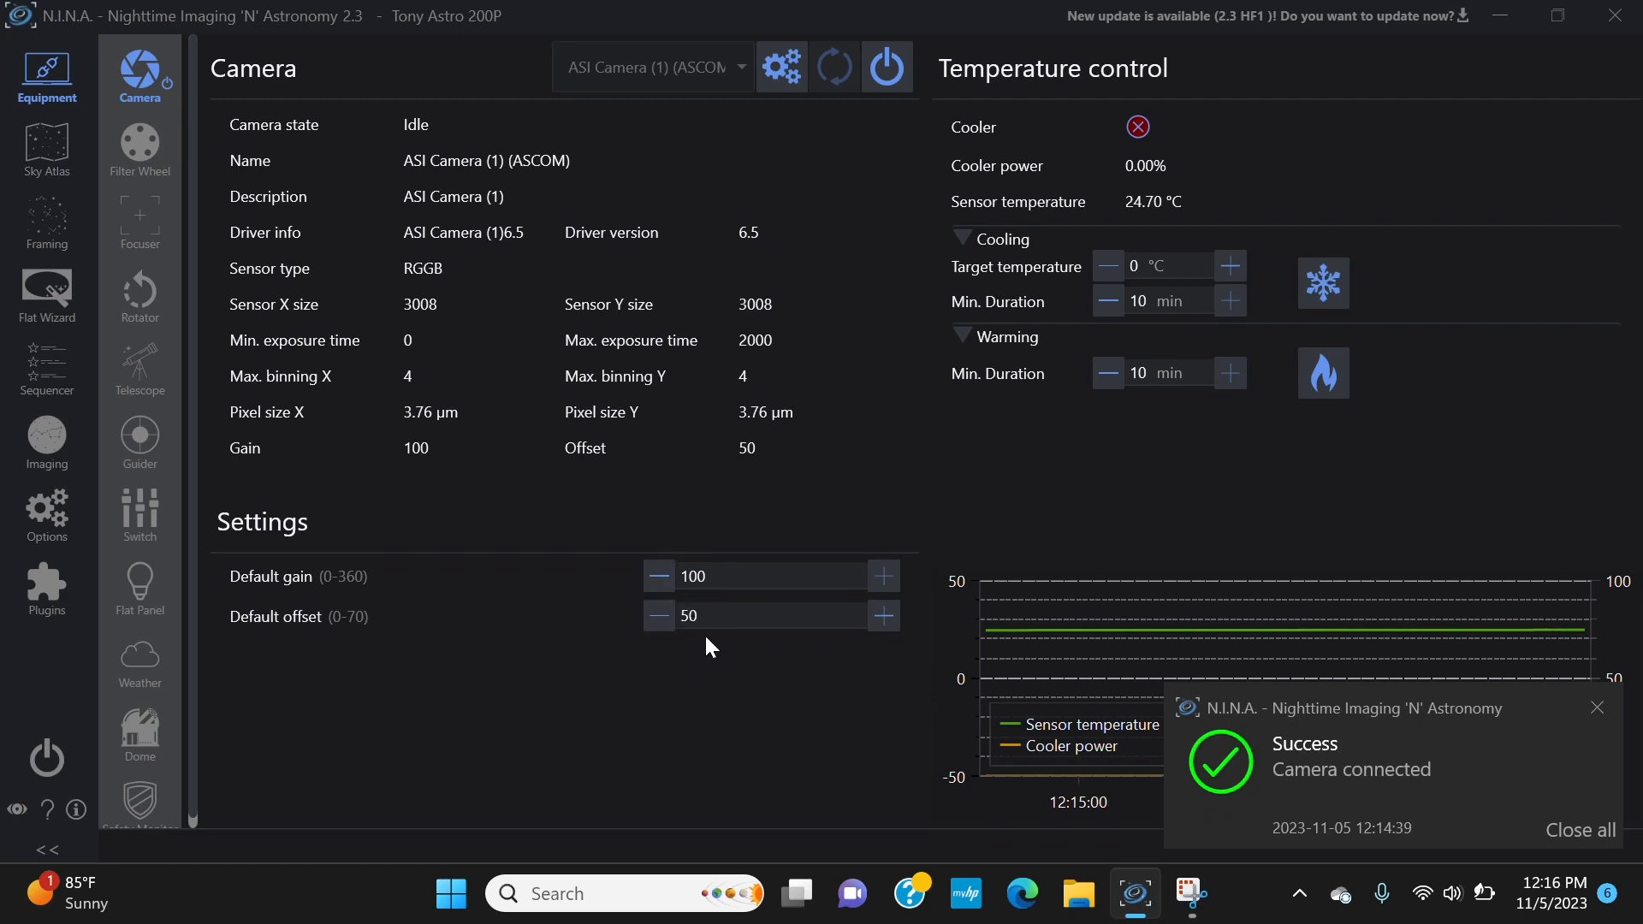
{"action": "mouse_move", "coordinate": [720, 637]}
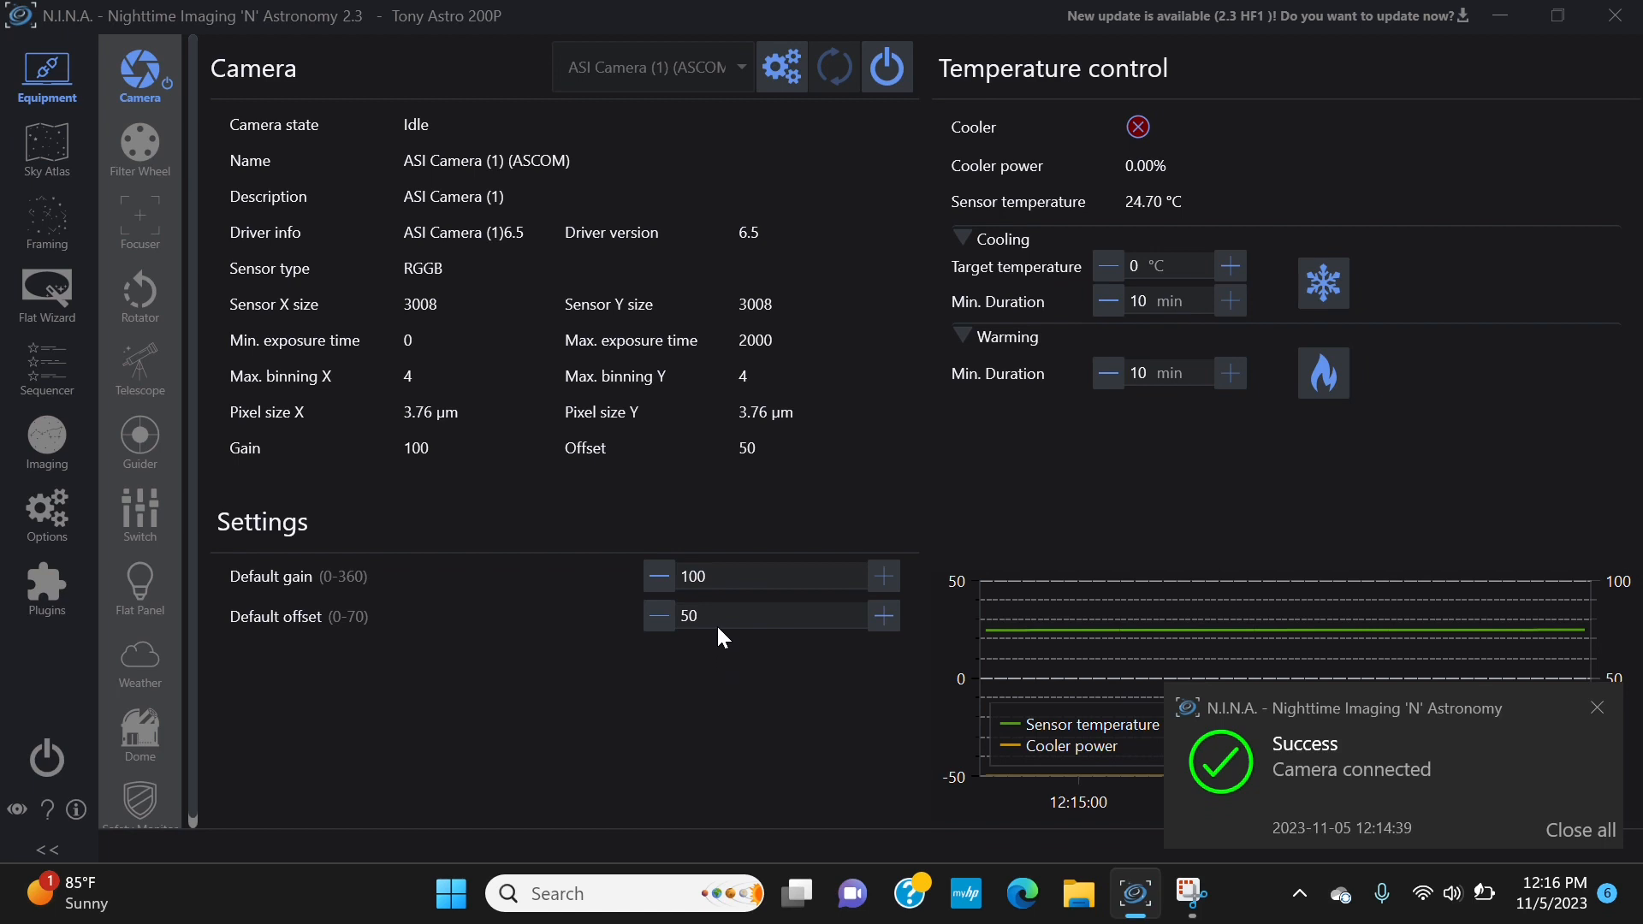
{"action": "mouse_move", "coordinate": [633, 642]}
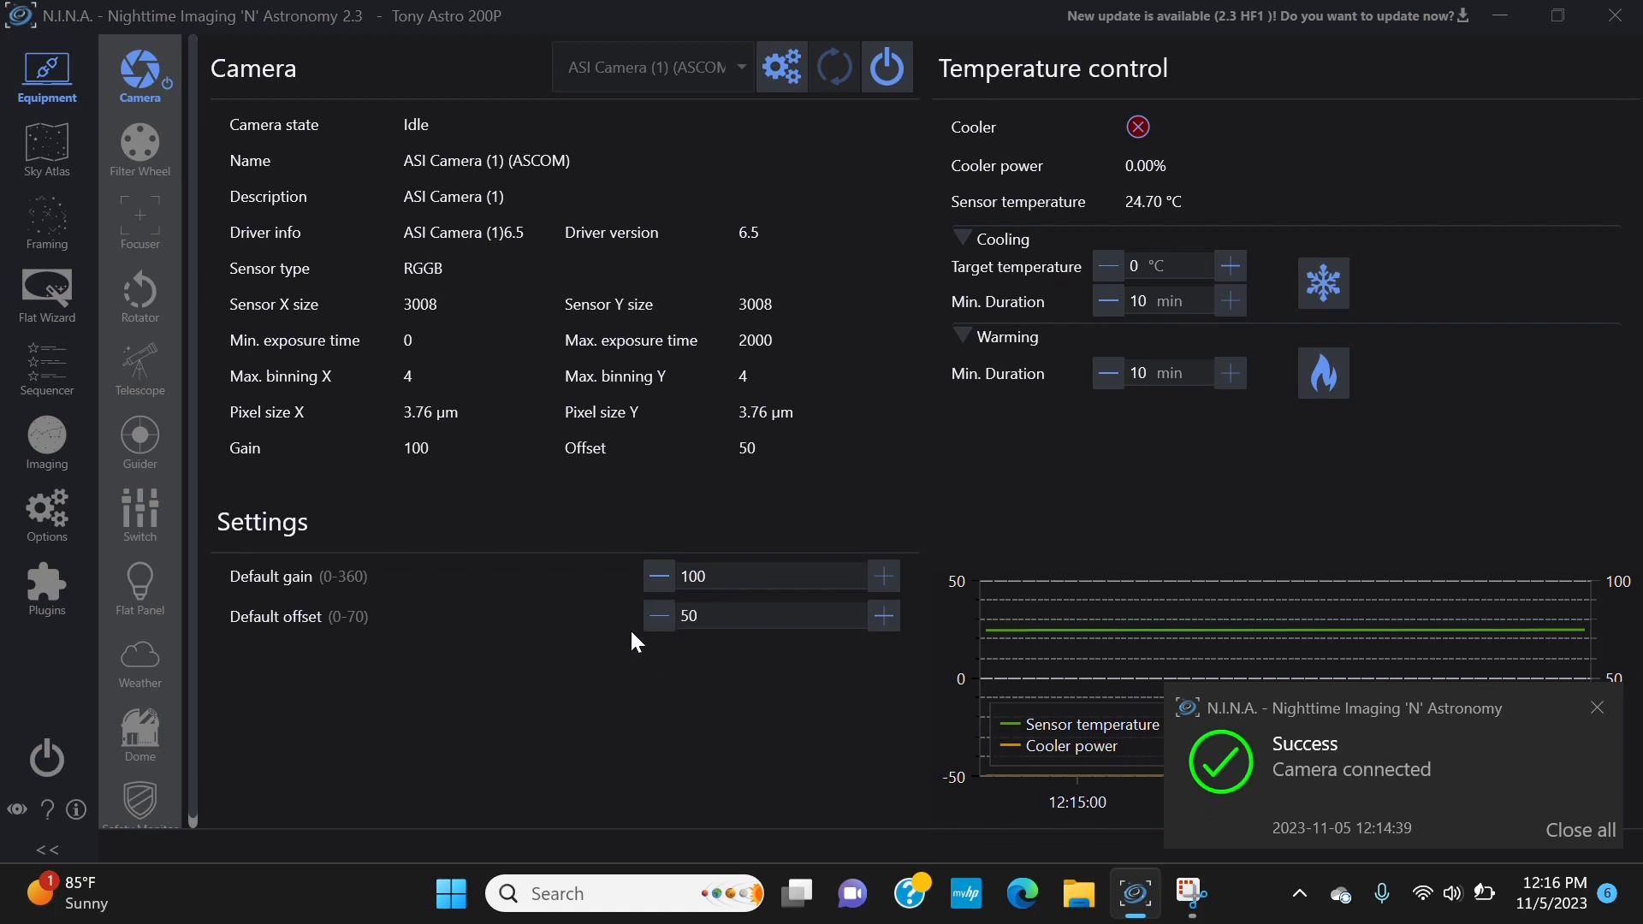
{"action": "mouse_move", "coordinate": [688, 656]}
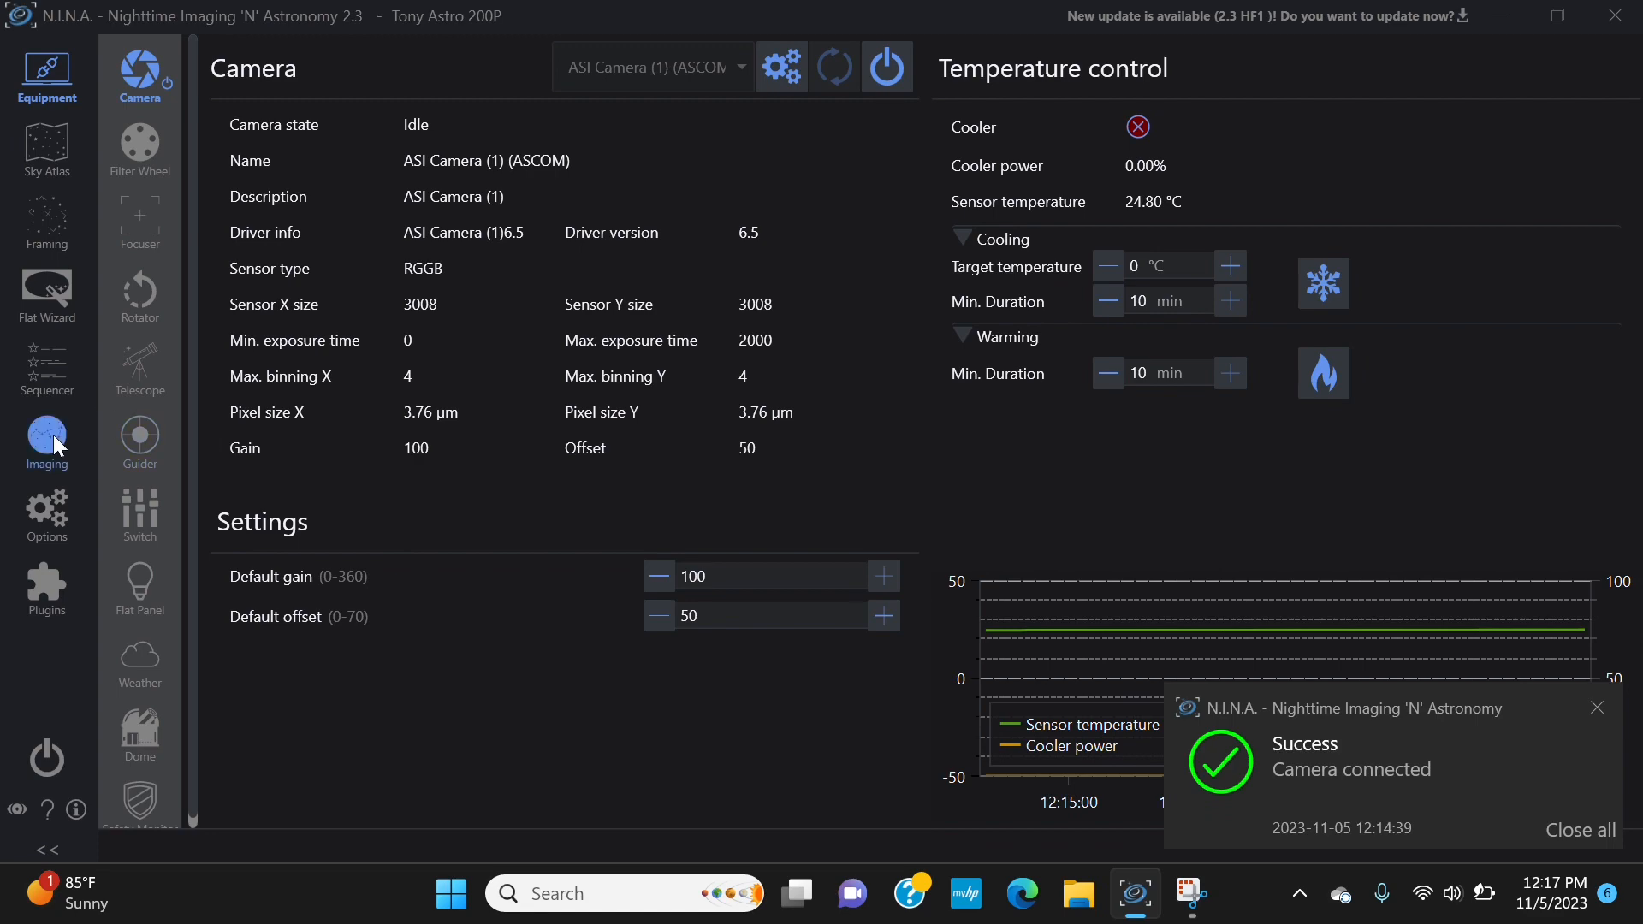
In the Imaging workspace, start a single 15-second test exposure.
{"action": "left_click", "coordinate": [46, 442]}
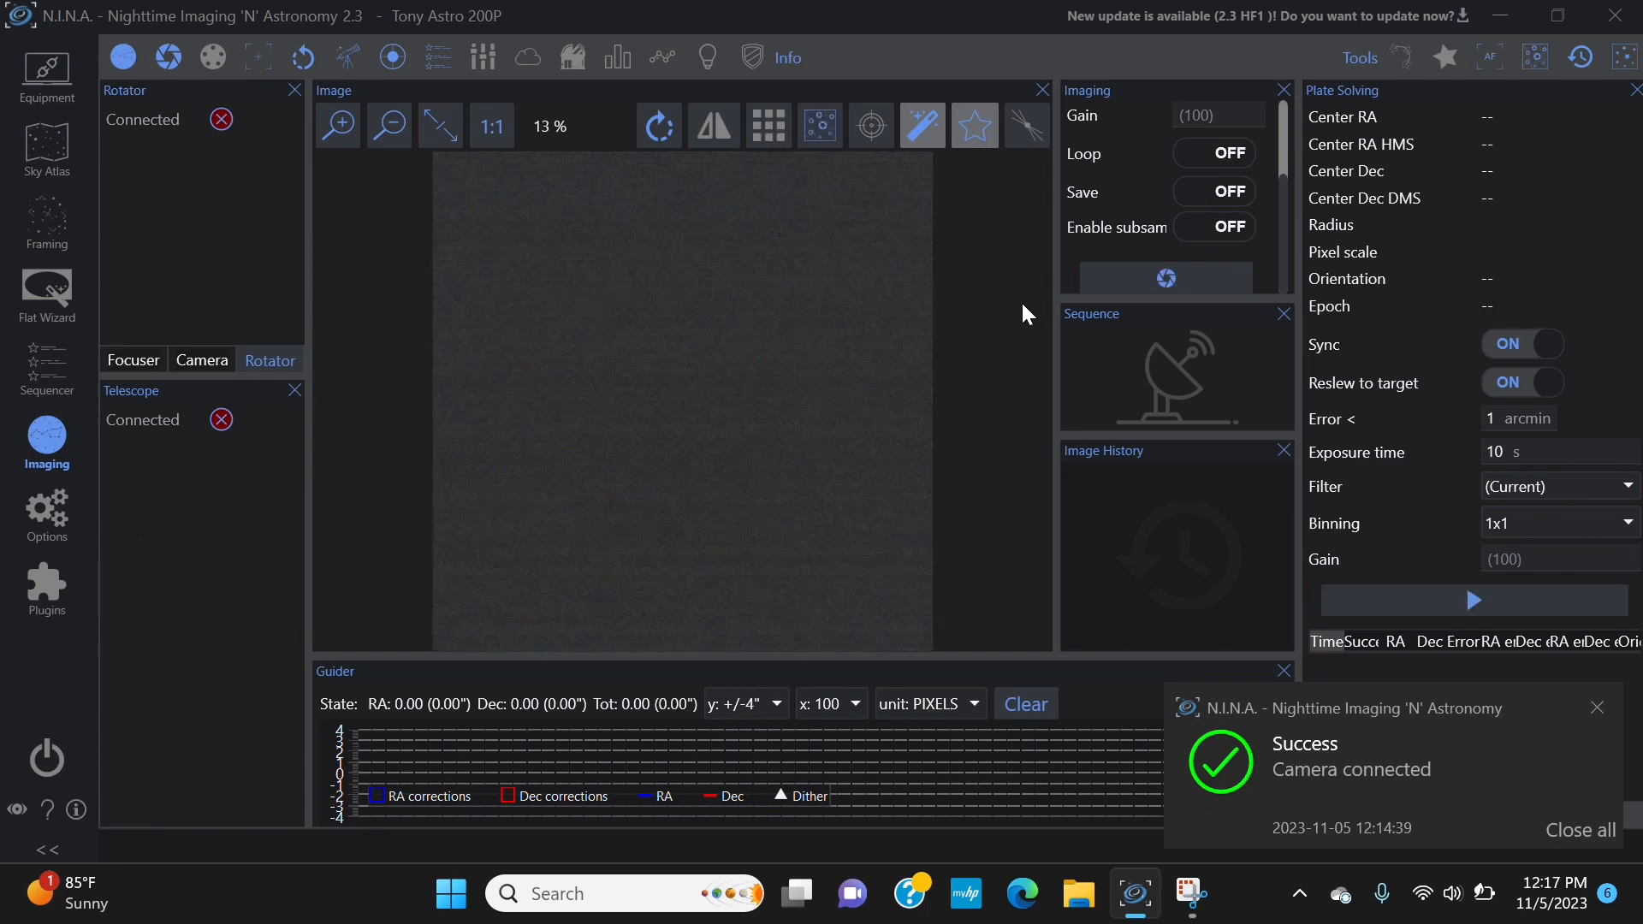
{"action": "mouse_move", "coordinate": [683, 552]}
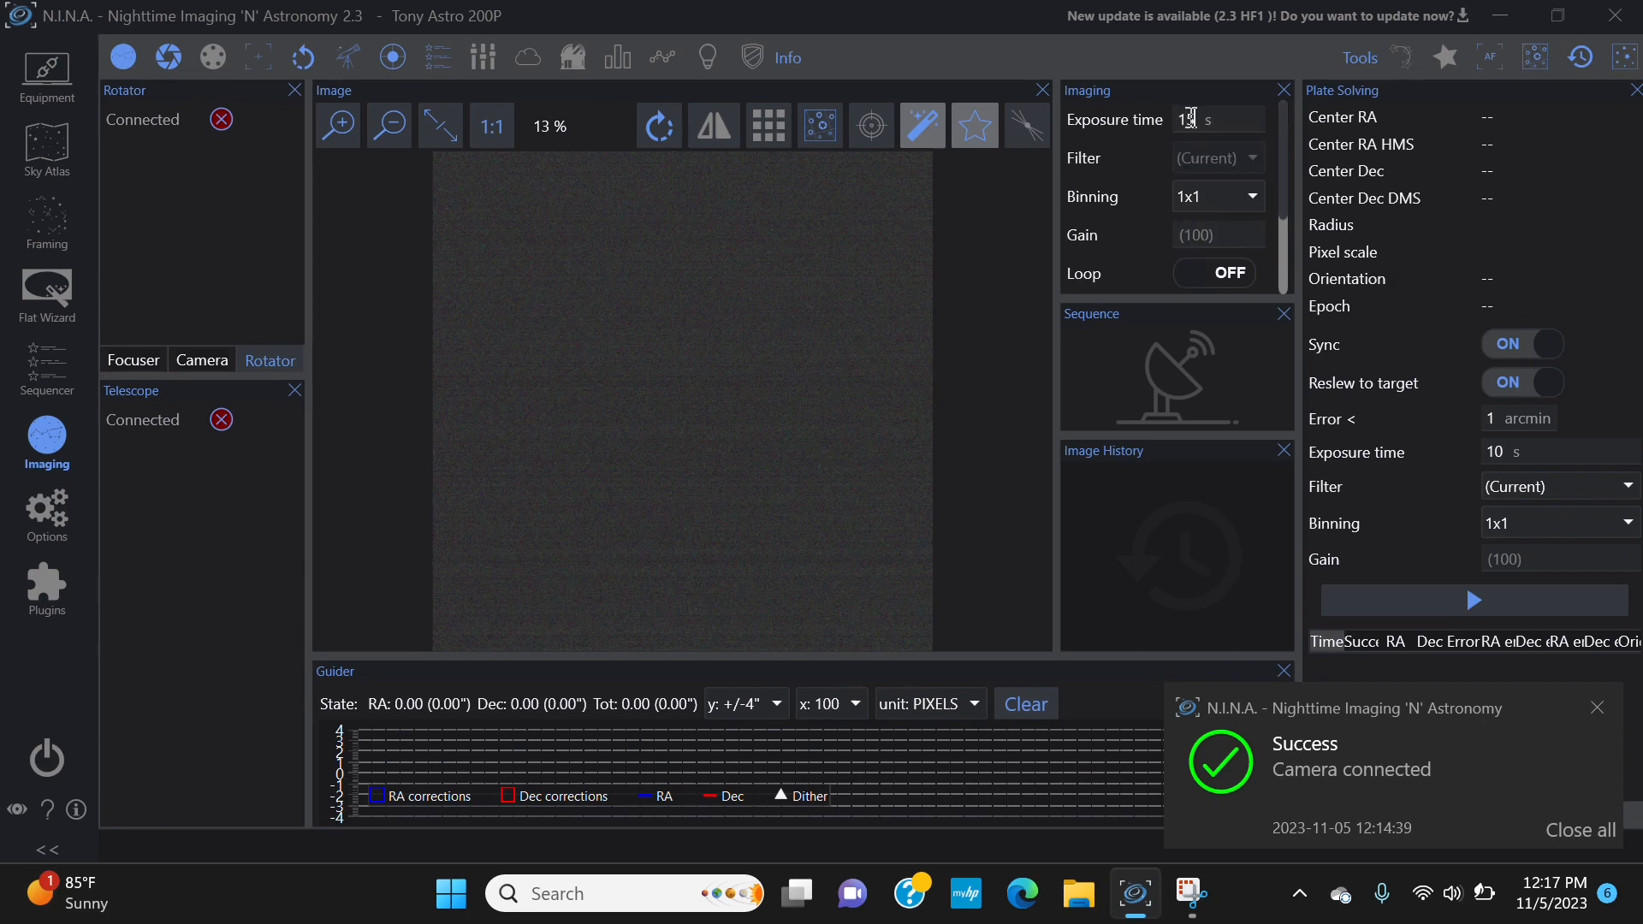
{"action": "scroll", "scroll_direction": "down", "scroll_amount": 3}
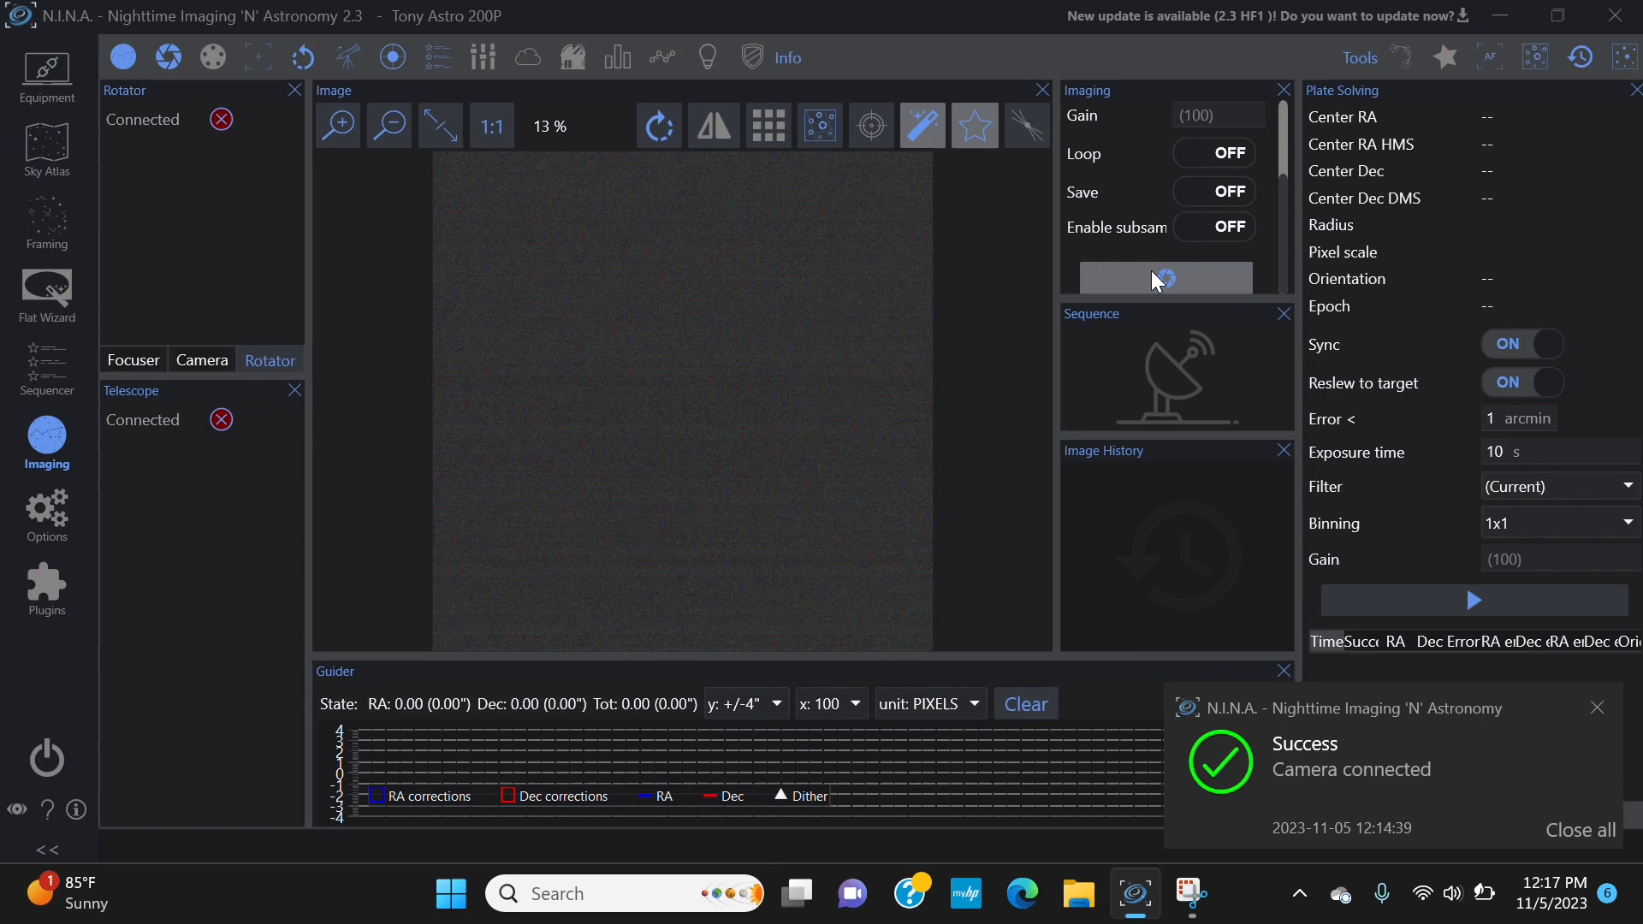
{"action": "left_click", "coordinate": [1164, 277]}
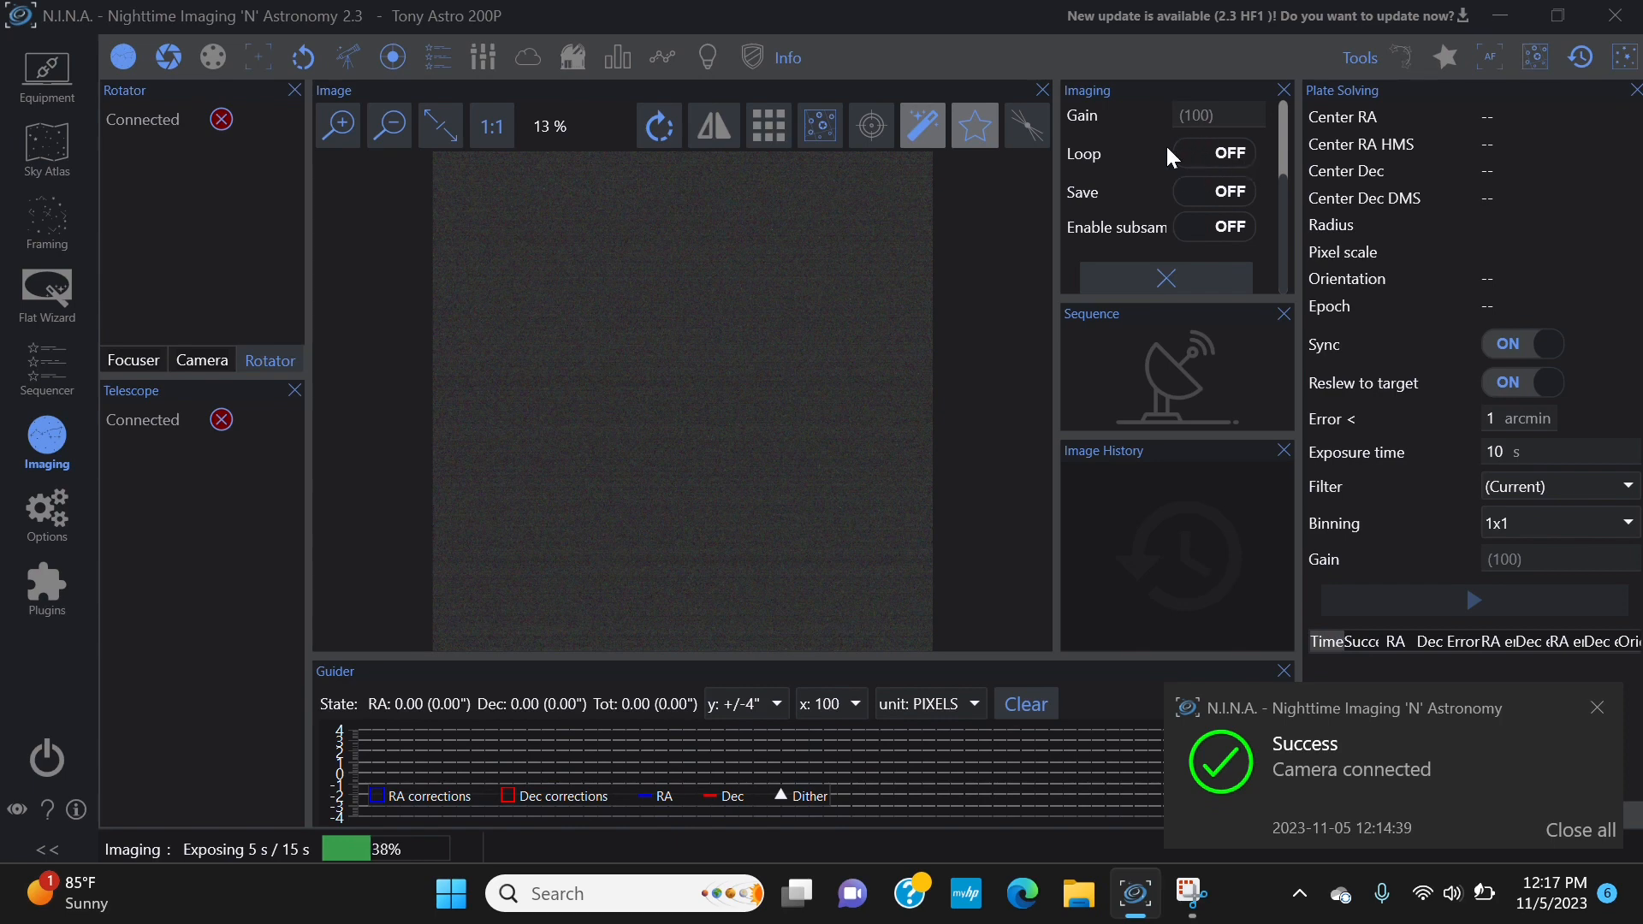
{"action": "mouse_move", "coordinate": [1268, 177]}
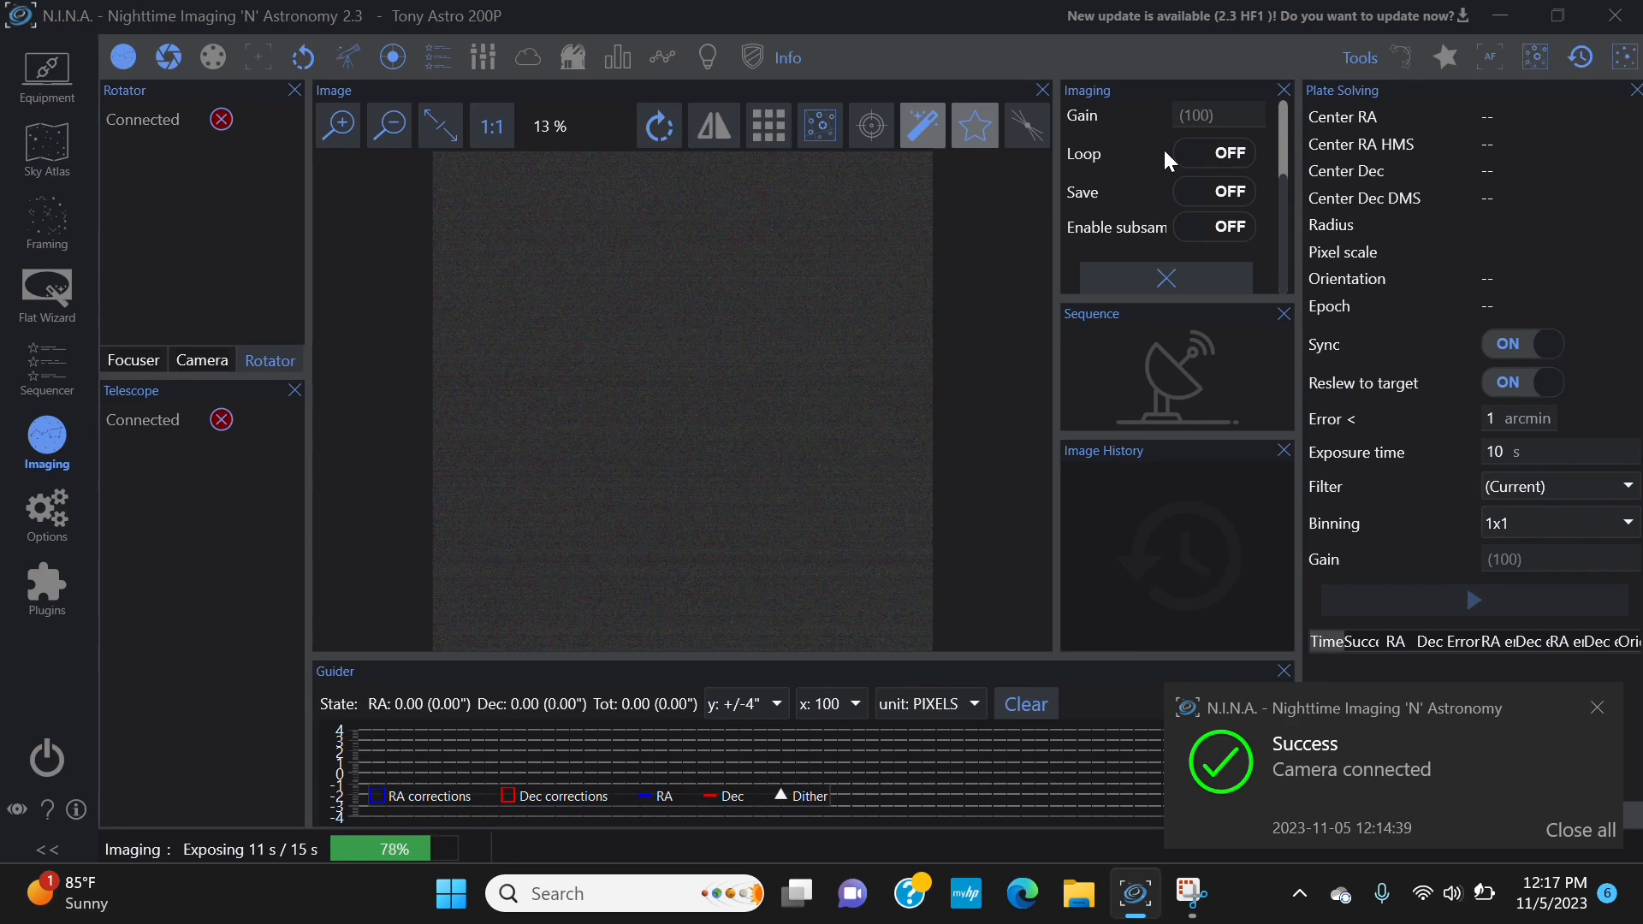
{"action": "mouse_move", "coordinate": [1109, 241]}
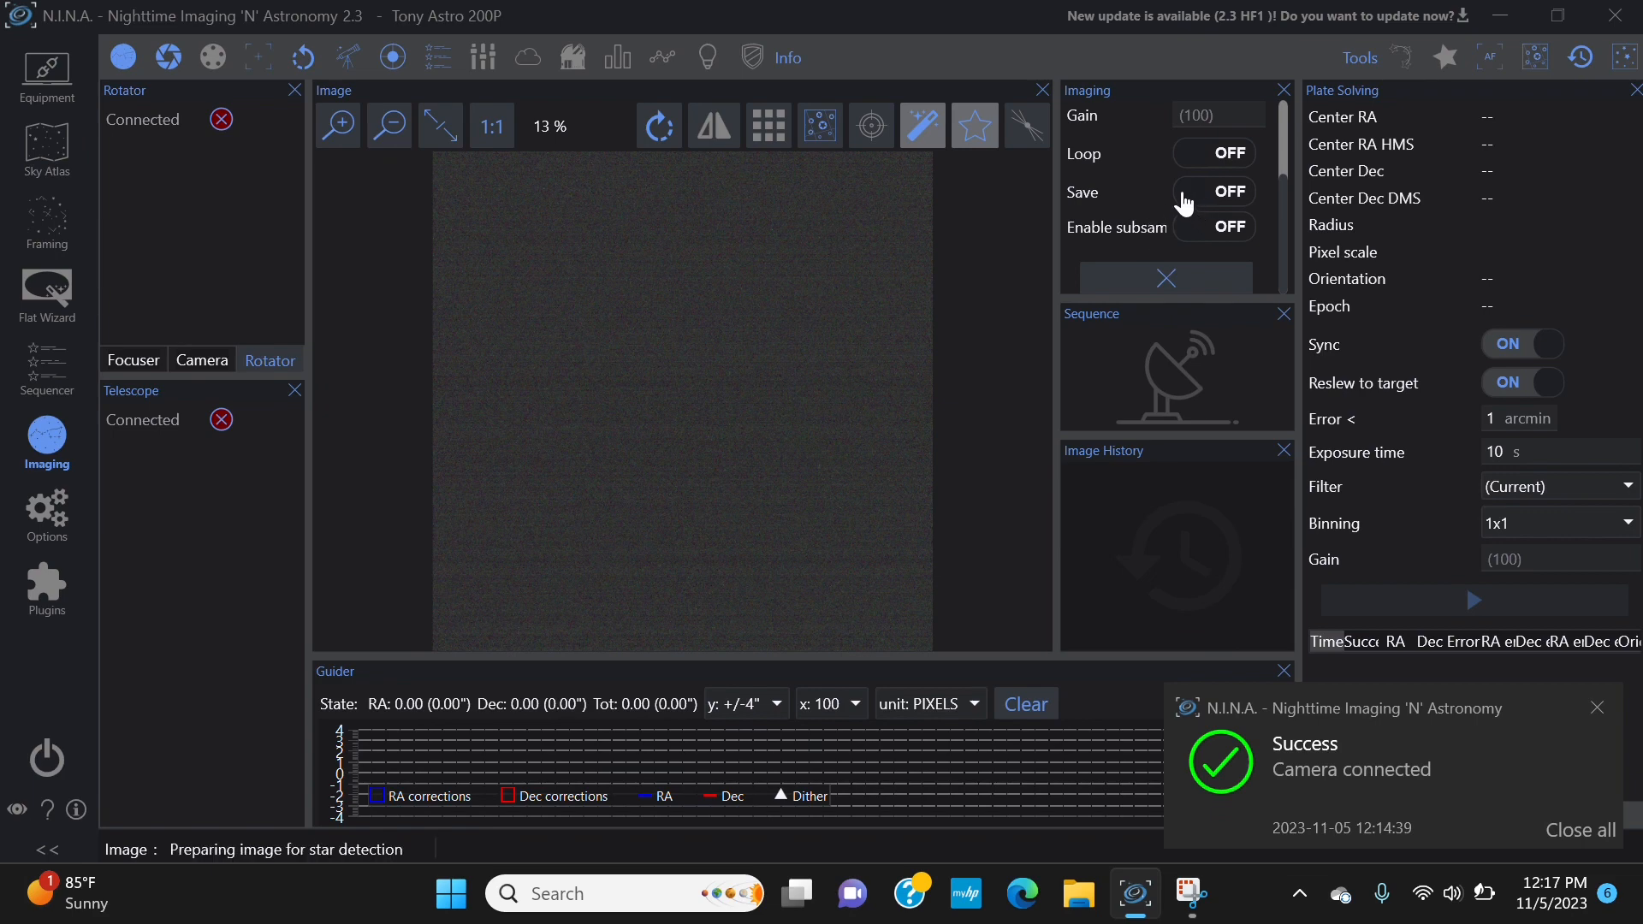
{"action": "mouse_move", "coordinate": [1130, 194]}
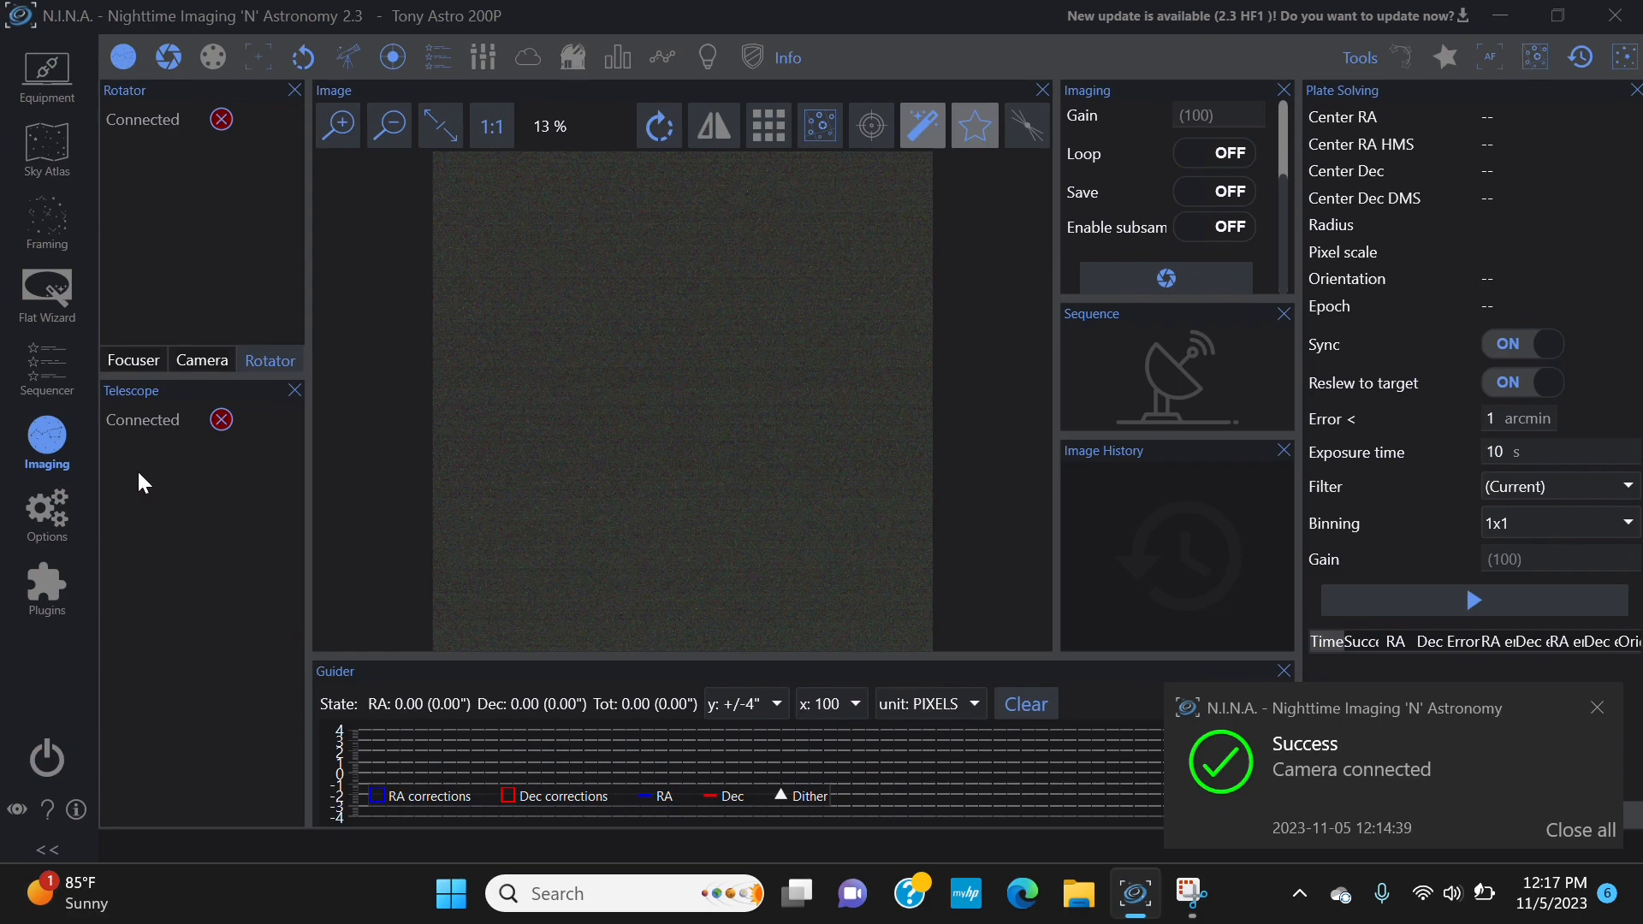
{"action": "left_click", "coordinate": [46, 514]}
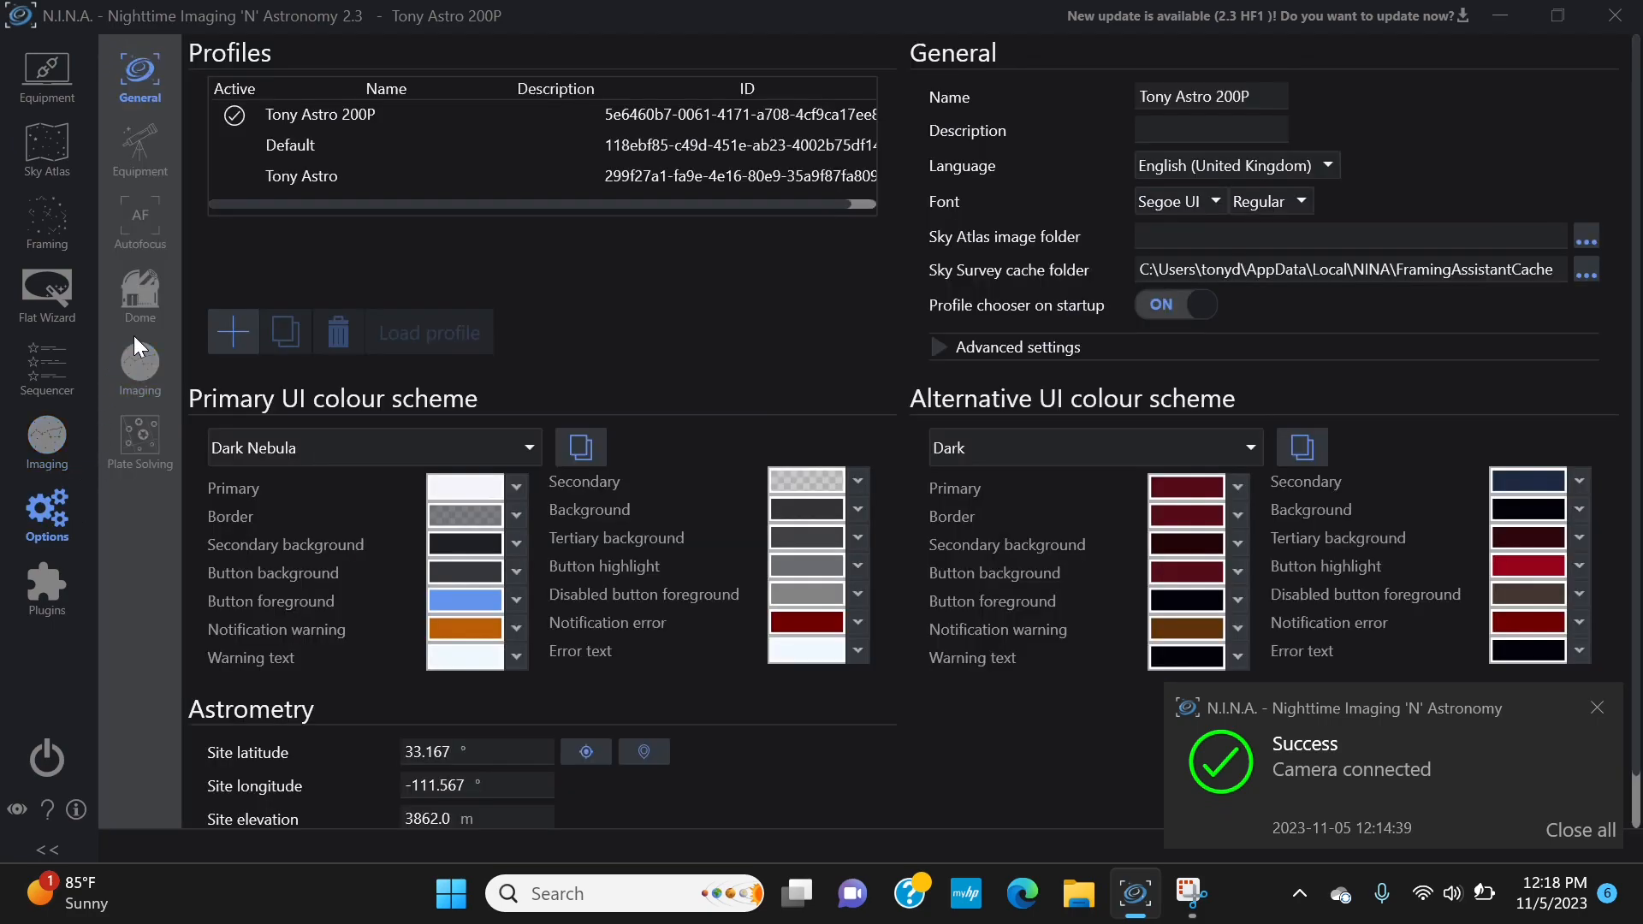
{"action": "left_click", "coordinate": [139, 362]}
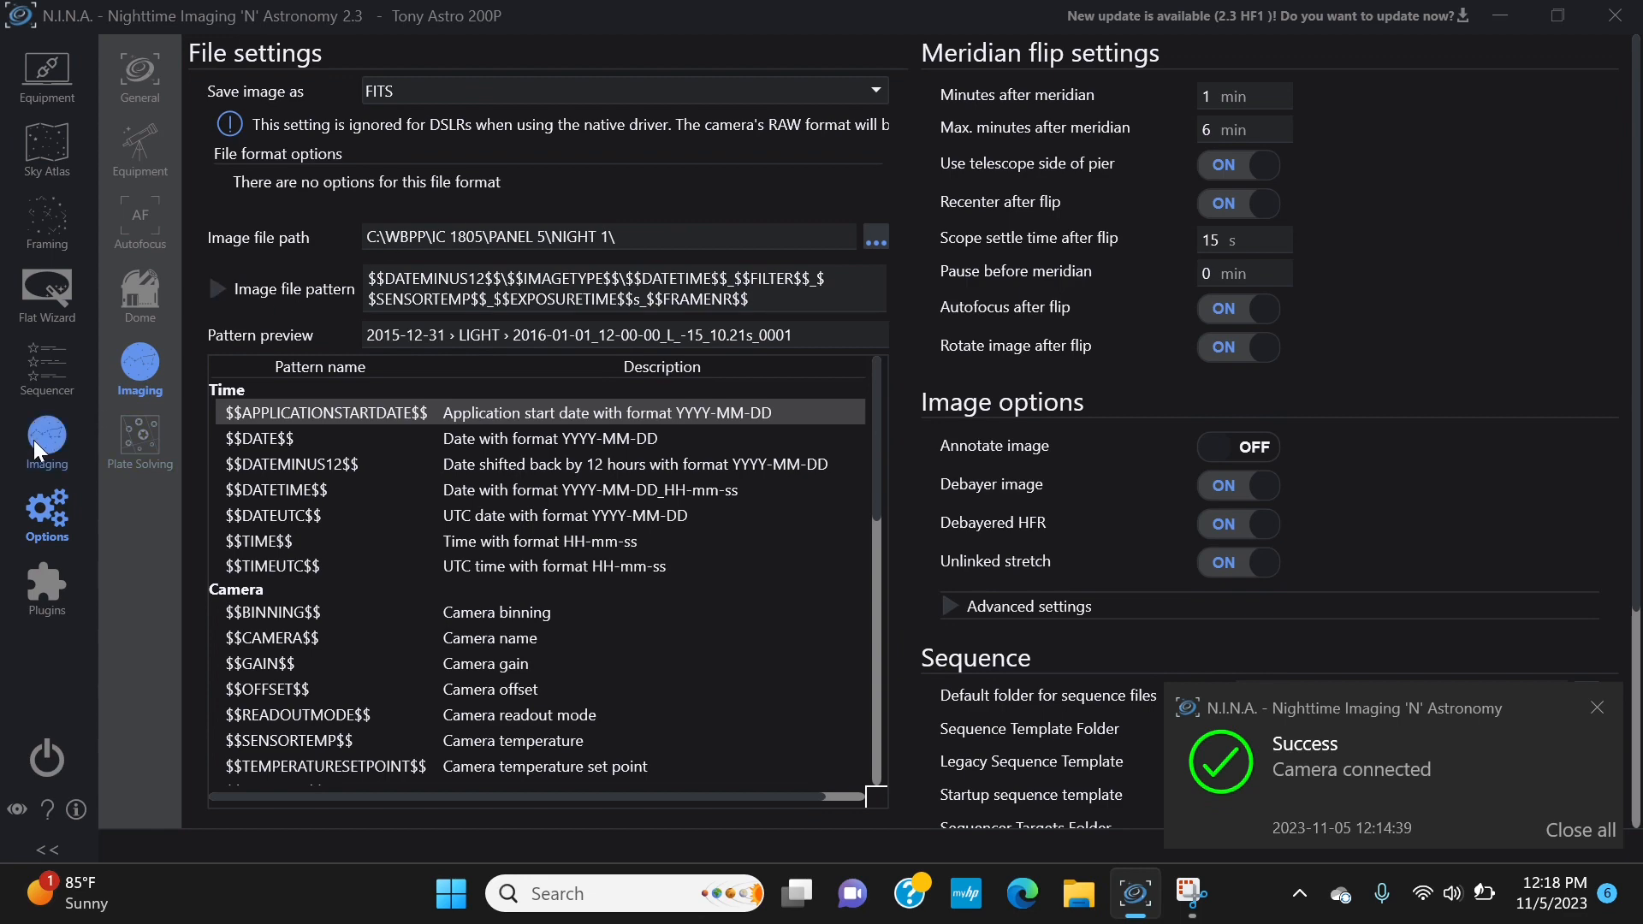
{"action": "left_click", "coordinate": [46, 435]}
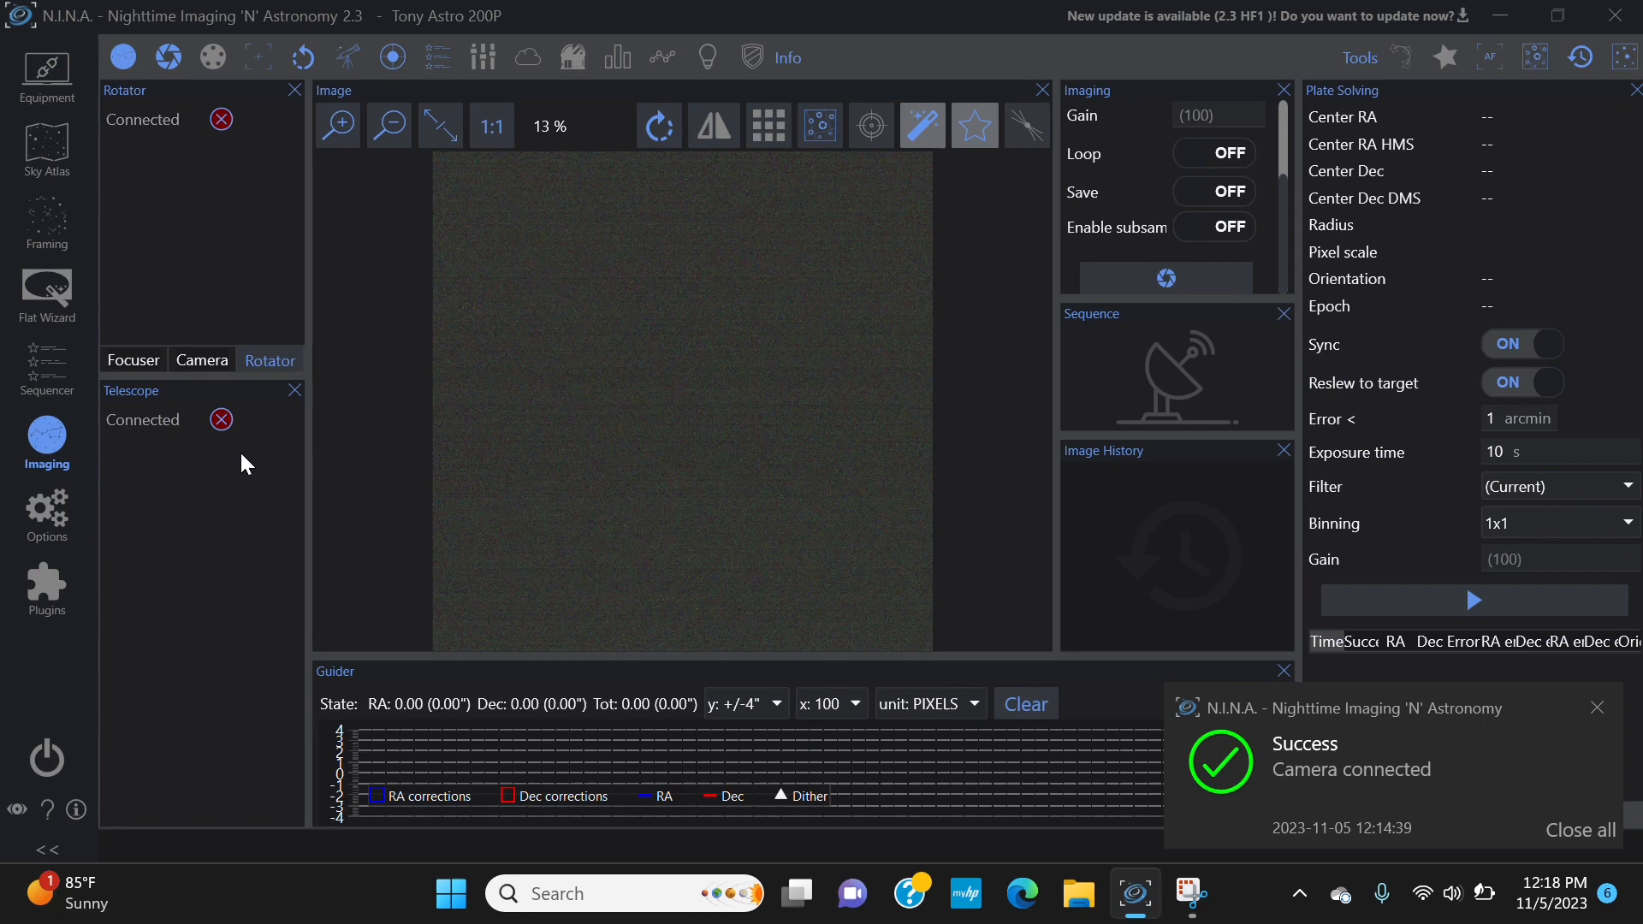
{"action": "mouse_move", "coordinate": [465, 462]}
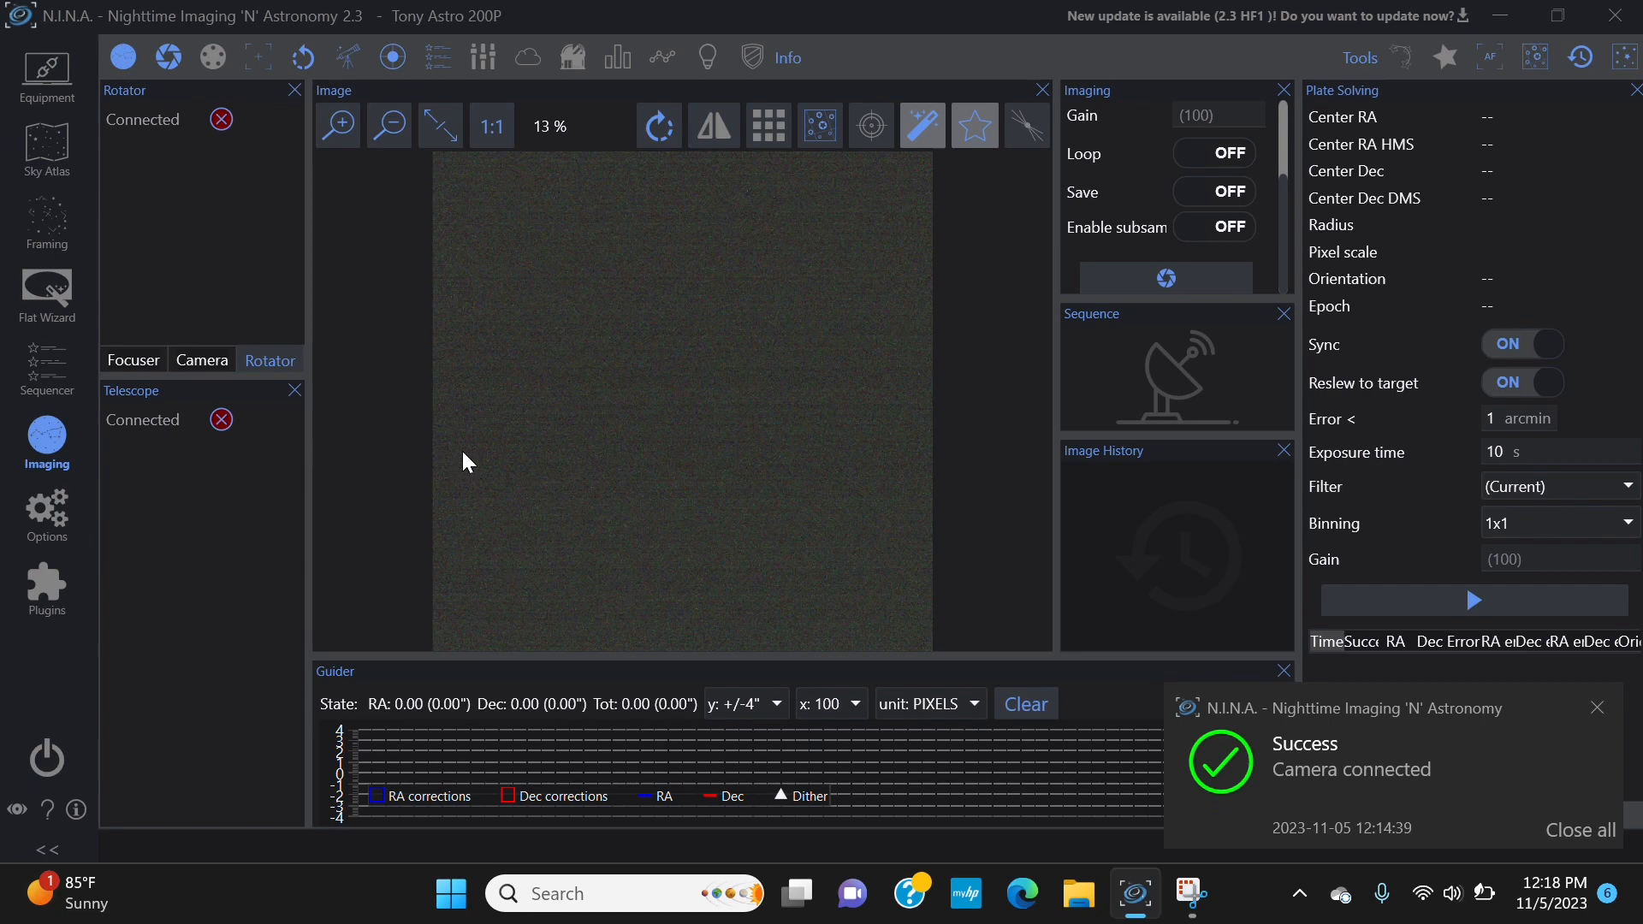
{"action": "mouse_move", "coordinate": [618, 487]}
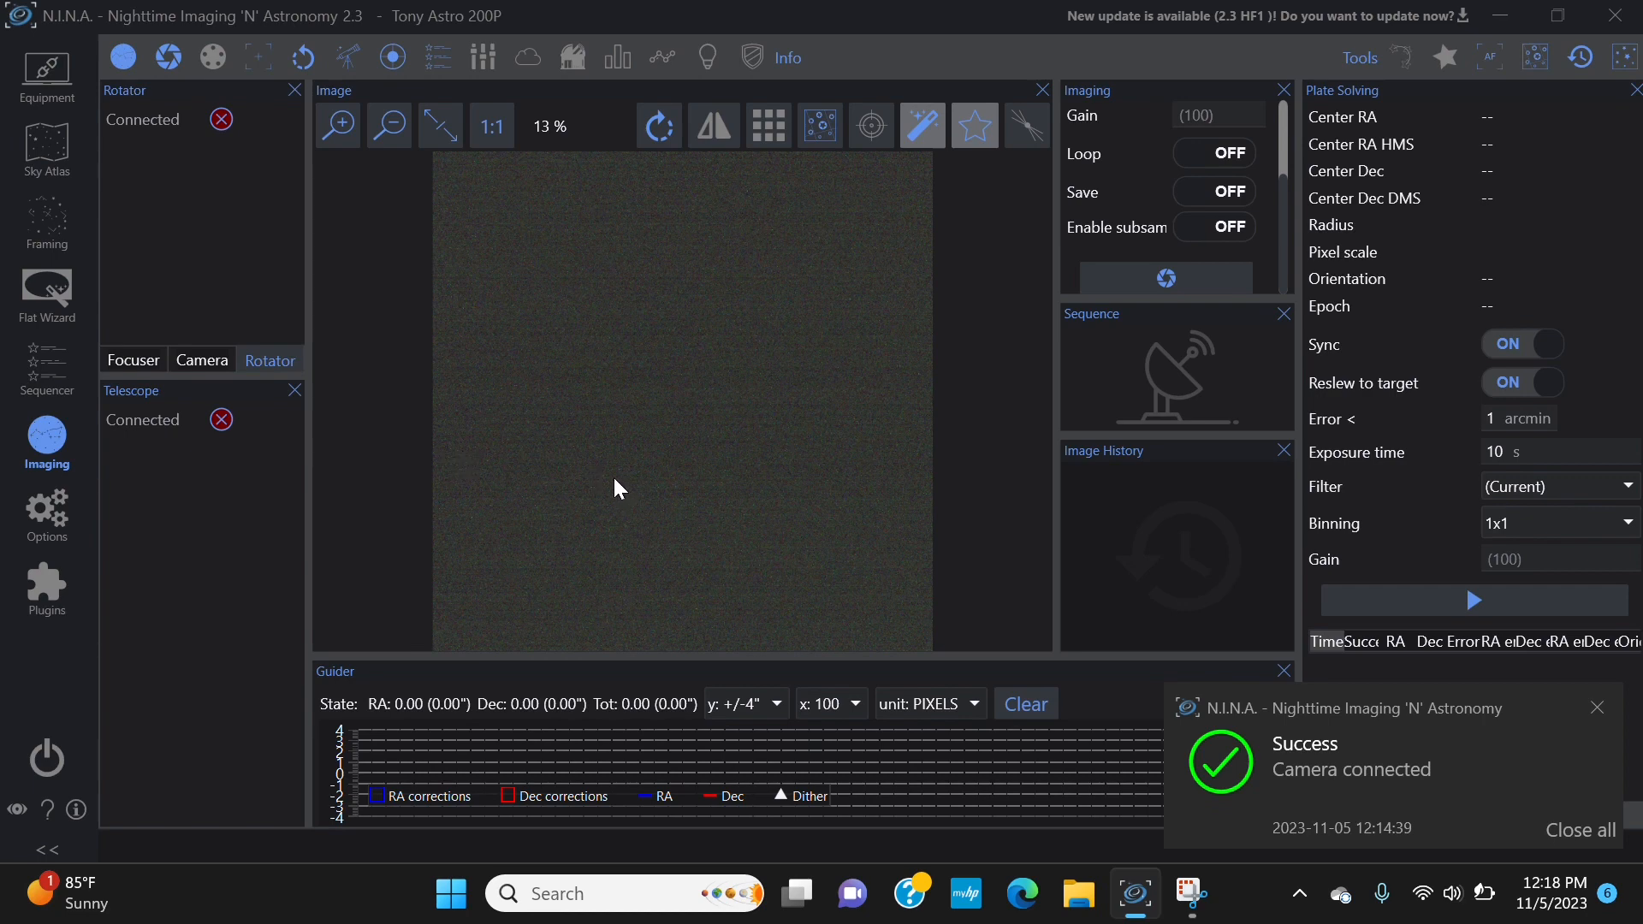
{"action": "mouse_move", "coordinate": [637, 497]}
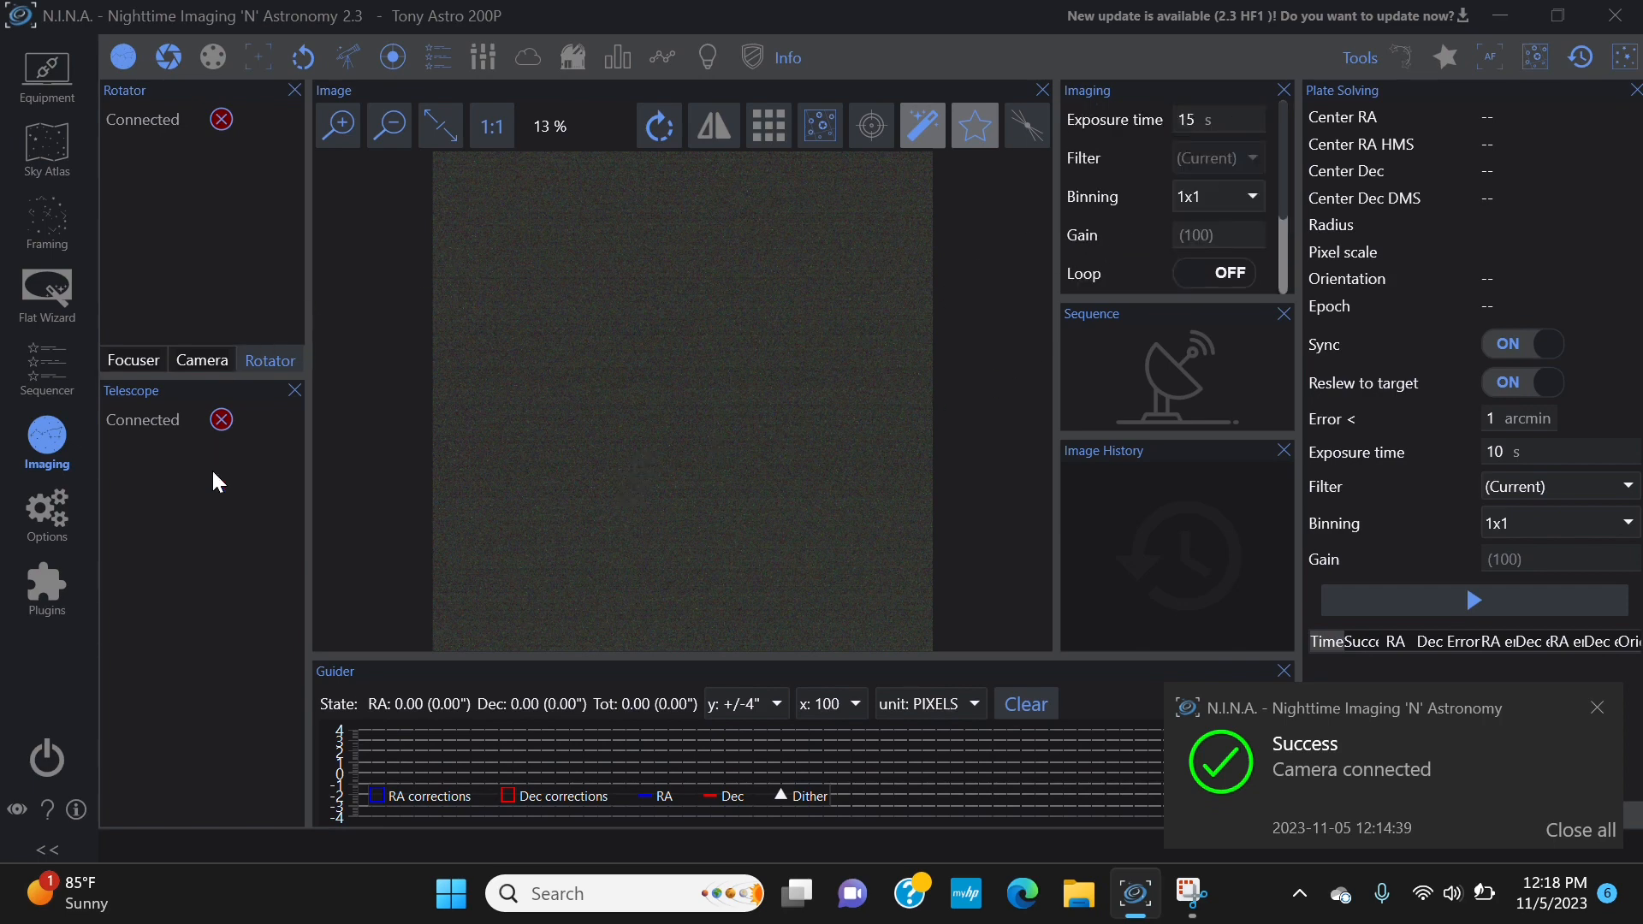
{"action": "mouse_move", "coordinate": [274, 494]}
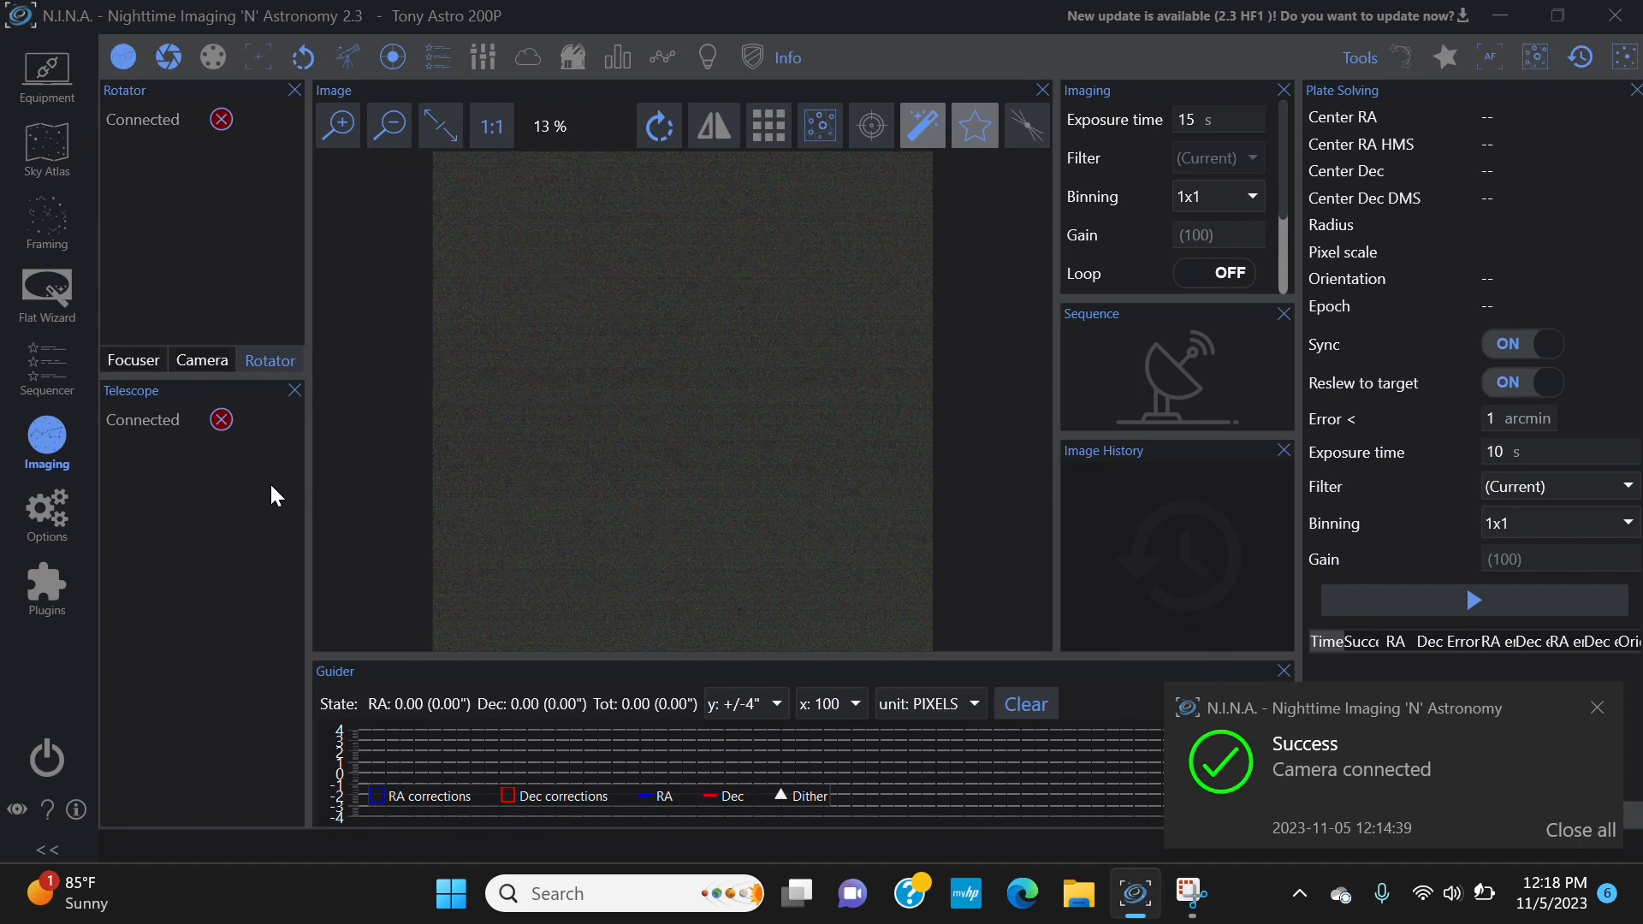
{"action": "mouse_move", "coordinate": [193, 479]}
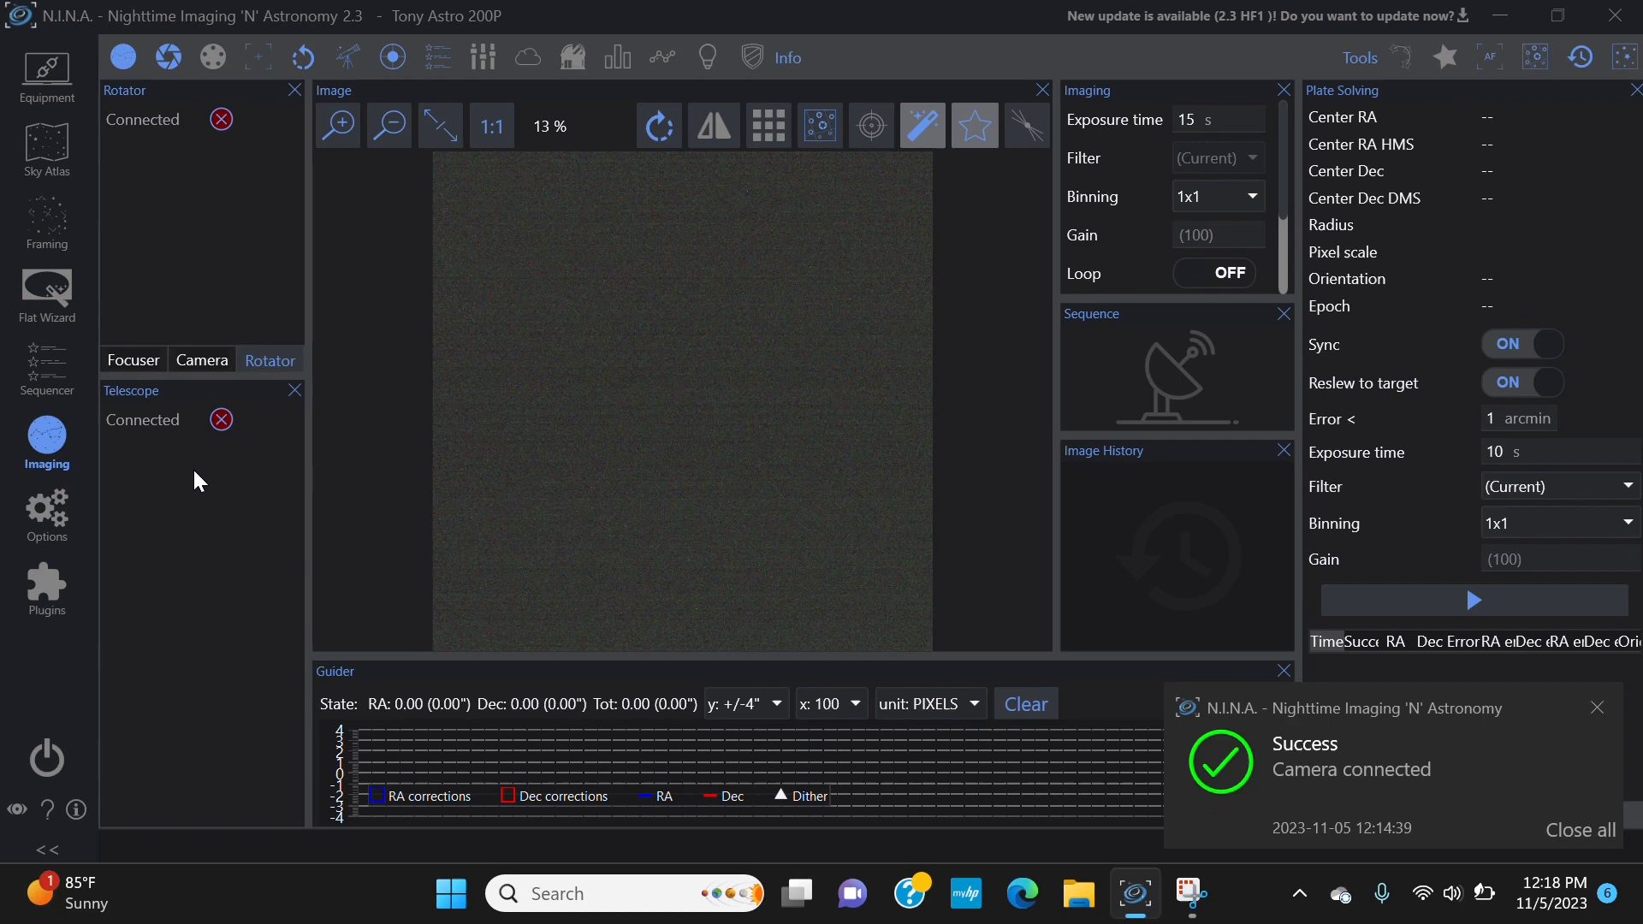
{"action": "mouse_move", "coordinate": [123, 239]}
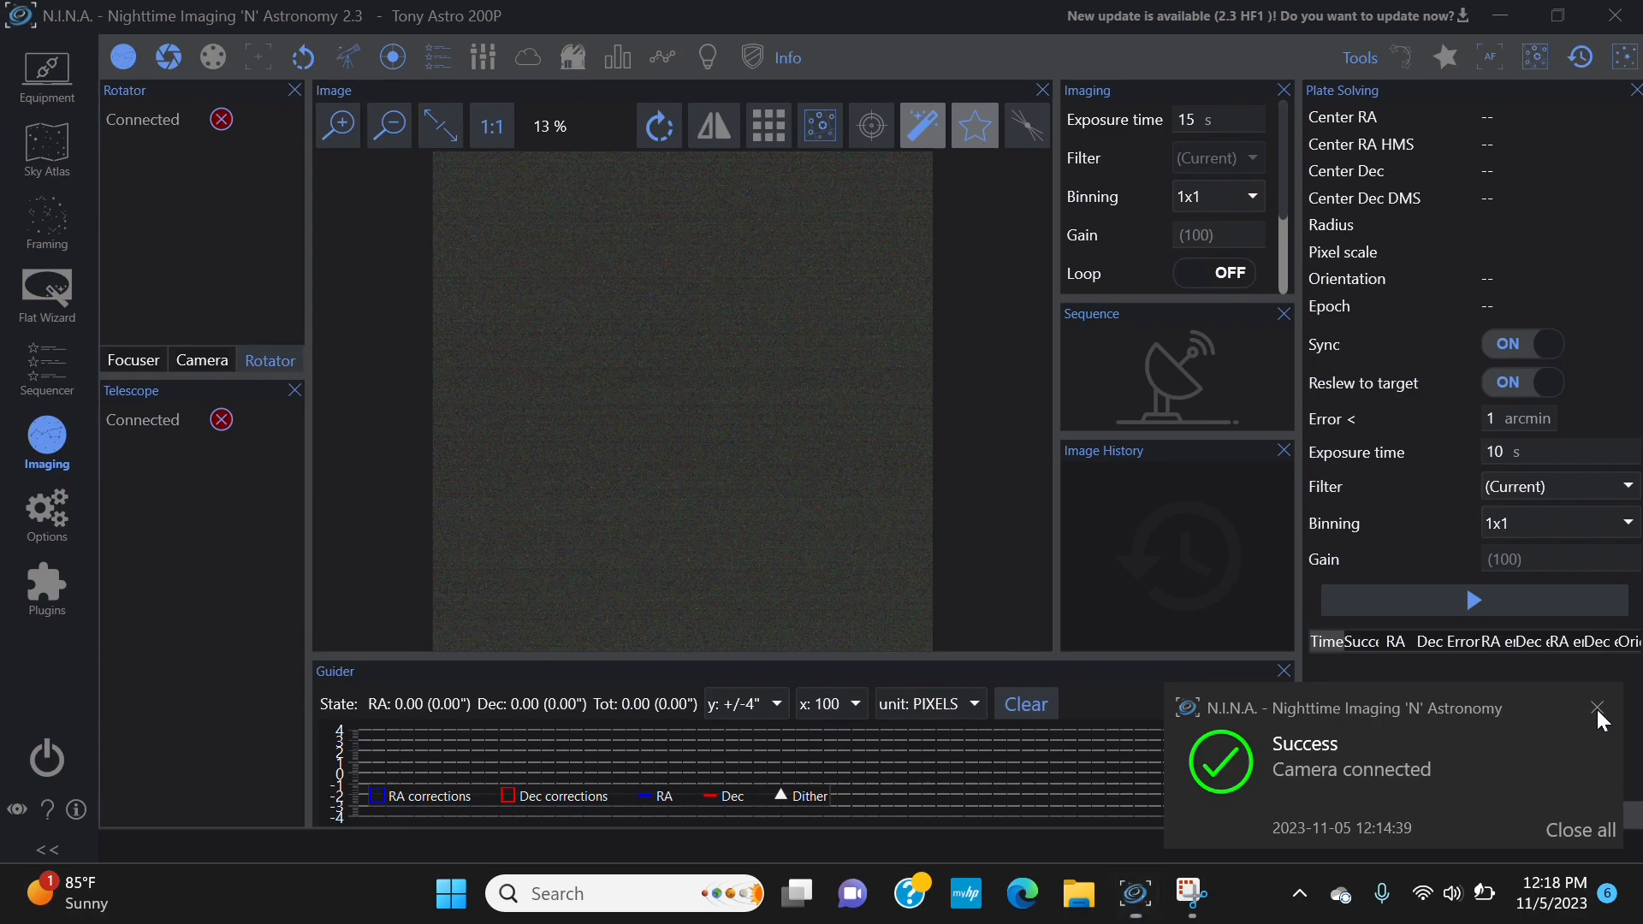
Dismiss the notification and disconnect ASI Camera (1) (ASCOM), confirming the prompt.
{"action": "left_click", "coordinate": [1596, 709]}
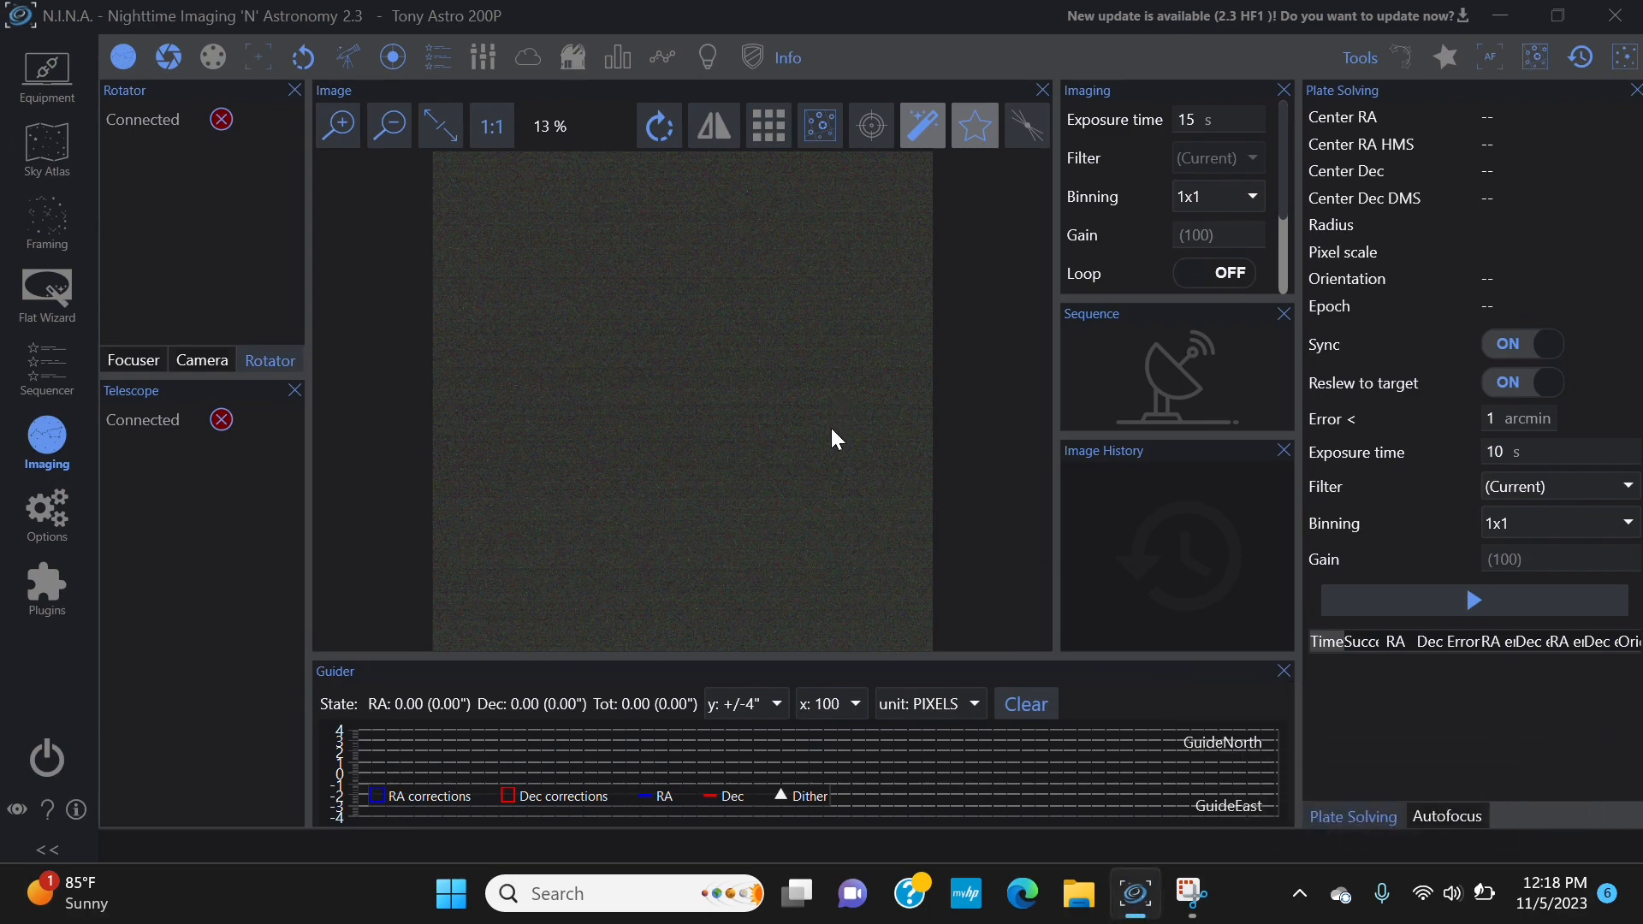
{"action": "left_click", "coordinate": [46, 73]}
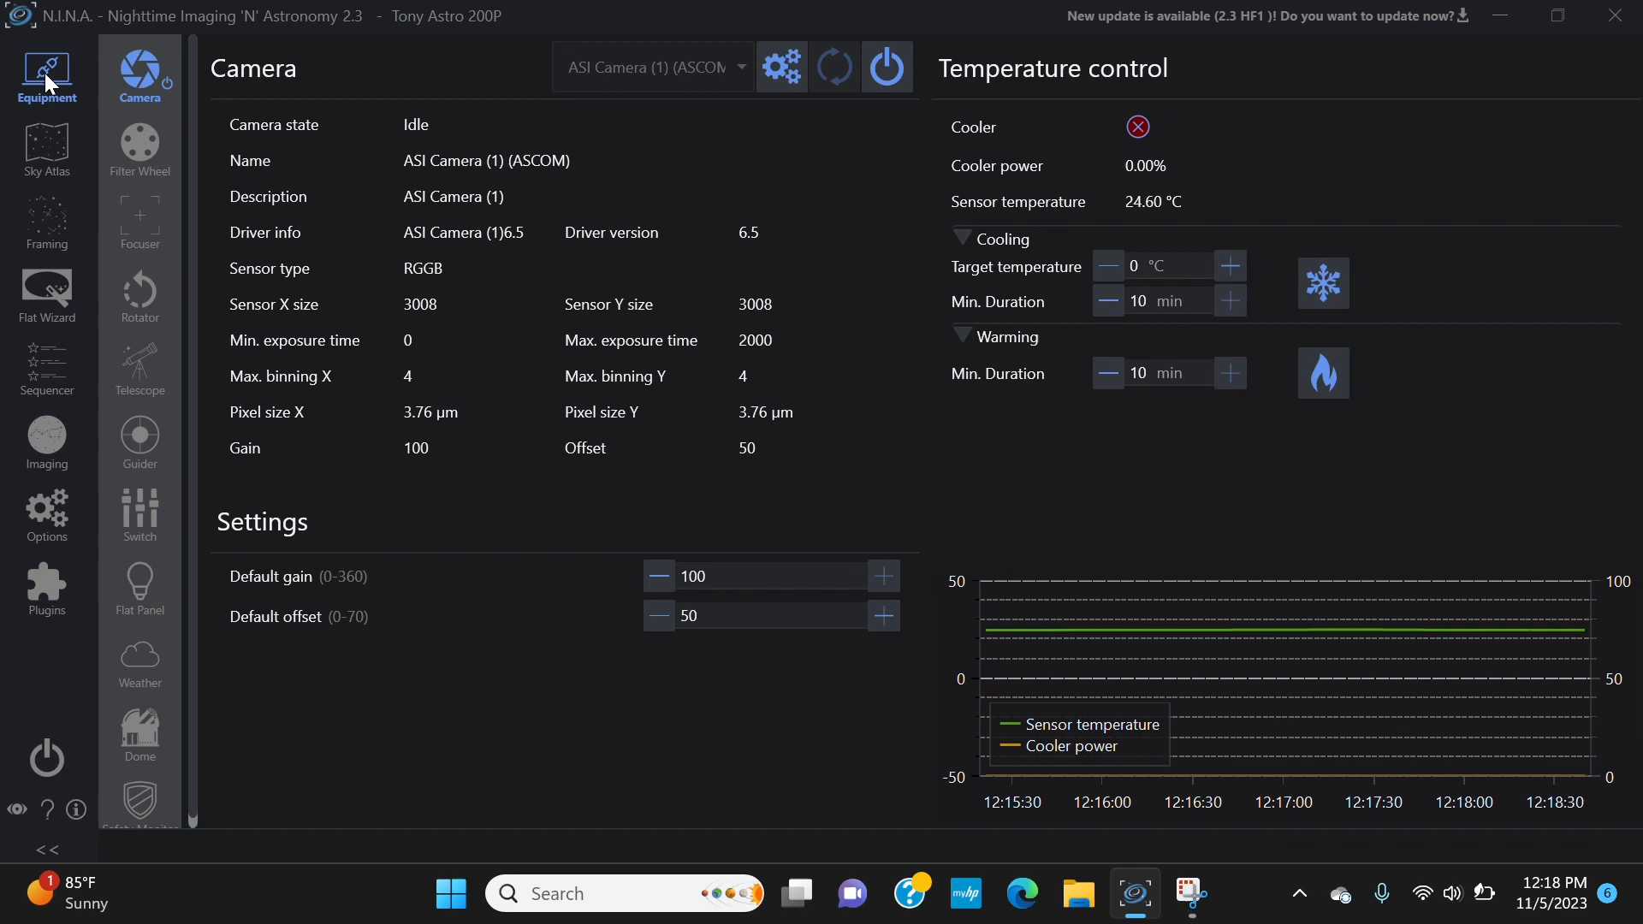
{"action": "mouse_move", "coordinate": [469, 207]}
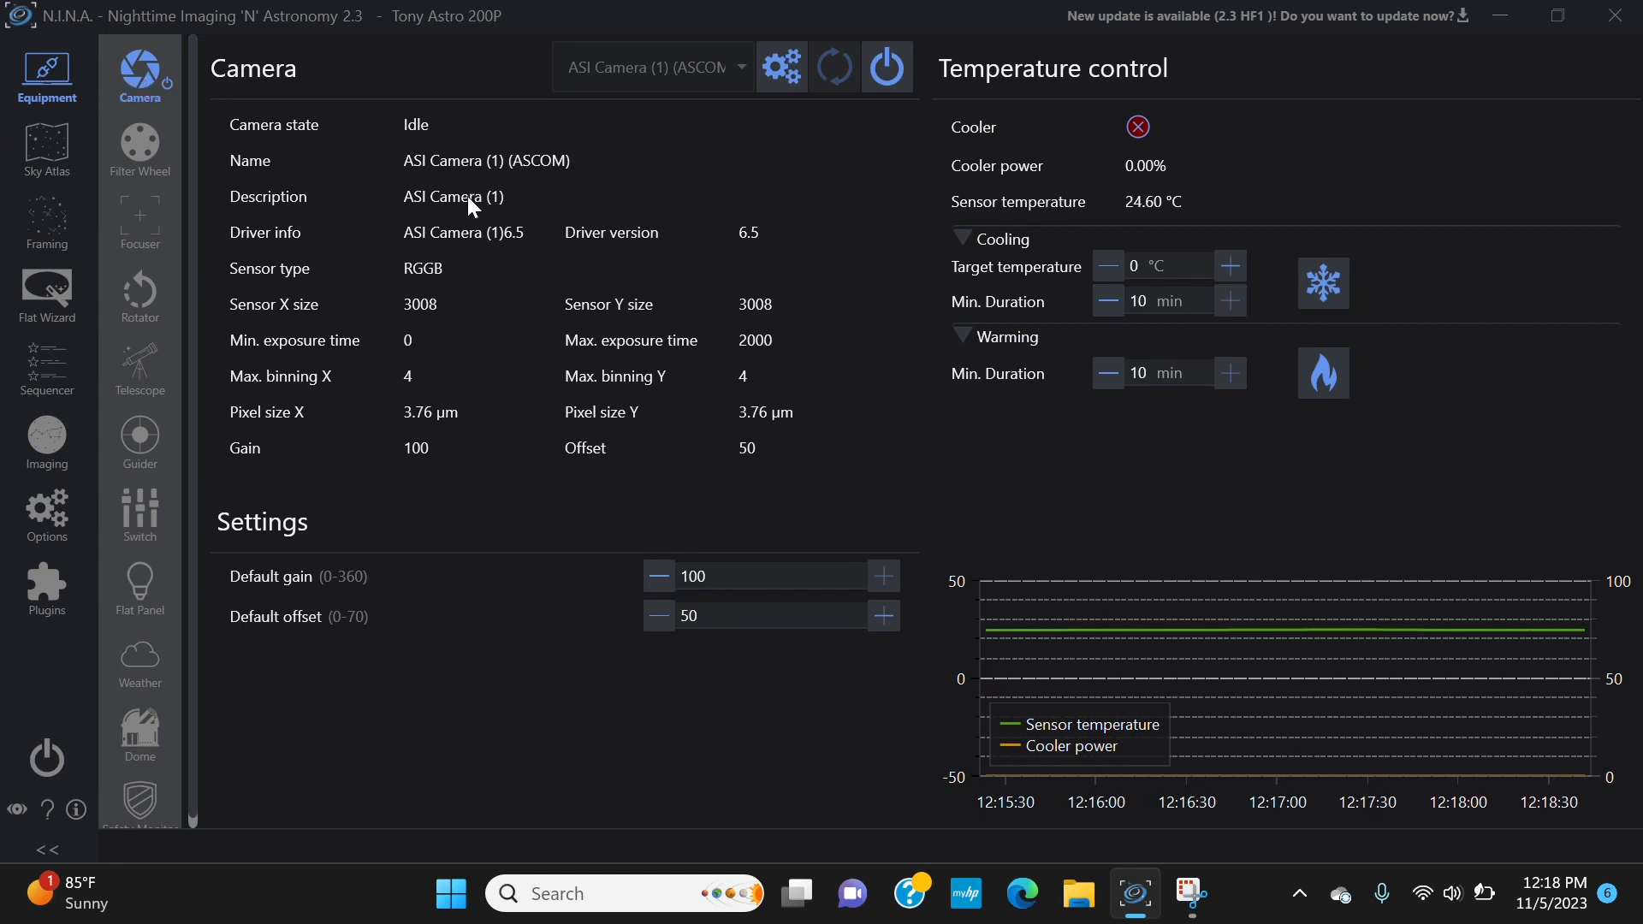
{"action": "mouse_move", "coordinate": [886, 105]}
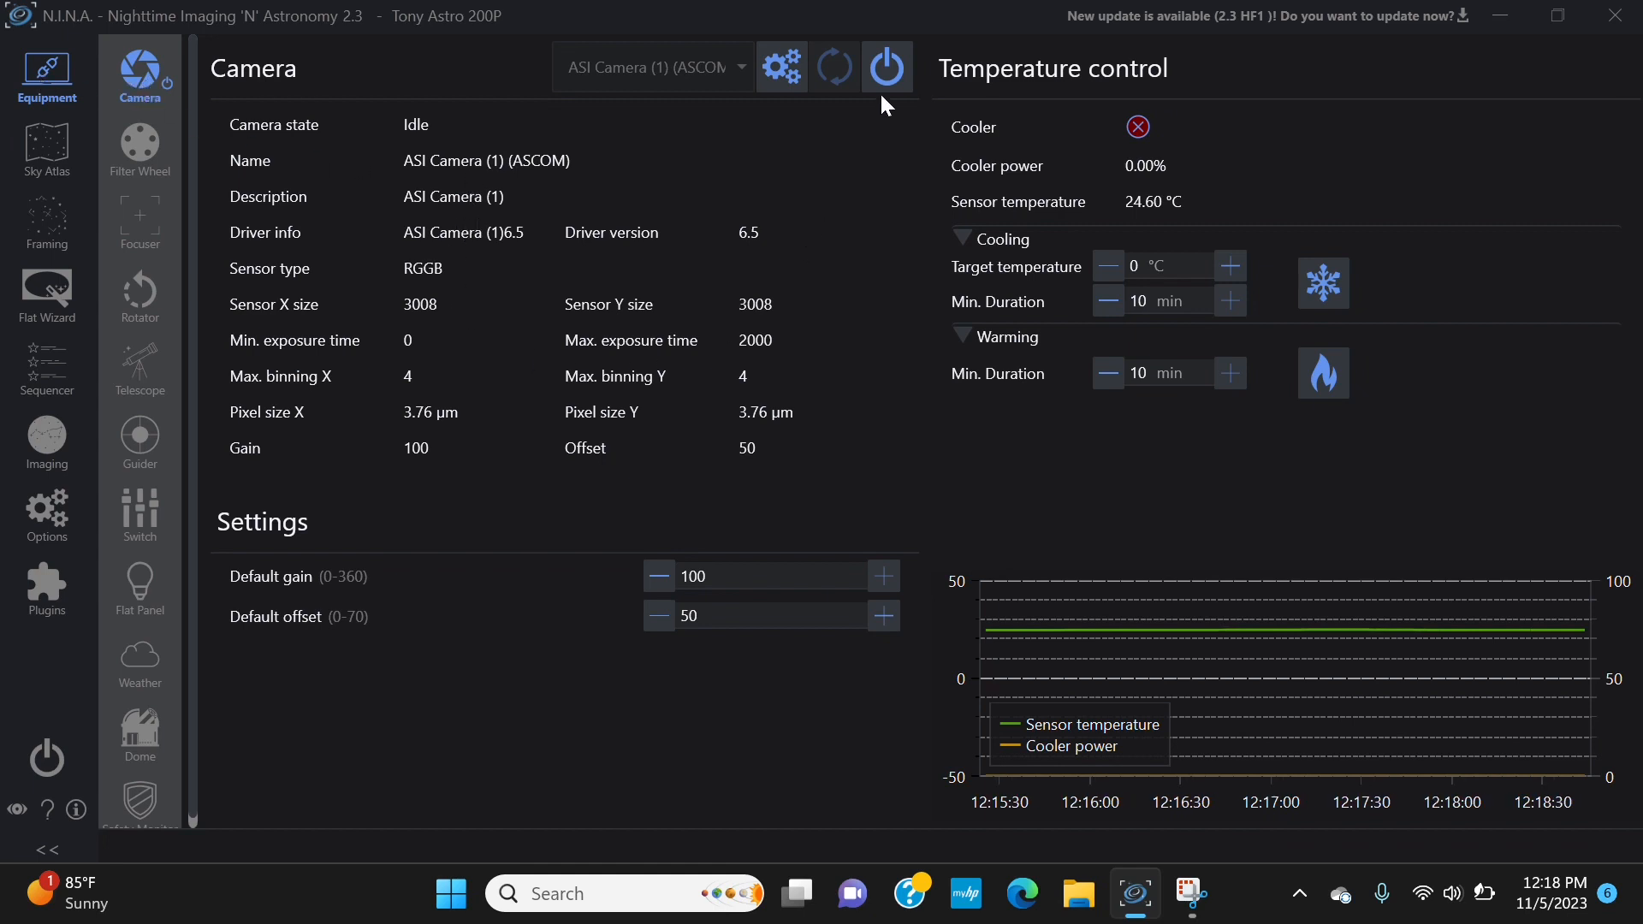
{"action": "left_click", "coordinate": [884, 67]}
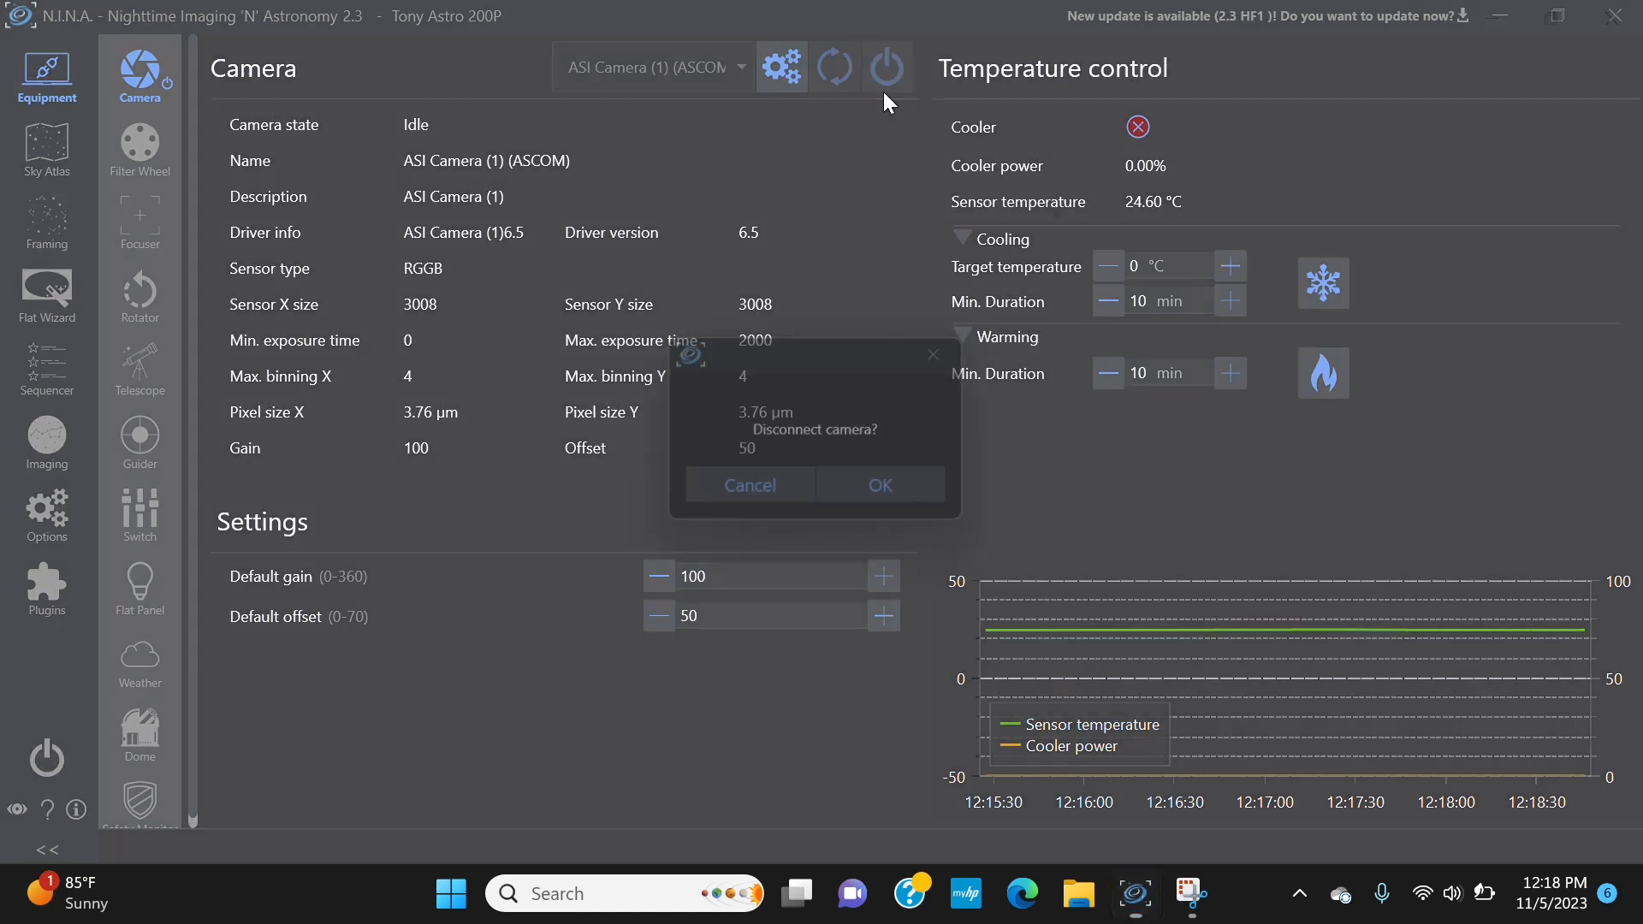
{"action": "left_click", "coordinate": [877, 484]}
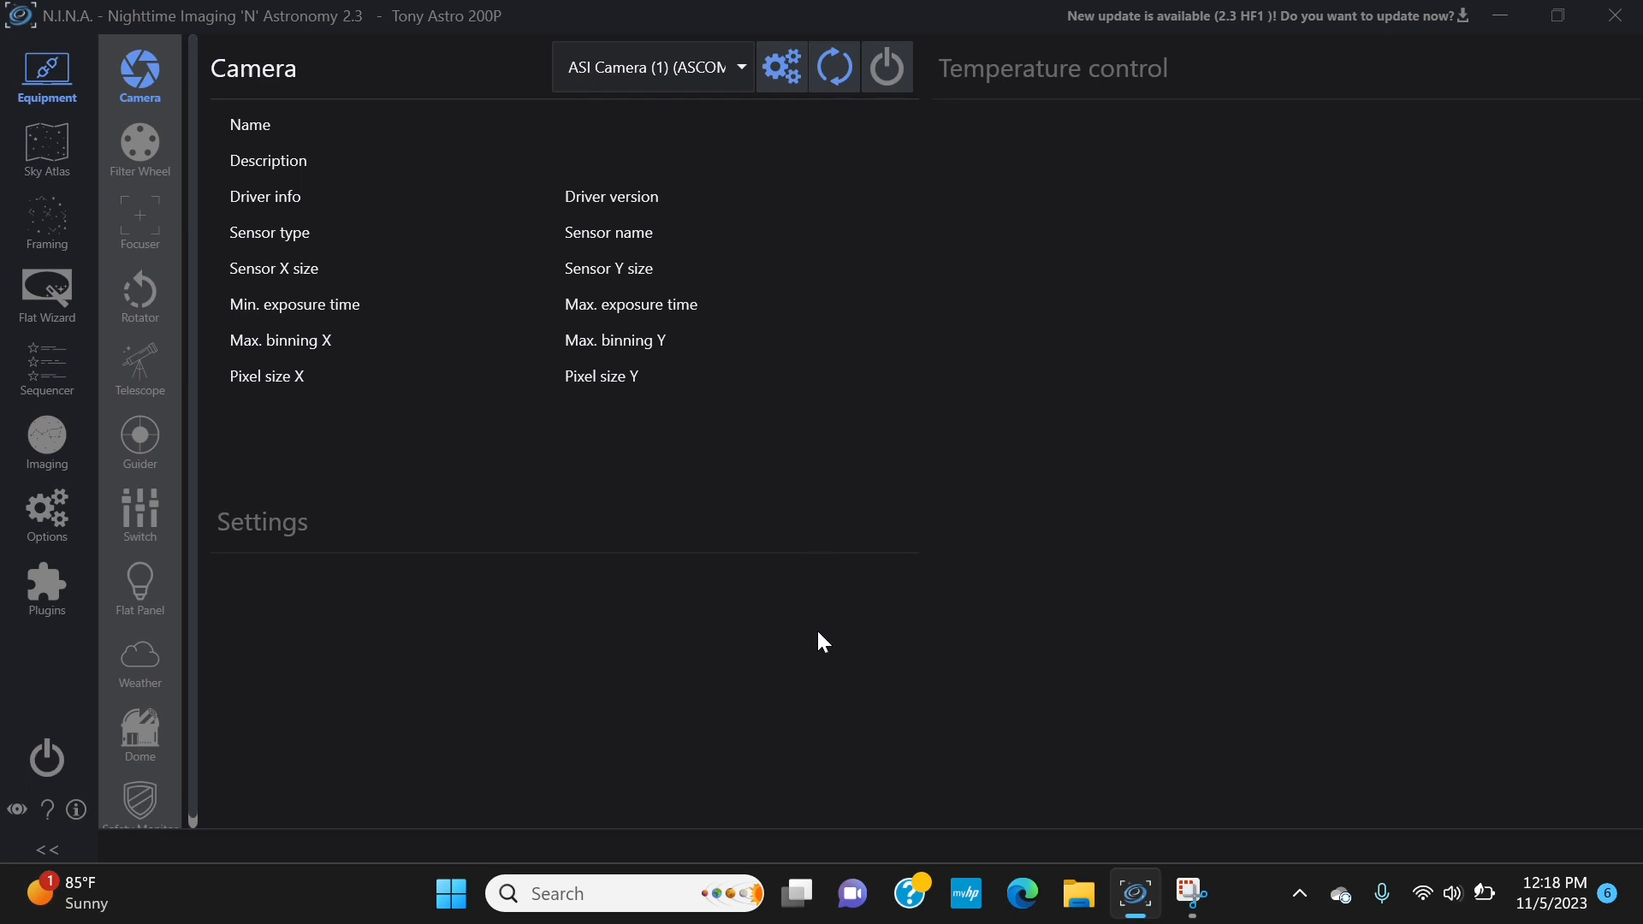
{"action": "mouse_move", "coordinate": [789, 330]}
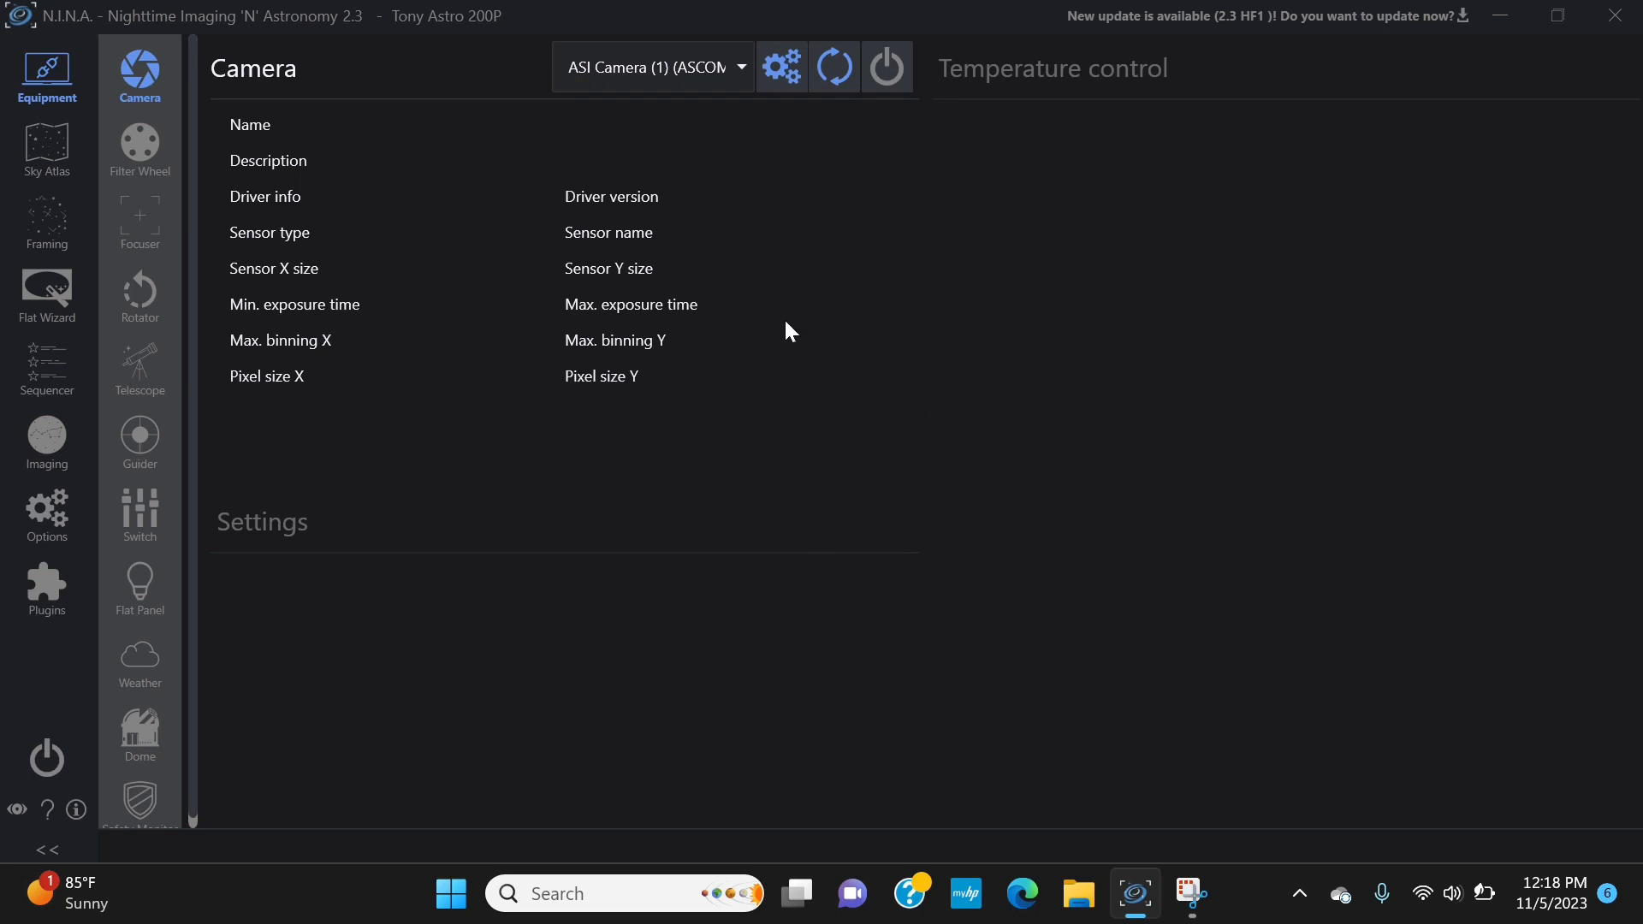
{"action": "mouse_move", "coordinate": [874, 220]}
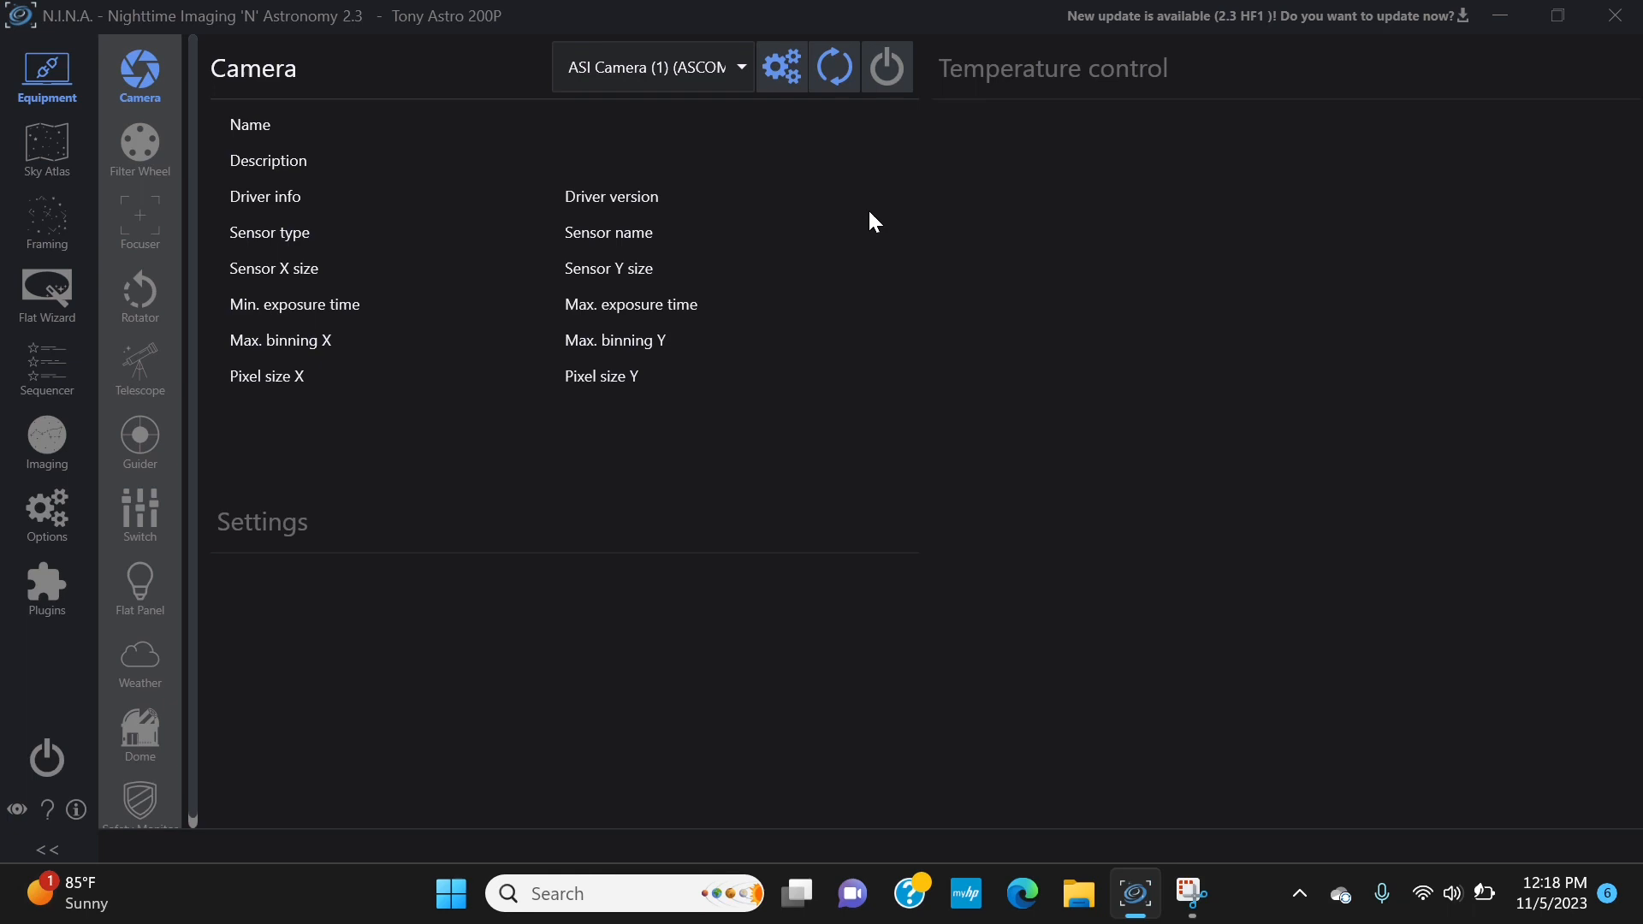
{"action": "mouse_move", "coordinate": [734, 455]}
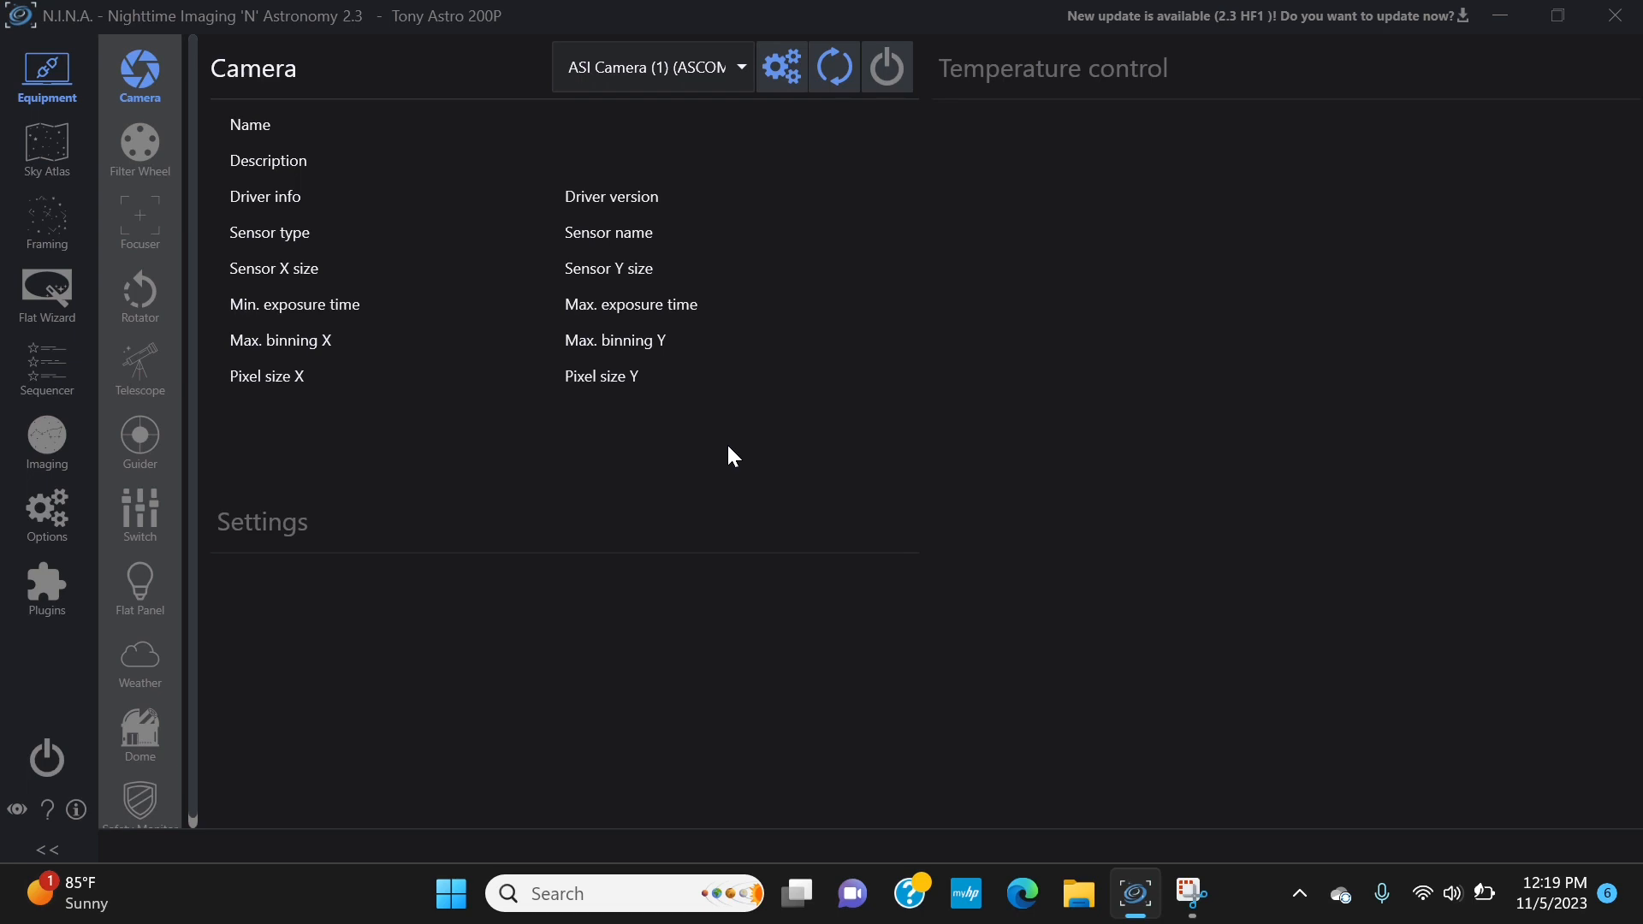
{"action": "mouse_move", "coordinate": [739, 464]}
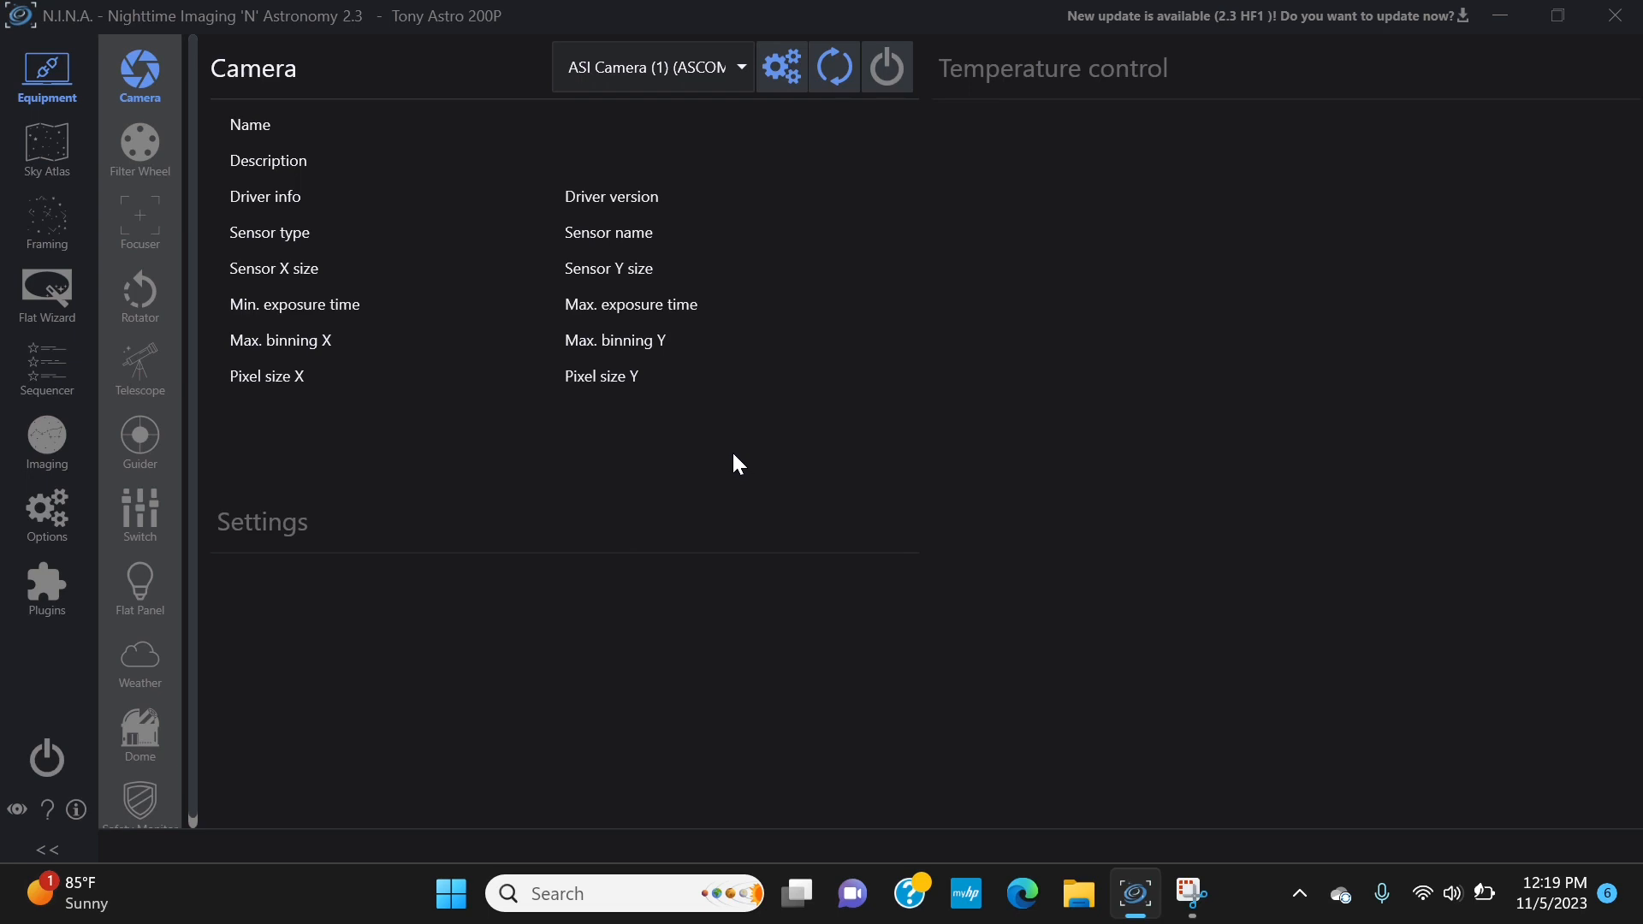